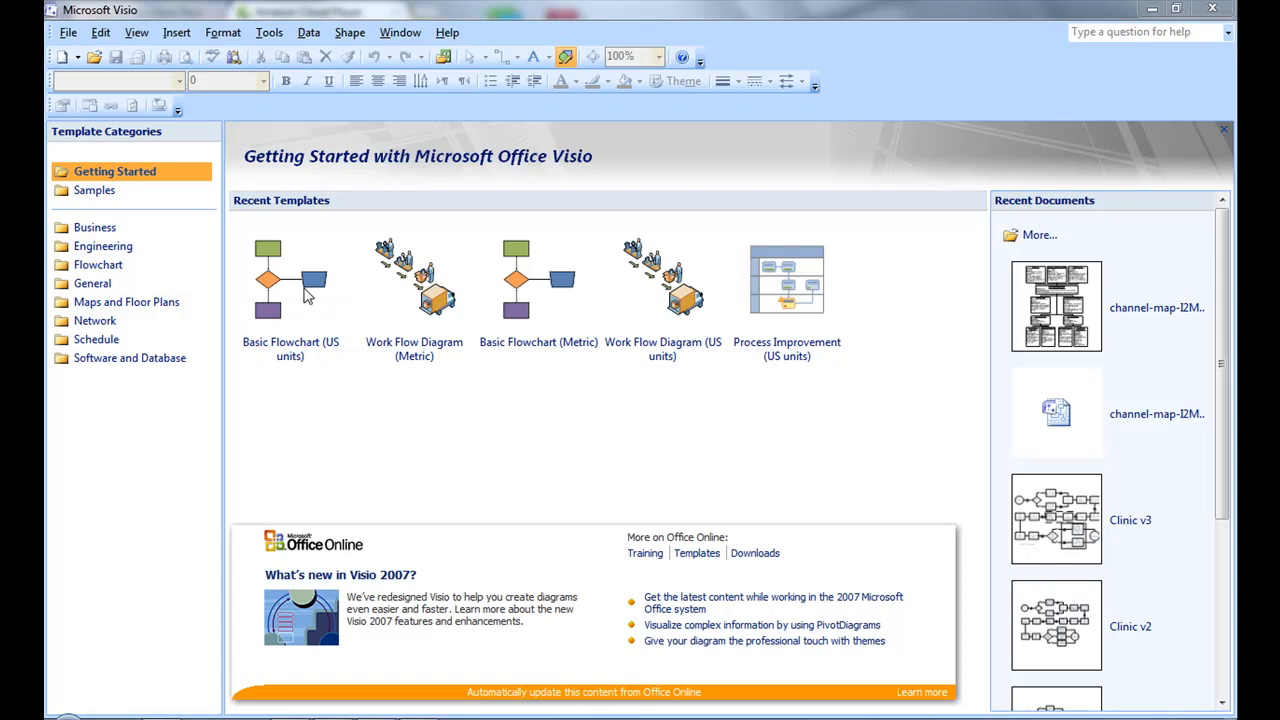
pyautogui.moveTo(70, 43)
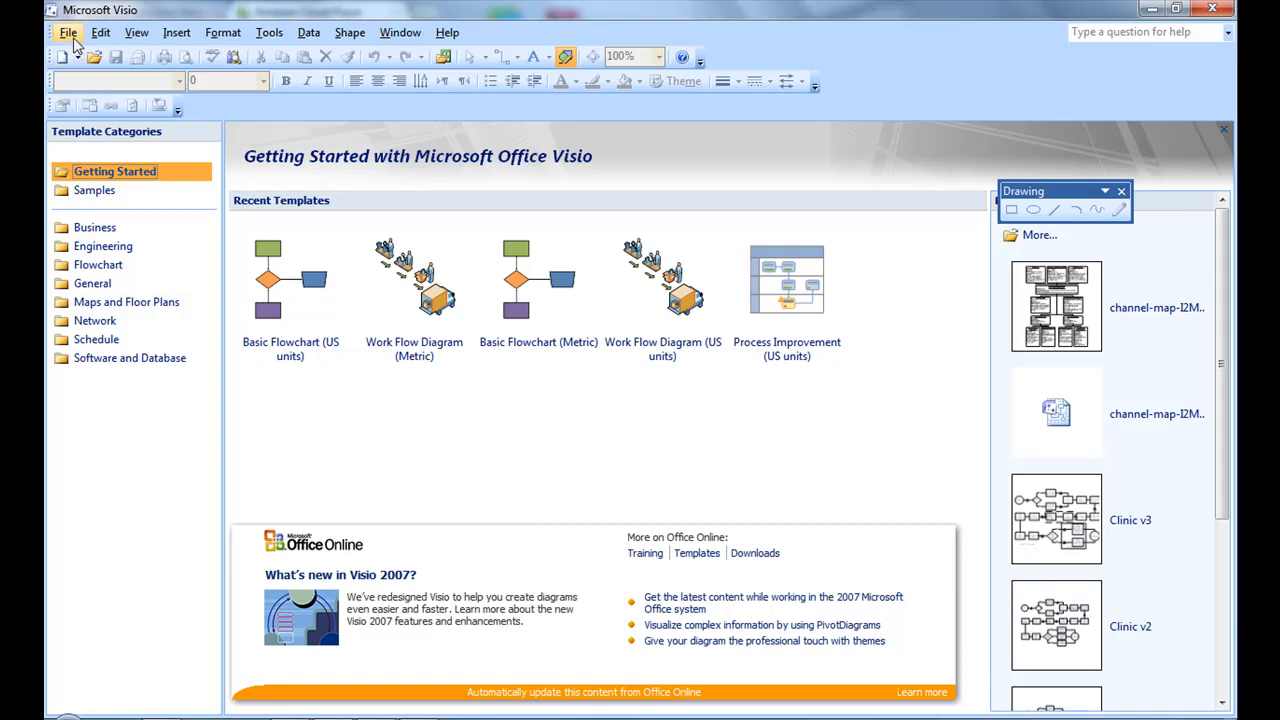
# Create a new drawing from the Basic Flowchart (US units) template.
pyautogui.click(67, 32)
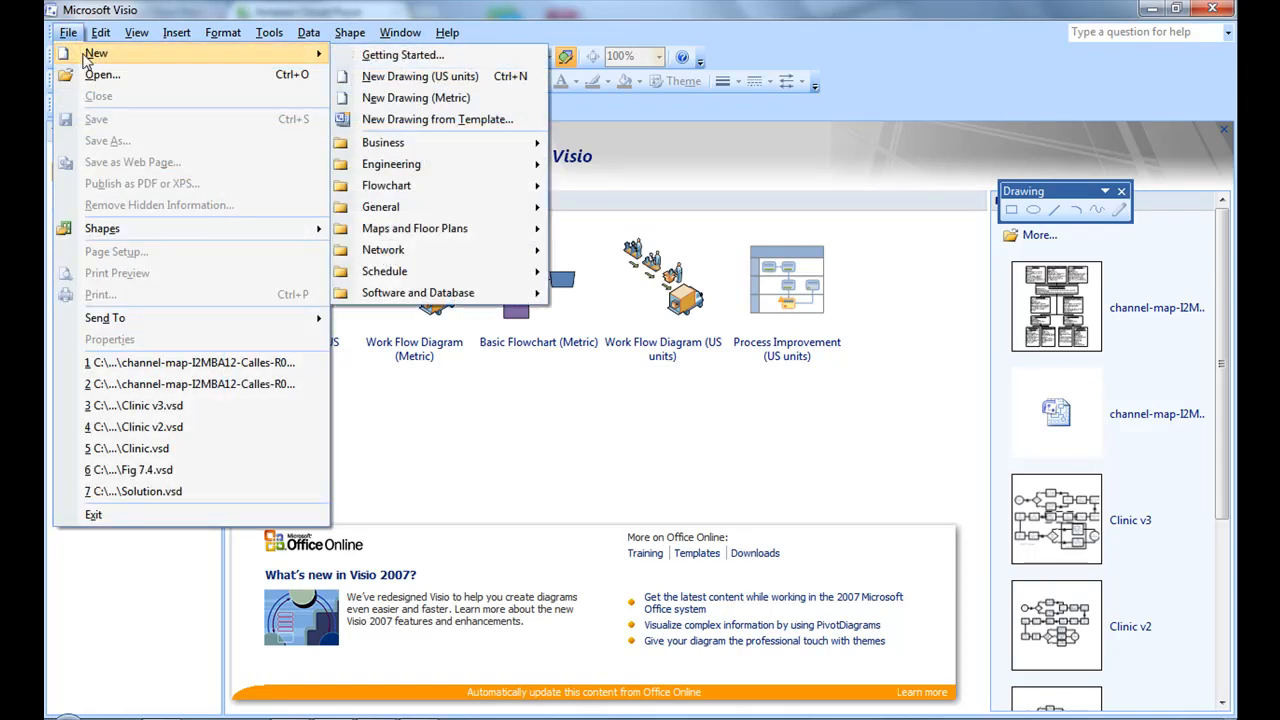
pyautogui.moveTo(420, 164)
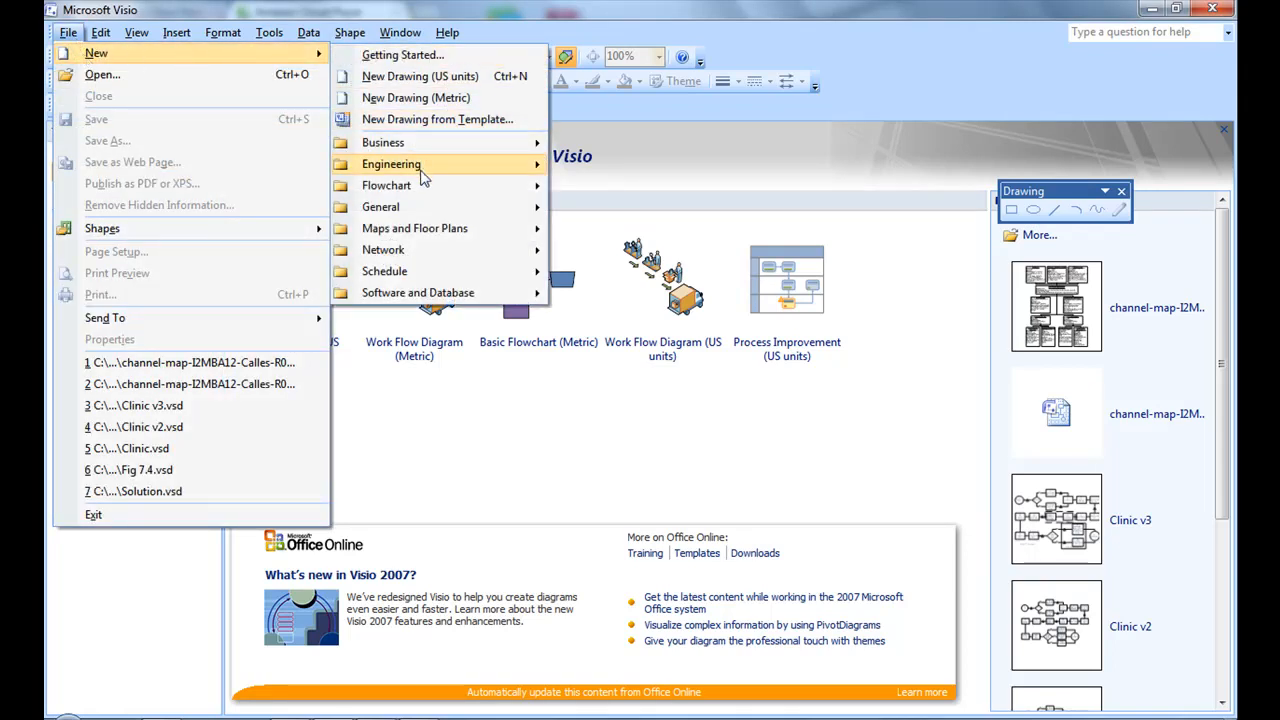
pyautogui.moveTo(386, 185)
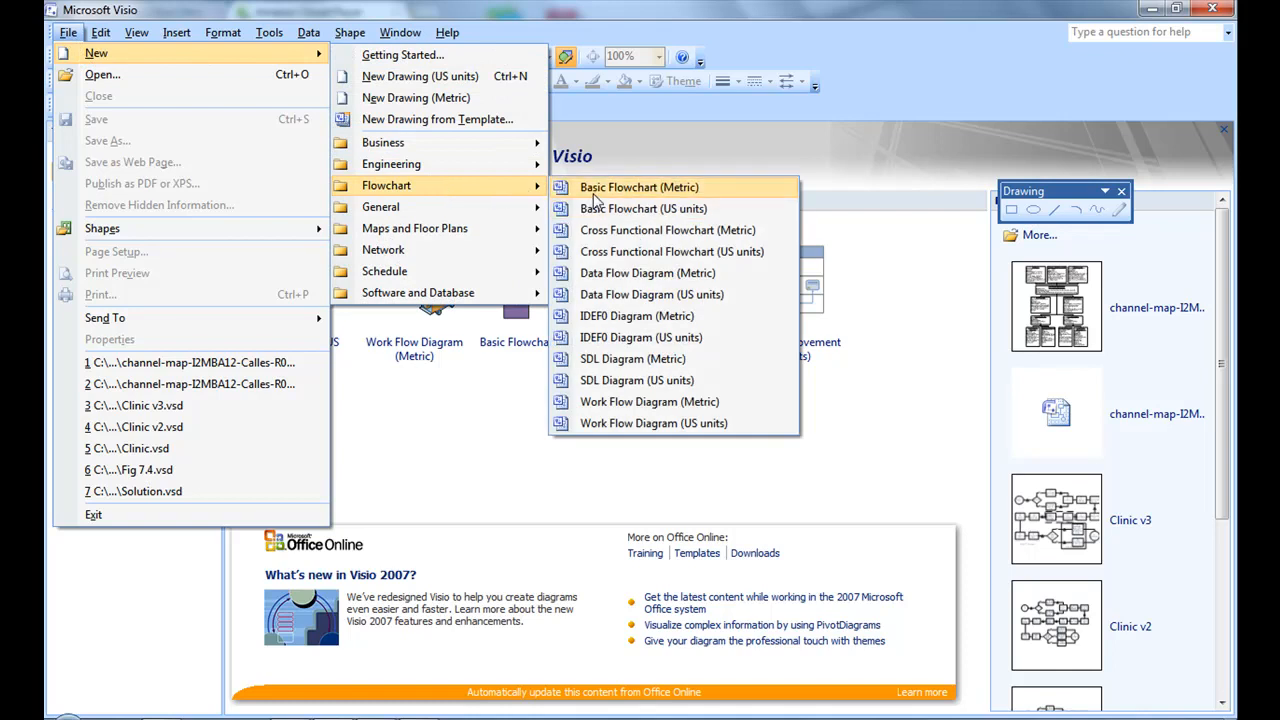
pyautogui.moveTo(630, 208)
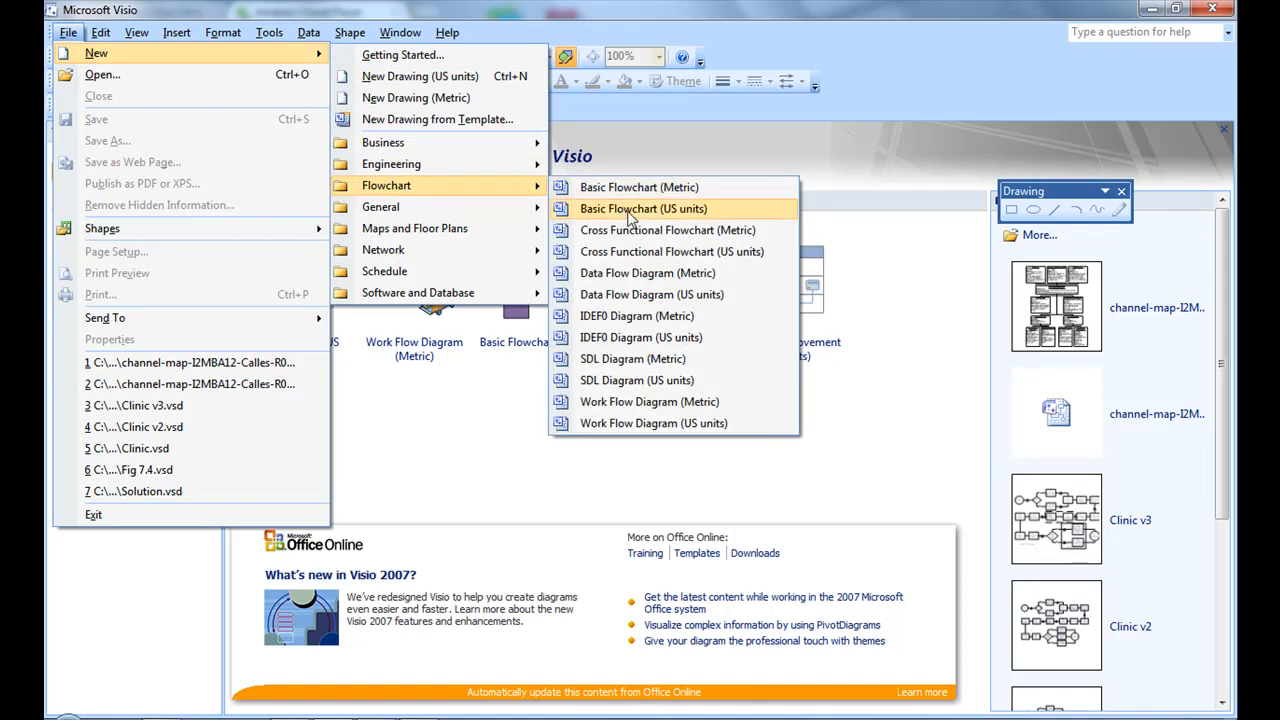
pyautogui.click(643, 208)
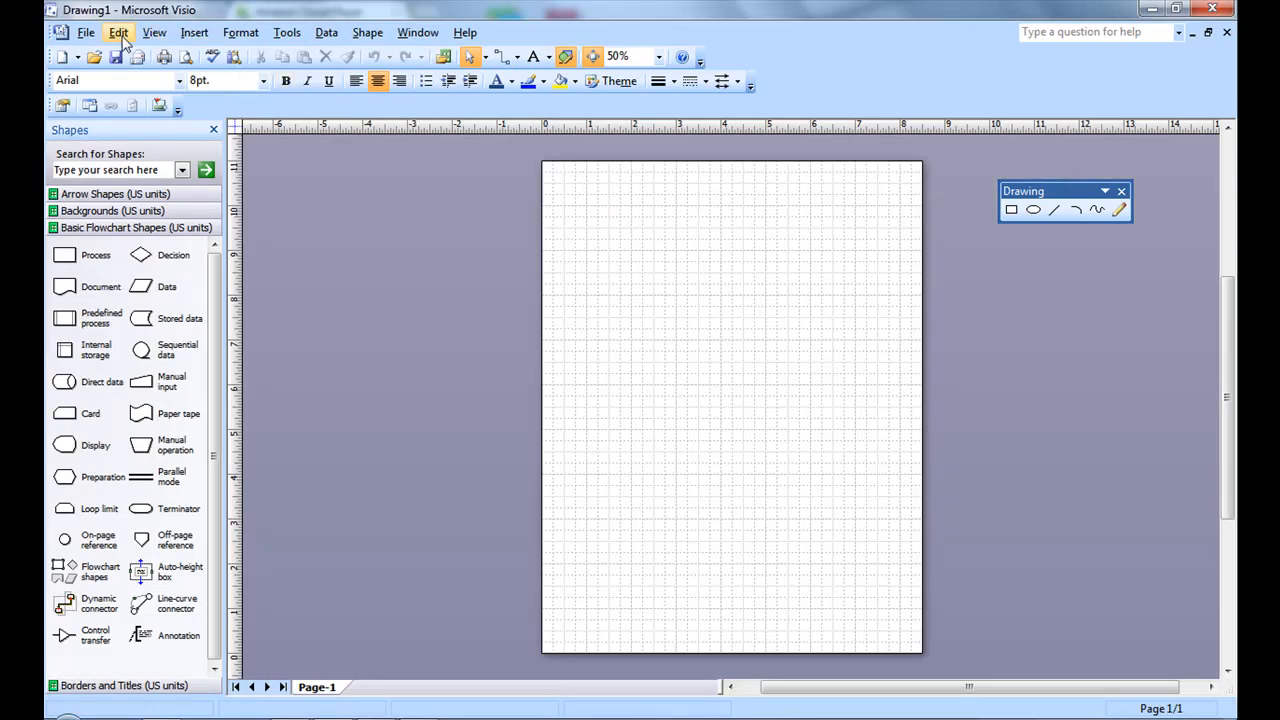
# Set the page to landscape orientation, 11 x 8.5 in., through Page Setup.
pyautogui.click(118, 32)
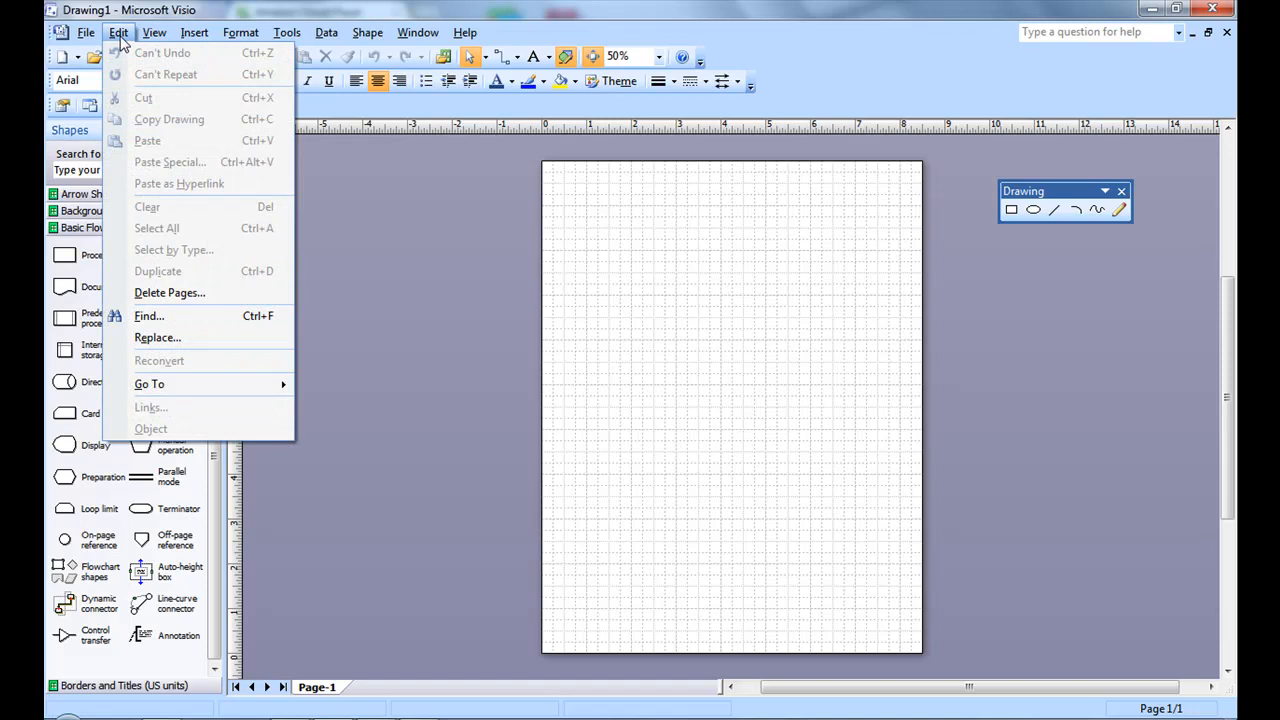
pyautogui.click(86, 32)
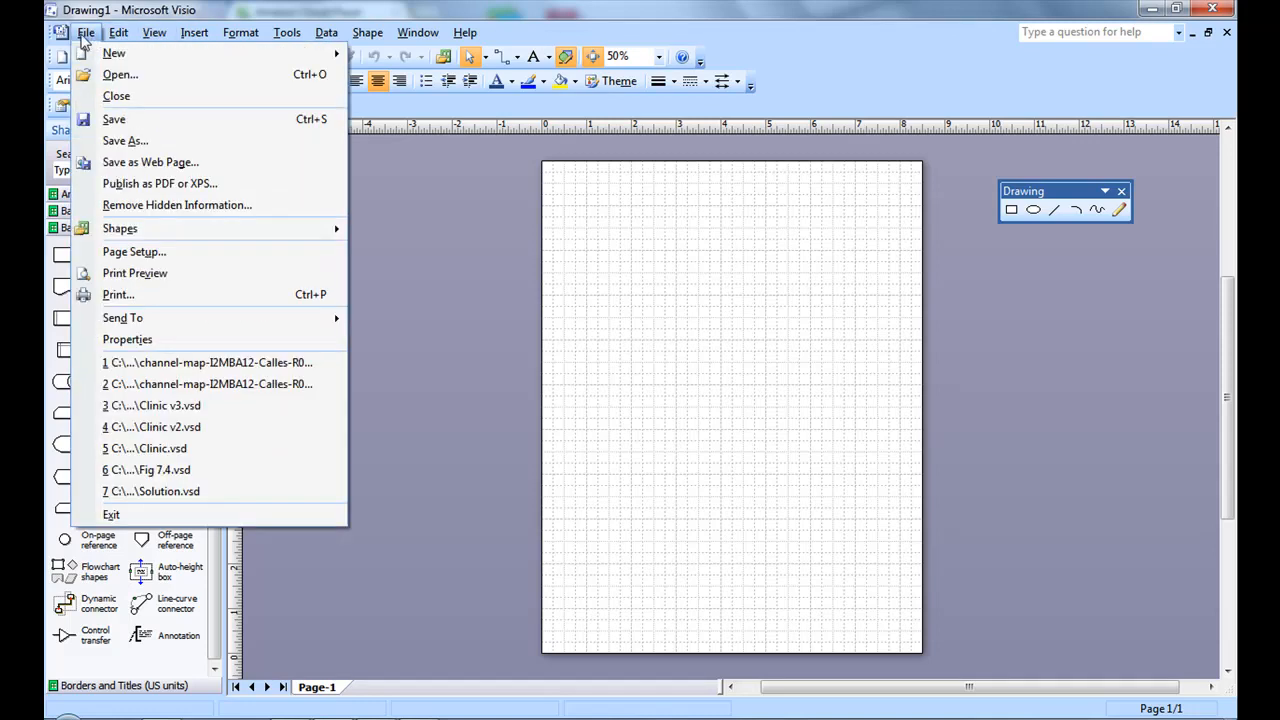
pyautogui.moveTo(133, 251)
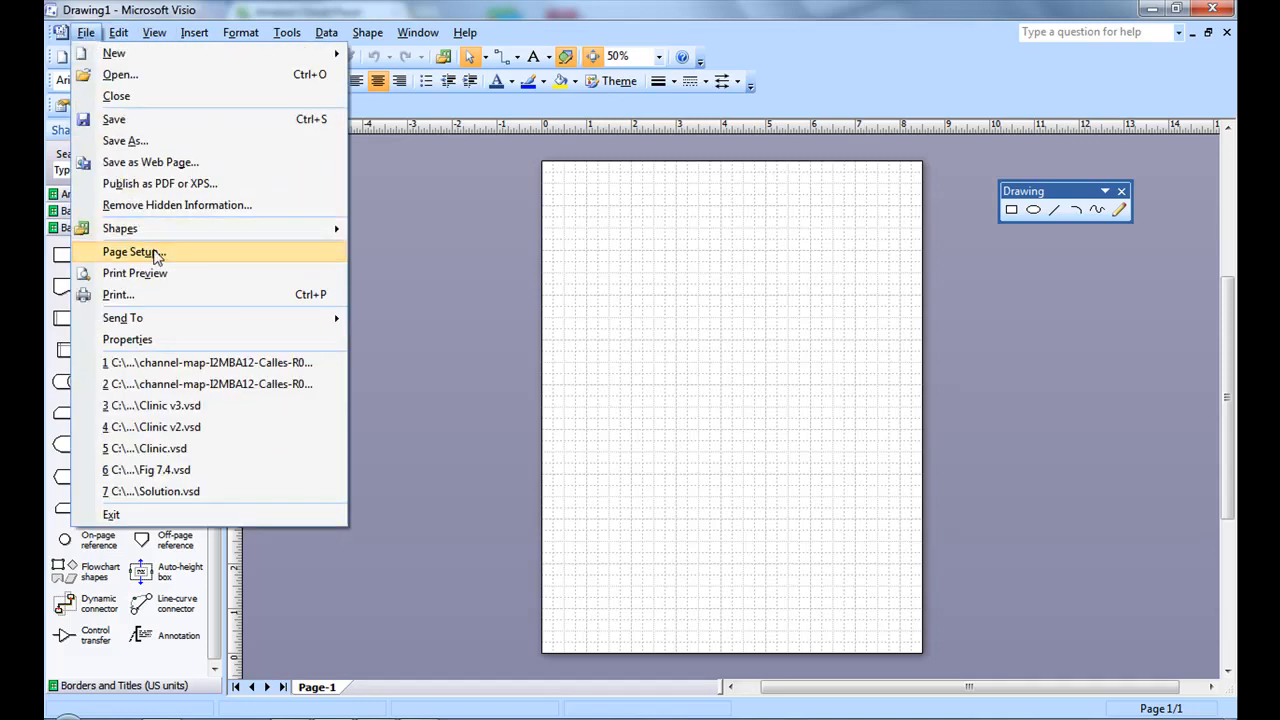
pyautogui.click(130, 251)
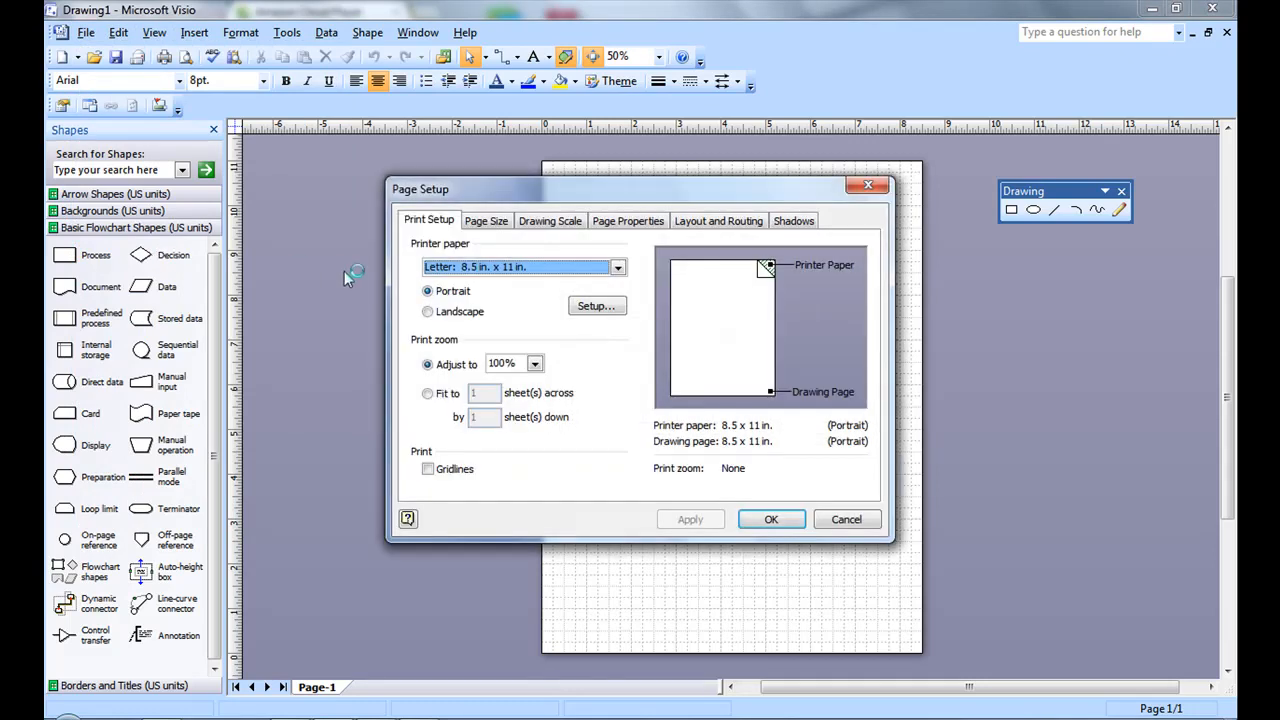
pyautogui.click(428, 311)
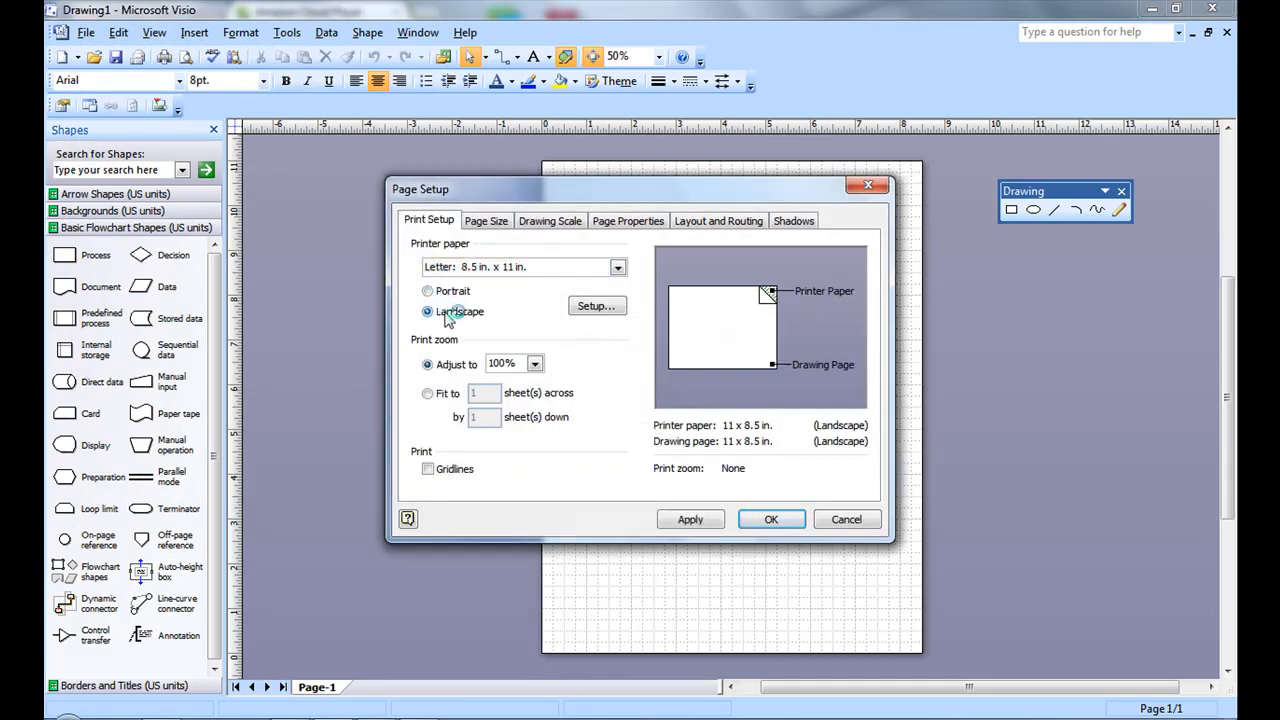
pyautogui.click(428, 291)
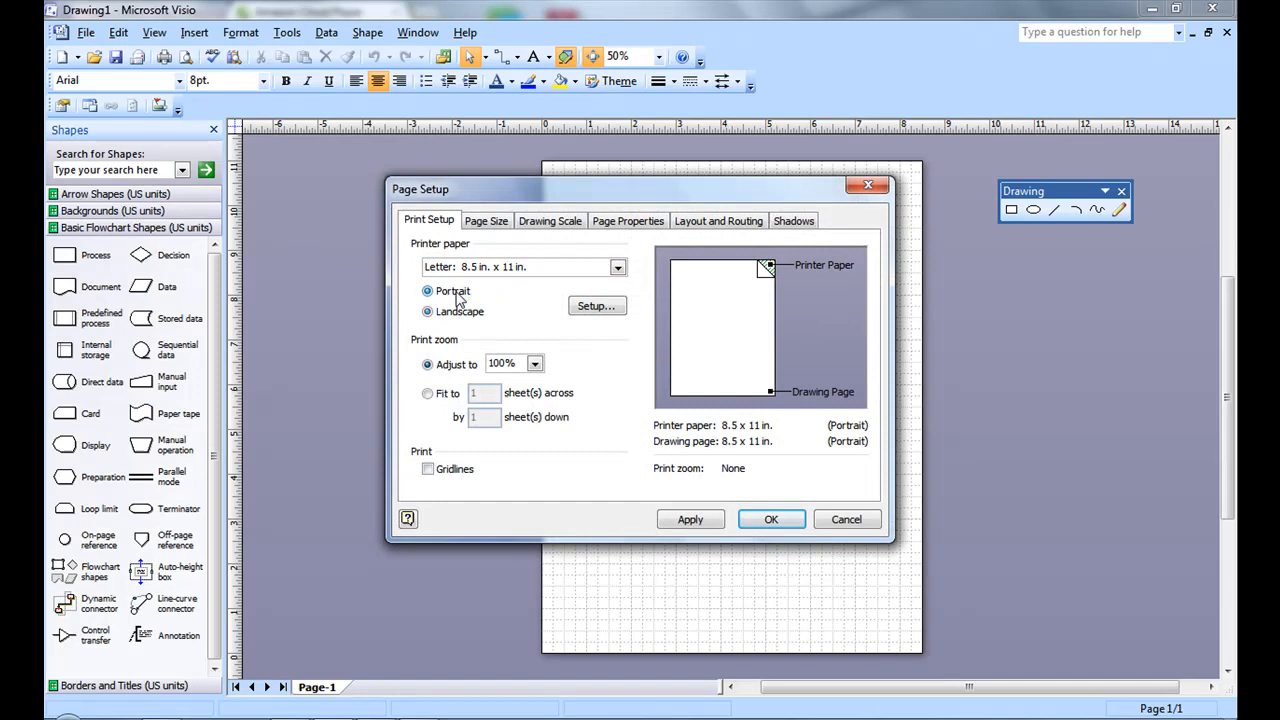
pyautogui.click(617, 267)
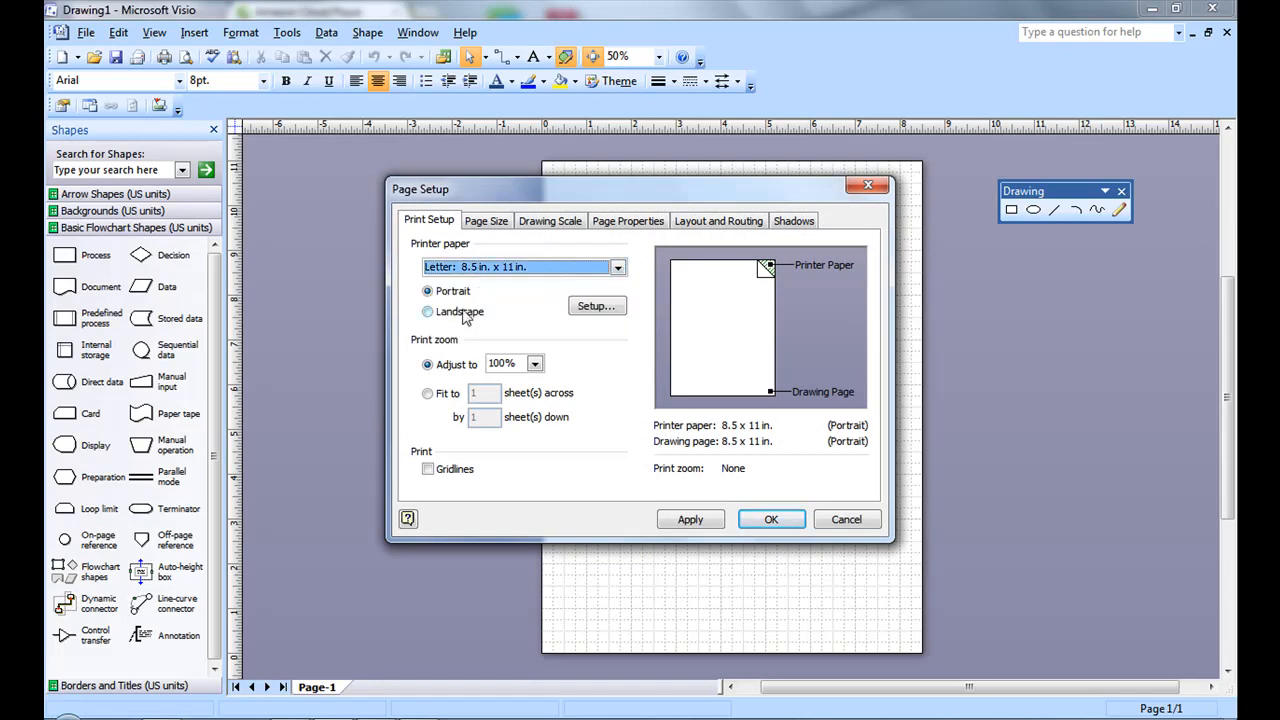
pyautogui.click(428, 311)
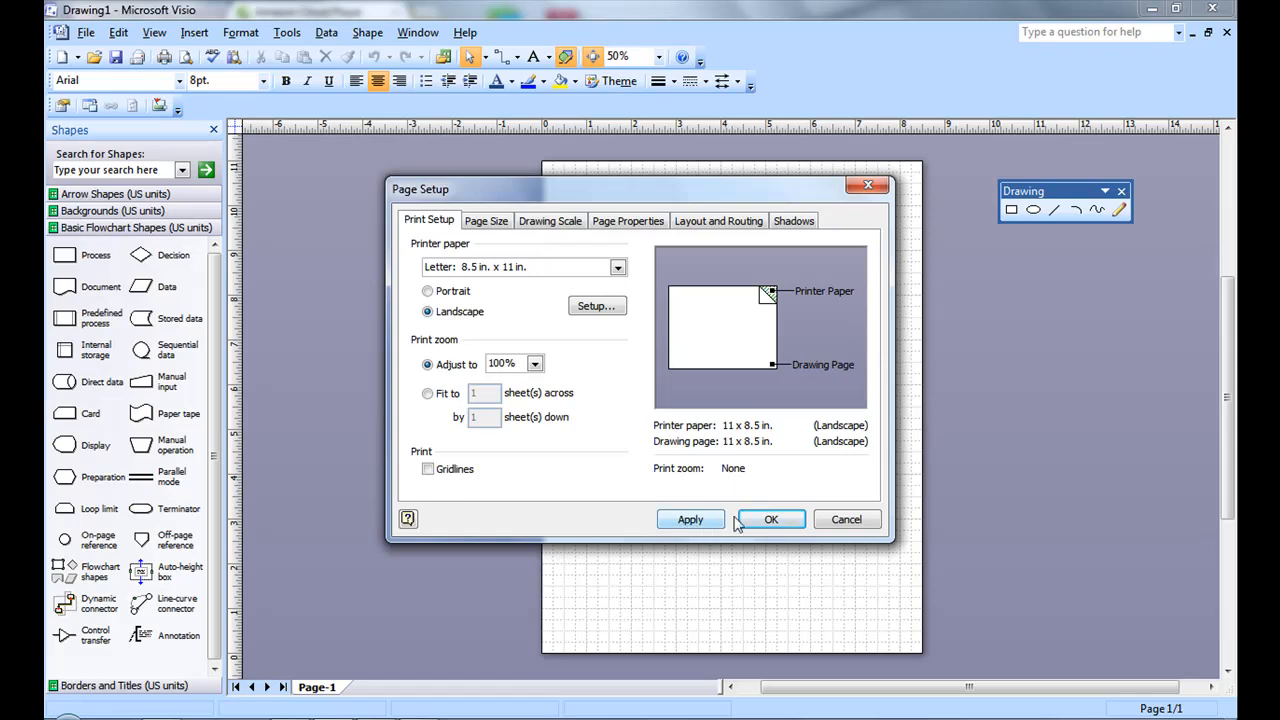
pyautogui.click(771, 519)
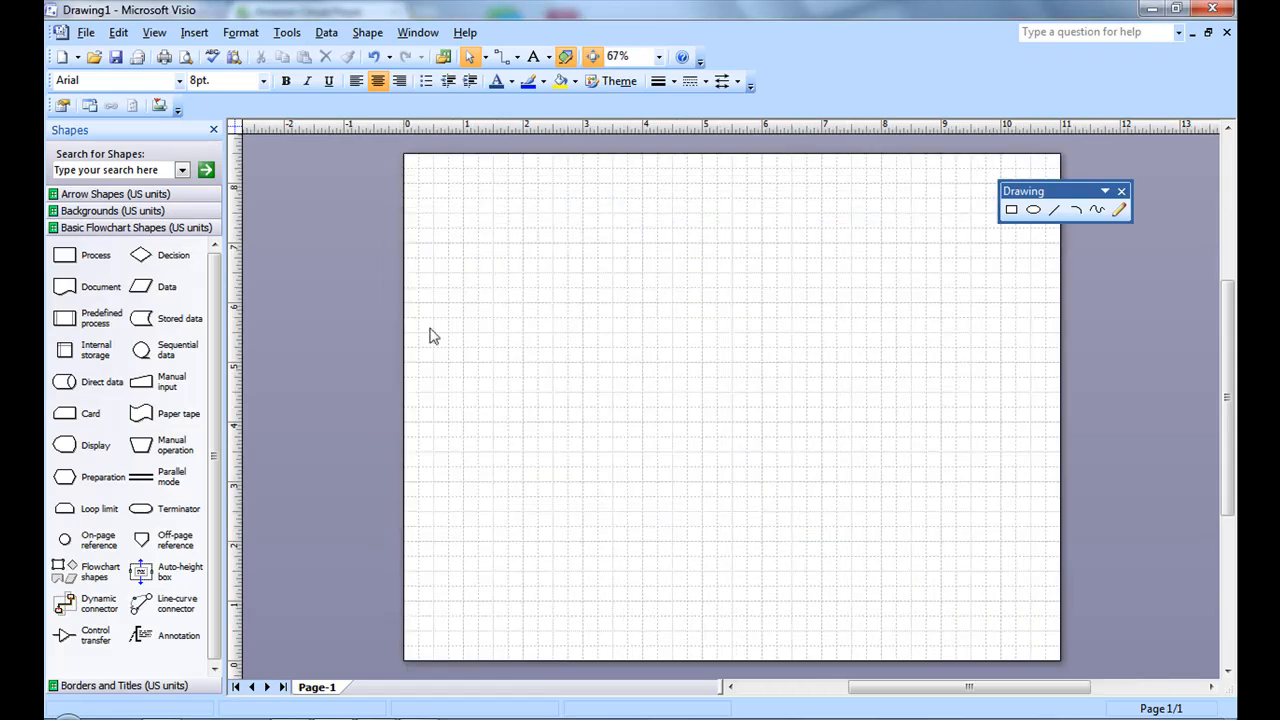
# Drag a 1 x 0.75 in. Process shape near the page's top-left corner.
pyautogui.click(135, 227)
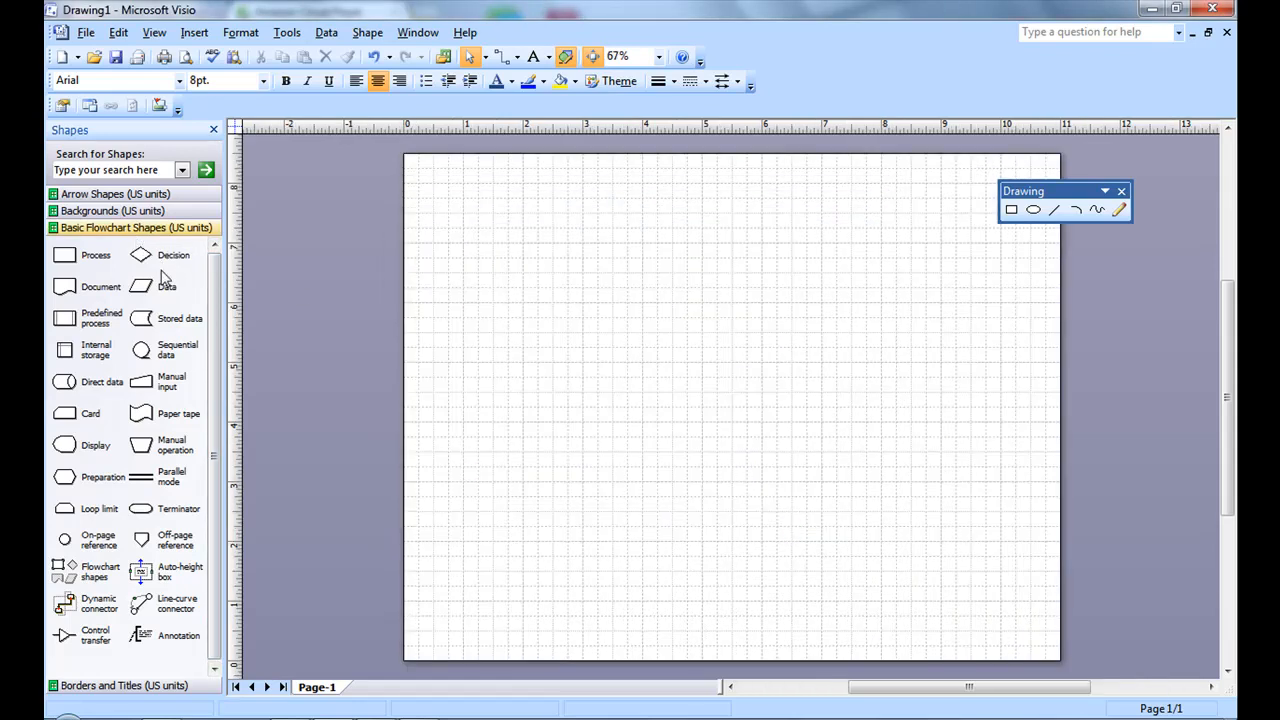
pyautogui.moveTo(130, 145)
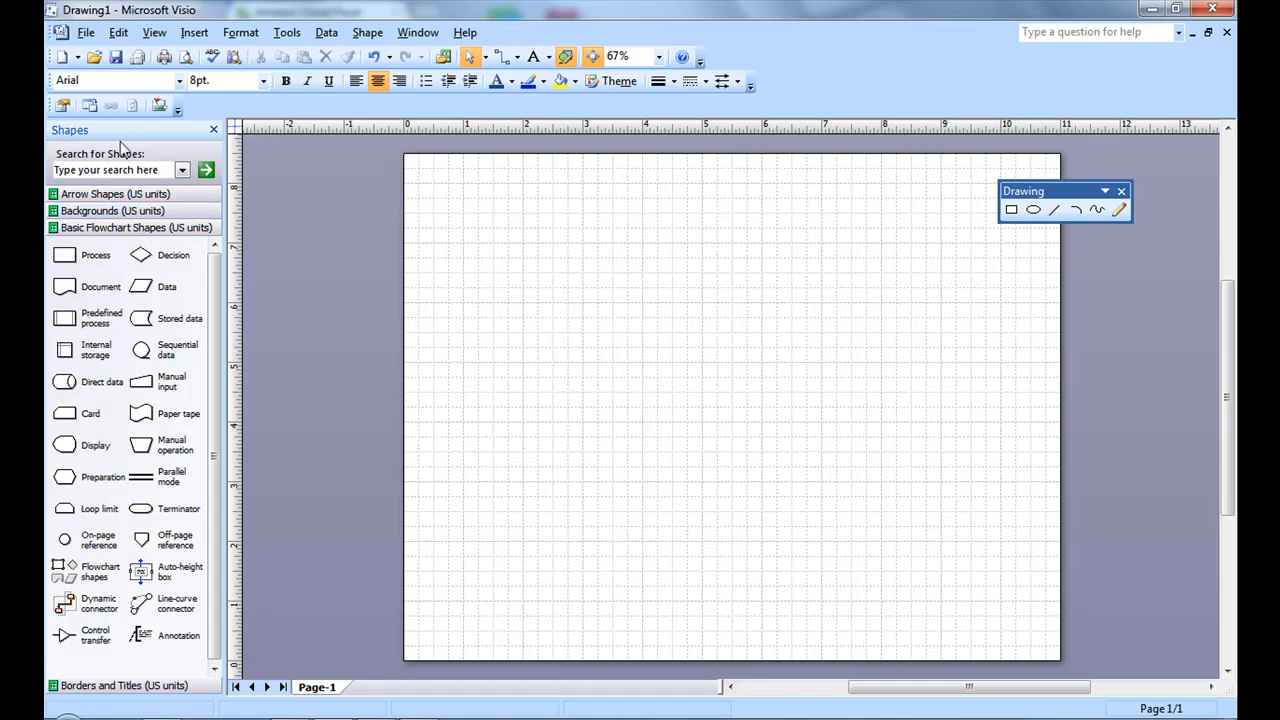
pyautogui.click(154, 32)
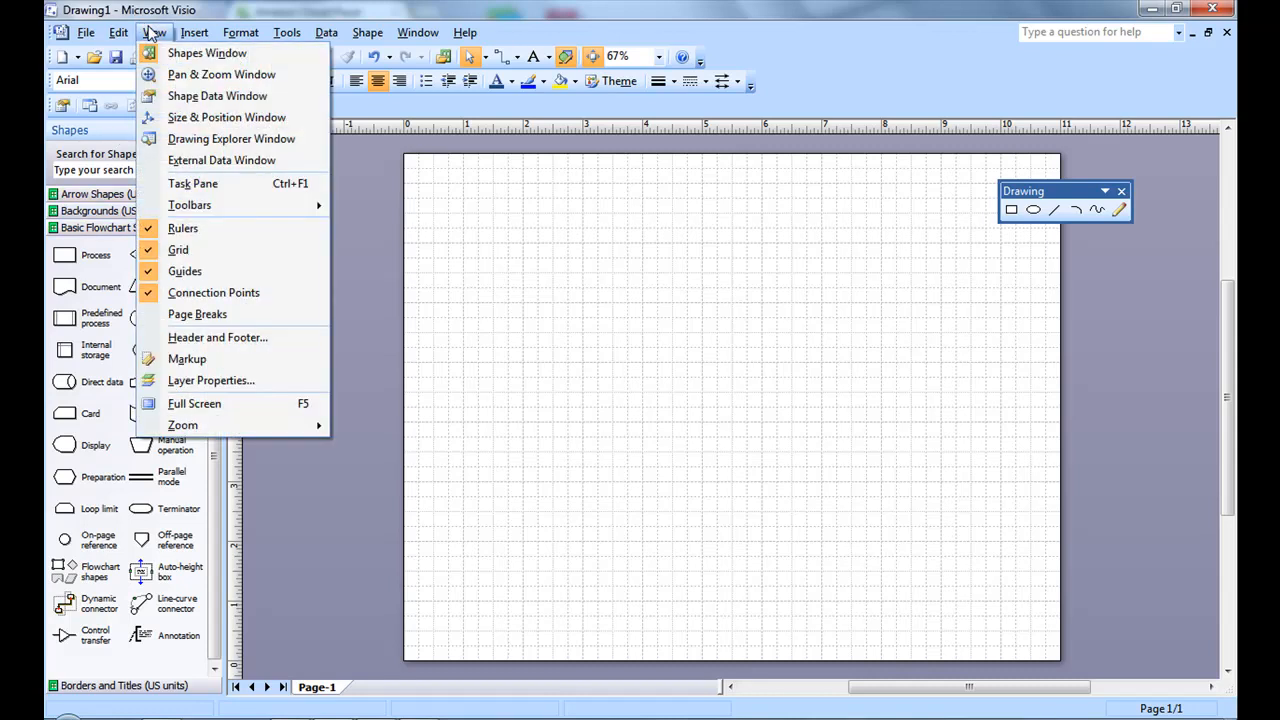
pyautogui.moveTo(207, 53)
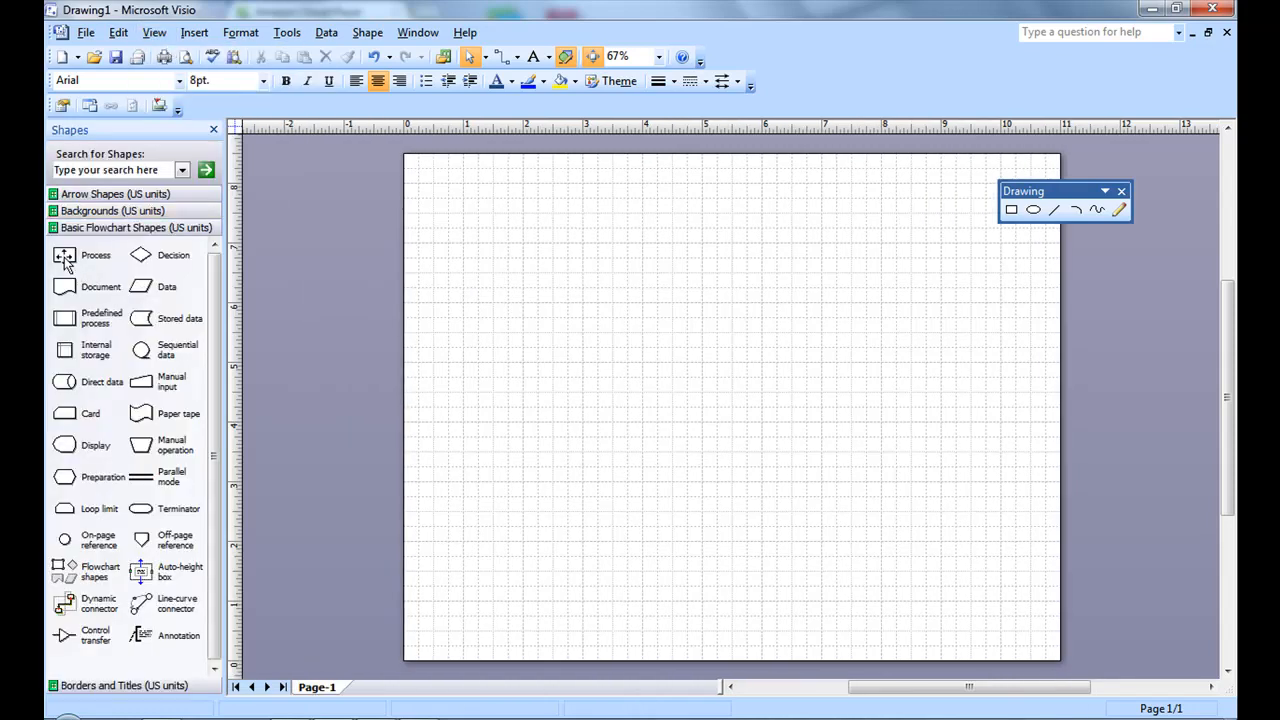
pyautogui.moveTo(64, 255)
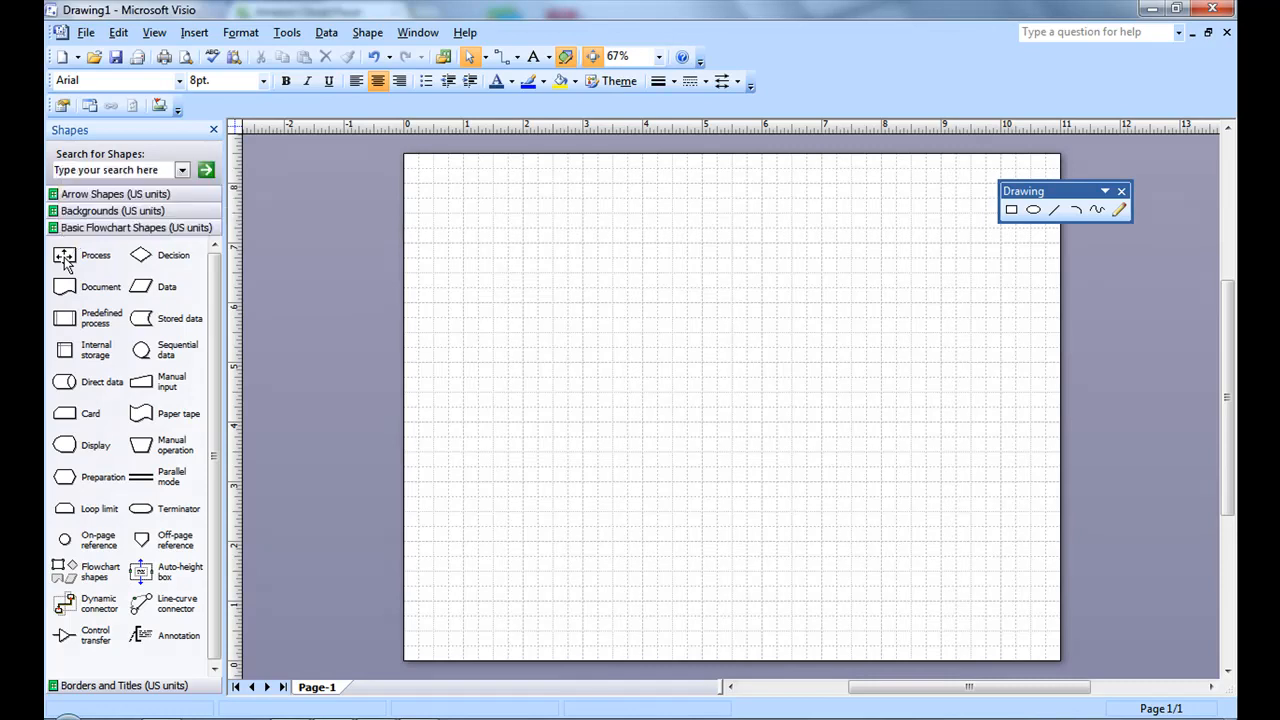
pyautogui.moveTo(64, 255); pyautogui.dragTo(462, 190)
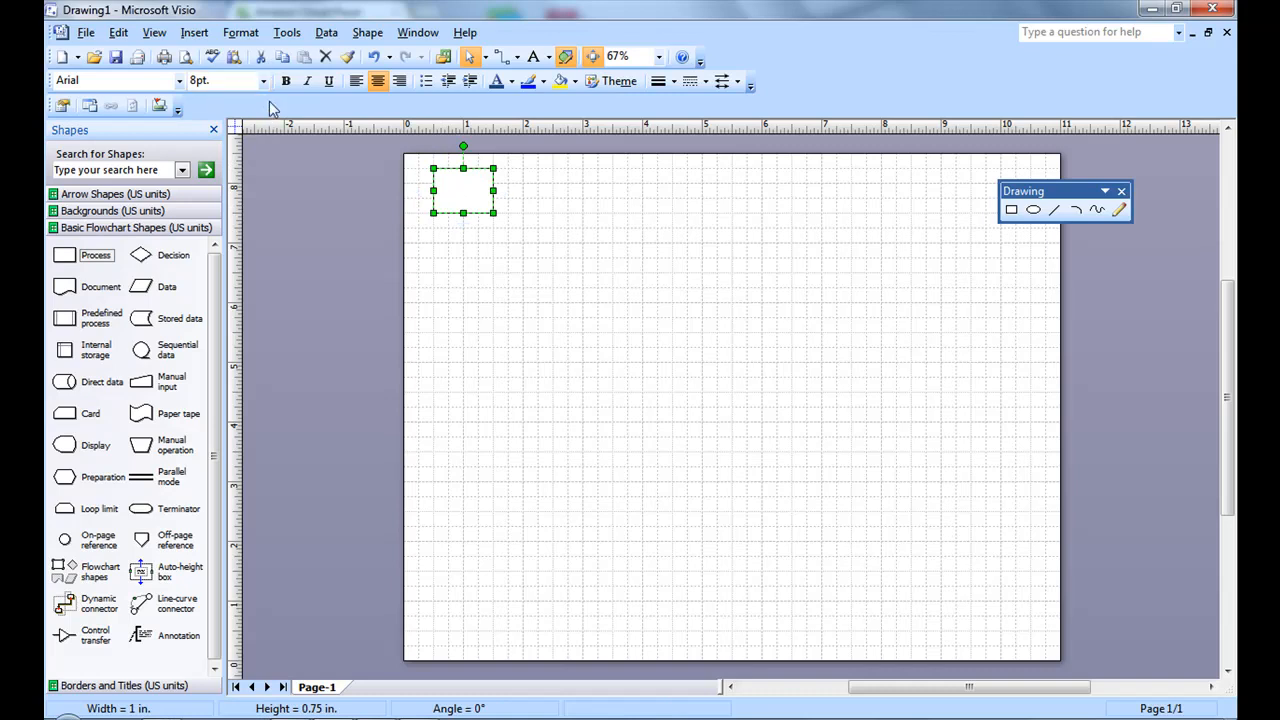
pyautogui.moveTo(417, 203)
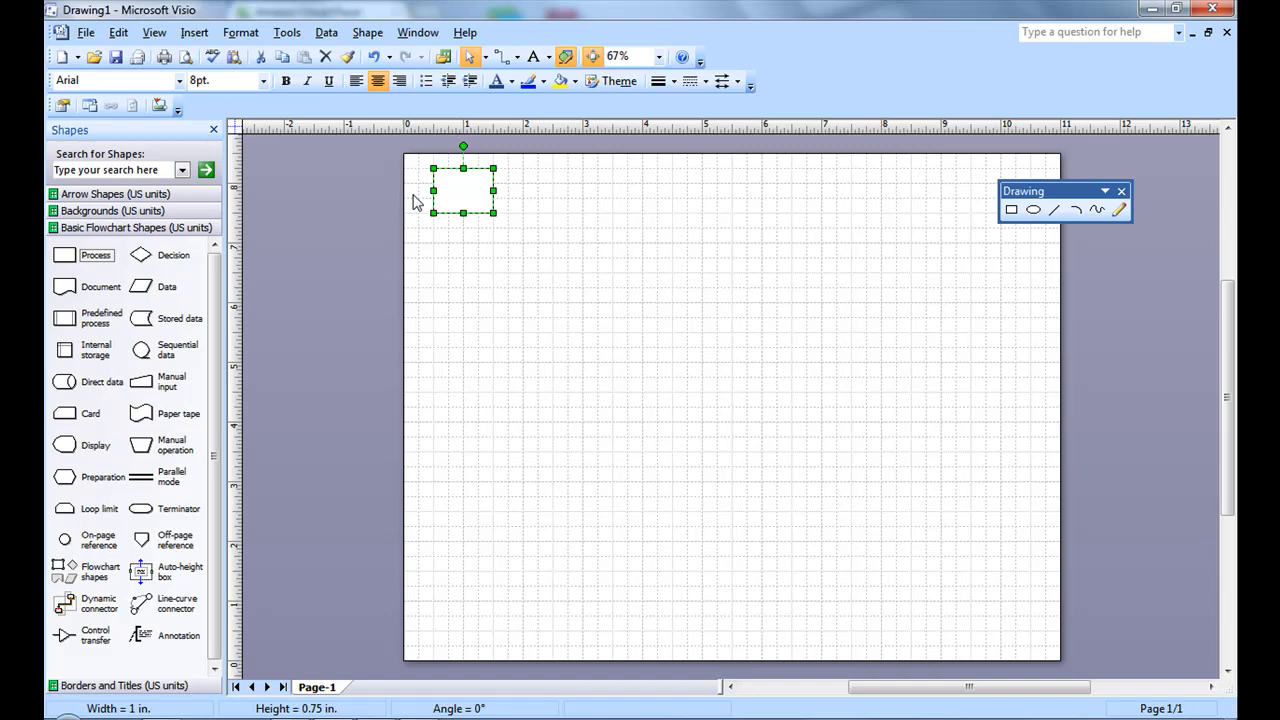
pyautogui.moveTo(364, 176)
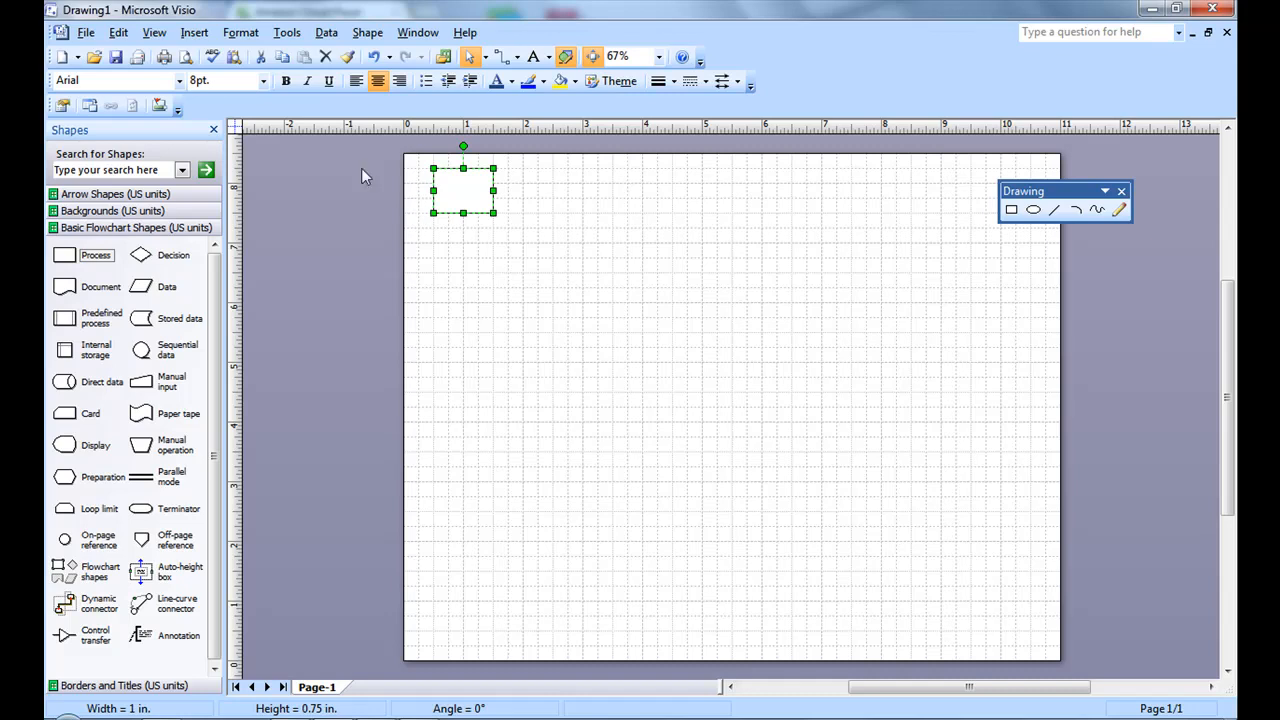
pyautogui.moveTo(264, 88)
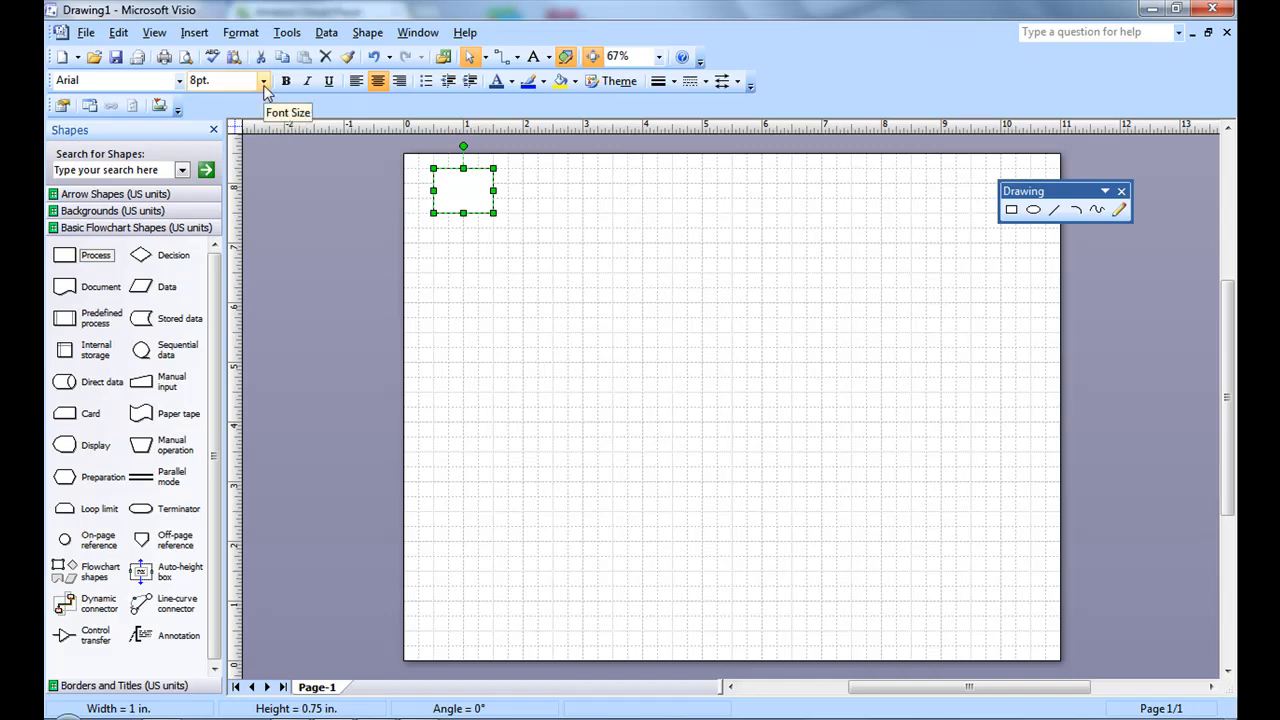
# Set the box's text to 12 pt Calibri.
pyautogui.click(263, 80)
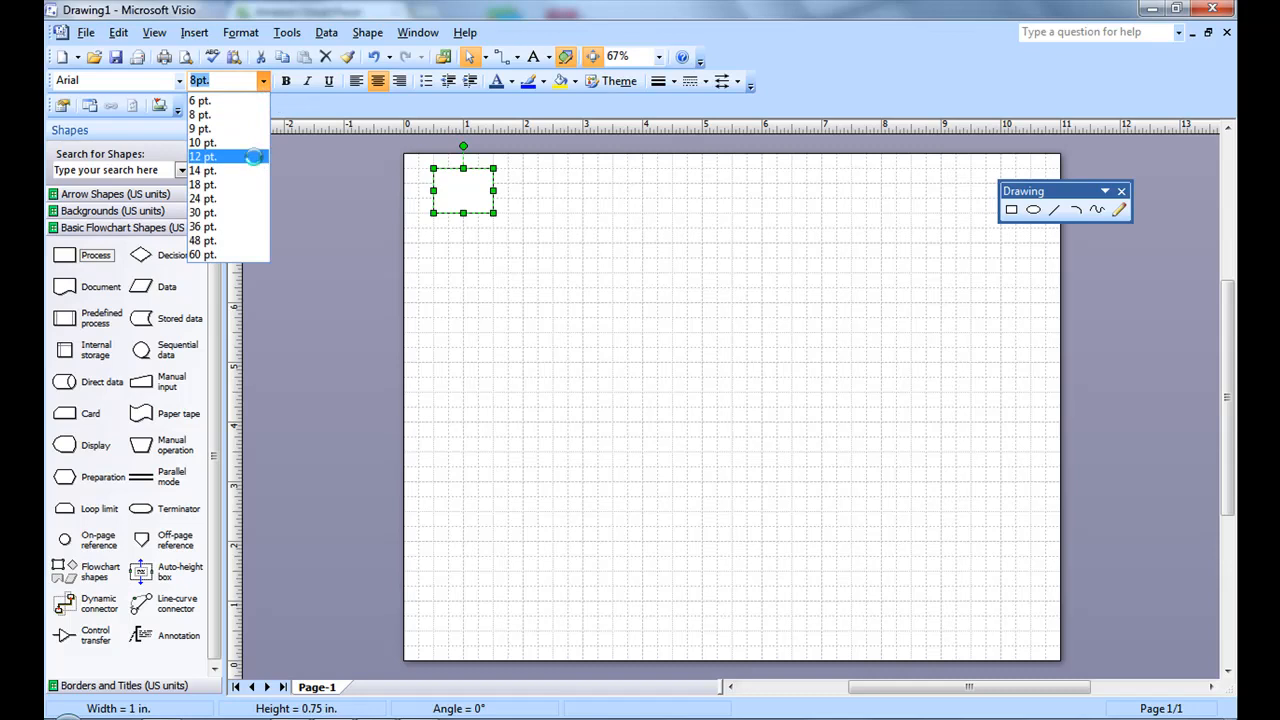
pyautogui.click(178, 81)
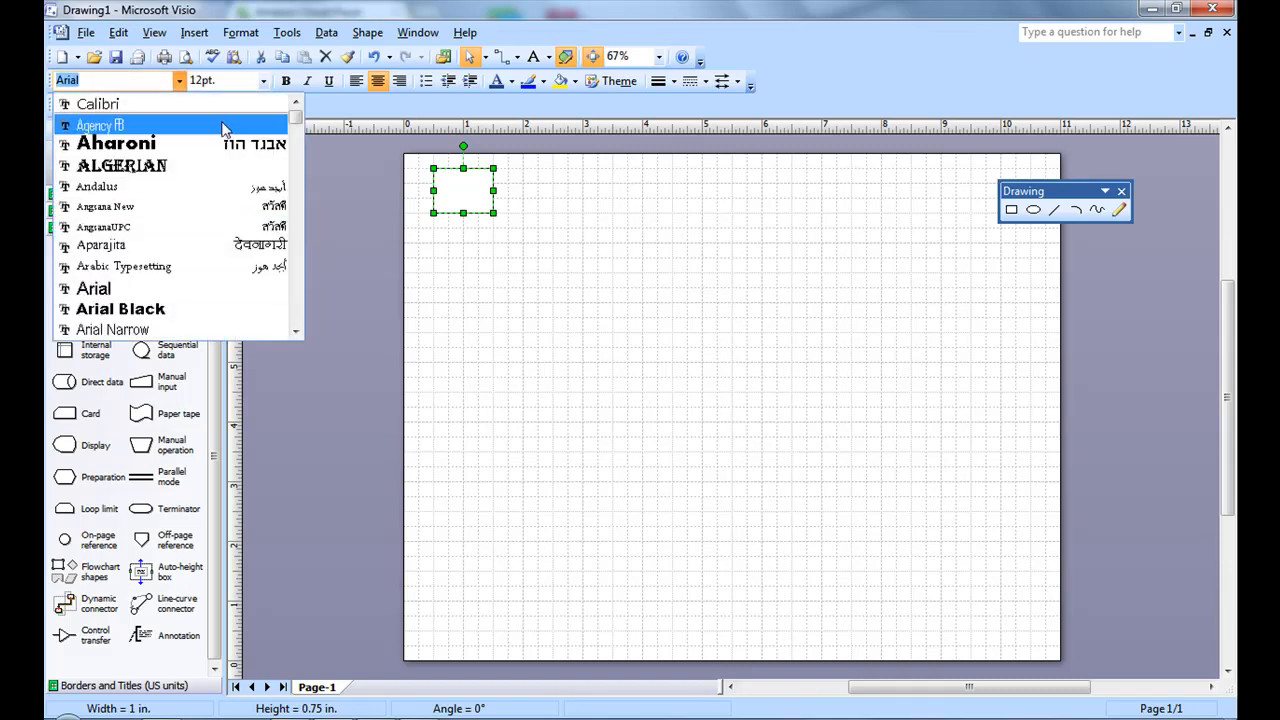
pyautogui.click(98, 104)
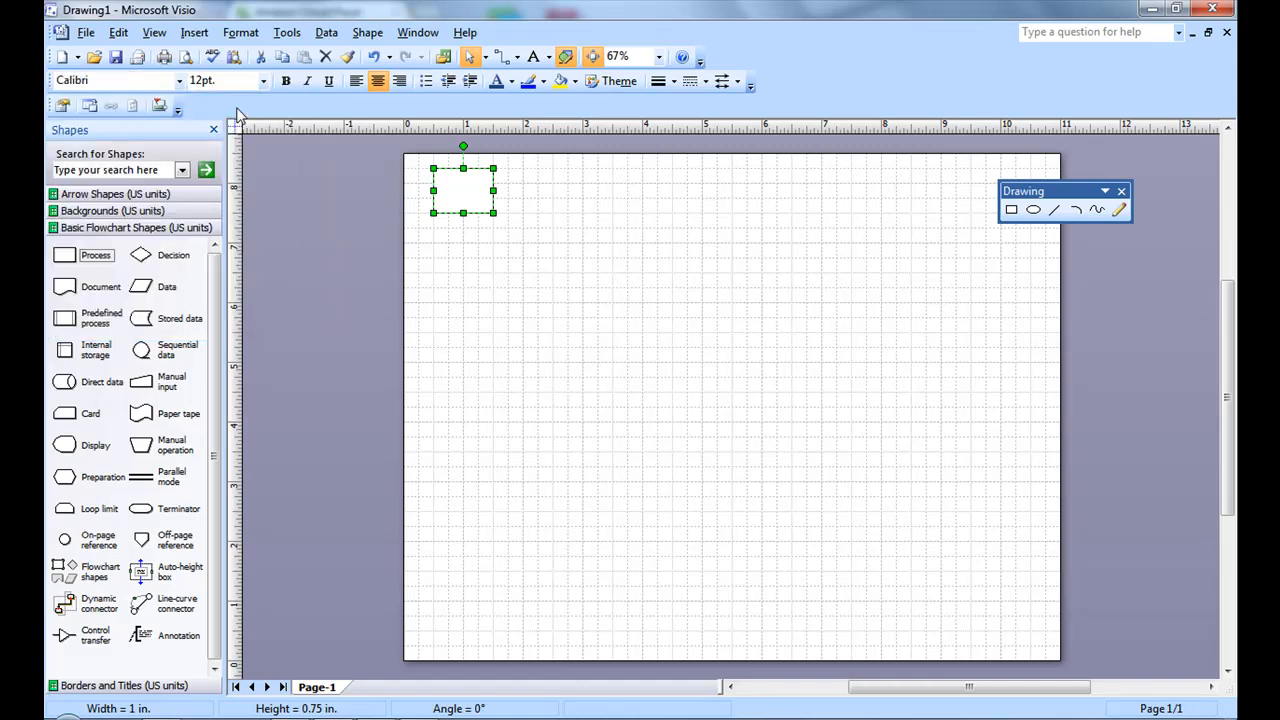
pyautogui.moveTo(497, 82)
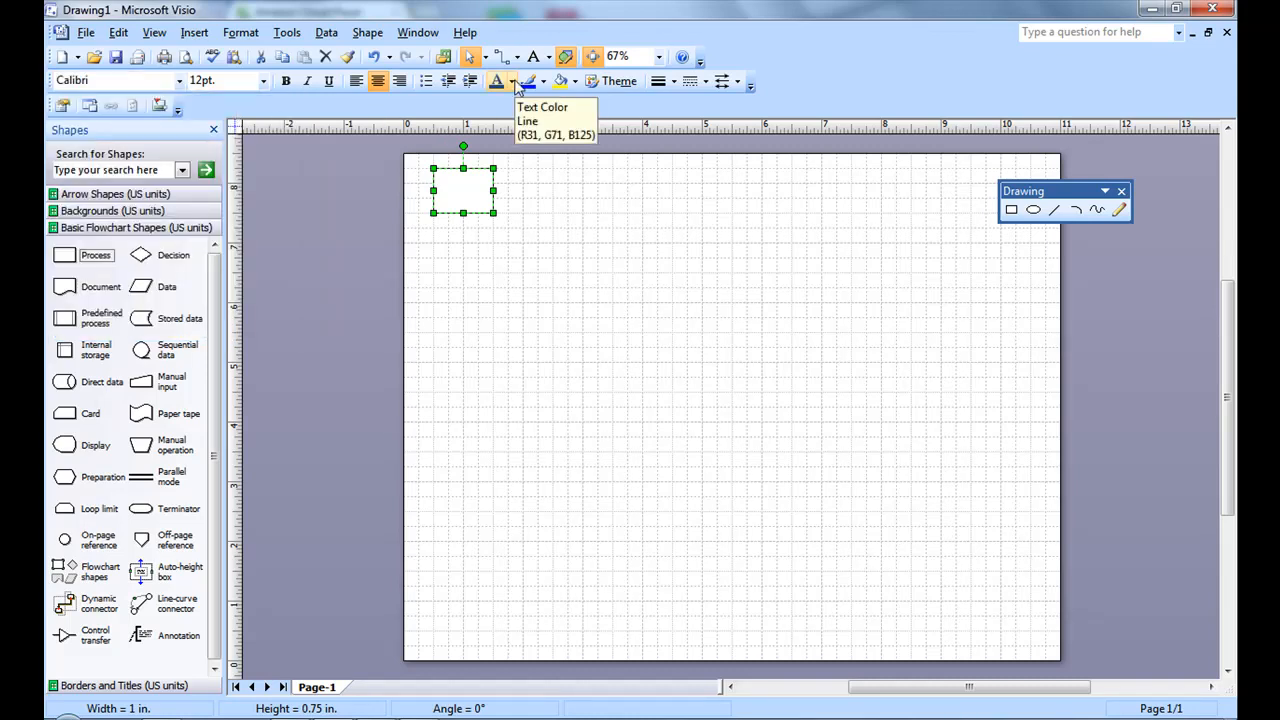
# Pick new text and outline colours for the box.
pyautogui.click(513, 81)
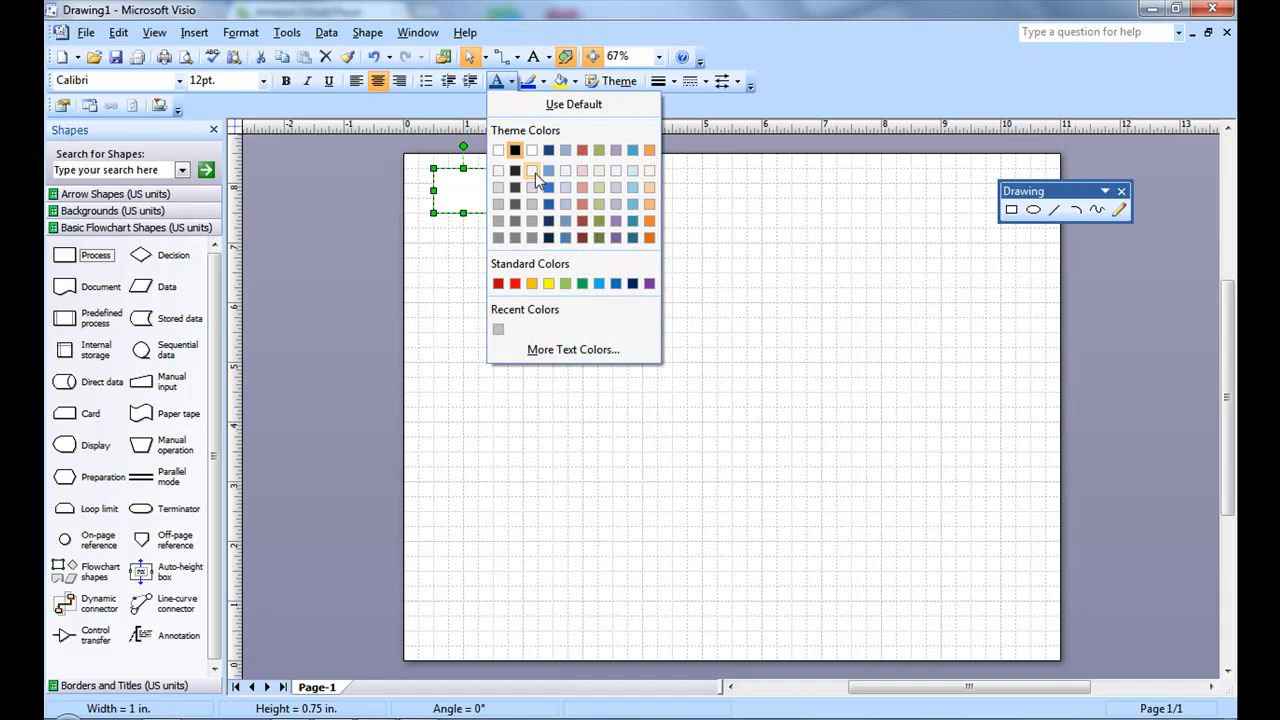
pyautogui.click(532, 170)
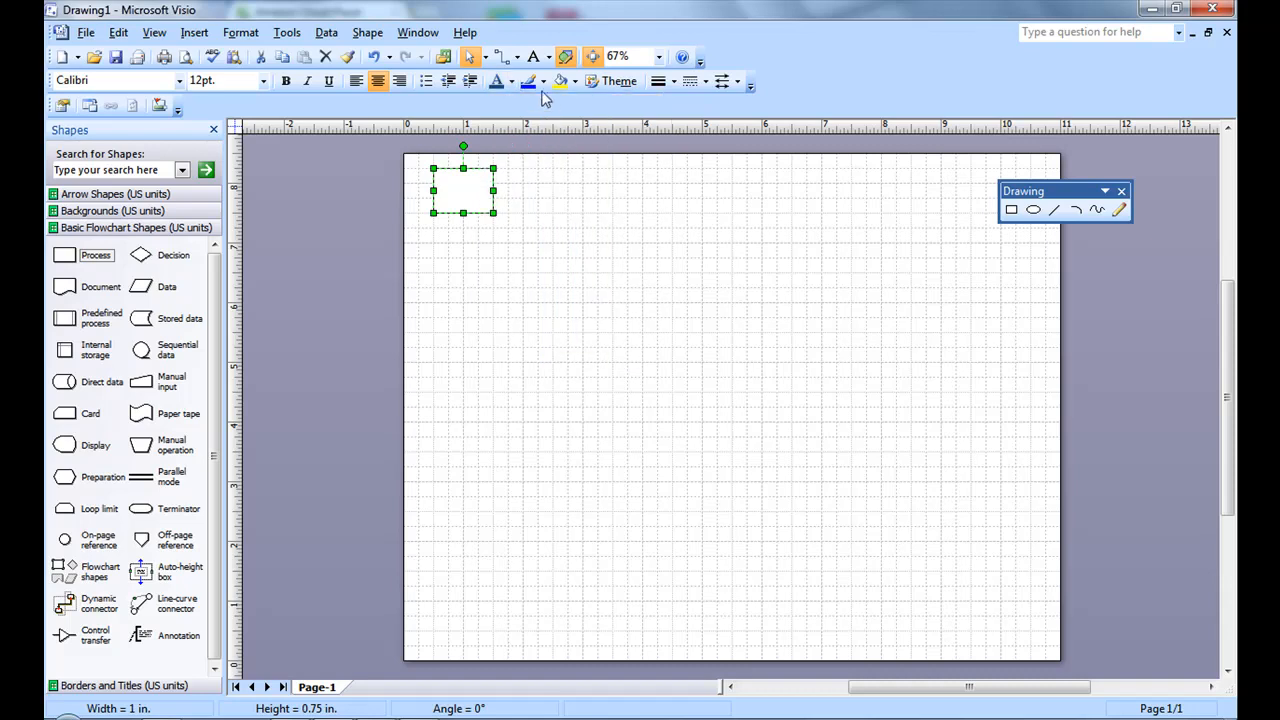
pyautogui.click(541, 81)
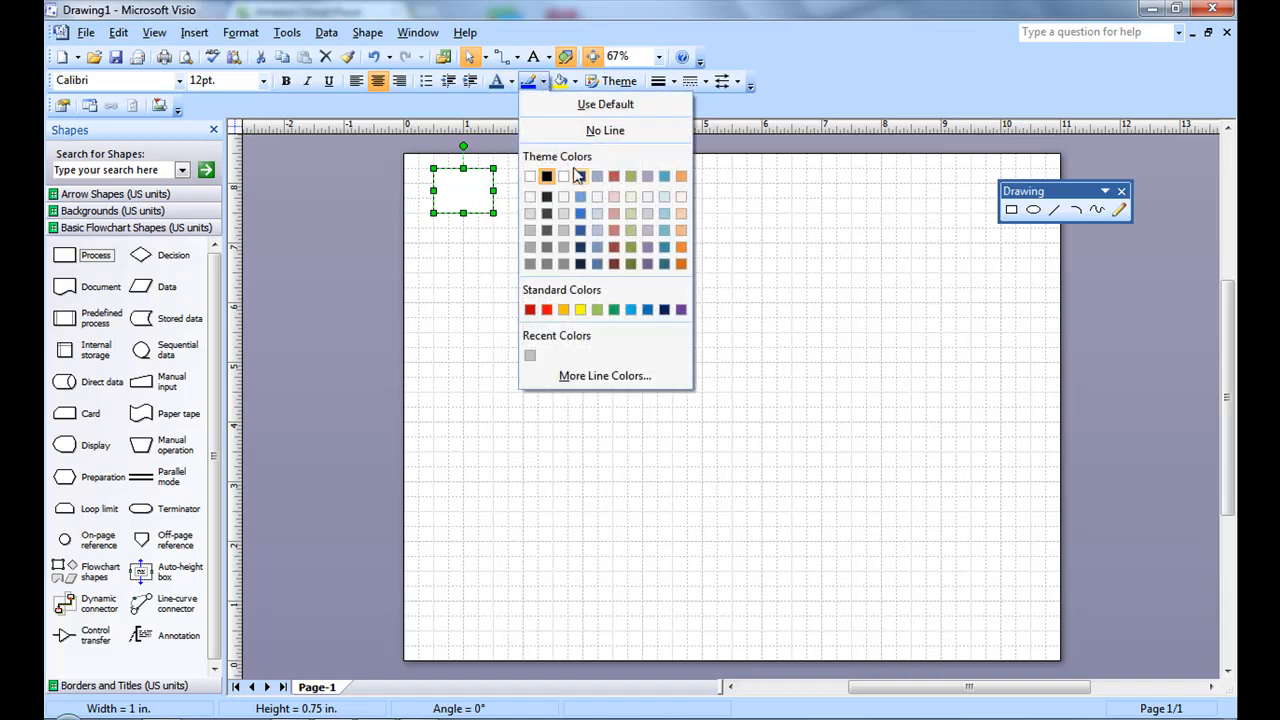
pyautogui.moveTo(597, 230)
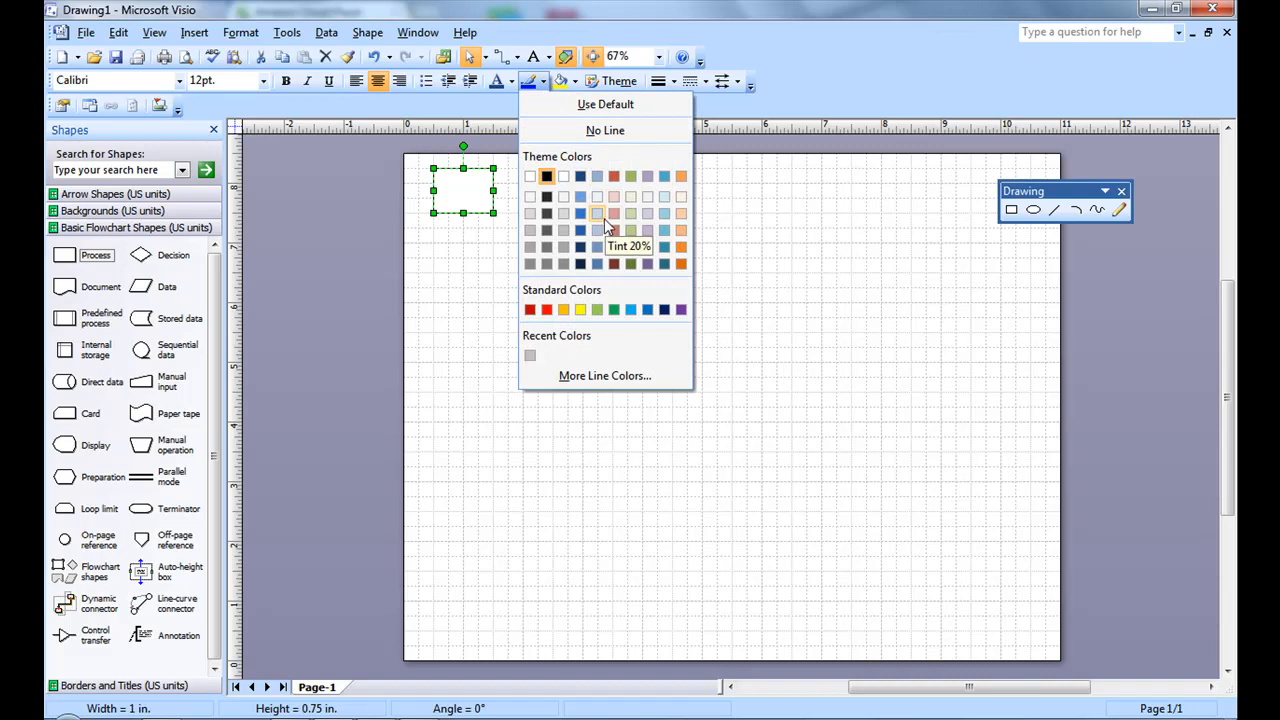
pyautogui.click(597, 214)
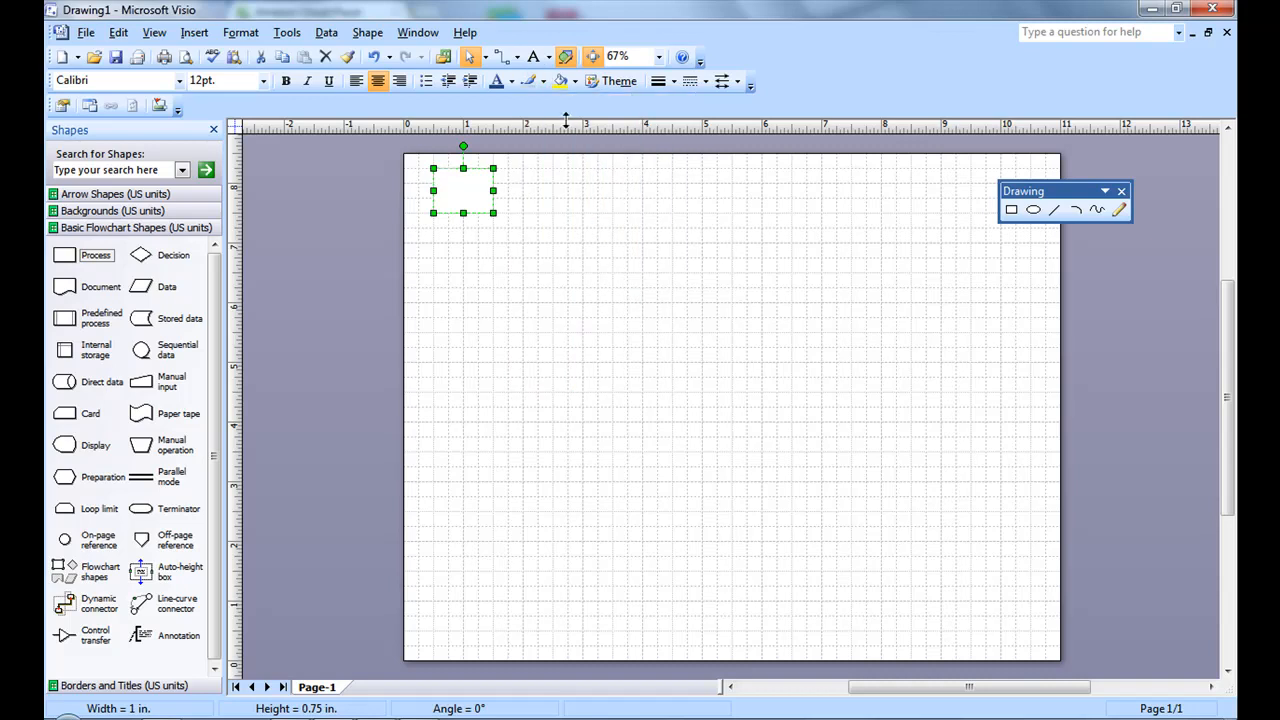
pyautogui.moveTo(560, 81)
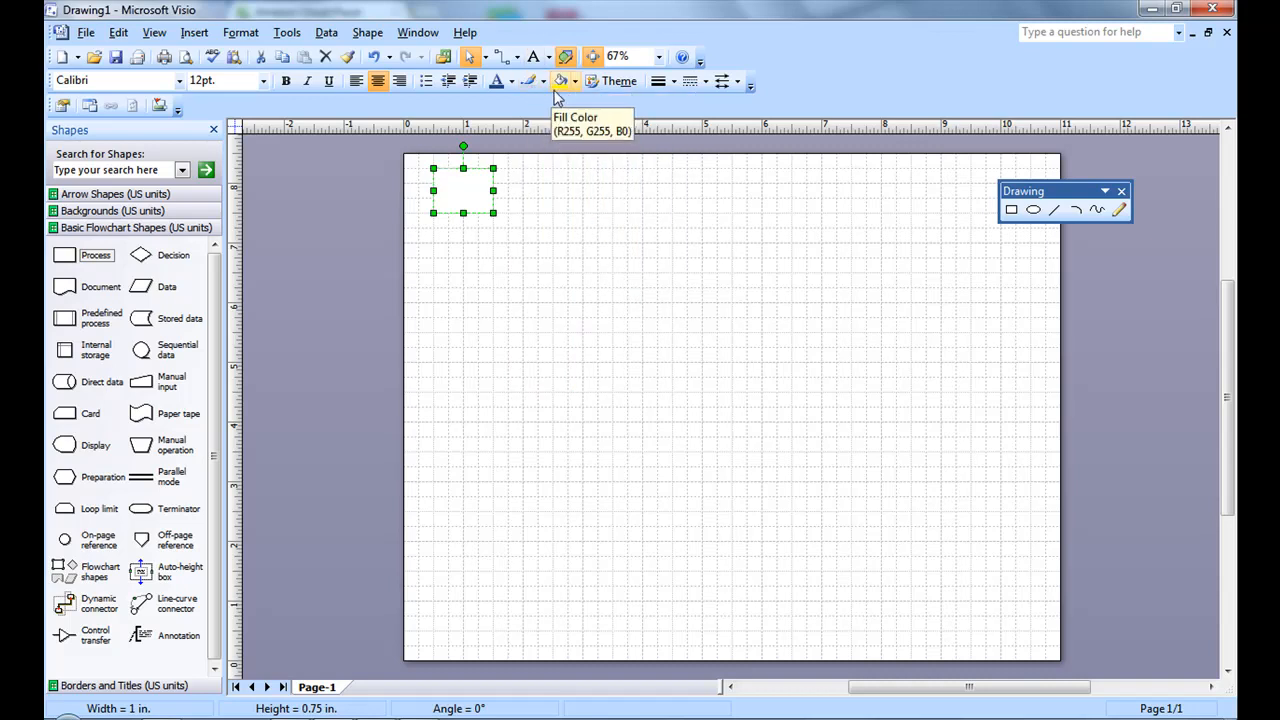
pyautogui.click(543, 81)
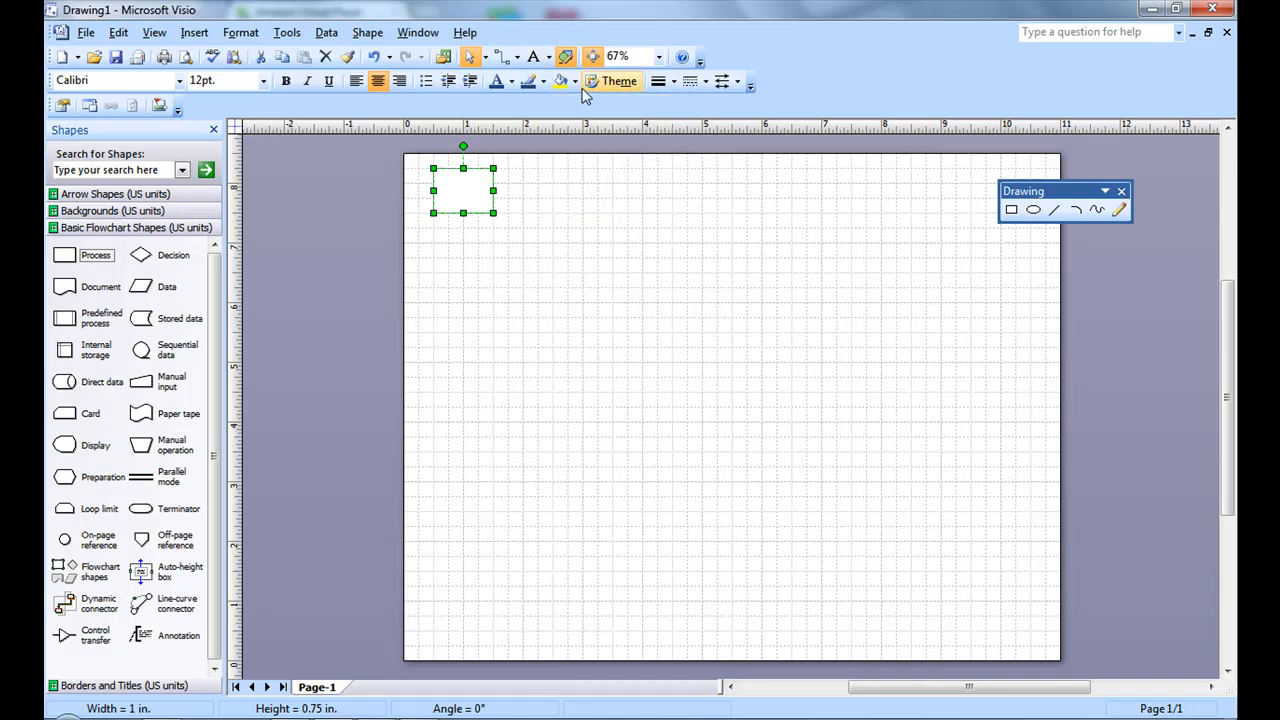
pyautogui.click(543, 81)
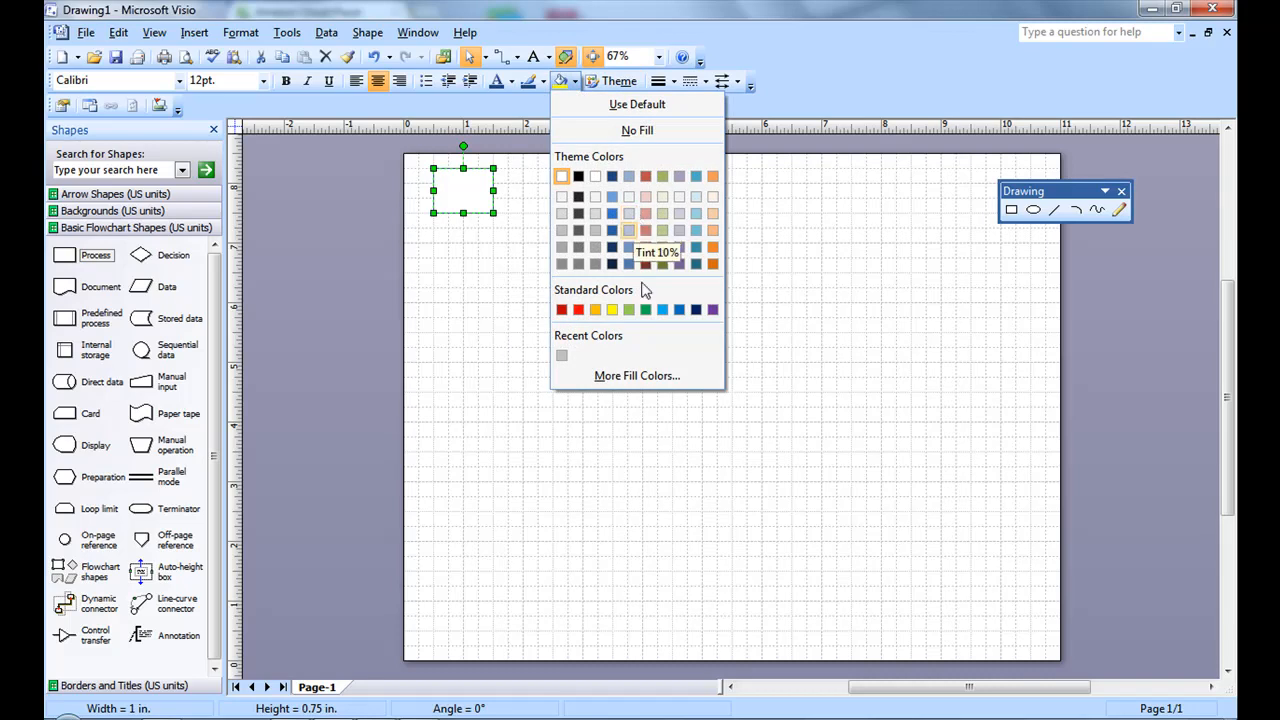
# Fill the box with a light blue-violet colour from the Colors dialog.
pyautogui.click(637, 375)
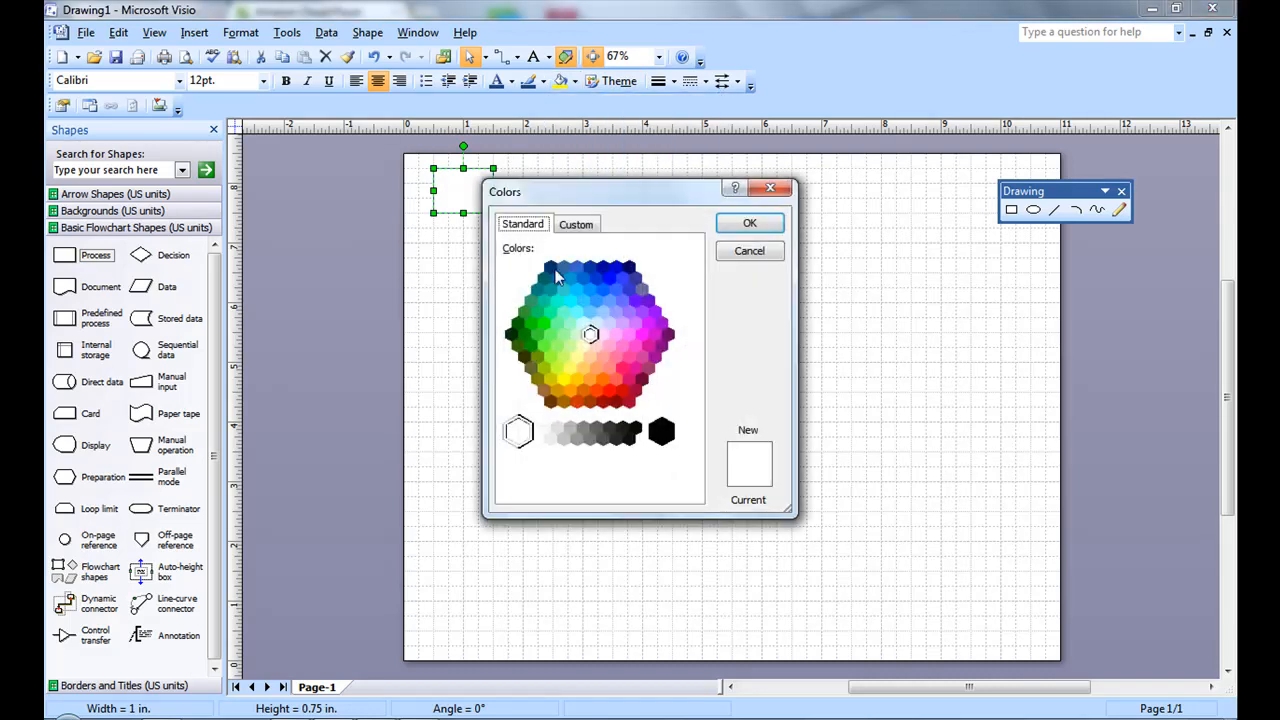
pyautogui.click(576, 223)
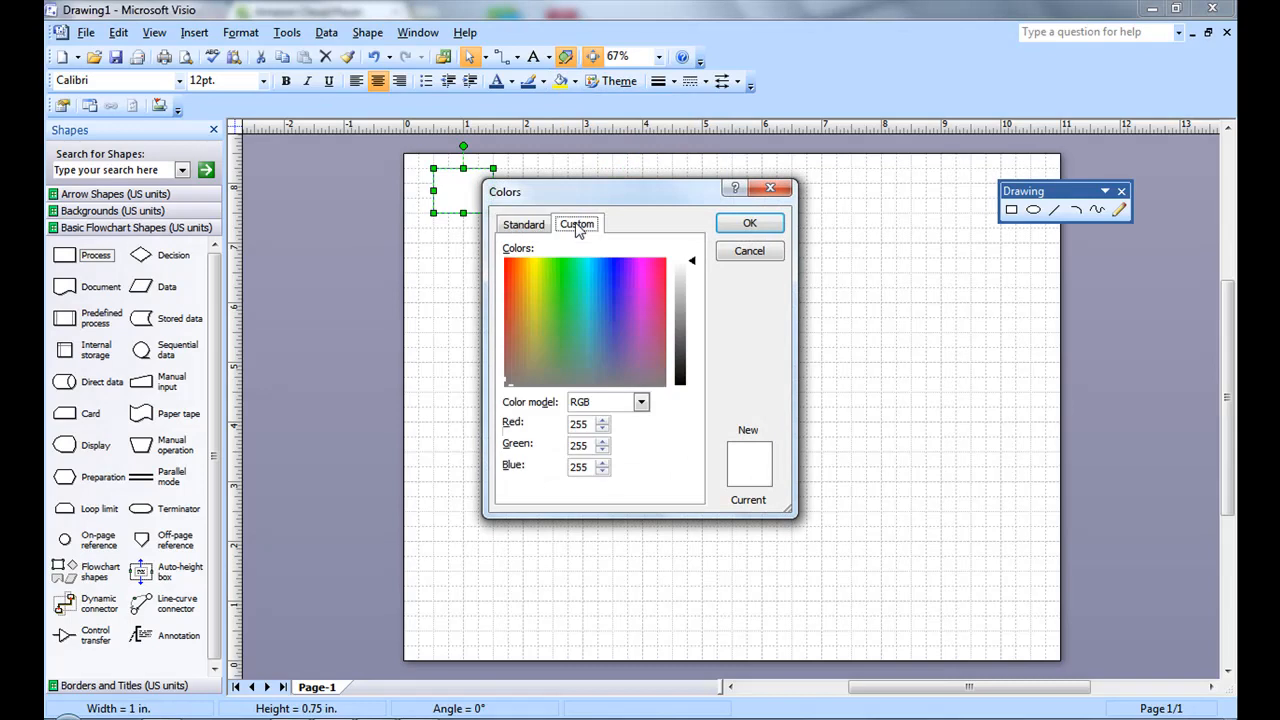
pyautogui.click(522, 223)
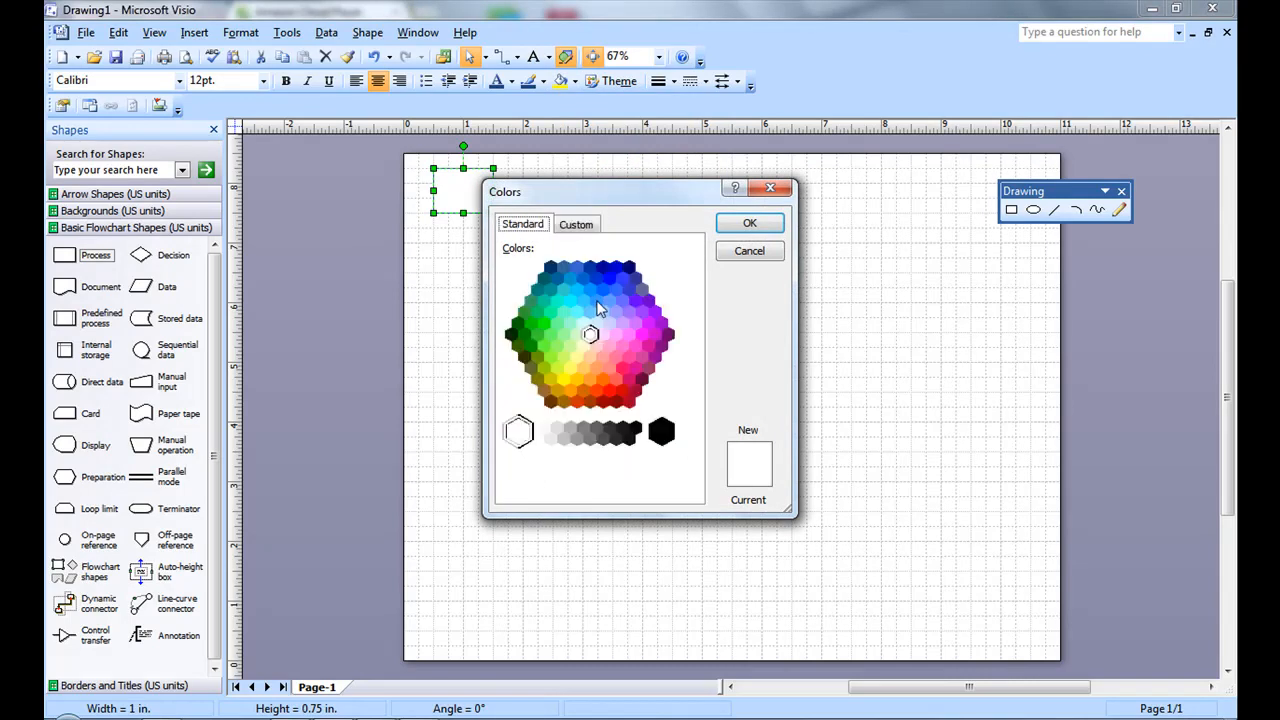
pyautogui.click(622, 300)
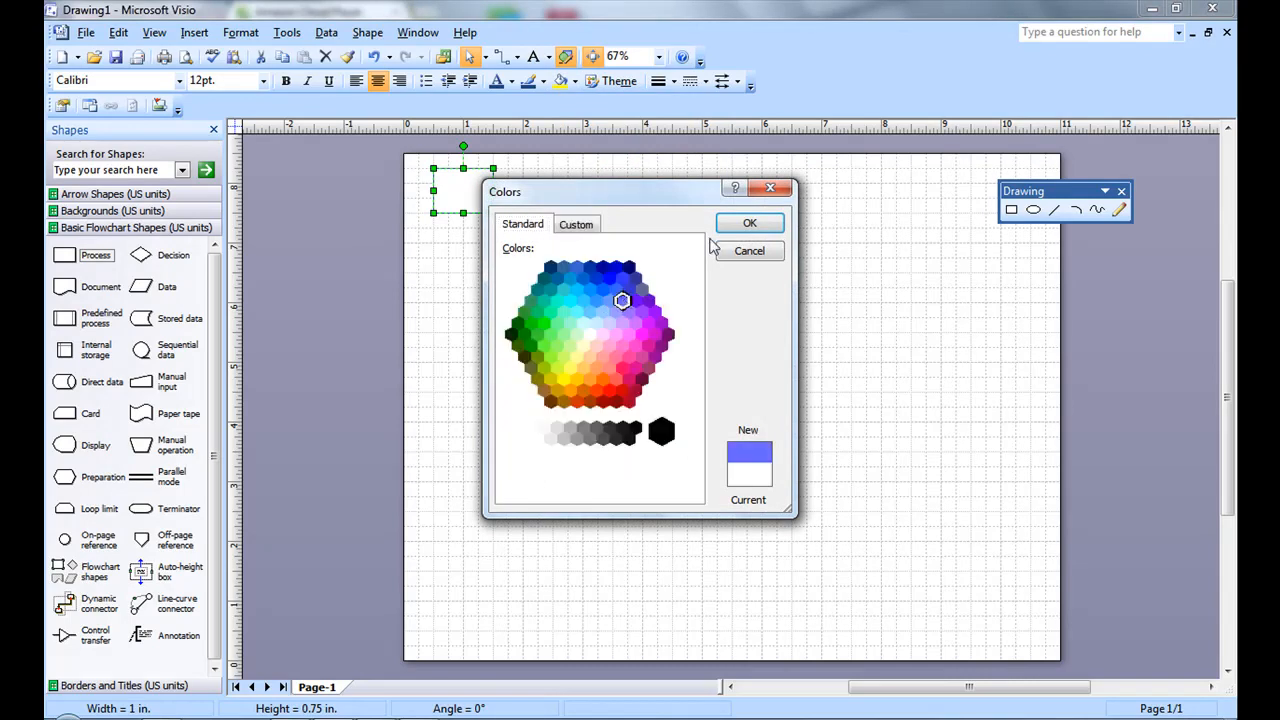
pyautogui.click(749, 223)
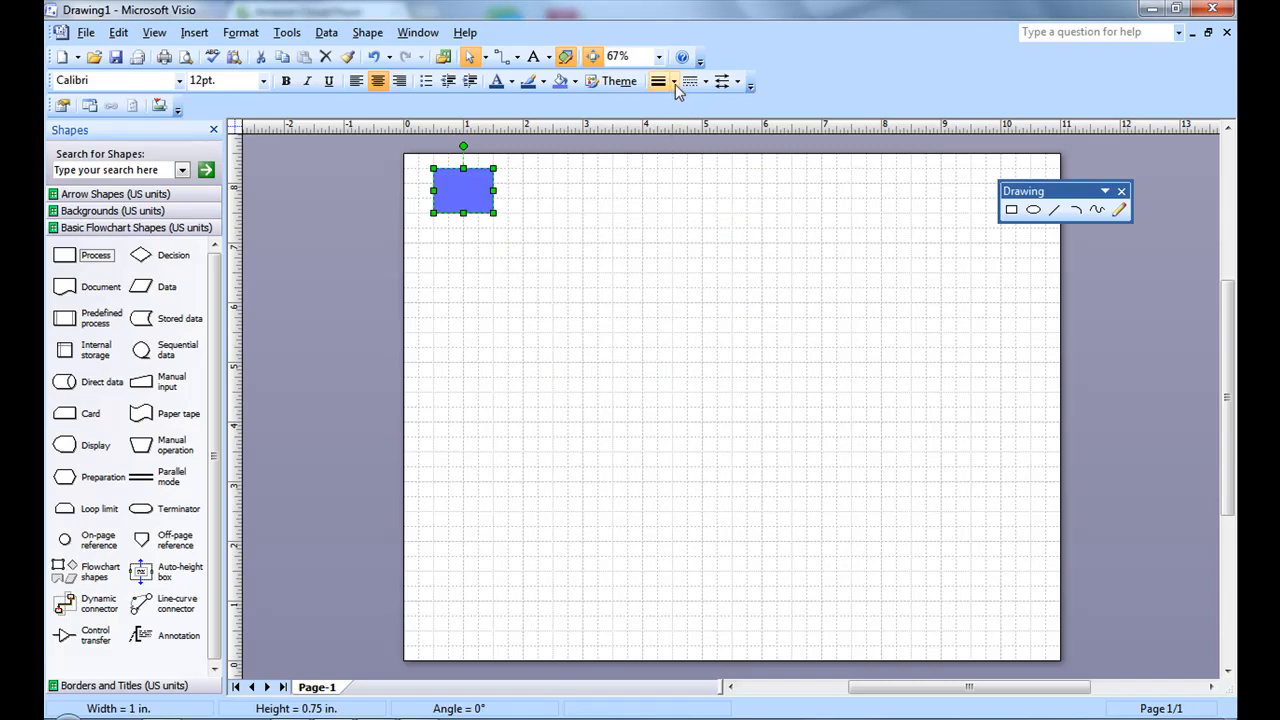
pyautogui.click(675, 82)
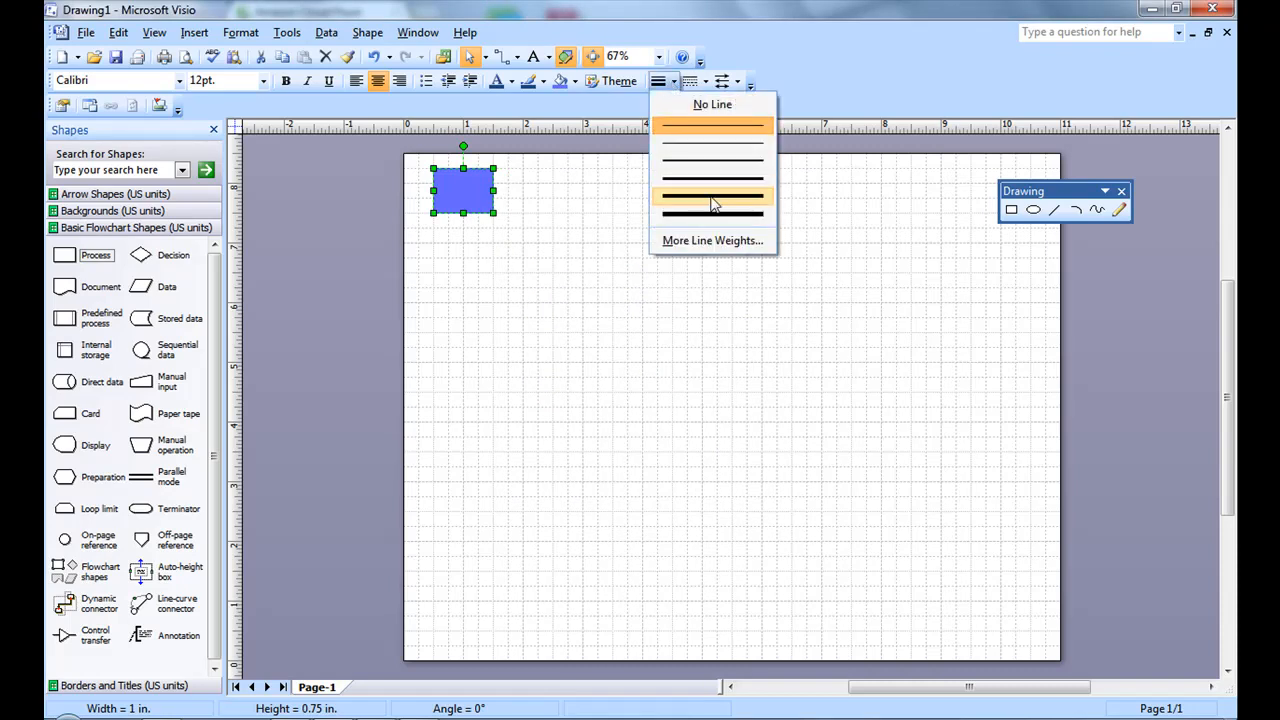
# Thicken and pattern the outline, and resize the box to 1.375 x 1.031 in.
pyautogui.click(712, 197)
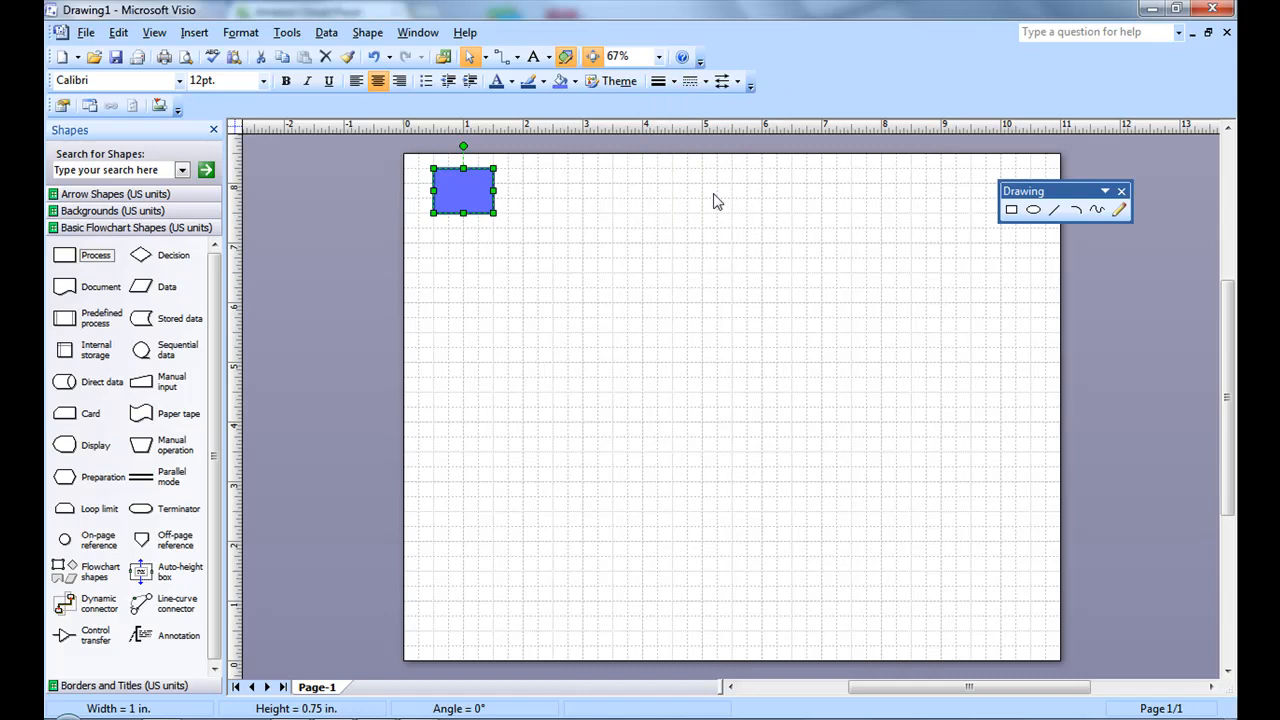
pyautogui.click(697, 81)
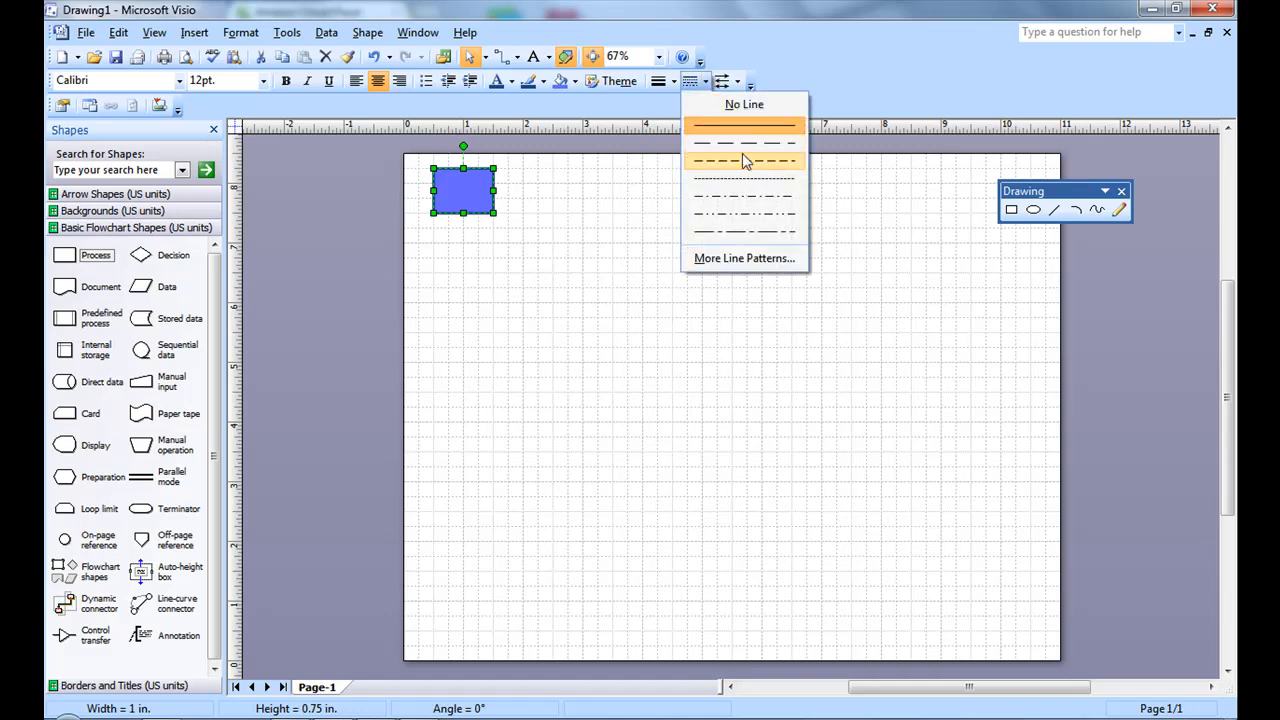
pyautogui.click(745, 161)
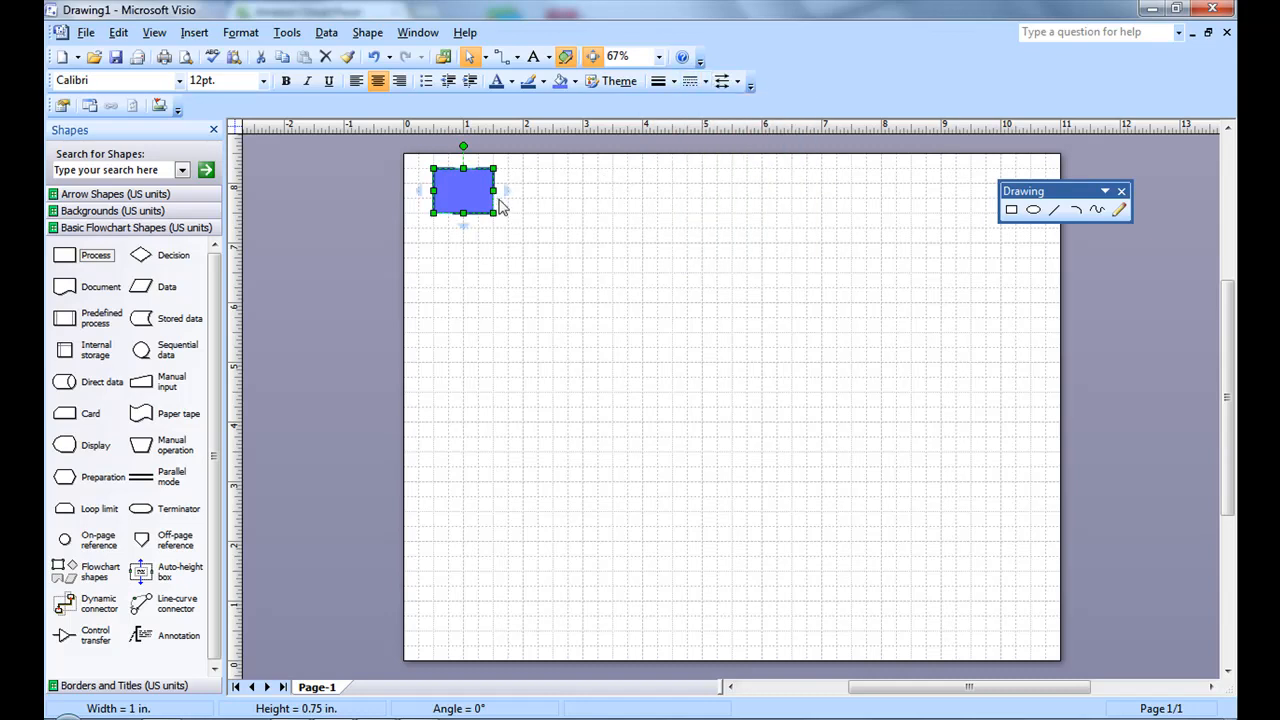
pyautogui.moveTo(494, 213); pyautogui.dragTo(538, 245)
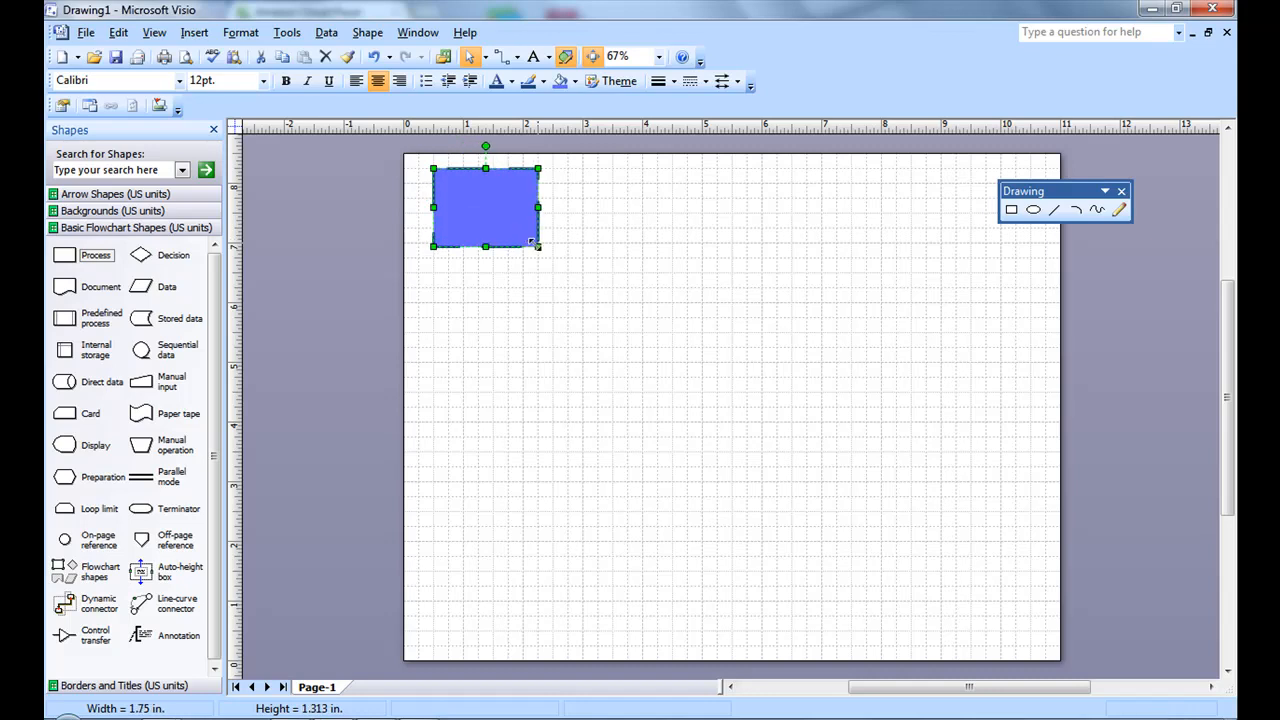
pyautogui.moveTo(538, 245); pyautogui.dragTo(515, 230)
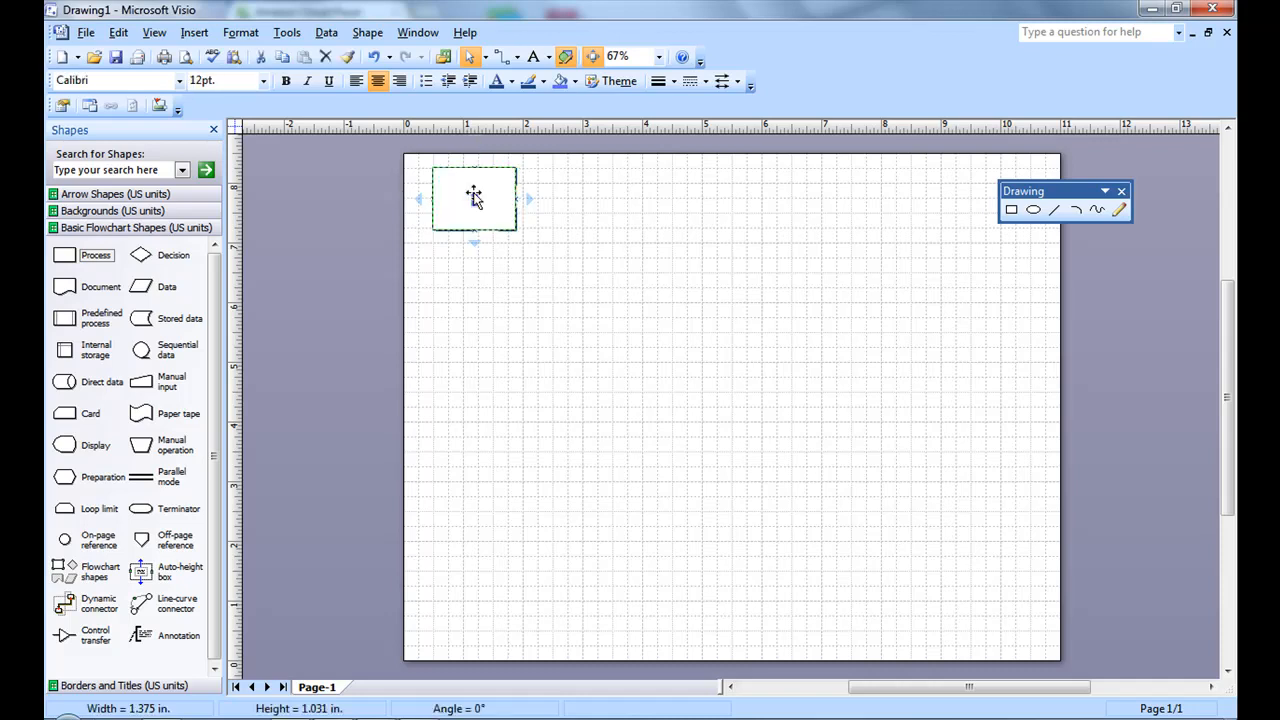
# Type the label 'Start of process' into the Process box.
pyautogui.doubleClick(474, 198)
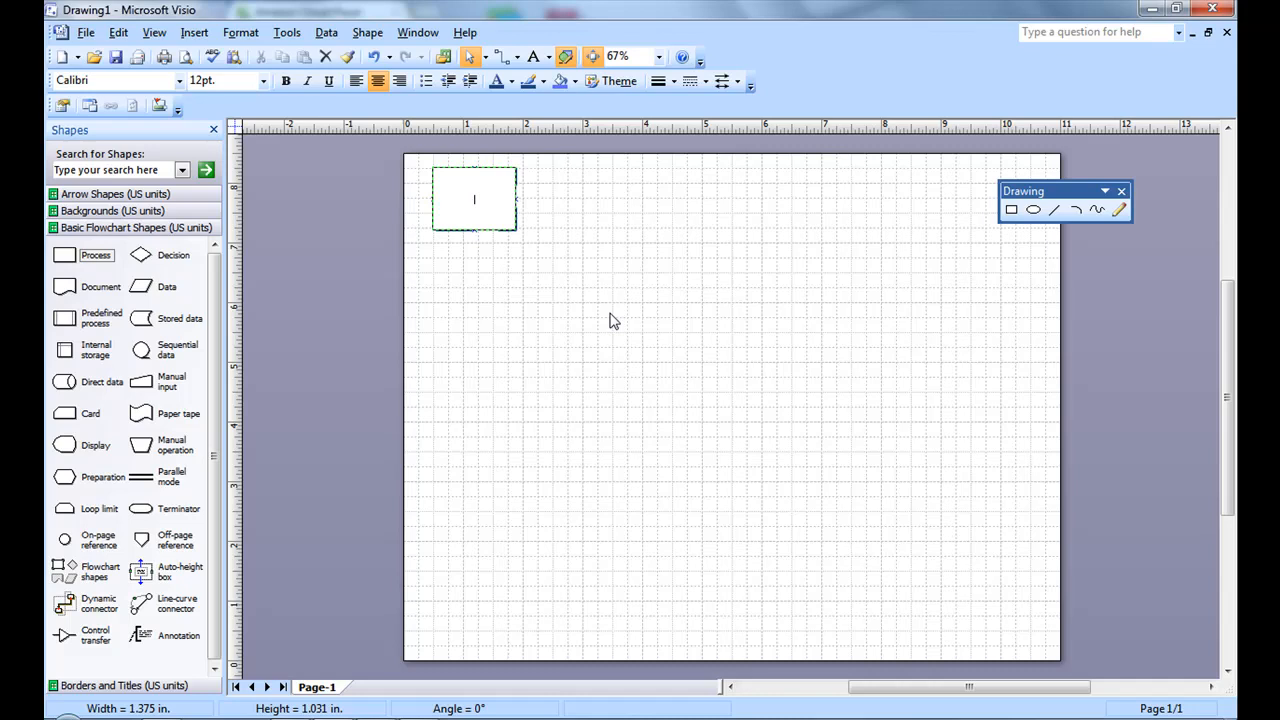
pyautogui.click(474, 199)
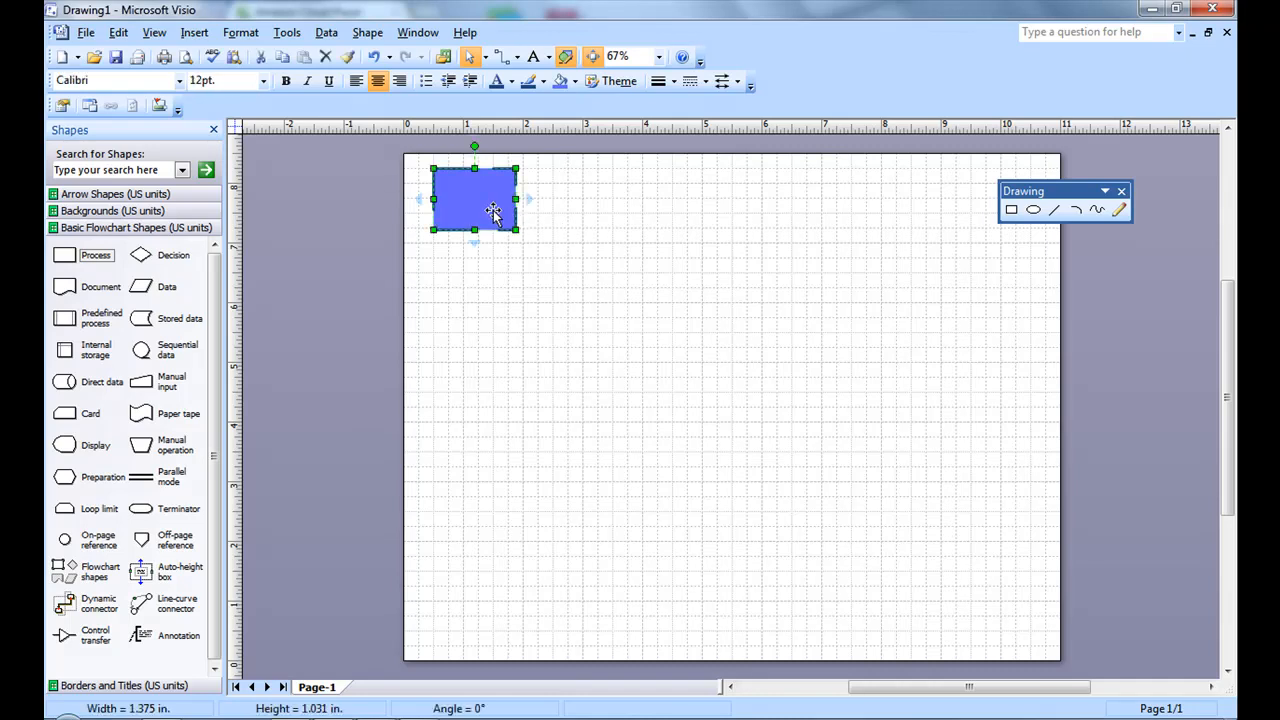
pyautogui.doubleClick(474, 198)
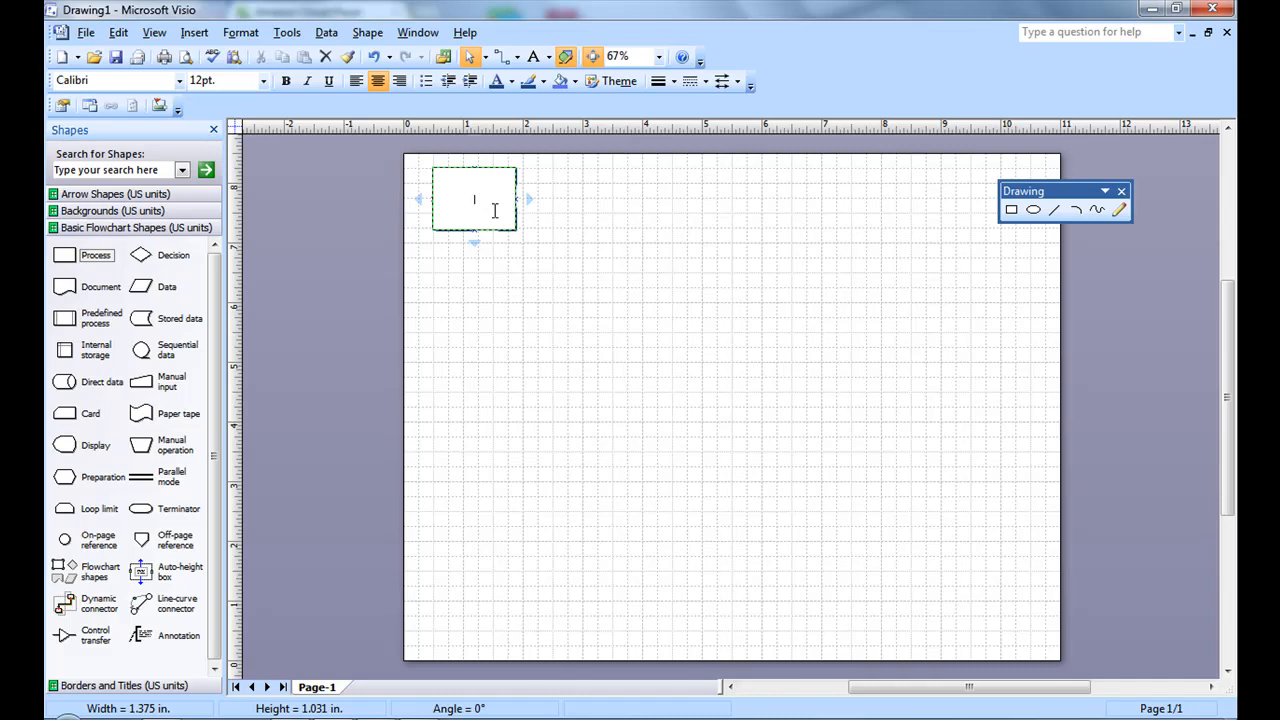
pyautogui.write('Start of process')
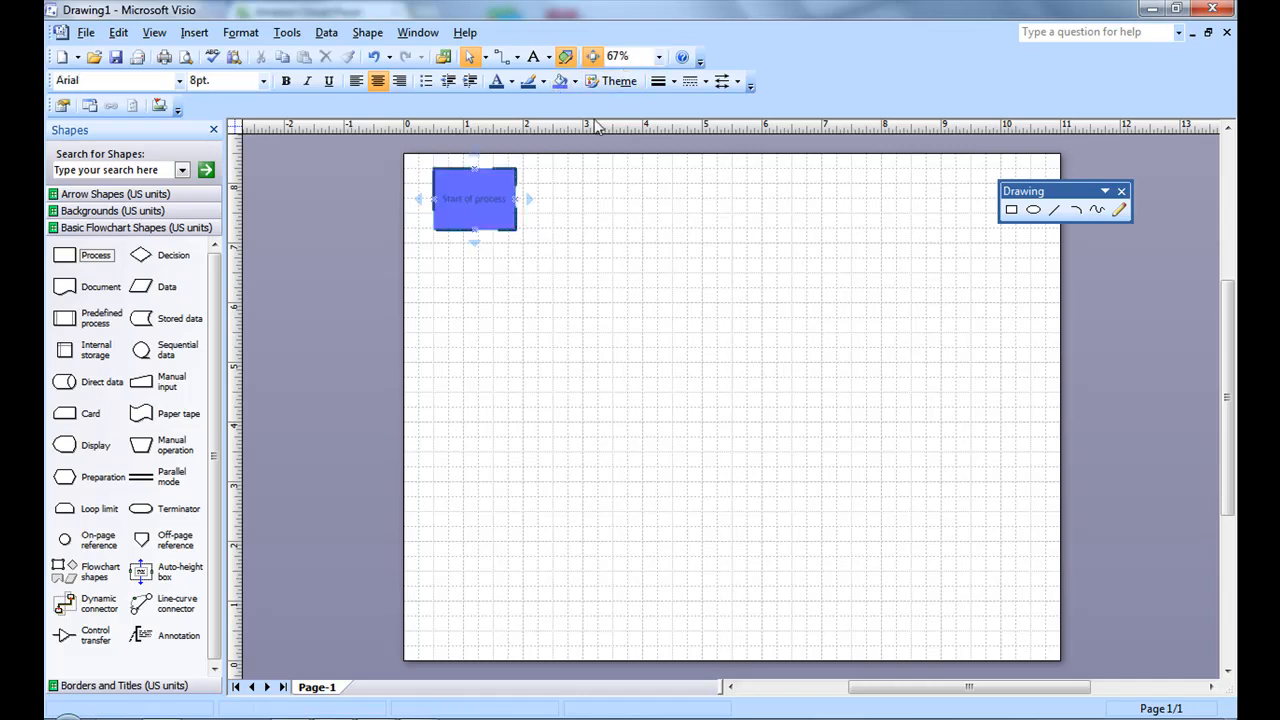
# Zoom to 100%, apply a pale grey-blue fill, and bold the label.
pyautogui.click(659, 56)
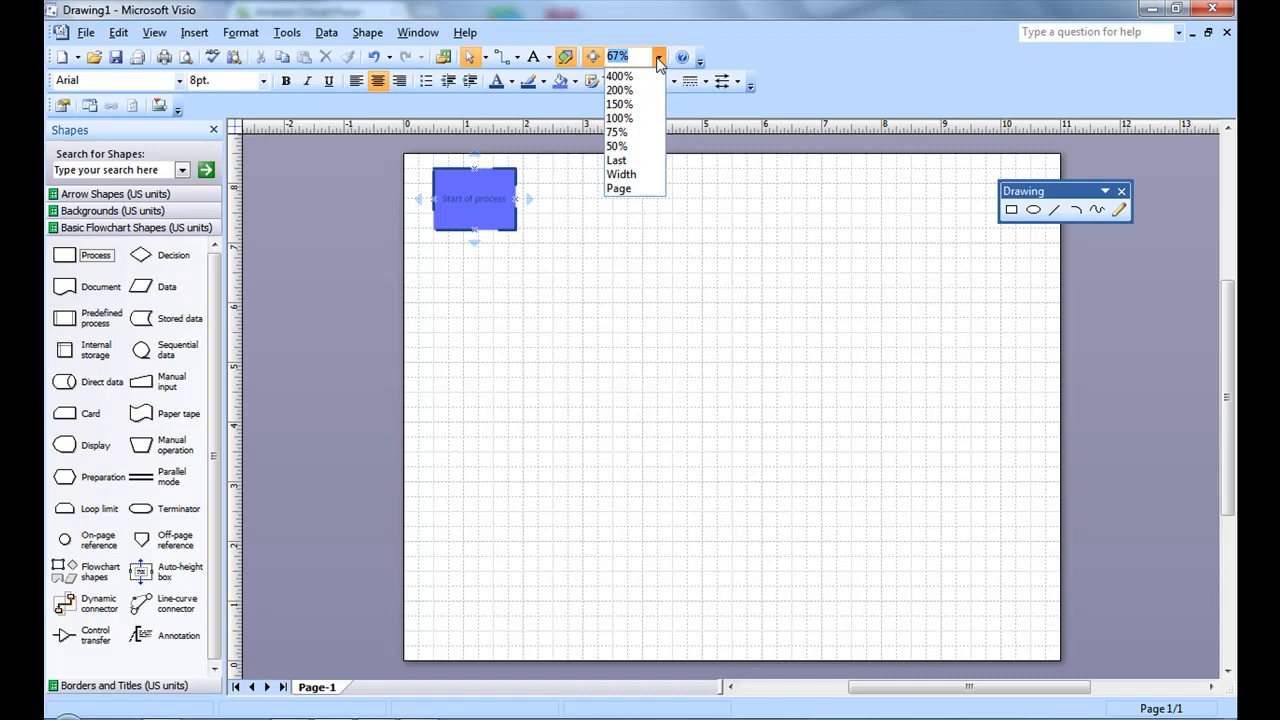
pyautogui.click(619, 117)
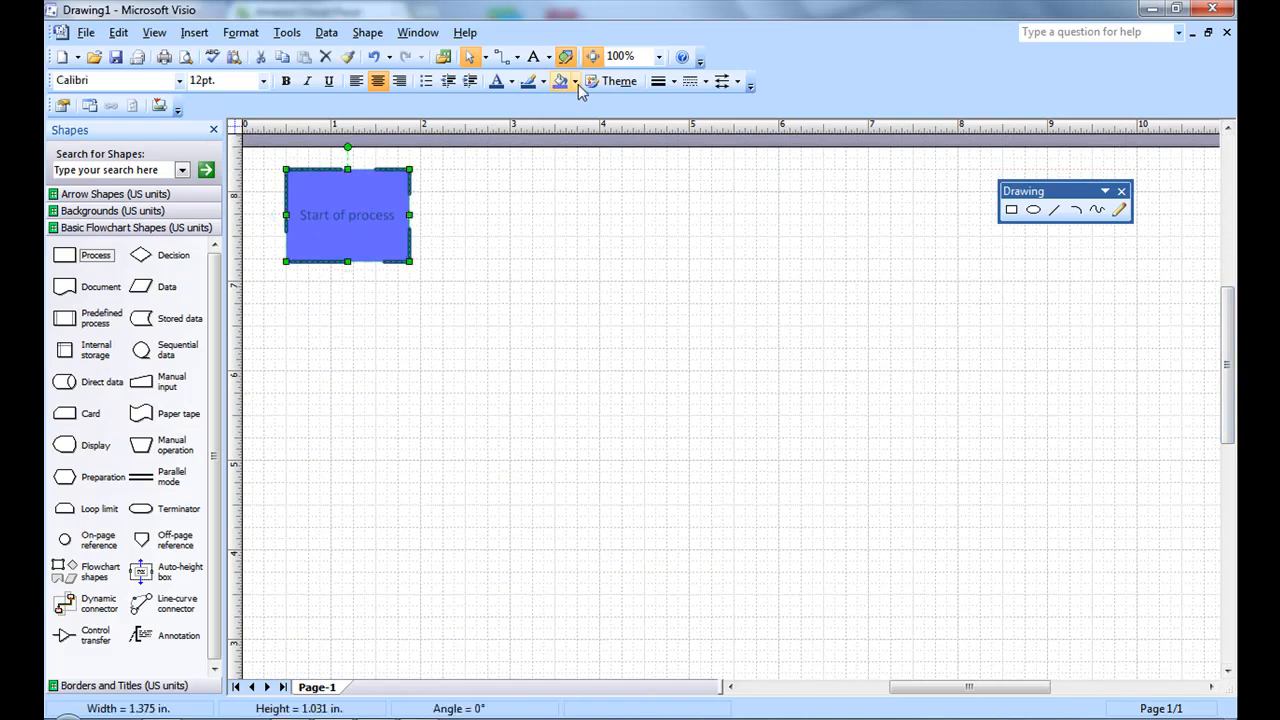
pyautogui.click(562, 81)
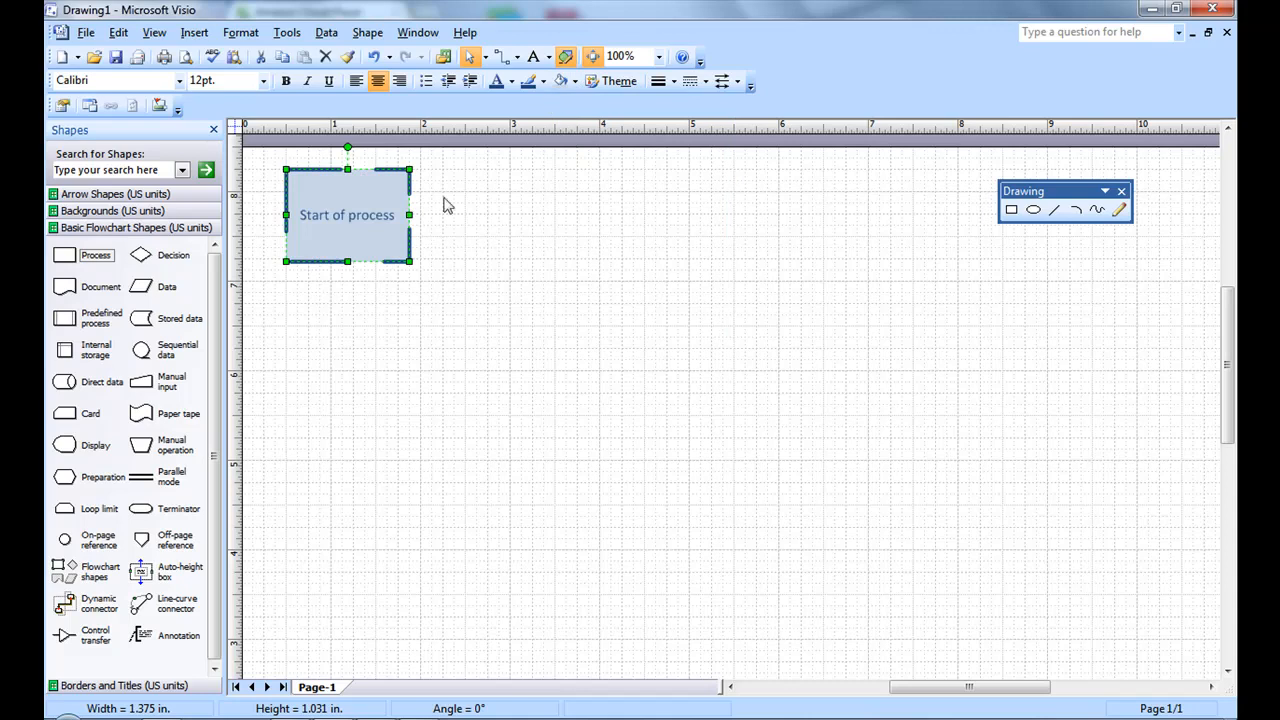
pyautogui.moveTo(286, 81)
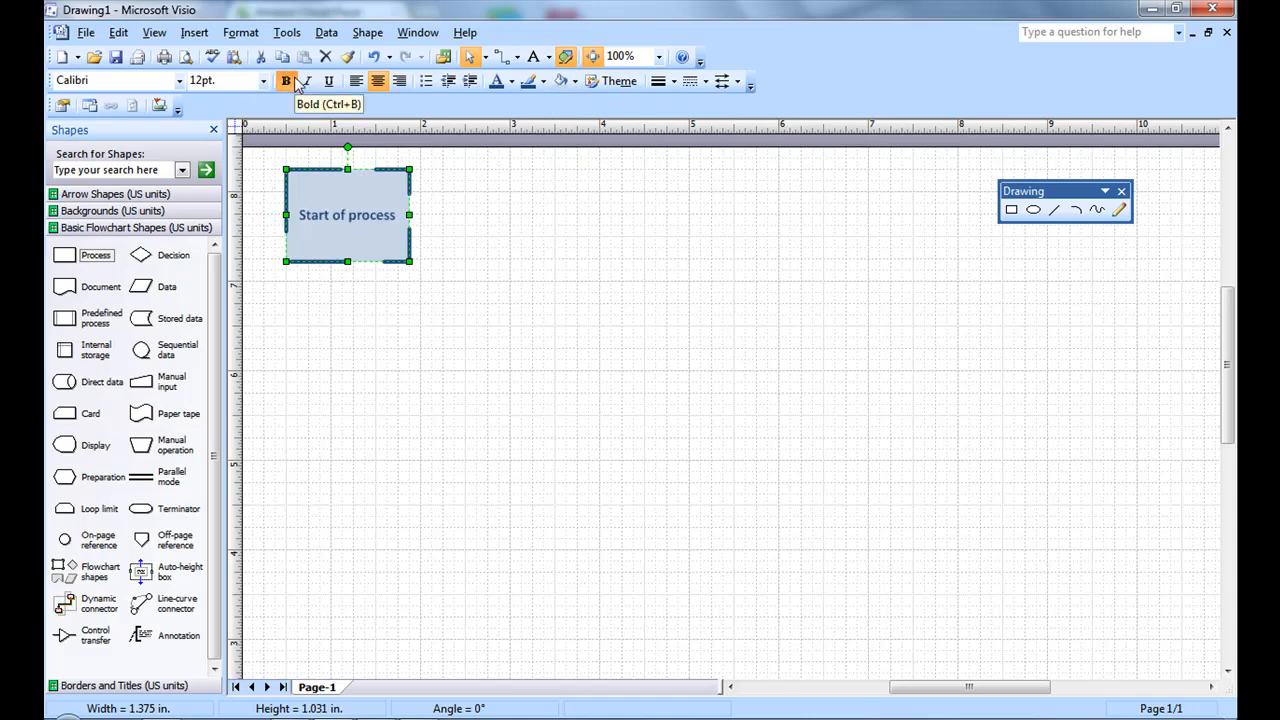
pyautogui.click(285, 81)
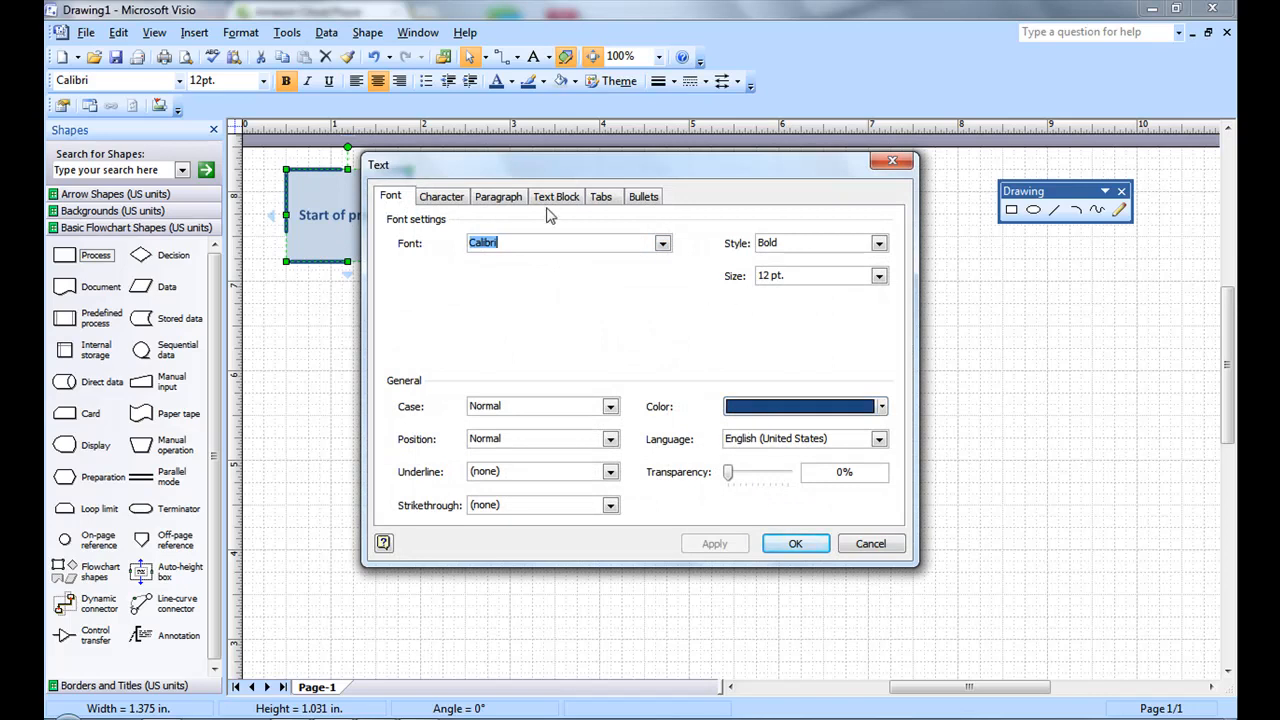
# Set the label's vertical alignment to Top in the Text dialog and apply.
pyautogui.click(498, 196)
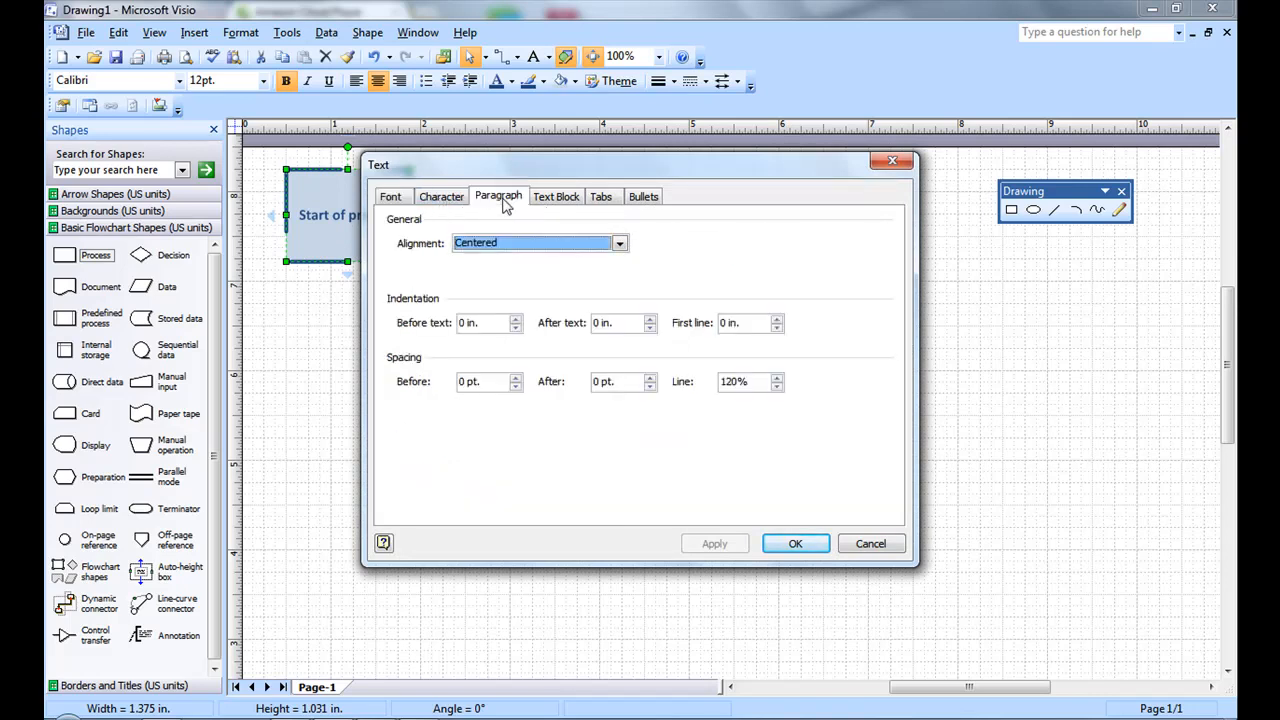
pyautogui.moveTo(640, 165); pyautogui.dragTo(720, 185)
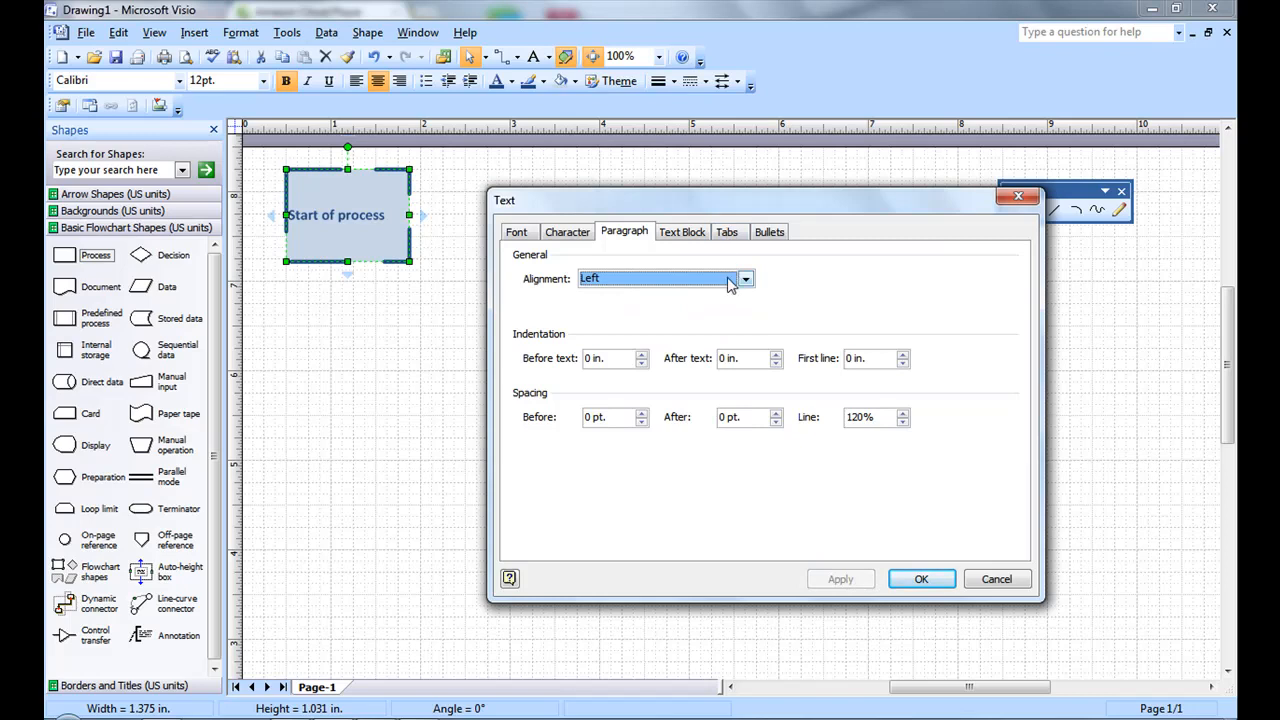
pyautogui.click(665, 278)
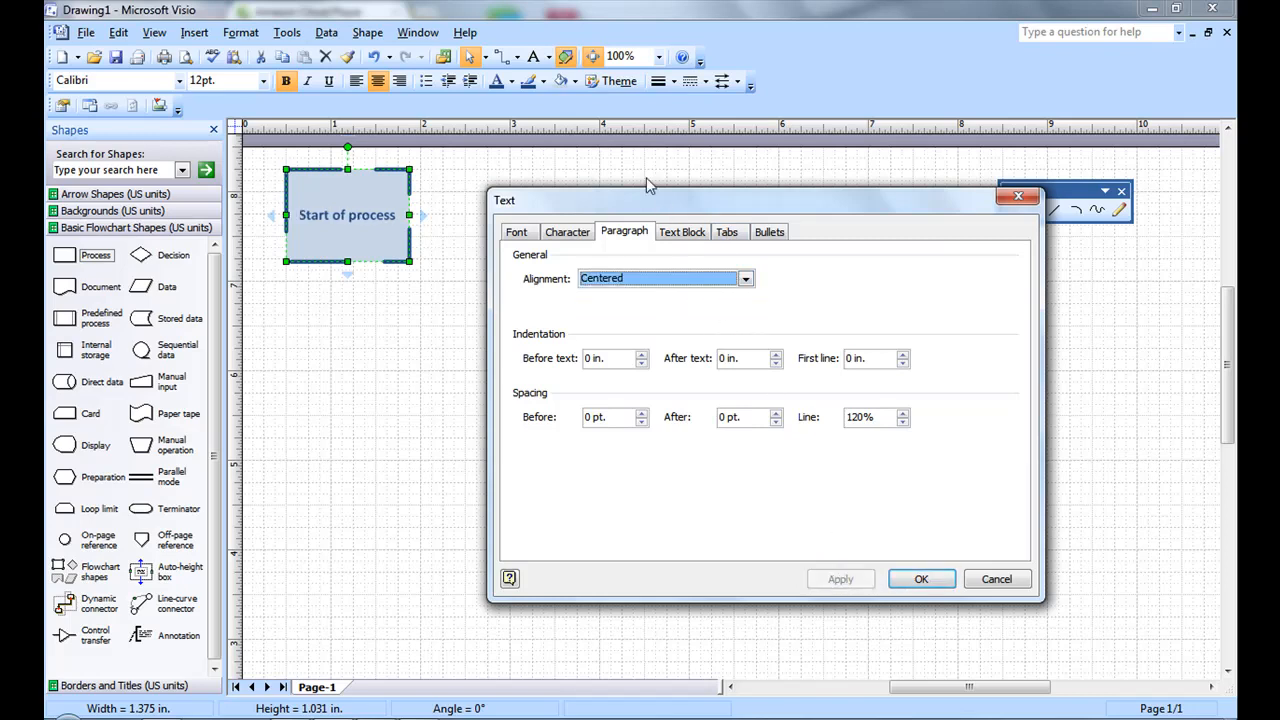
pyautogui.click(682, 231)
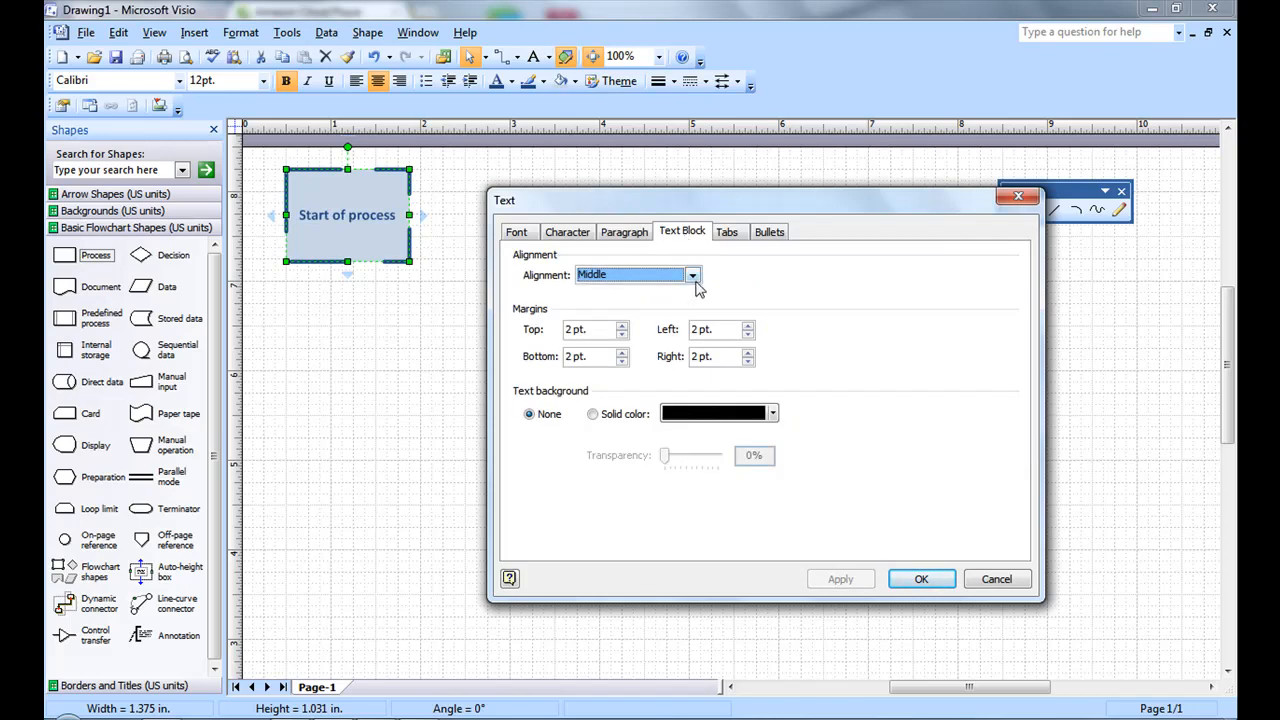
pyautogui.click(692, 274)
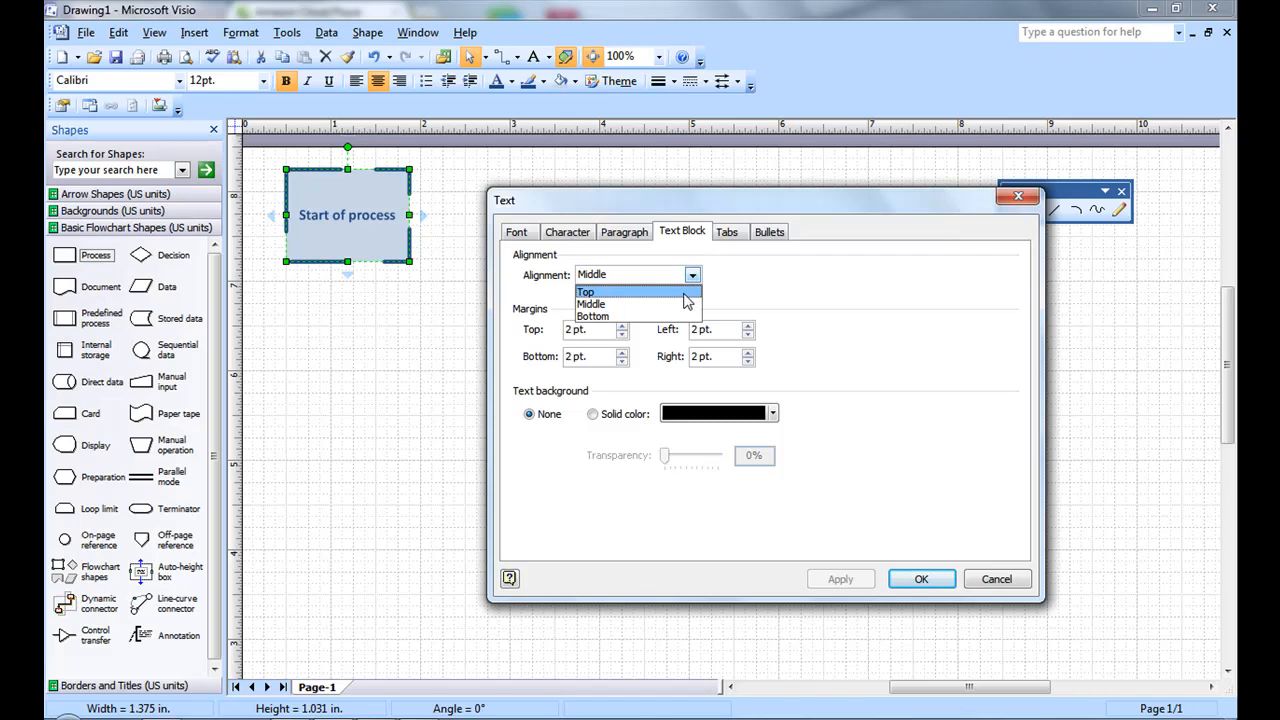
pyautogui.click(585, 291)
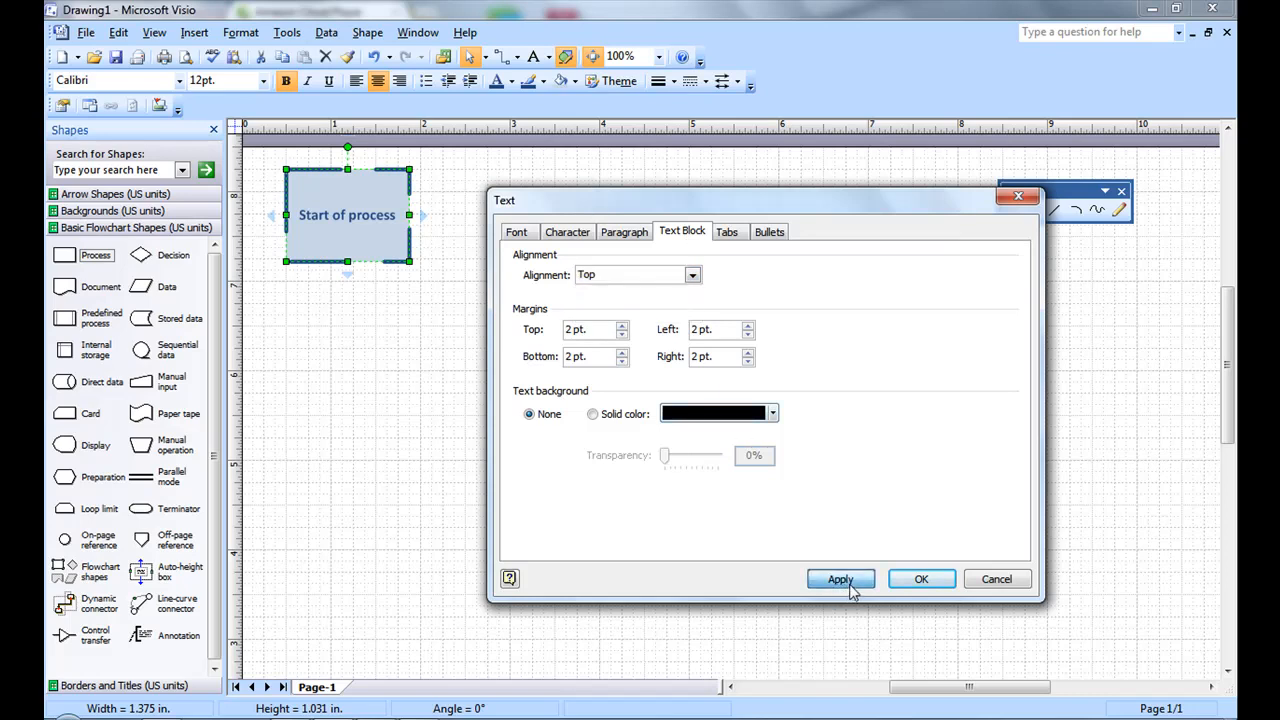
pyautogui.click(840, 579)
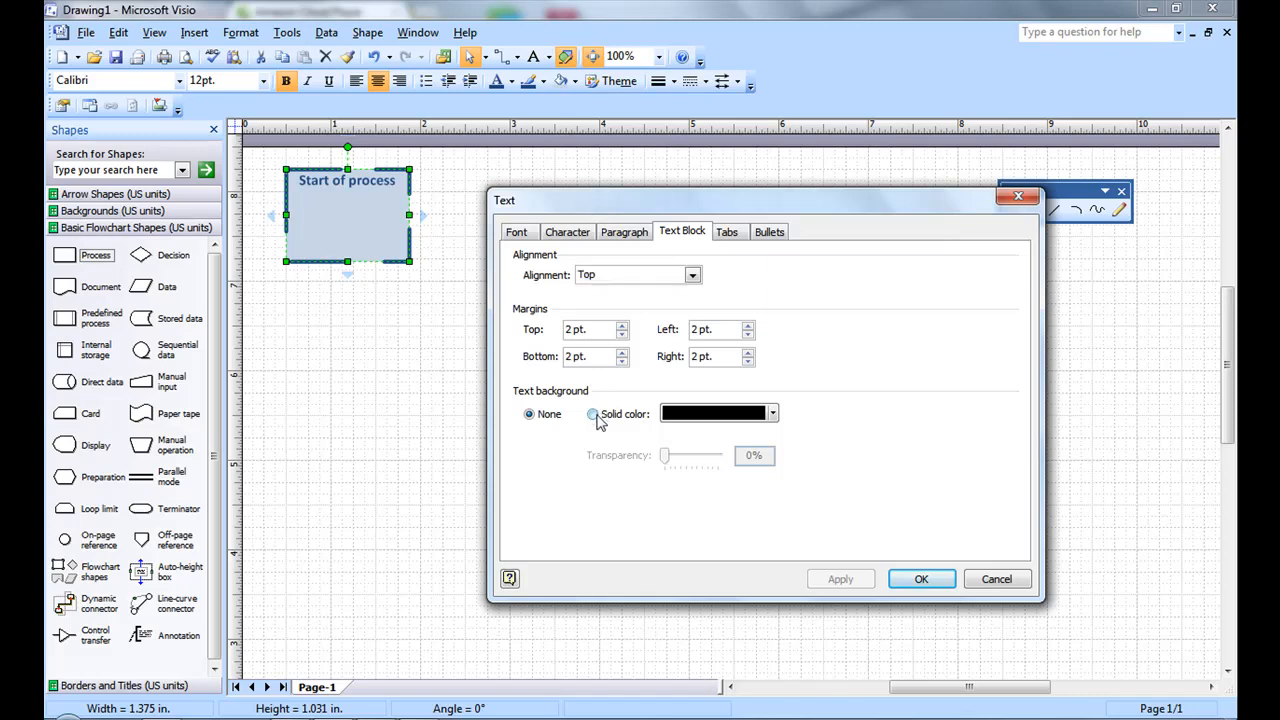
# Keep the text background at None and close the Text dialog.
pyautogui.click(593, 414)
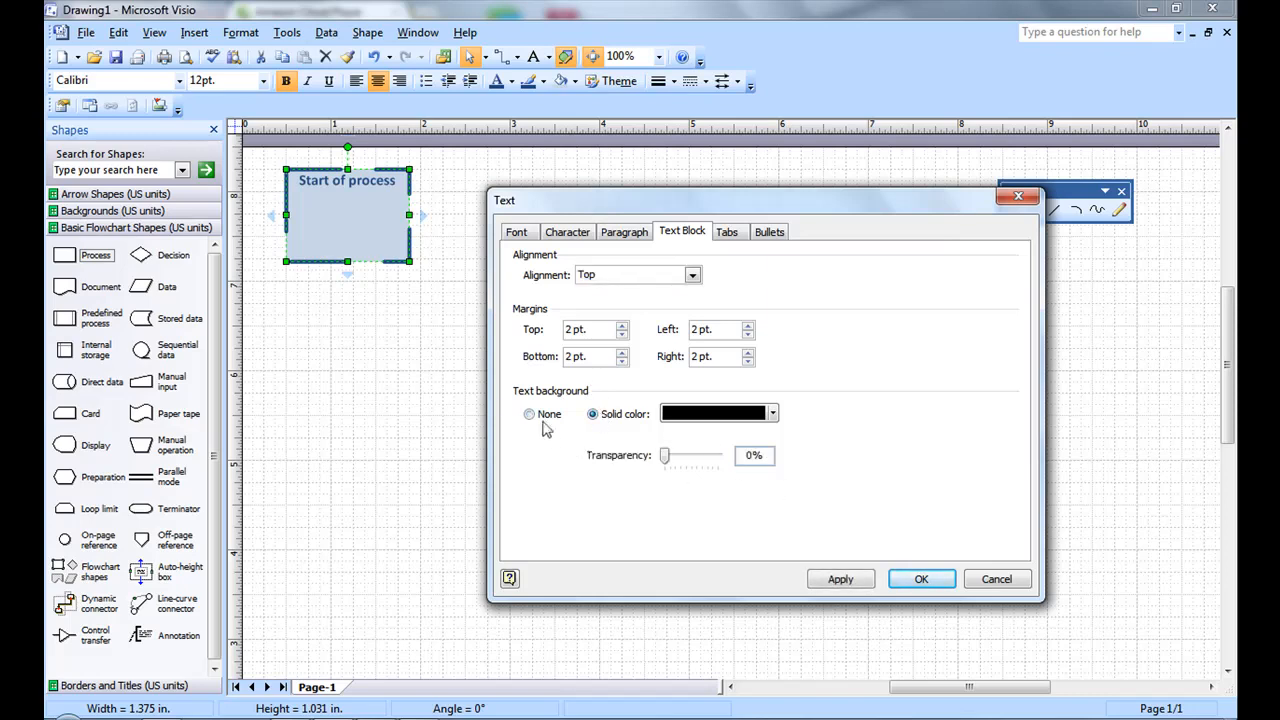
pyautogui.click(529, 414)
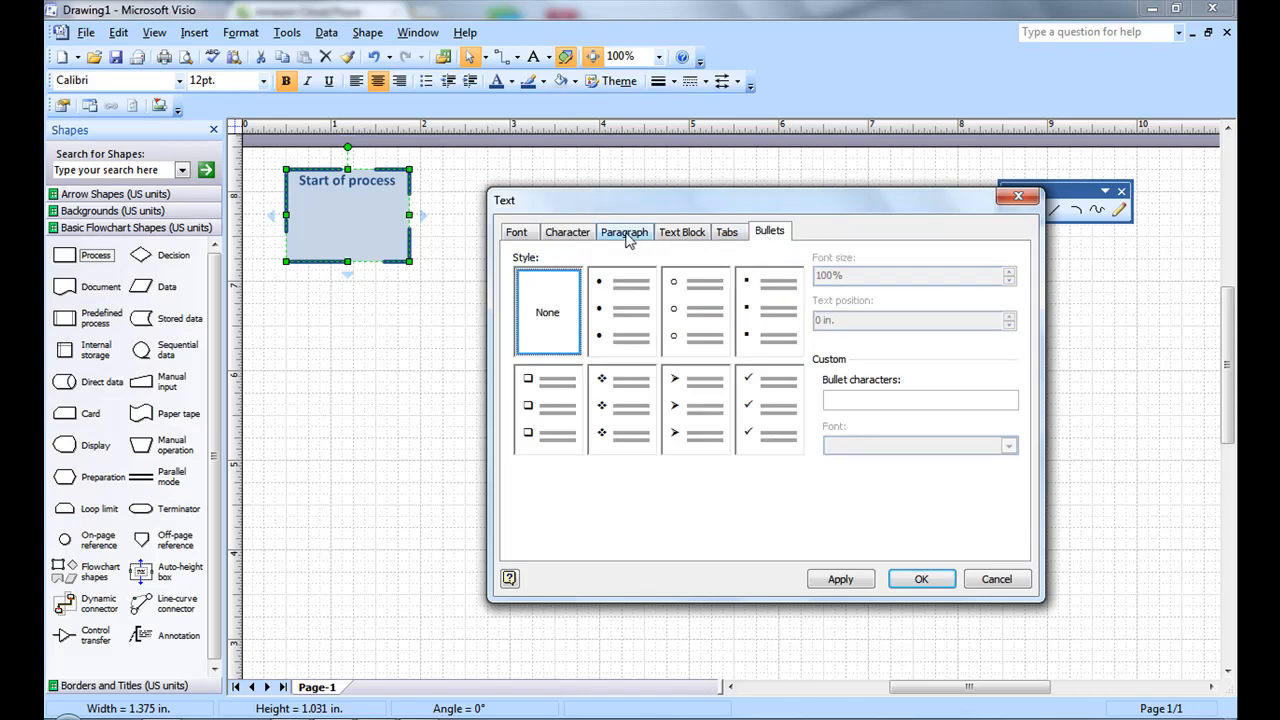
pyautogui.click(516, 231)
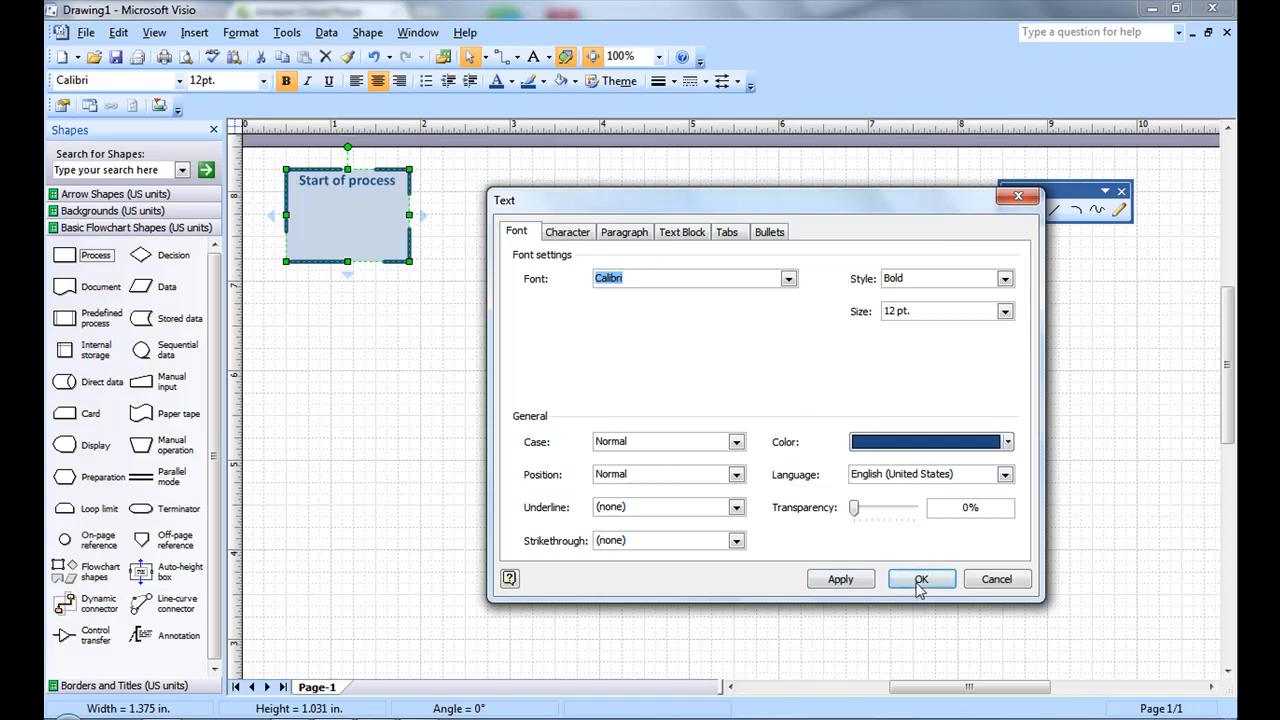
pyautogui.click(920, 579)
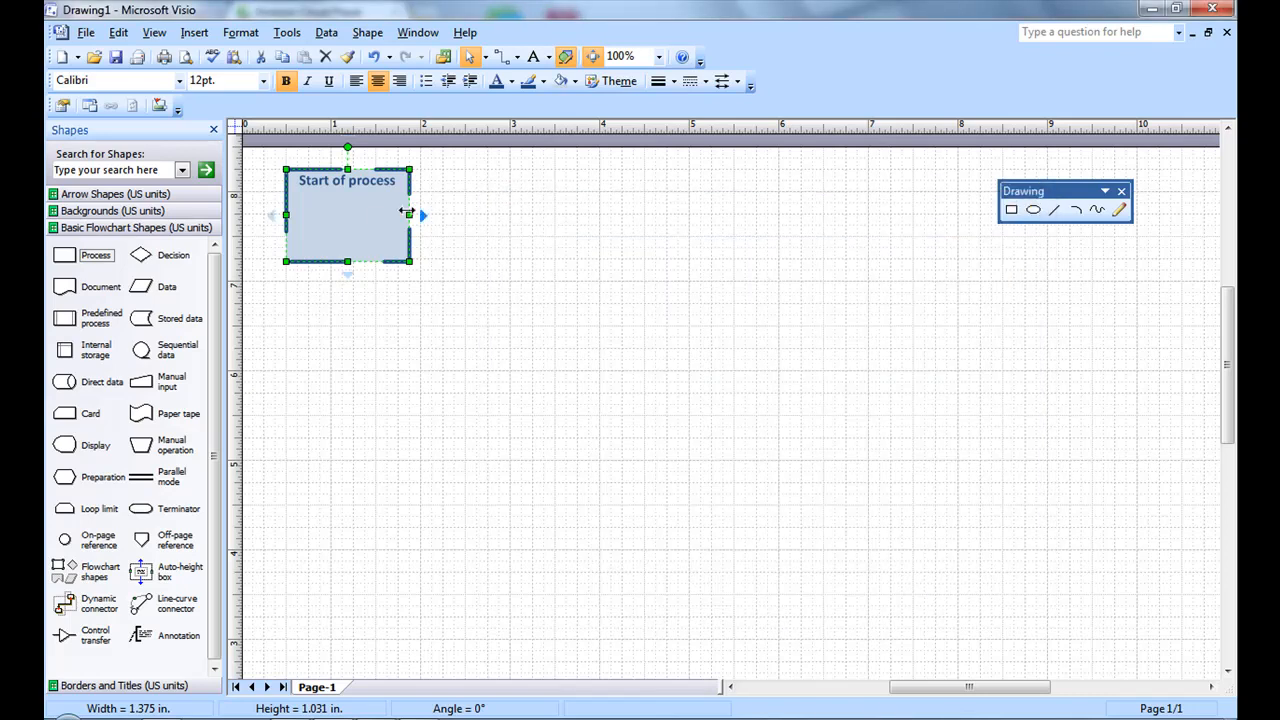
# Apply fill pattern 03 to the box via Format > Fill.
pyautogui.rightClick(347, 213)
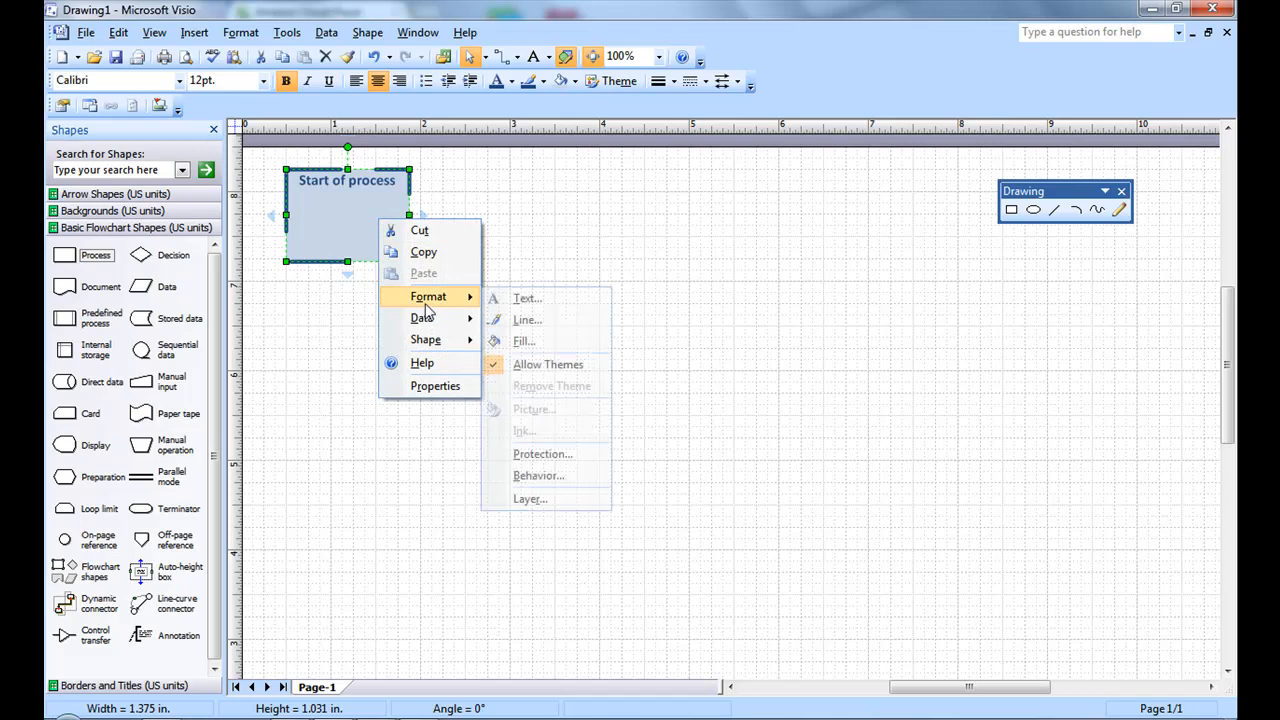
pyautogui.moveTo(524, 341)
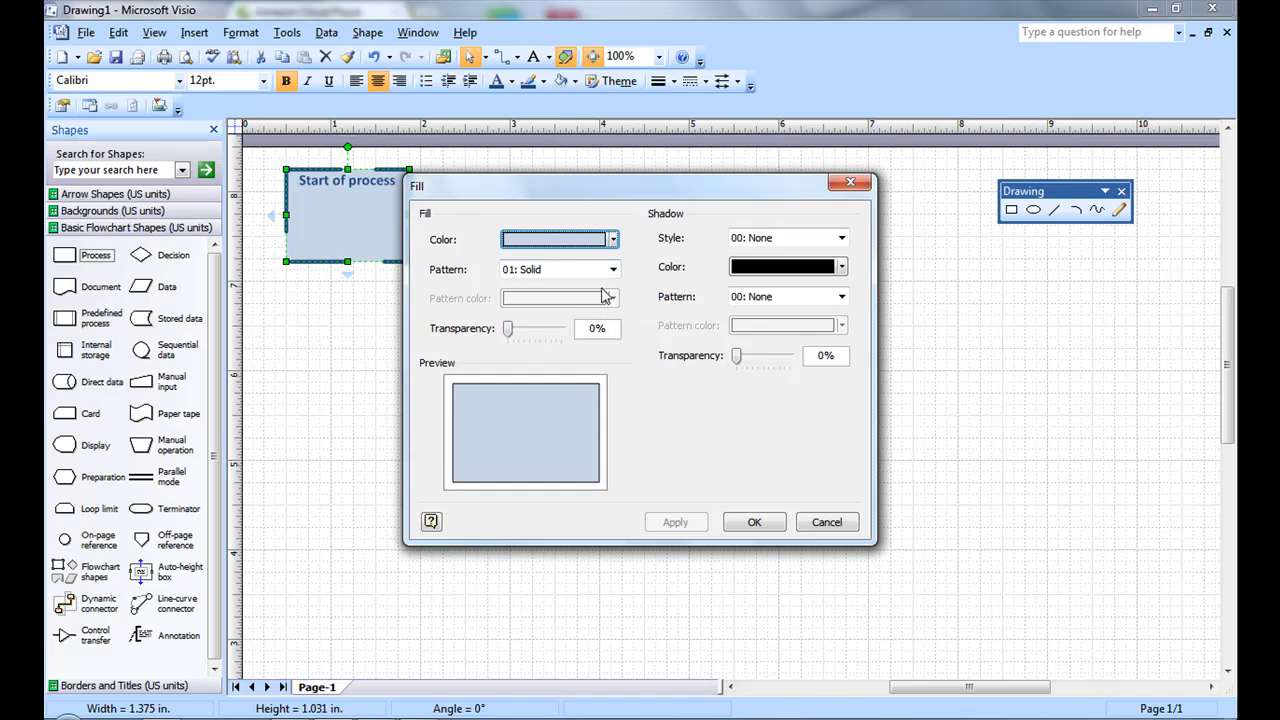
pyautogui.click(611, 269)
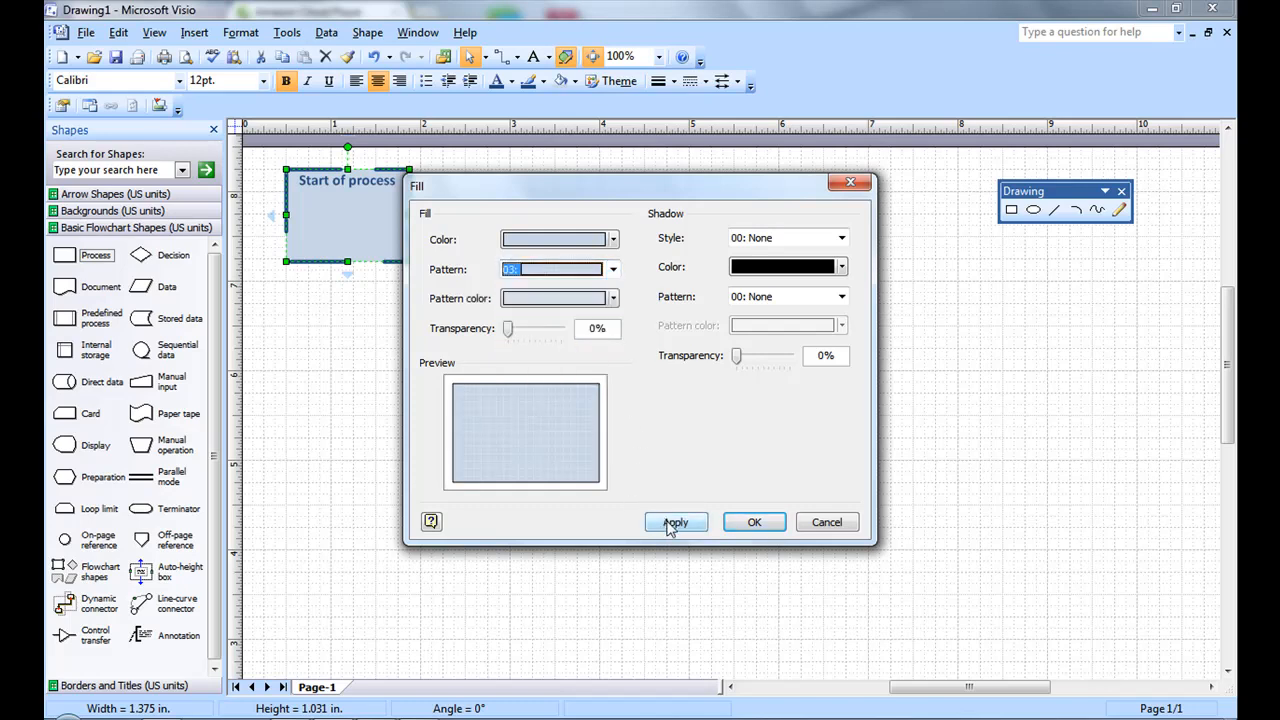
pyautogui.click(675, 522)
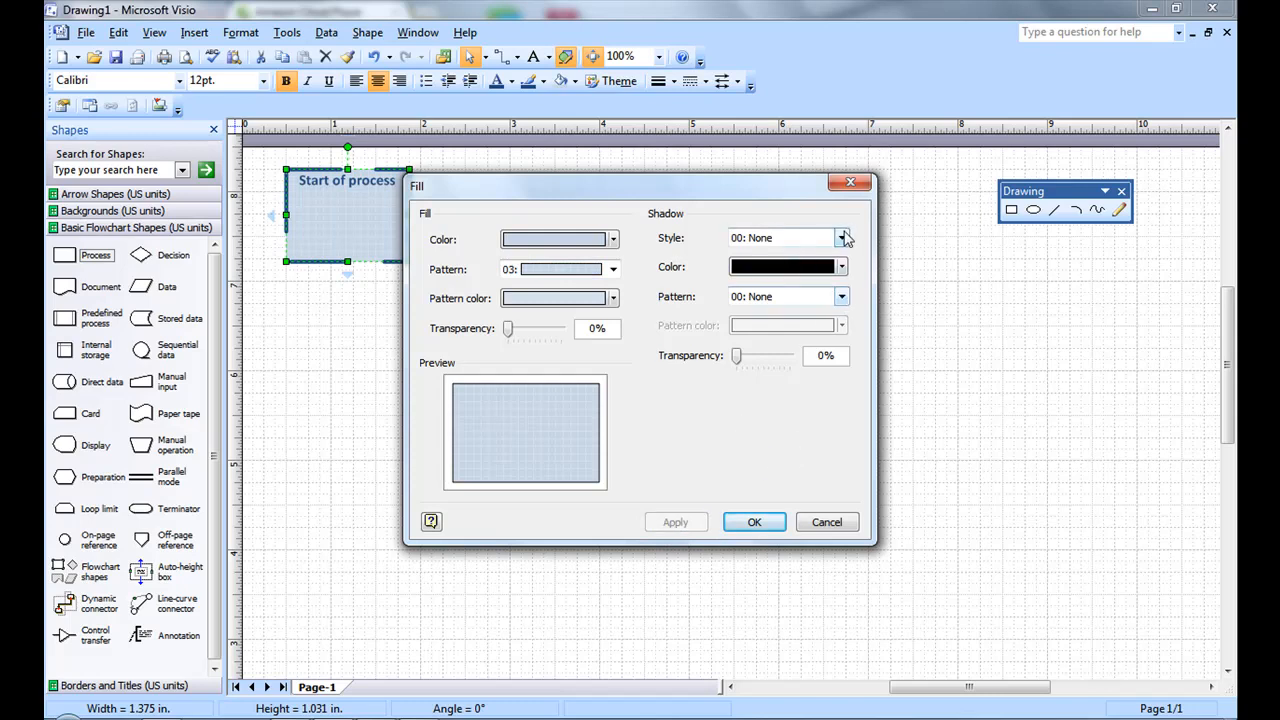
# Give the Start of process box a lower-right offset shadow, 60% transparent, in light purple.
pyautogui.click(841, 237)
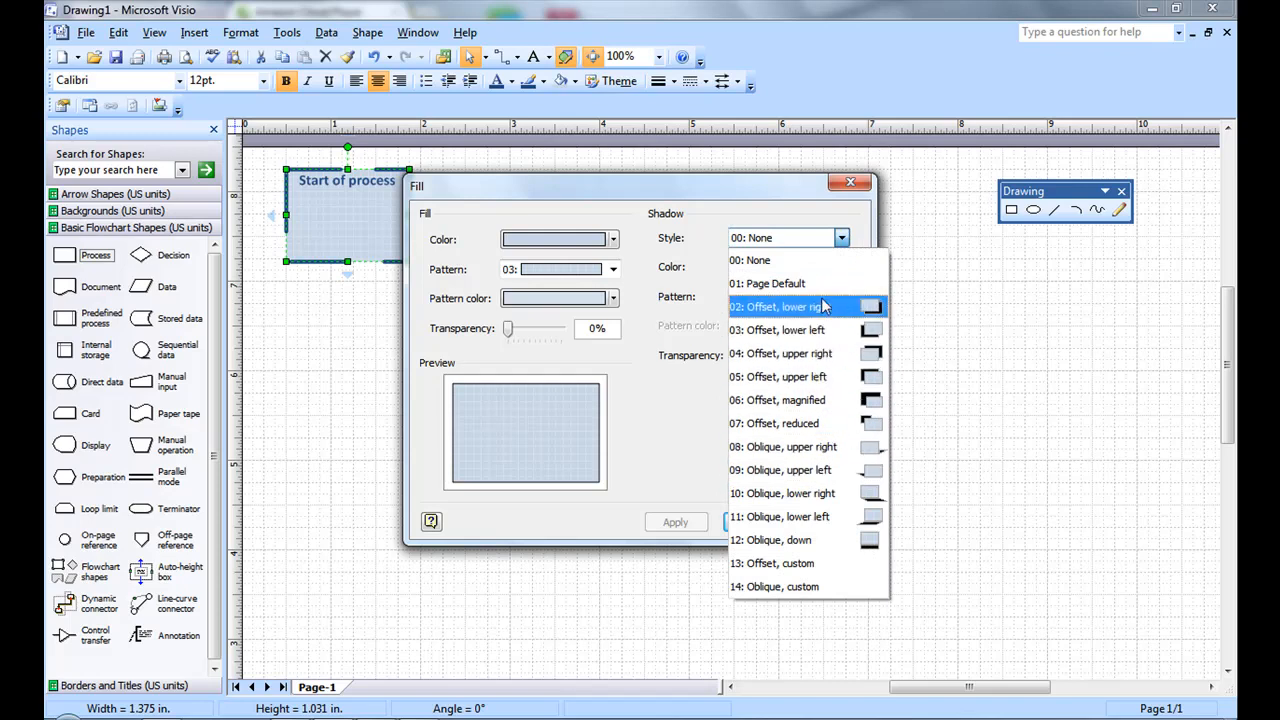
pyautogui.click(780, 307)
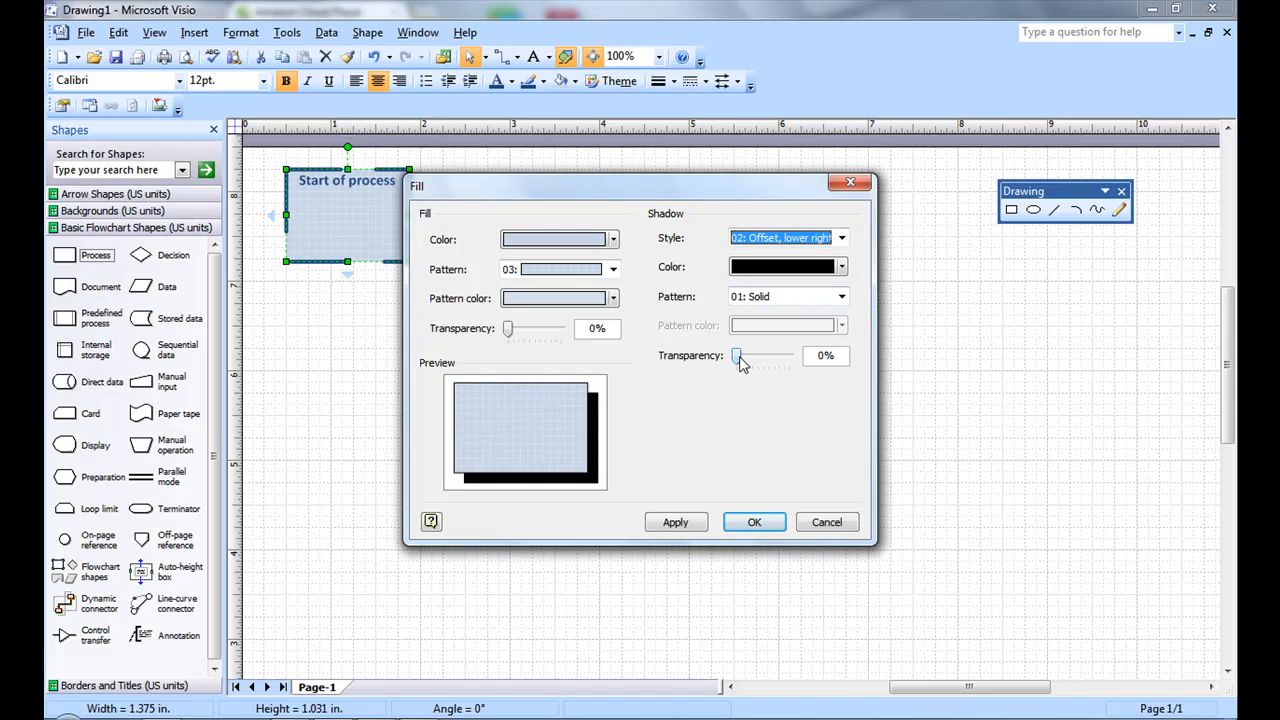
pyautogui.moveTo(737, 356); pyautogui.dragTo(767, 356)
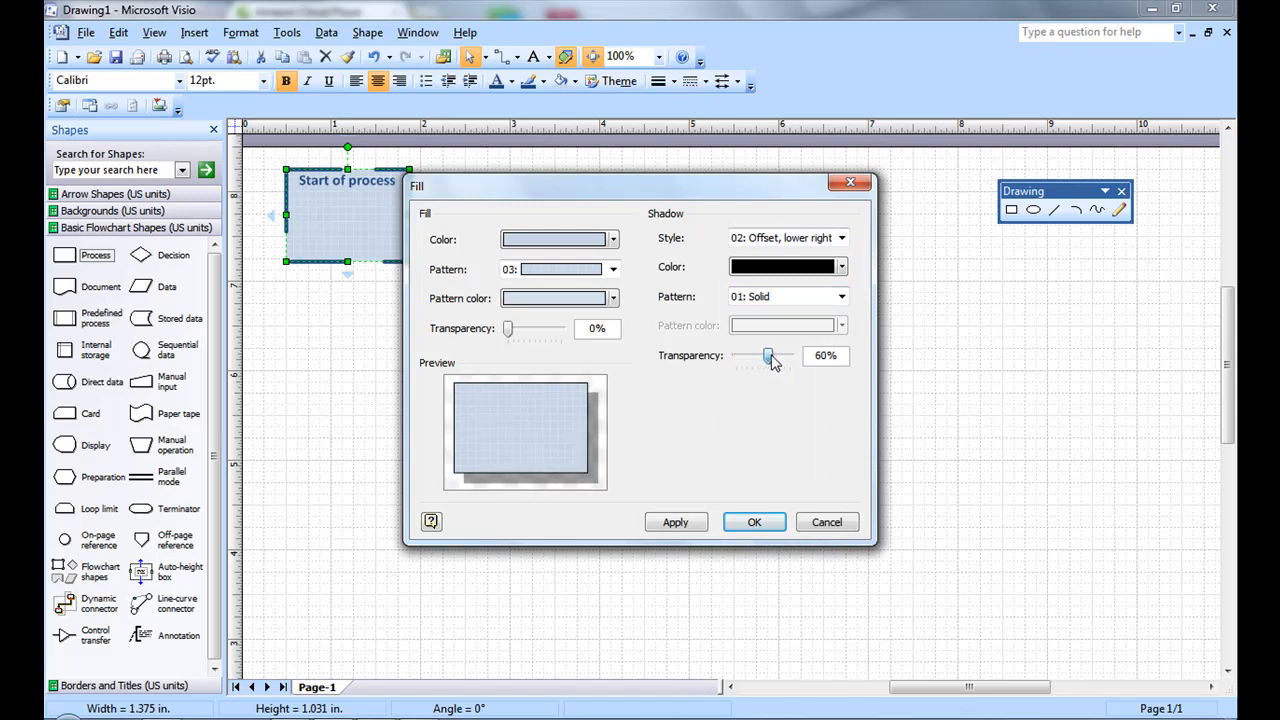
pyautogui.click(675, 522)
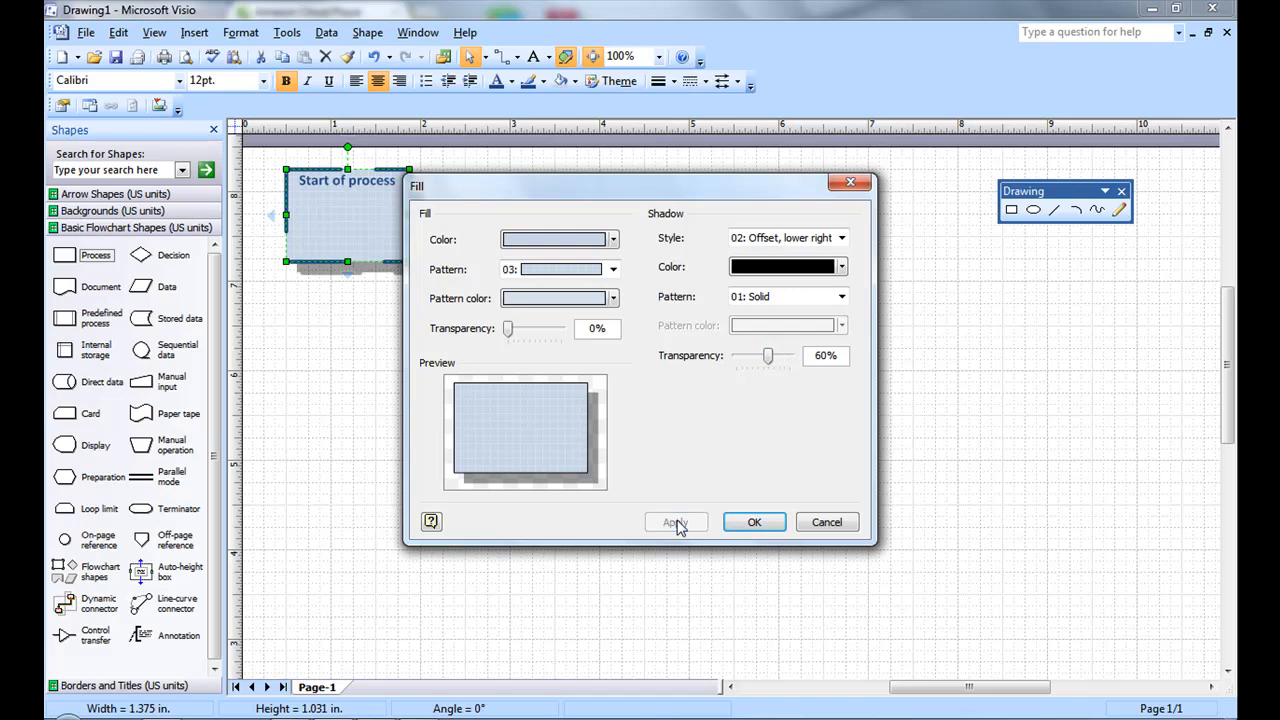
pyautogui.click(675, 522)
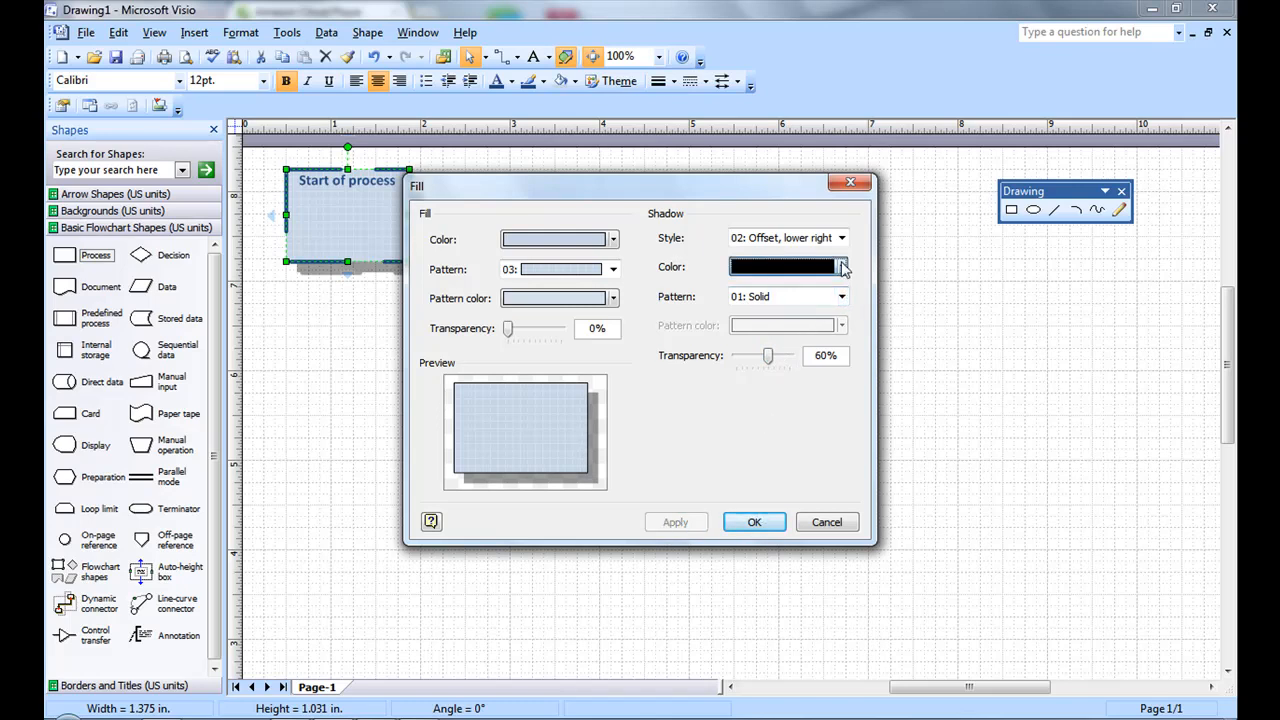
pyautogui.click(841, 266)
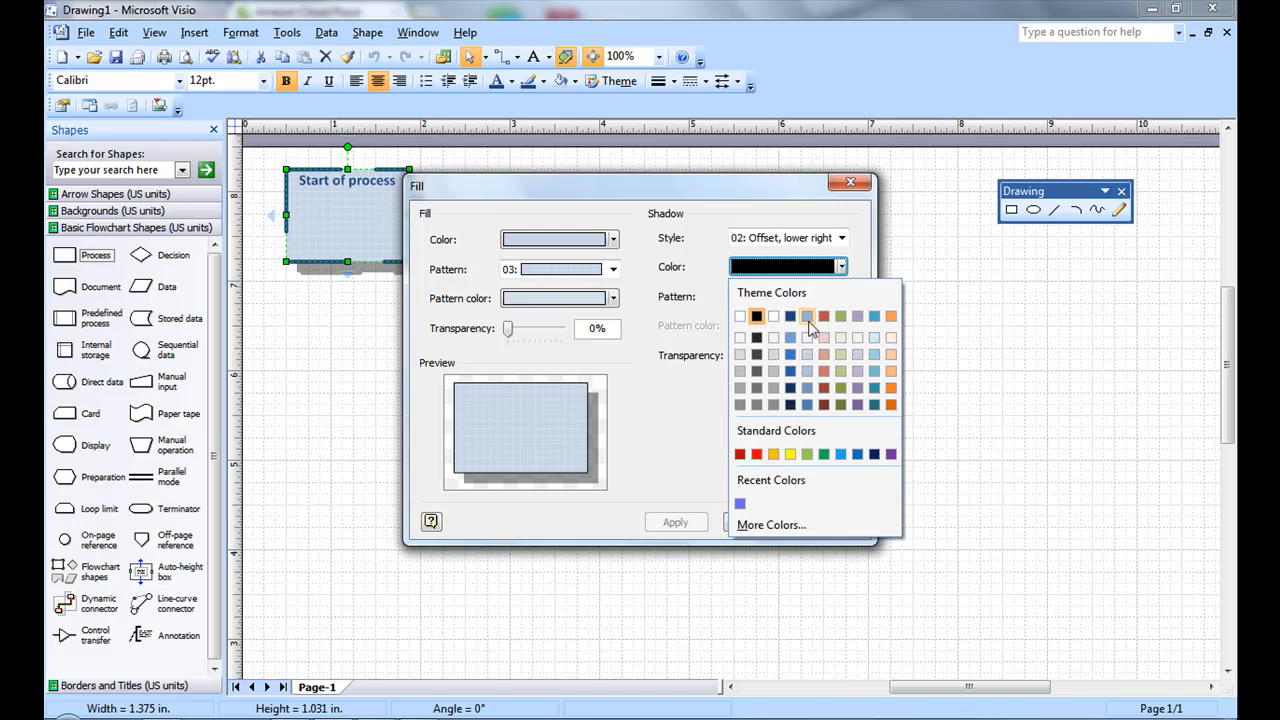
pyautogui.click(789, 315)
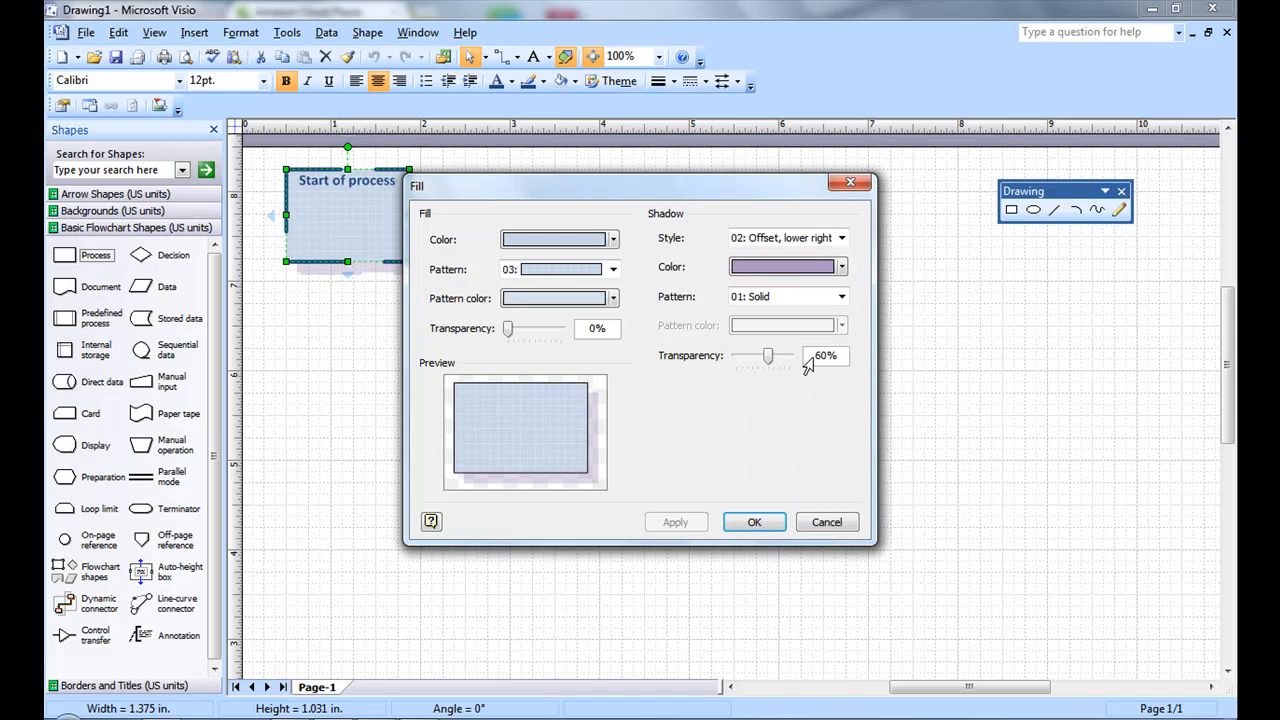
pyautogui.click(841, 296)
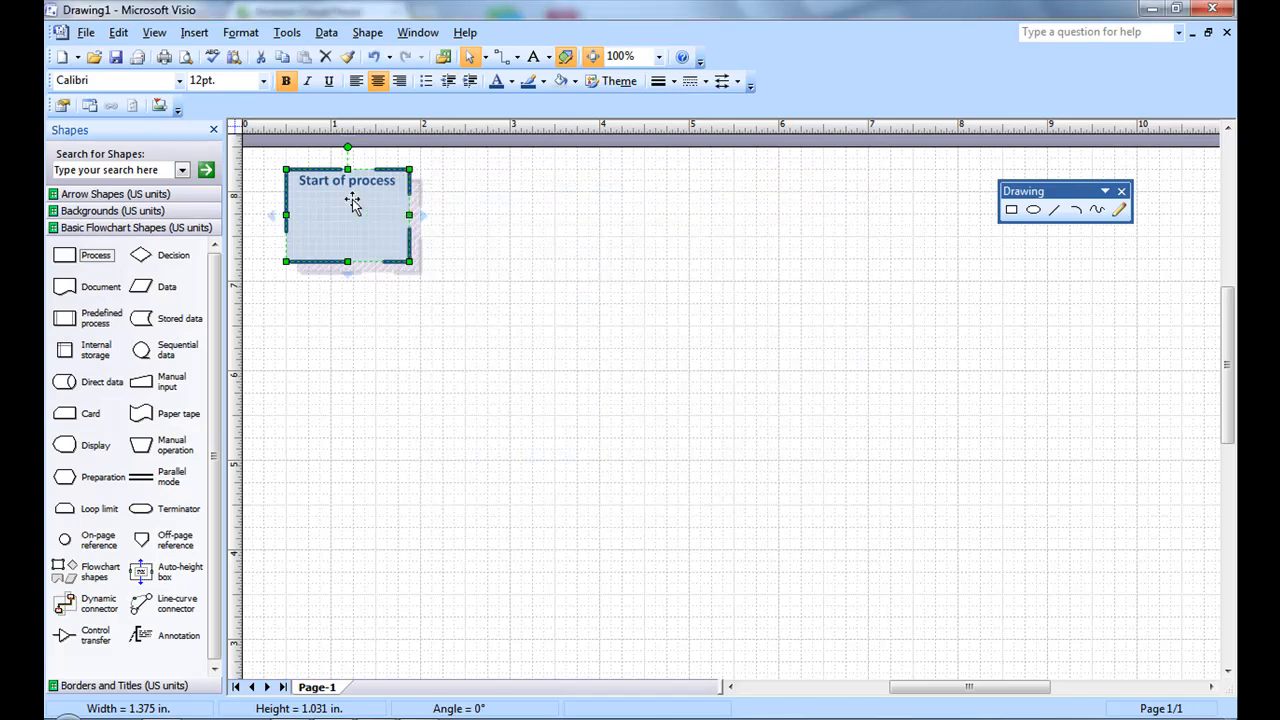
# Apply 0.1875 in. rounded corners to the Start of process box outline and adjust line caps.
pyautogui.rightClick(347, 215)
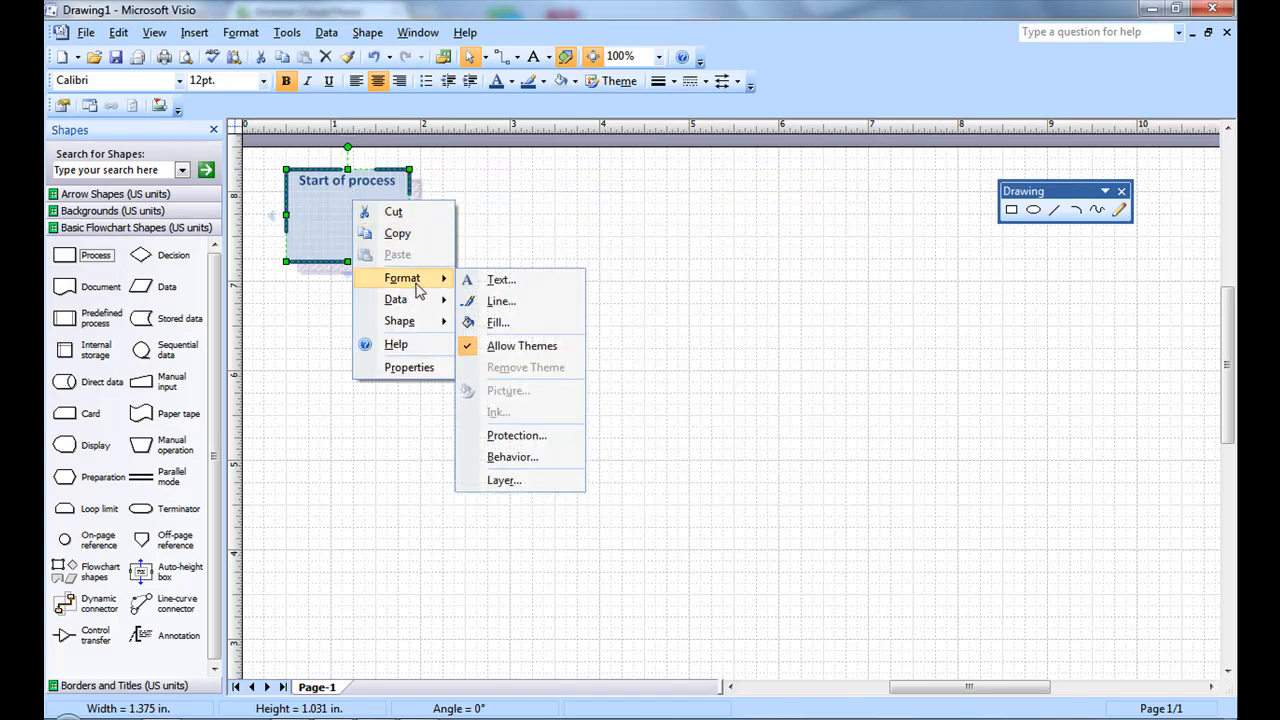
pyautogui.click(497, 322)
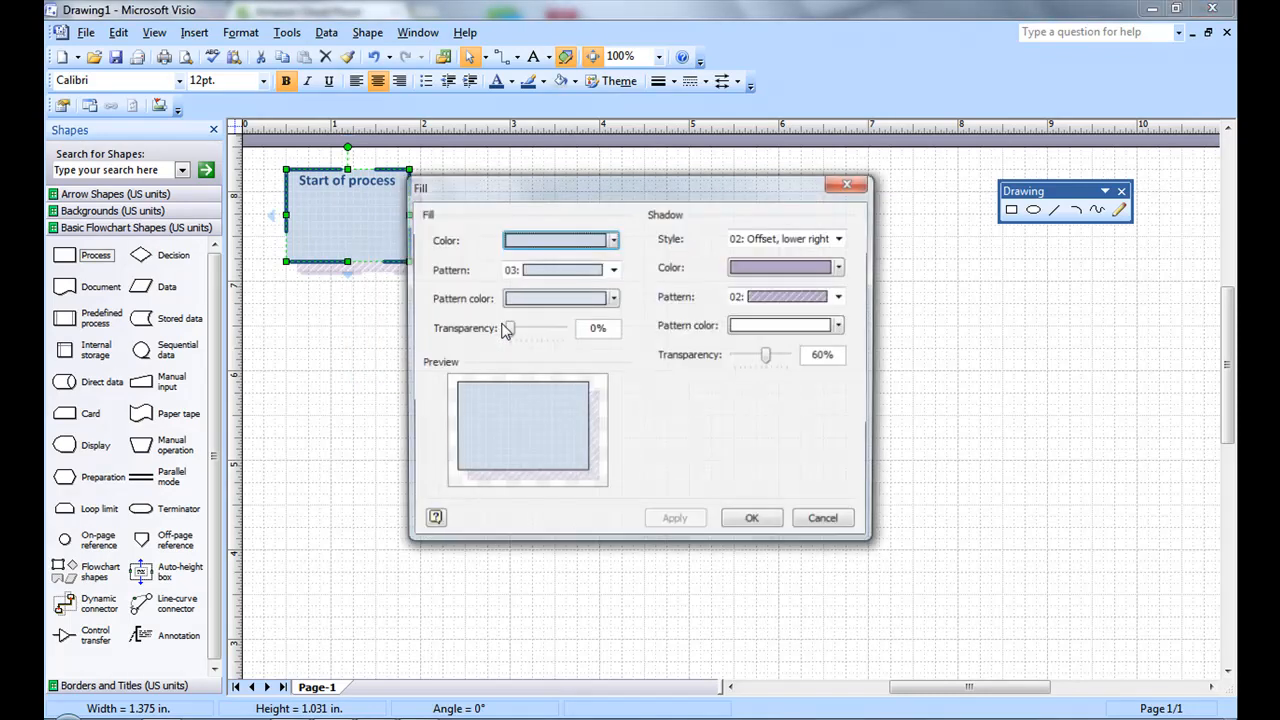
pyautogui.click(821, 517)
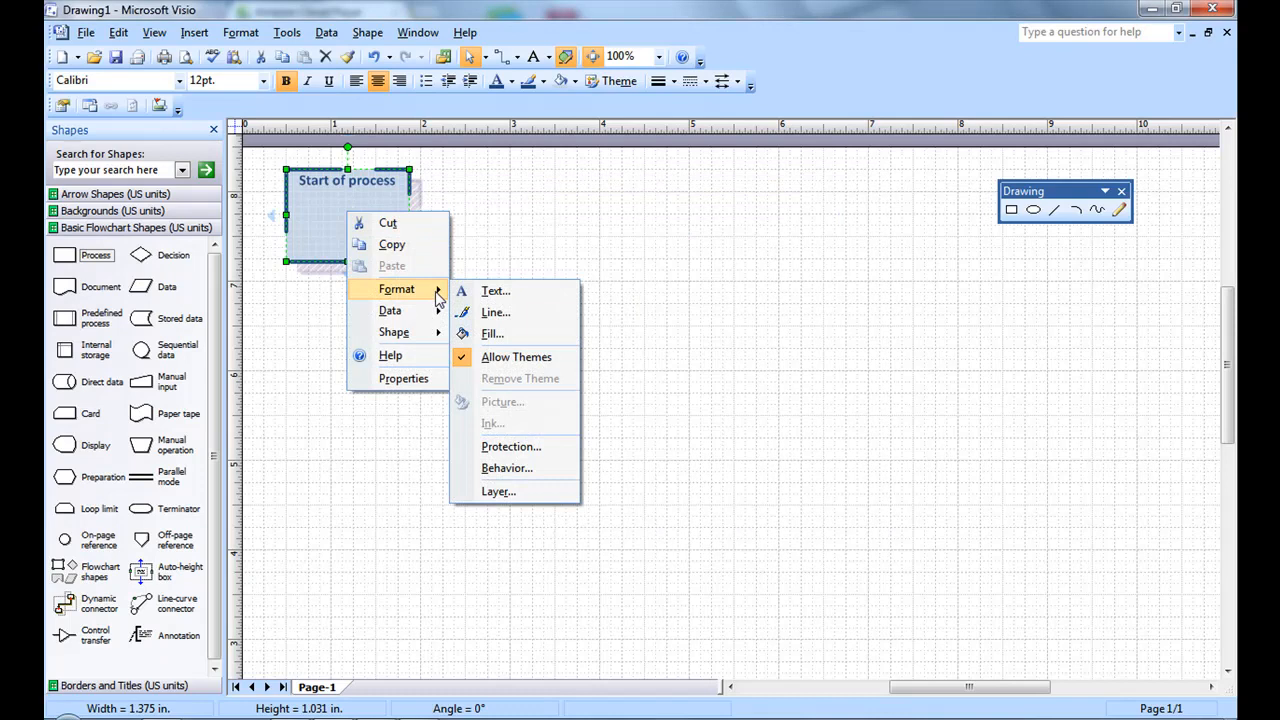
pyautogui.click(495, 312)
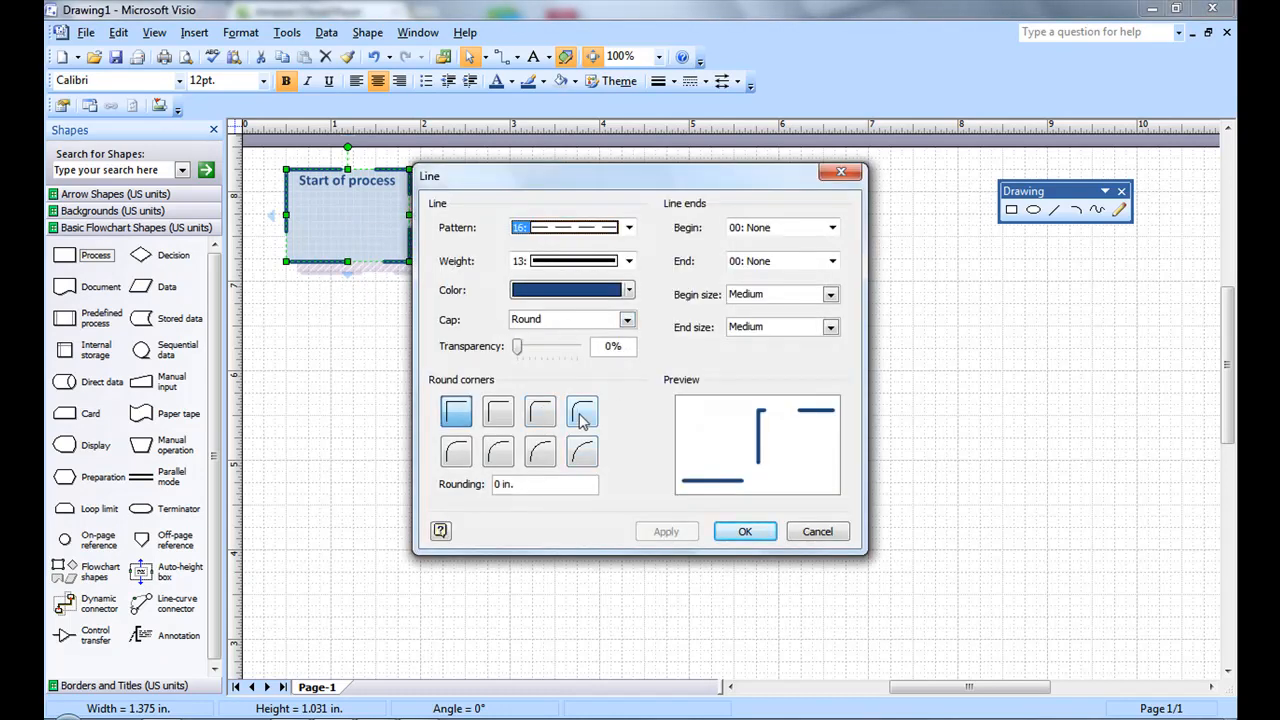
pyautogui.click(582, 411)
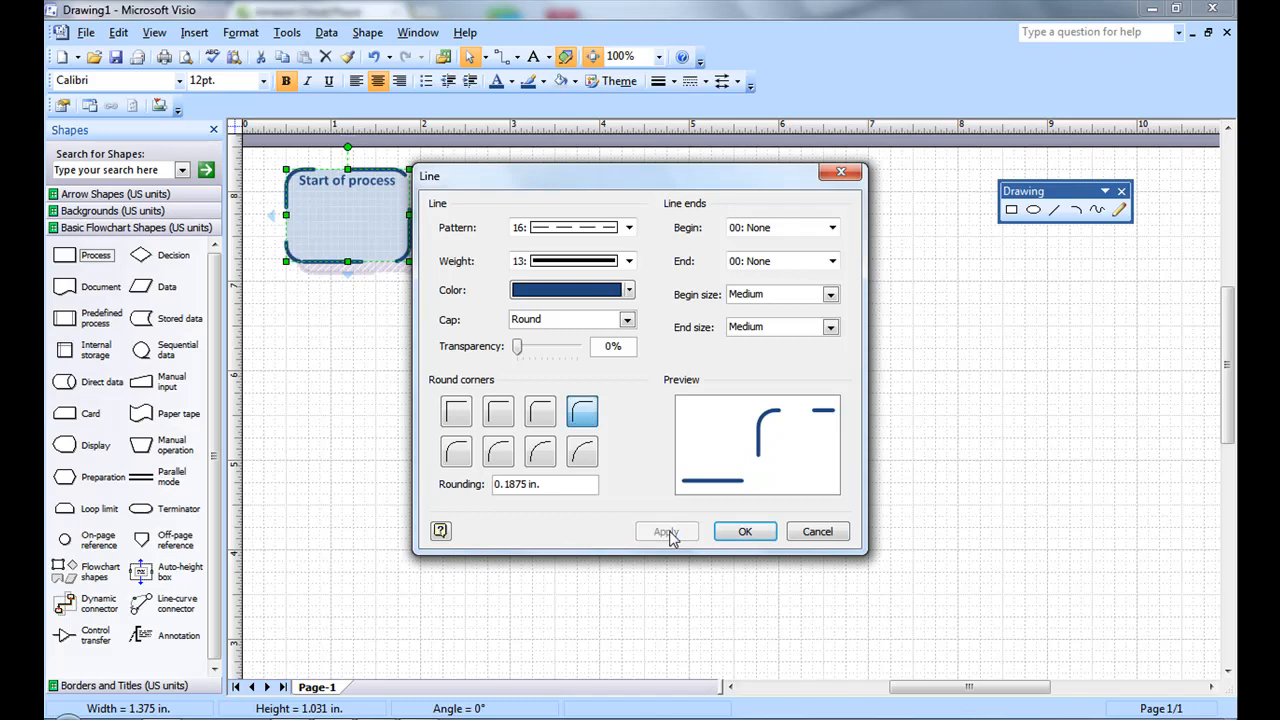
pyautogui.click(666, 531)
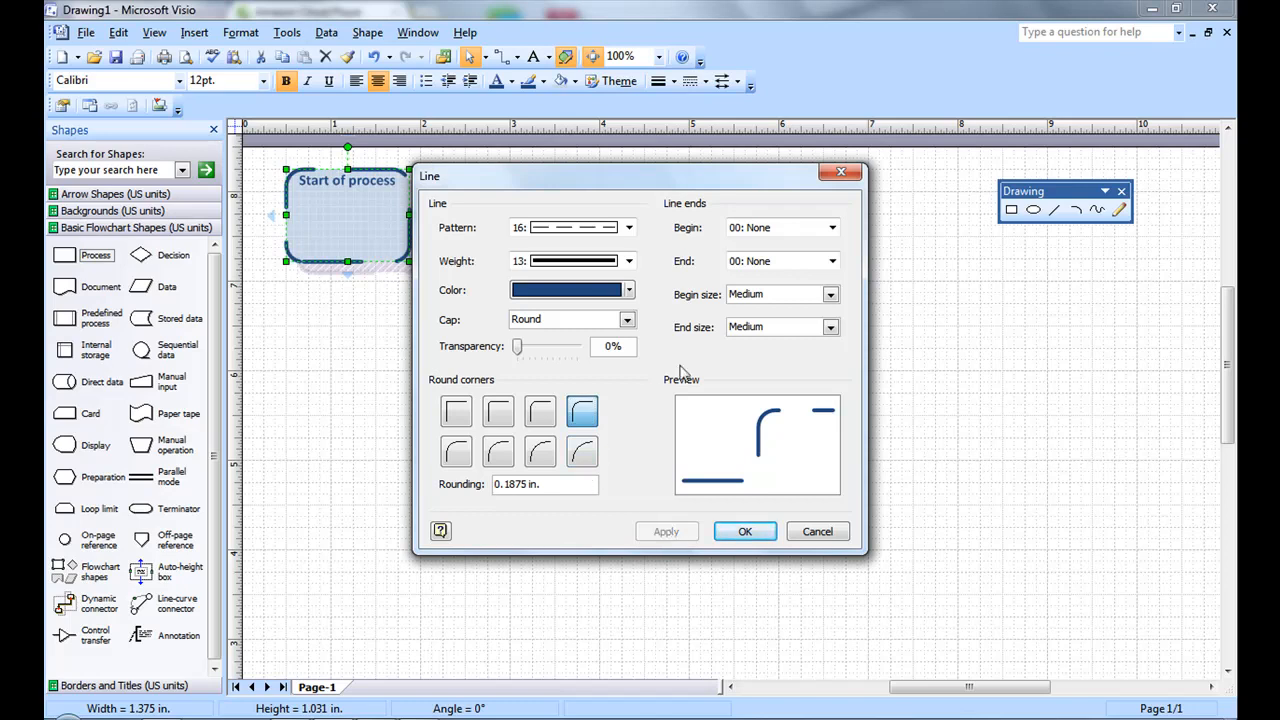
pyautogui.click(628, 319)
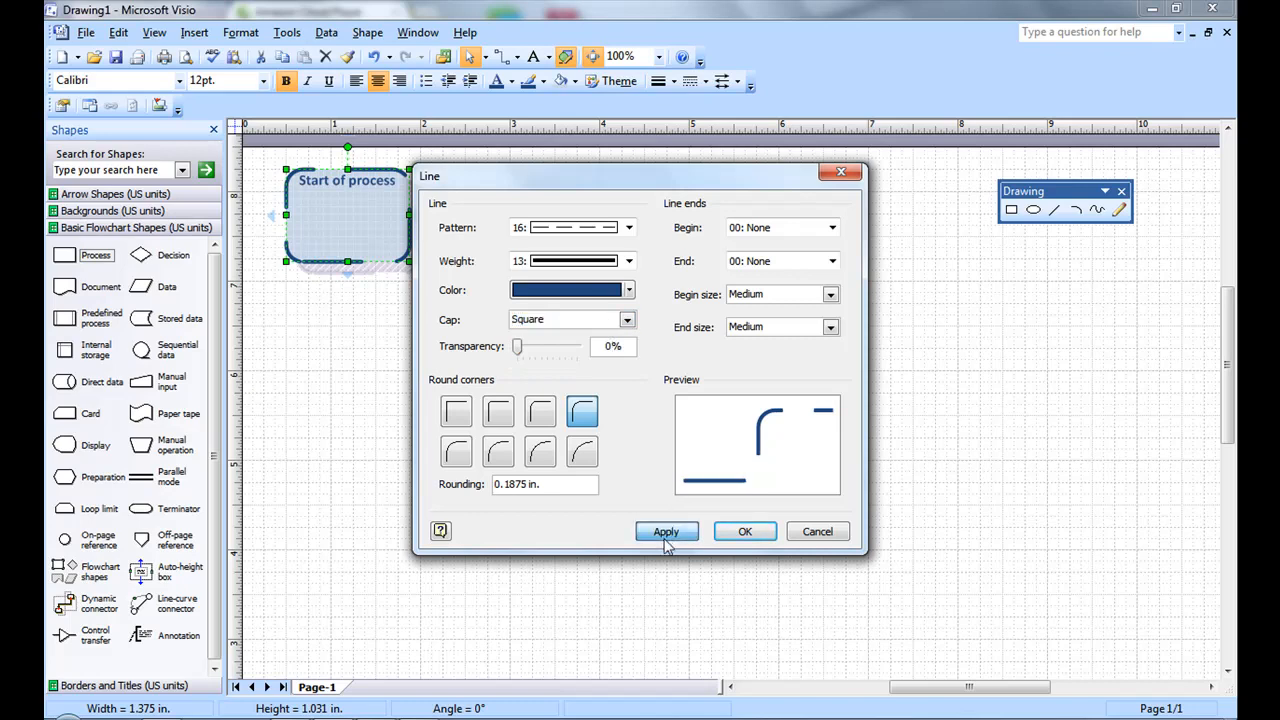
pyautogui.click(627, 319)
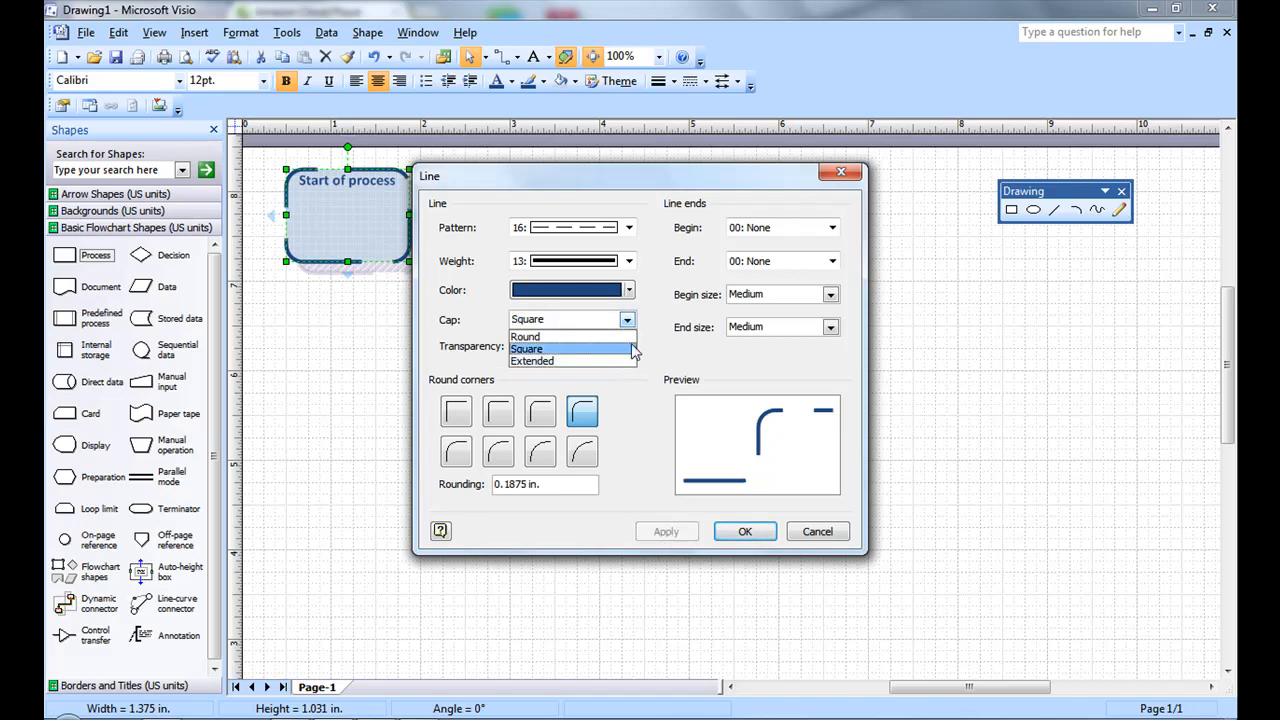
pyautogui.click(525, 336)
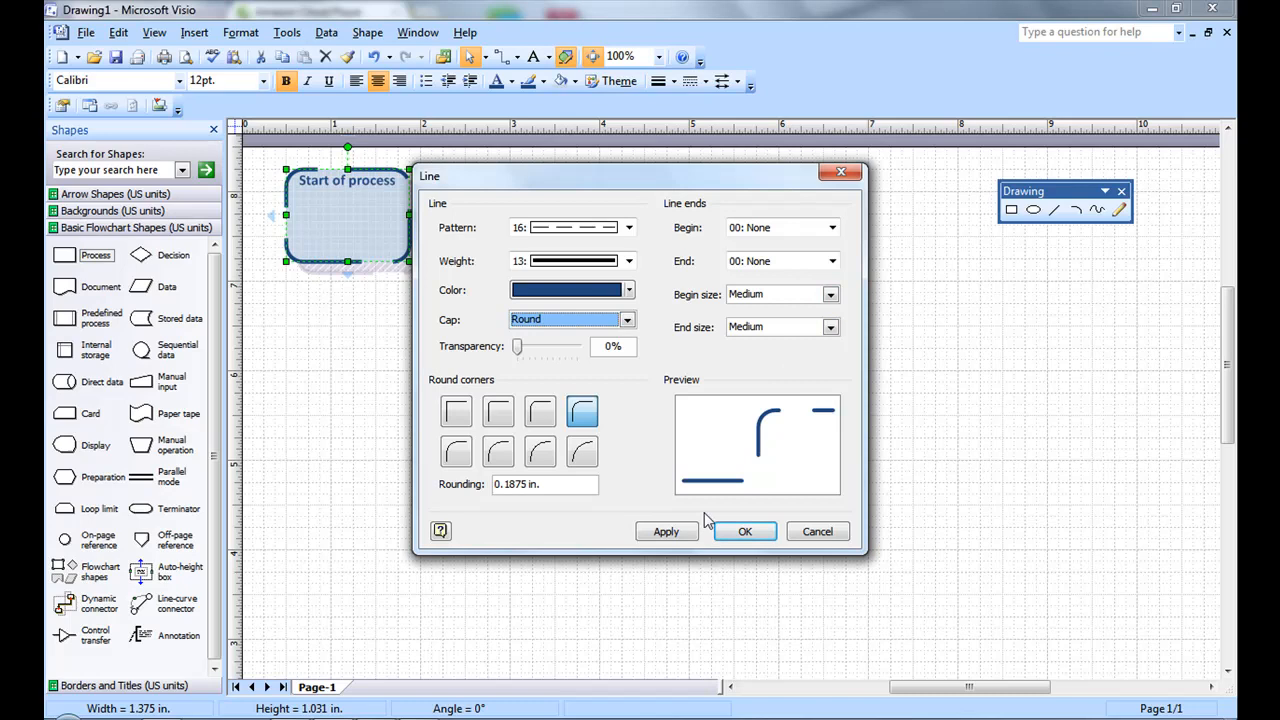
pyautogui.moveTo(744, 531)
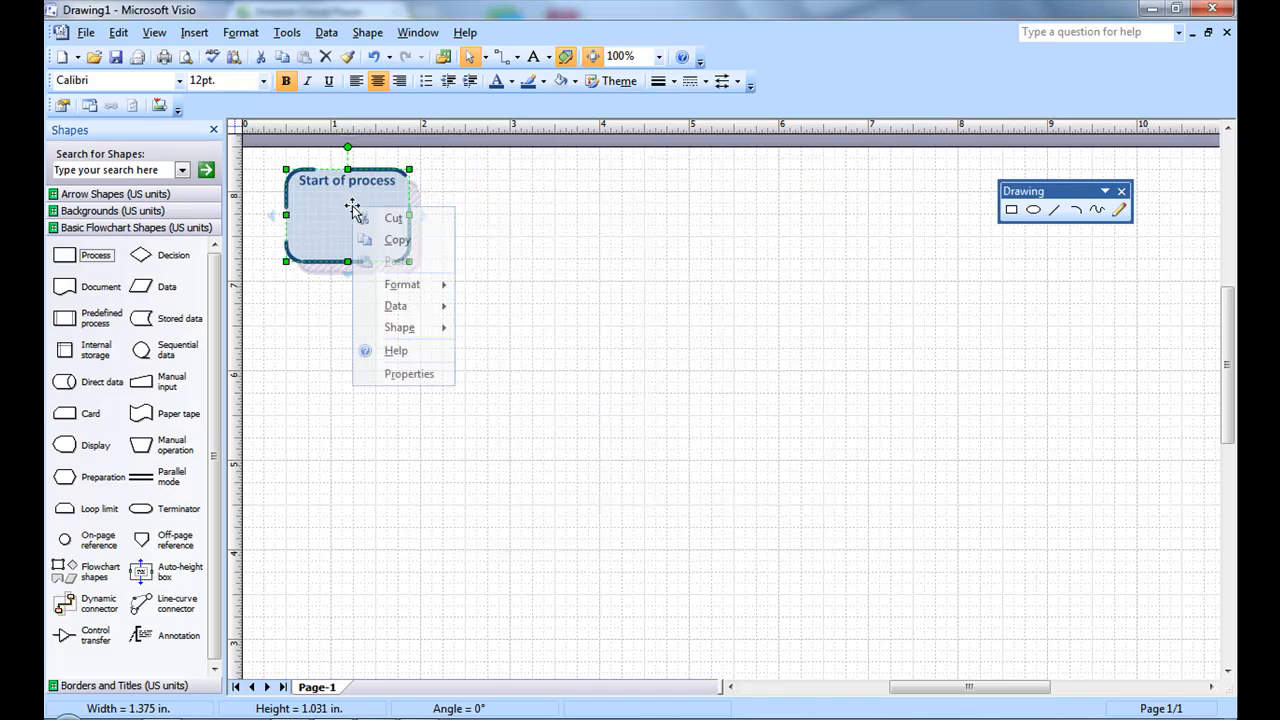
pyautogui.moveTo(399, 327)
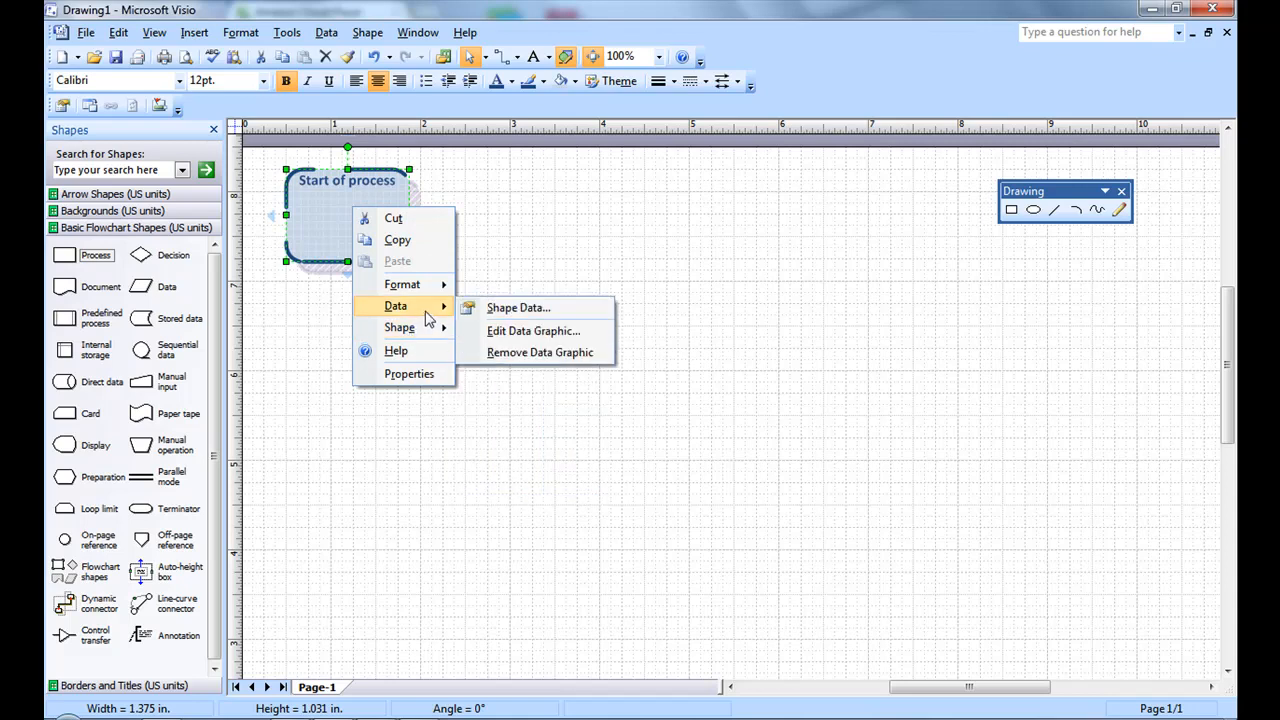
pyautogui.moveTo(423, 307)
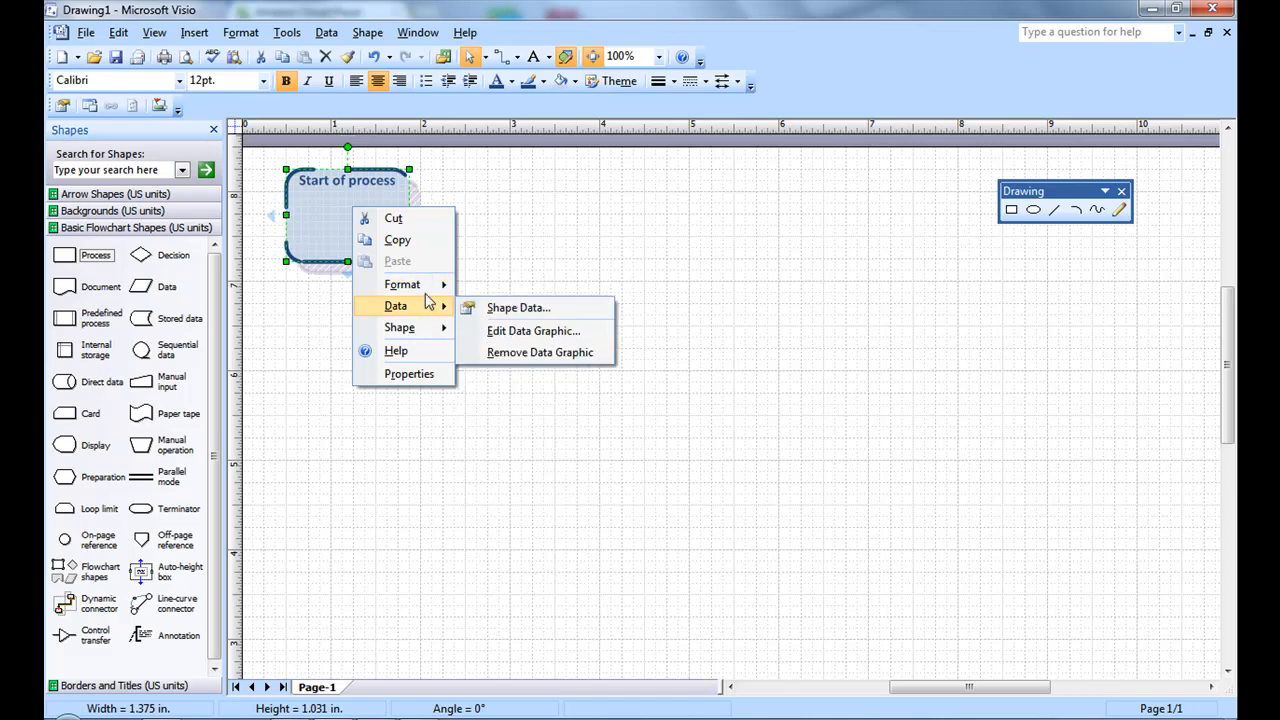
pyautogui.moveTo(402, 284)
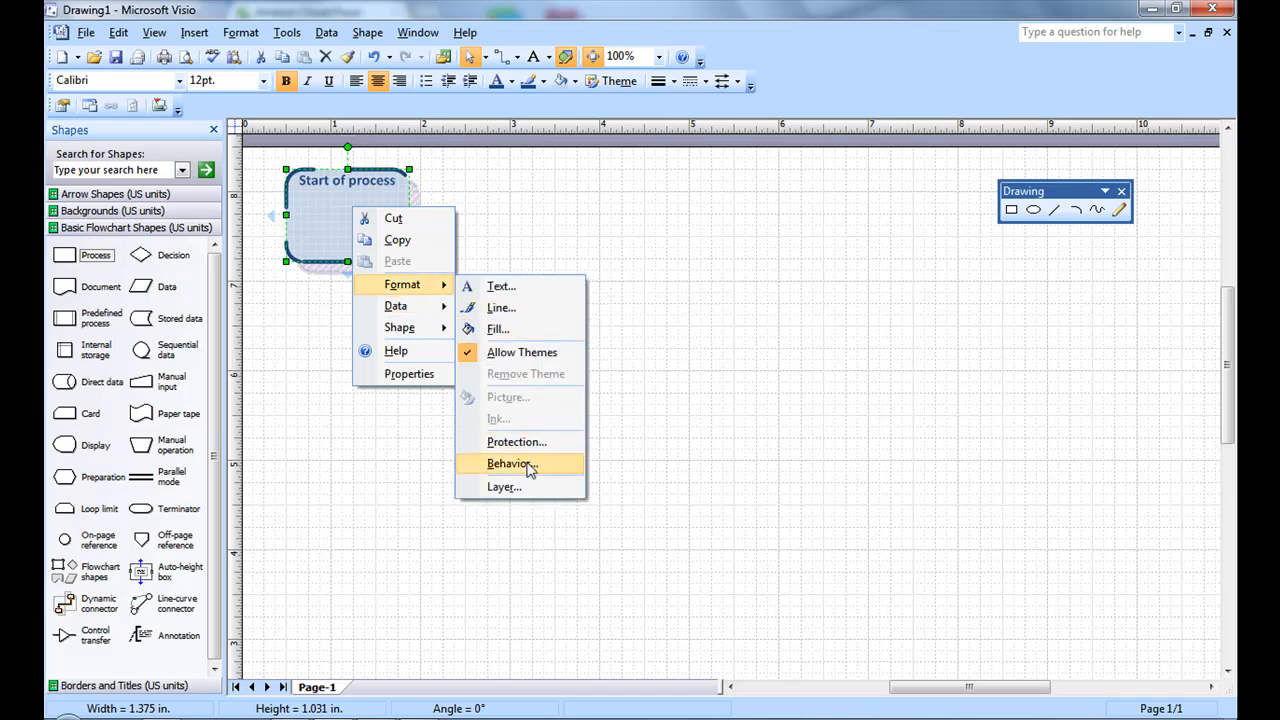
# Review the Placement behavior options on the box's Behavior Placement tab, then close the dialog.
pyautogui.click(510, 463)
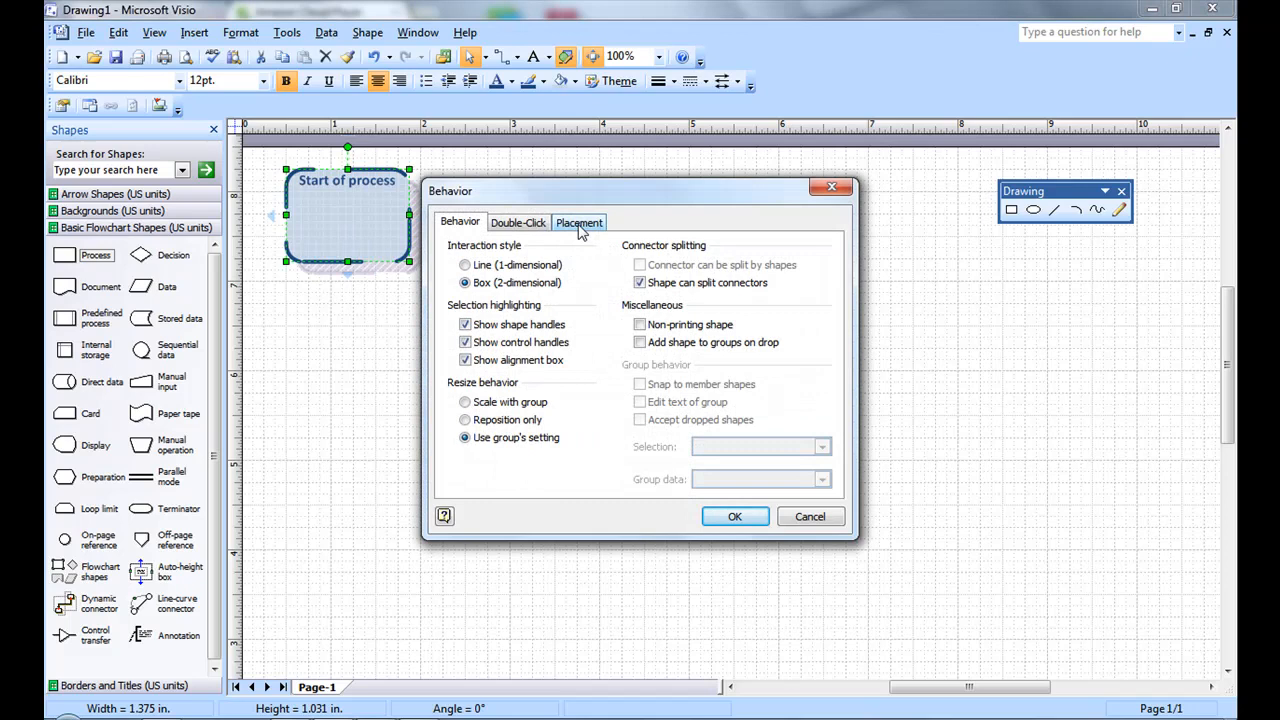
pyautogui.click(579, 221)
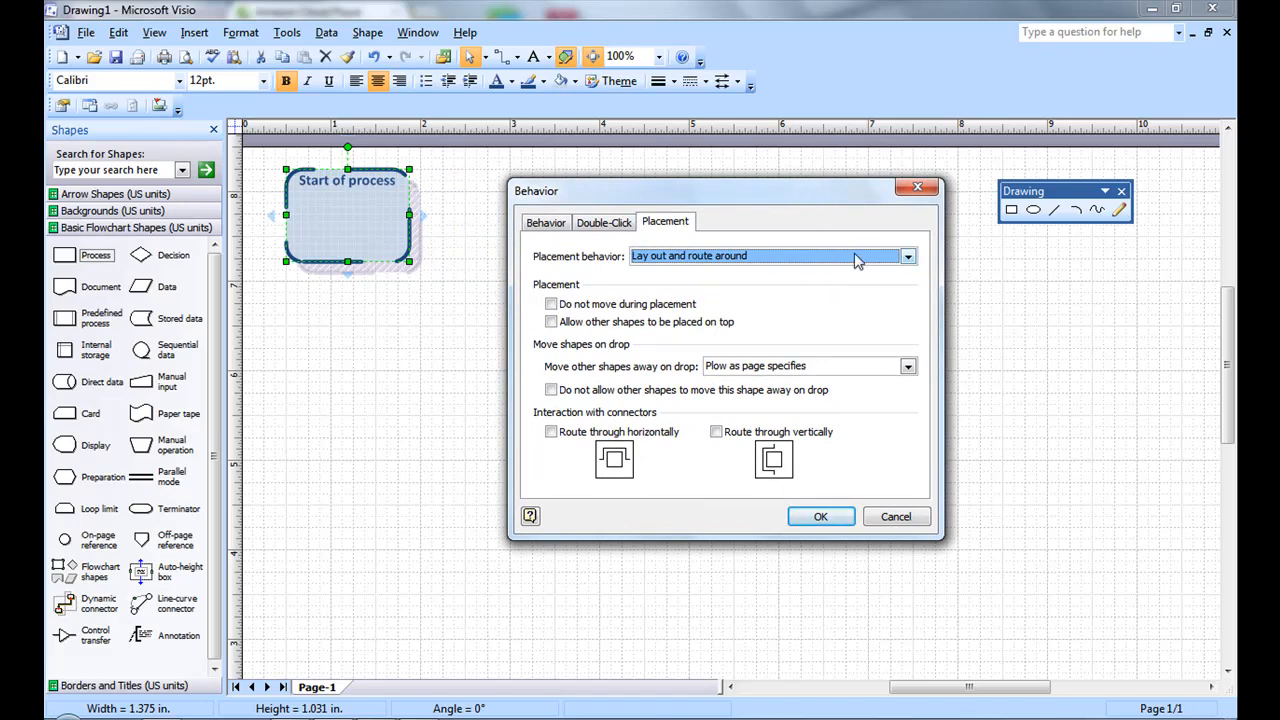
pyautogui.click(906, 256)
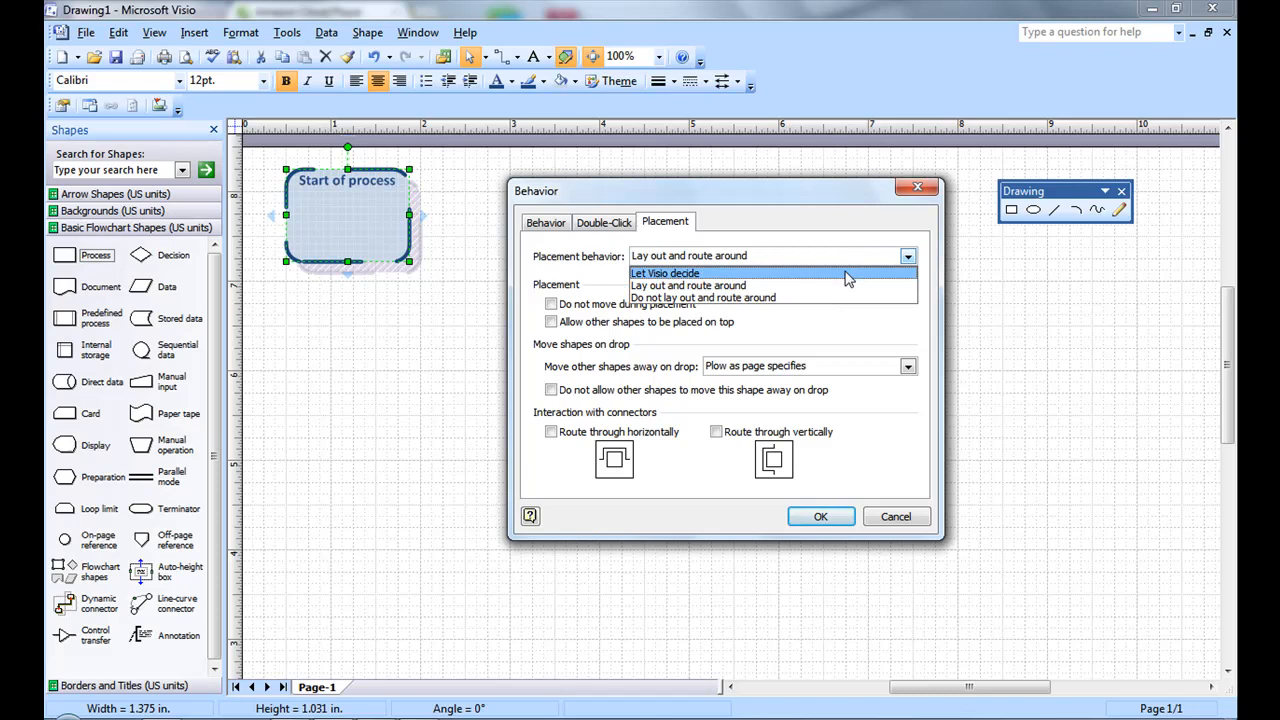
pyautogui.moveTo(825, 298)
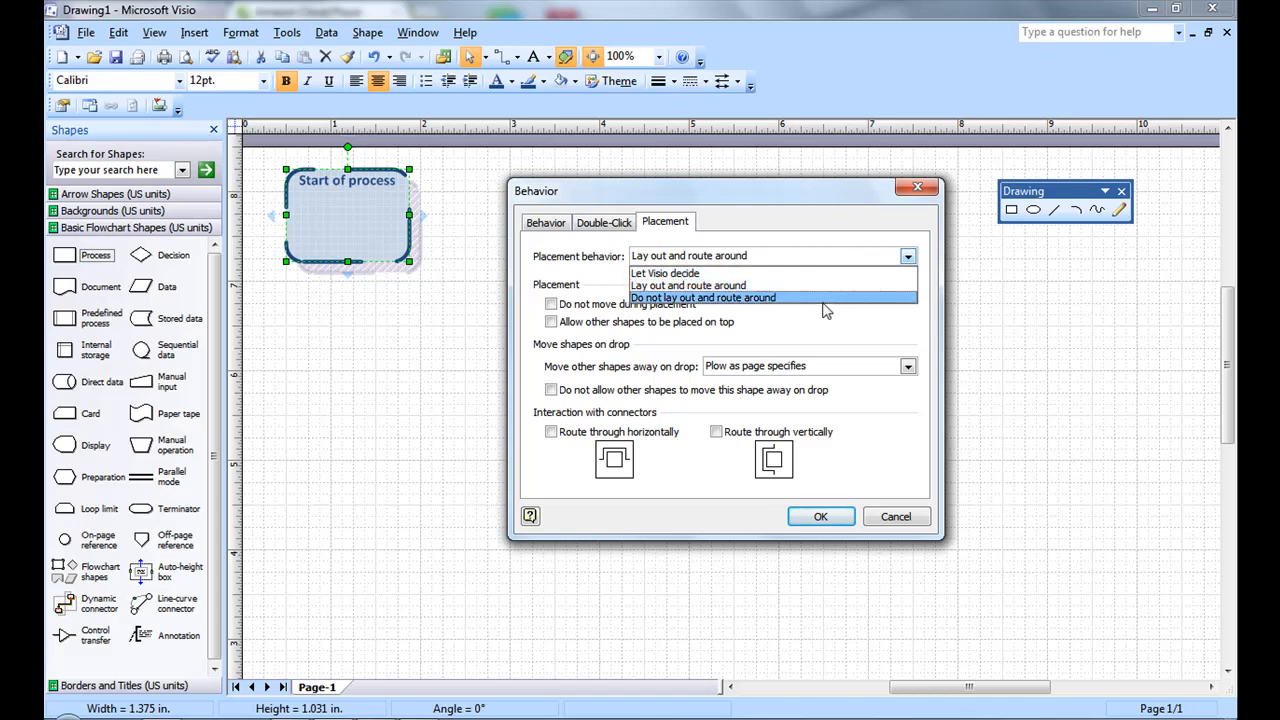
pyautogui.moveTo(814, 315)
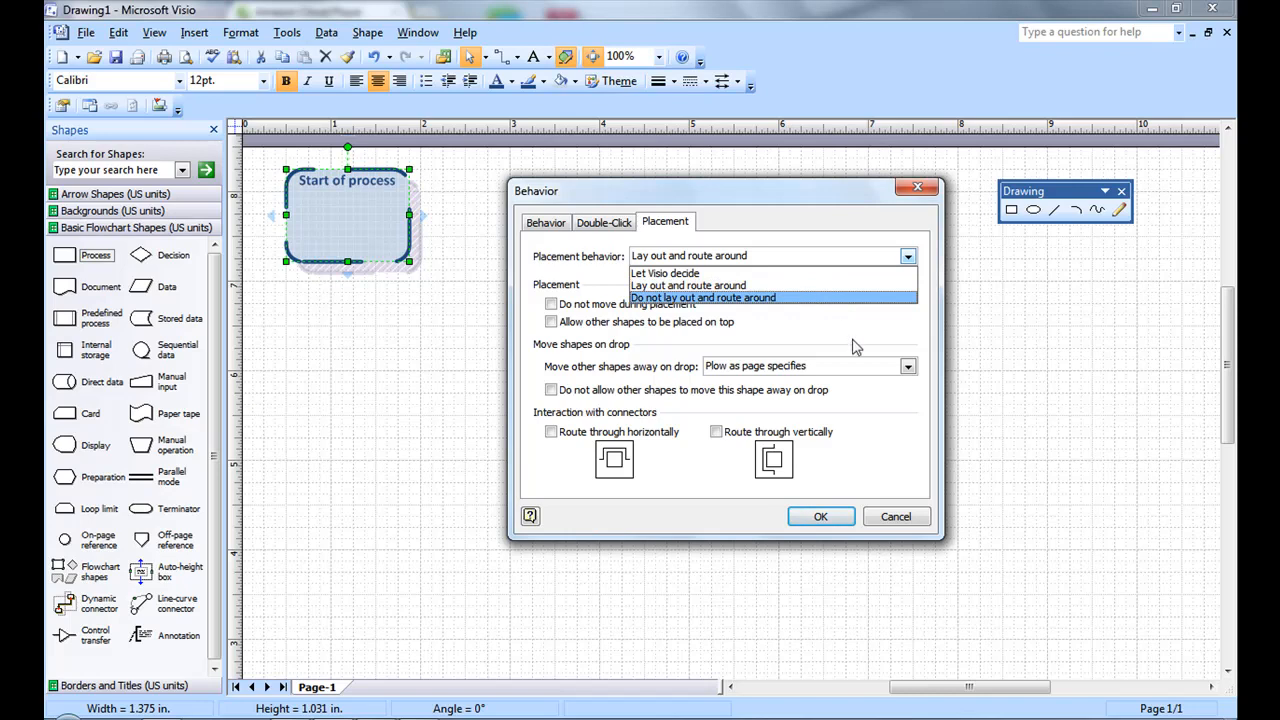
pyautogui.click(688, 285)
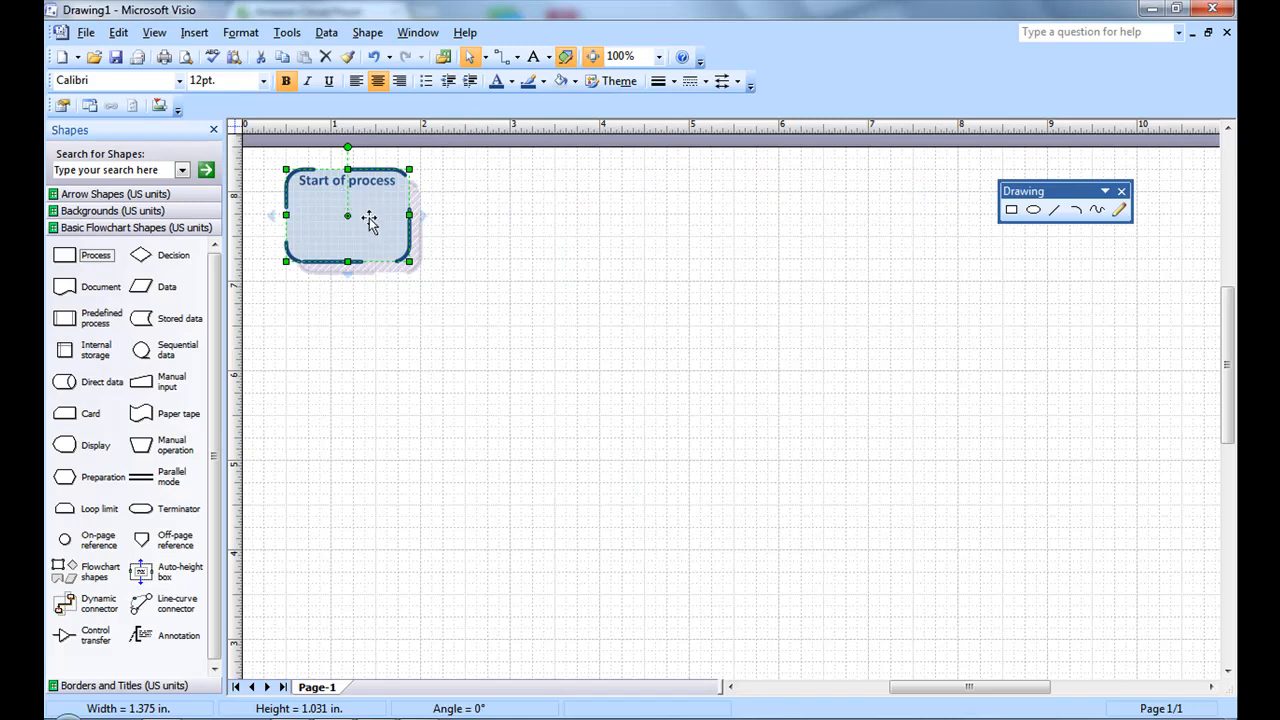
# Ctrl-drag two copies of the Start of process box into the top row beside it.
pyautogui.moveTo(347, 217); pyautogui.dragTo(725, 400)
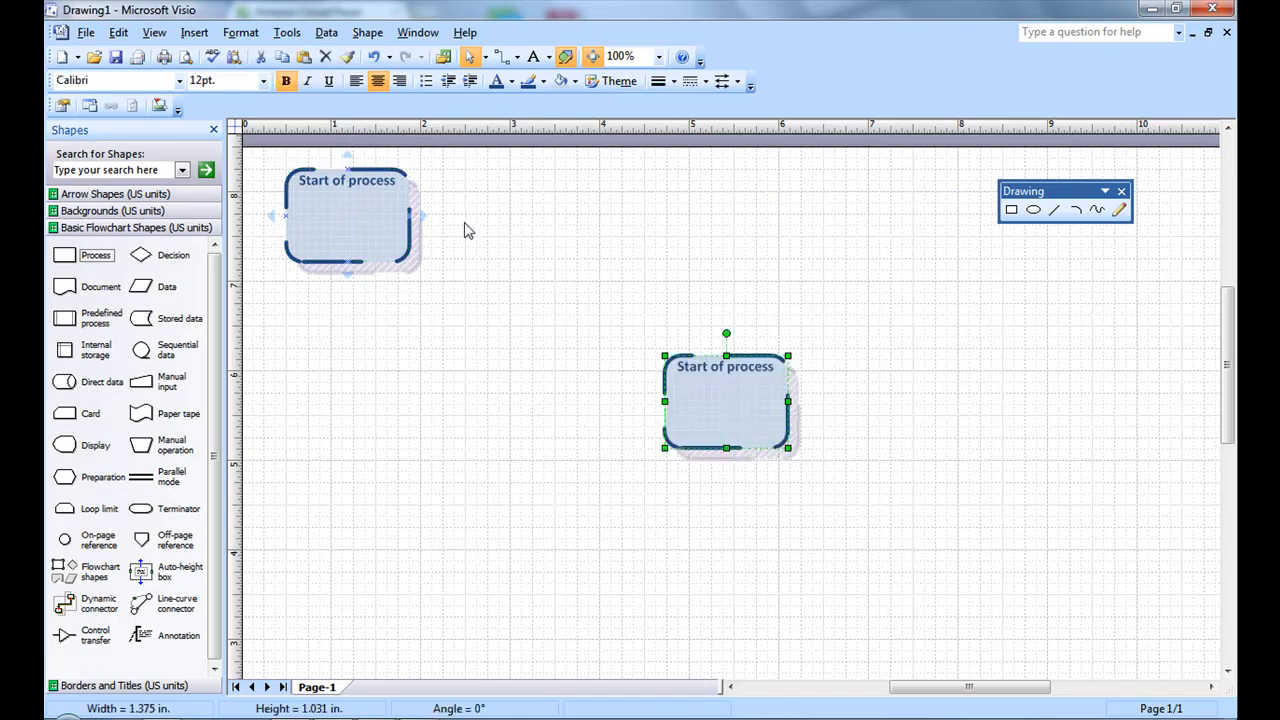
pyautogui.moveTo(347, 217); pyautogui.dragTo(576, 217)
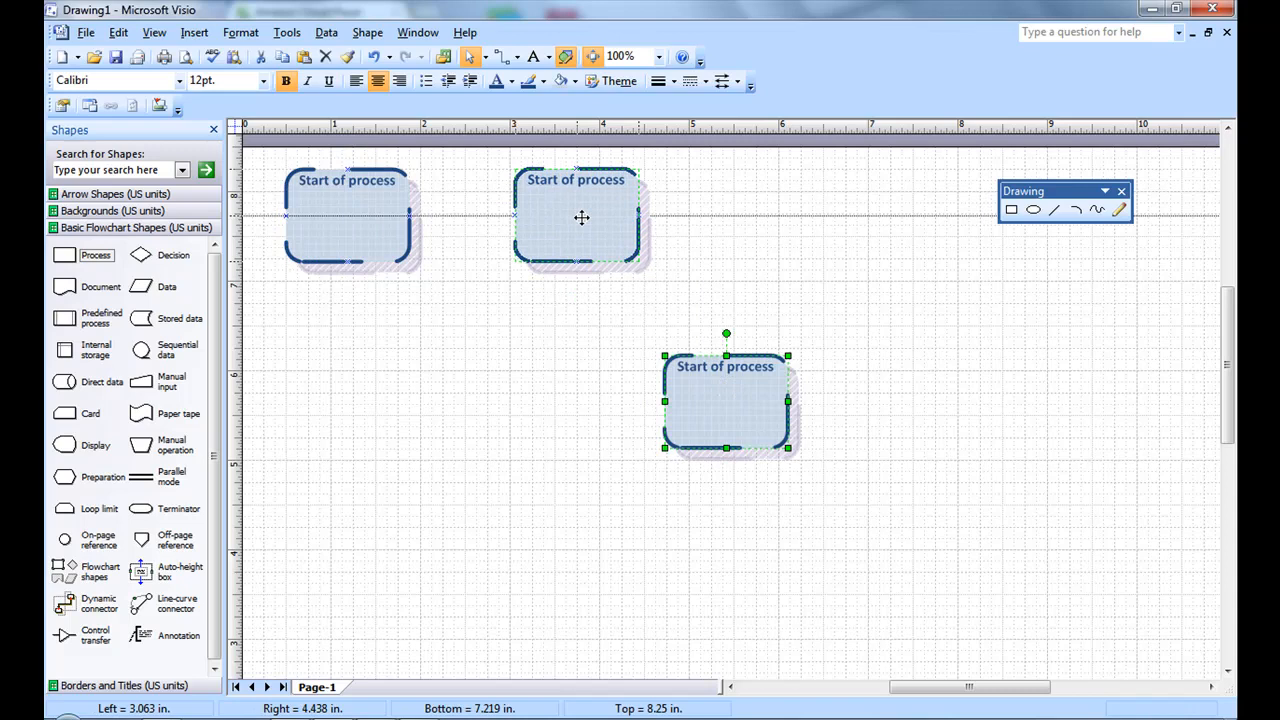
pyautogui.moveTo(582, 218); pyautogui.dragTo(836, 210)
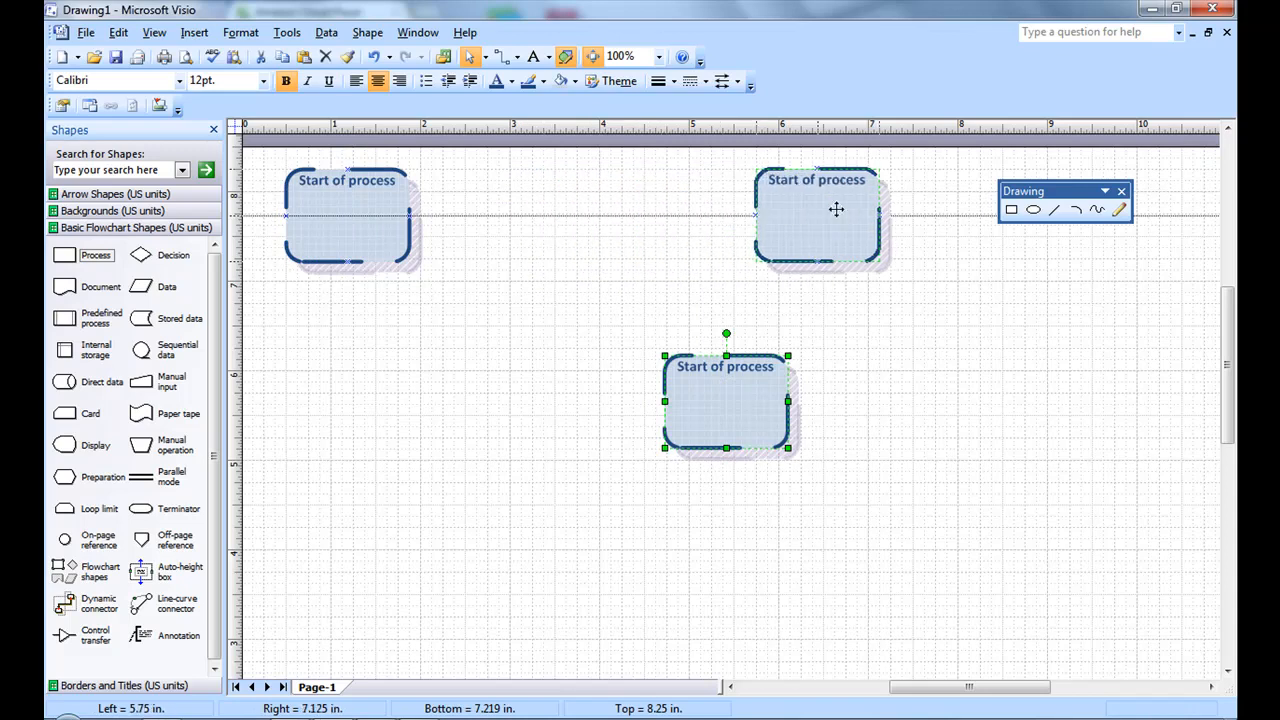
pyautogui.moveTo(725, 400); pyautogui.dragTo(823, 215)
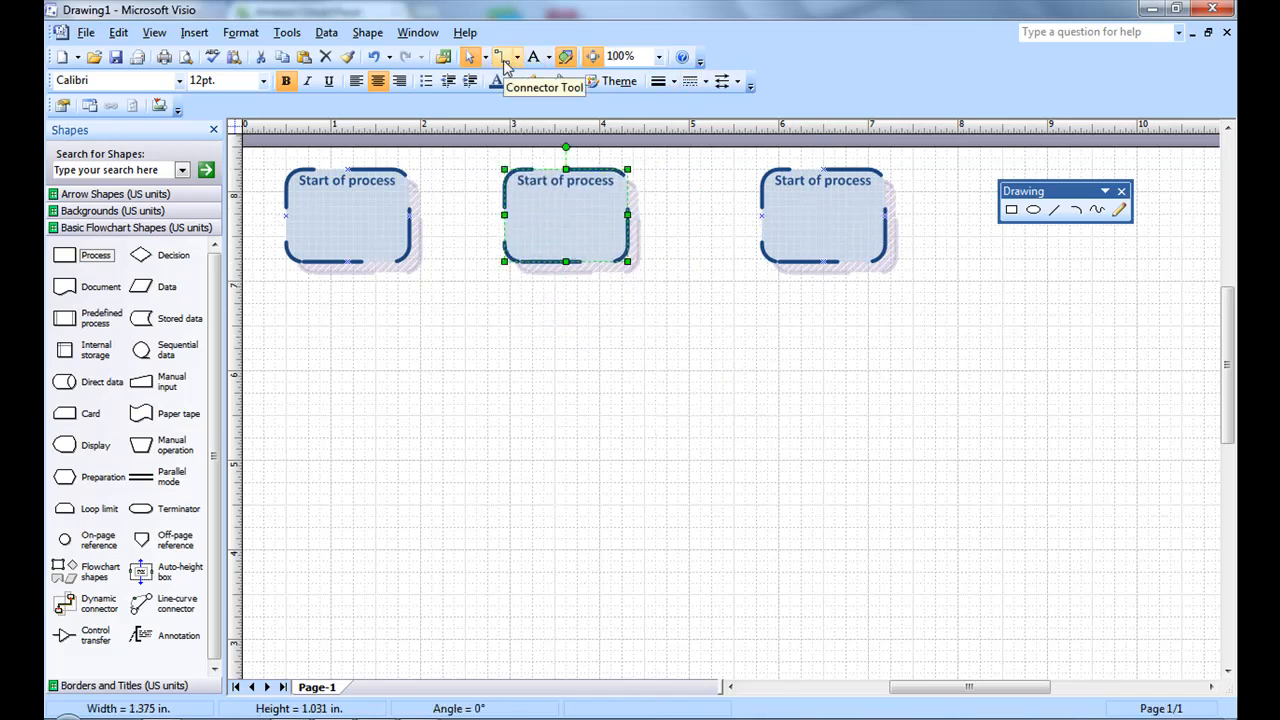
# Draw a connector from the first Start of process box to the third.
pyautogui.click(503, 56)
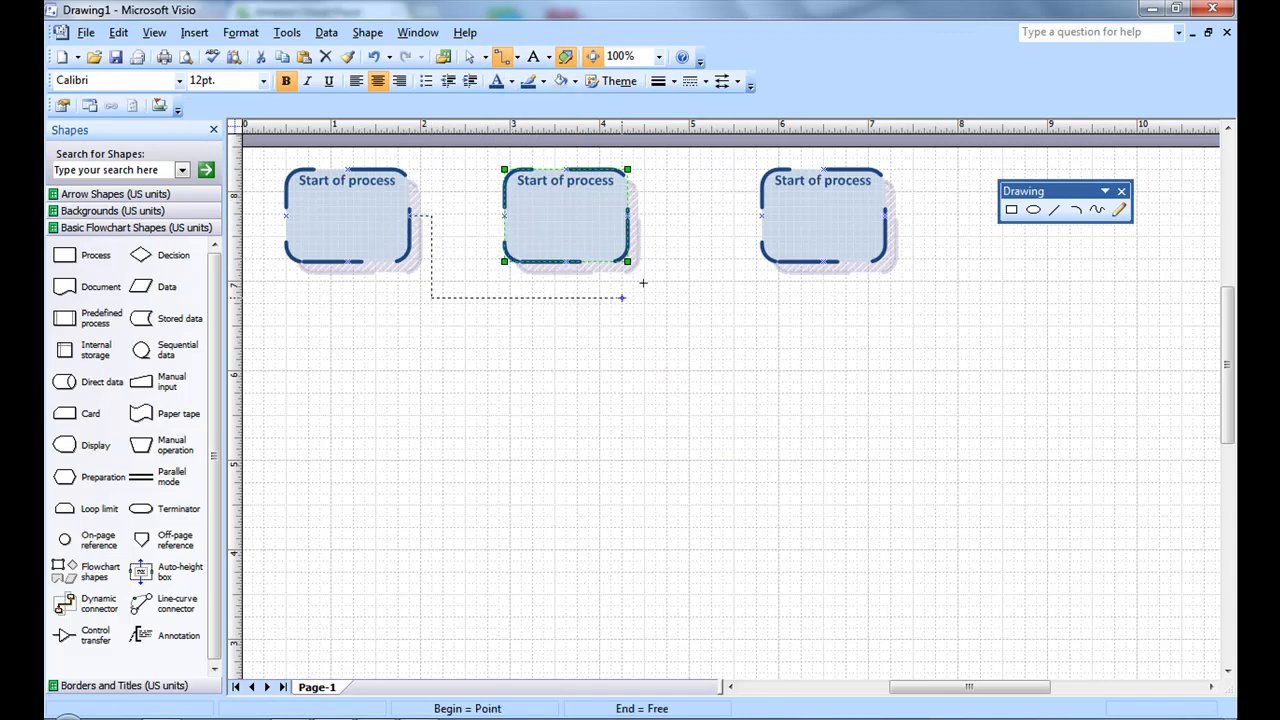
pyautogui.moveTo(620, 296); pyautogui.dragTo(760, 215)
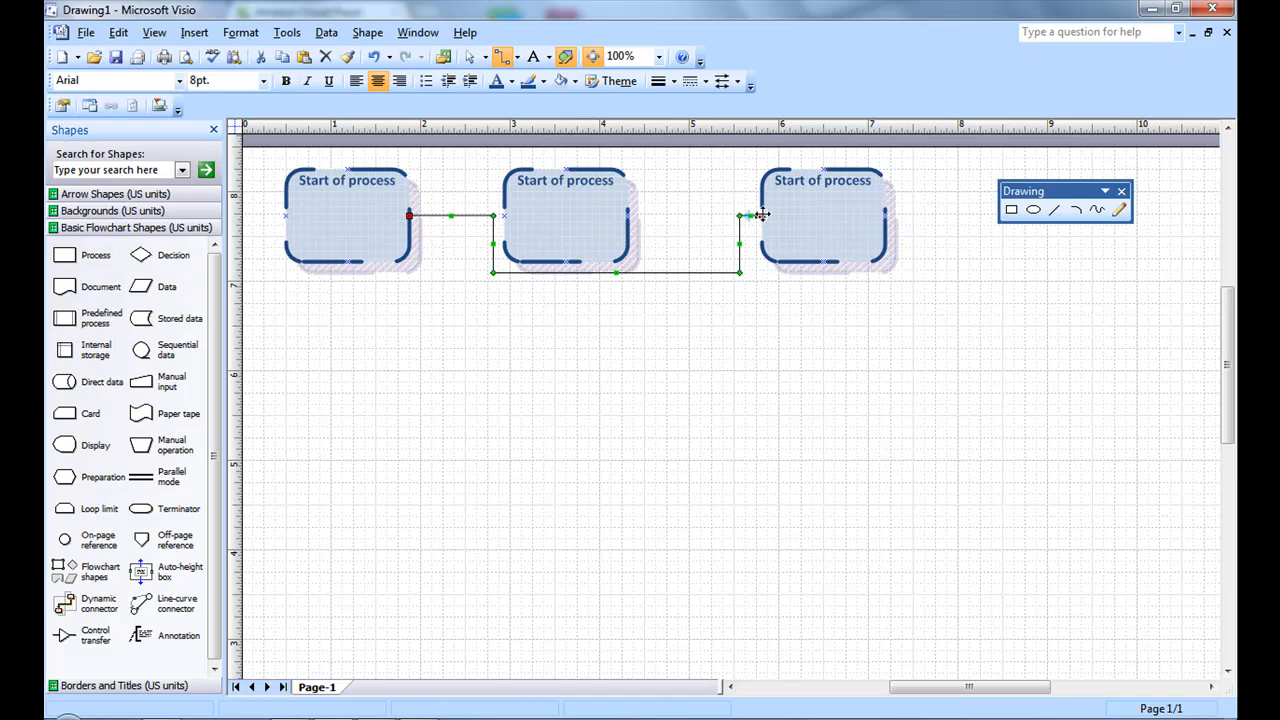
pyautogui.moveTo(760, 215)
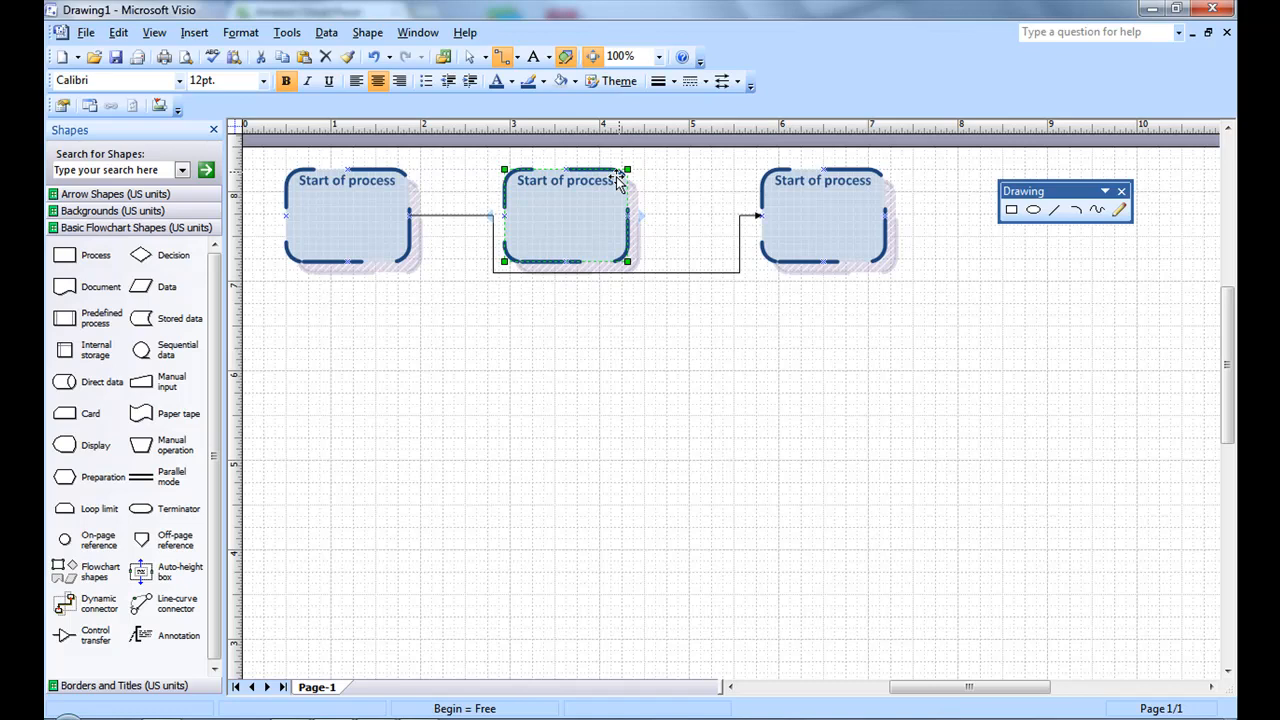
# Set the middle box's placement behavior to 'Do not lay out and route around'.
pyautogui.click(565, 215)
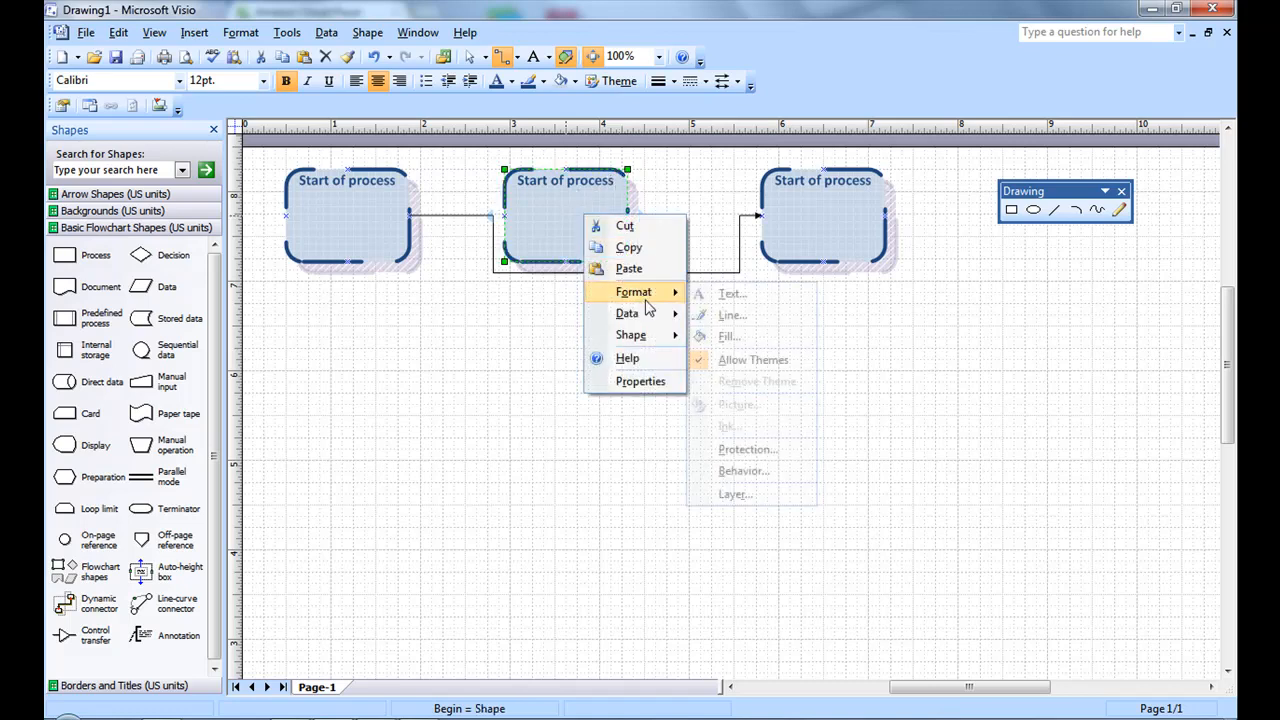
pyautogui.moveTo(762, 471)
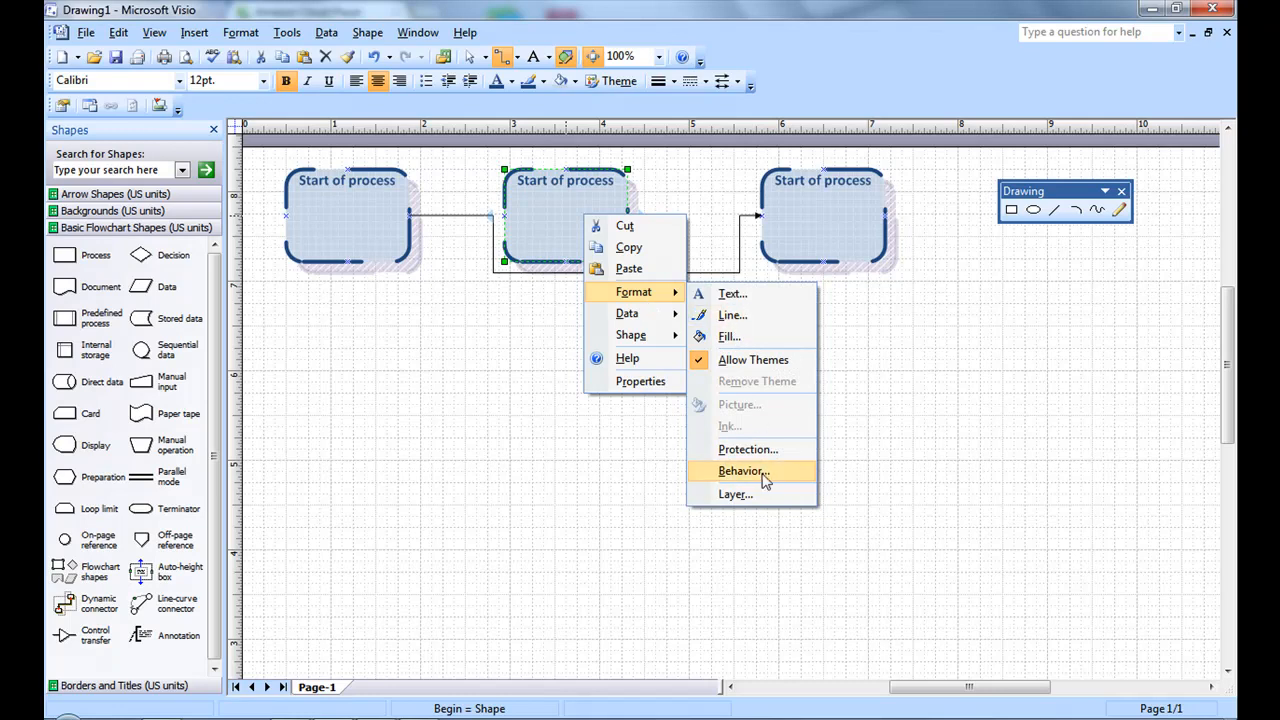
pyautogui.click(742, 471)
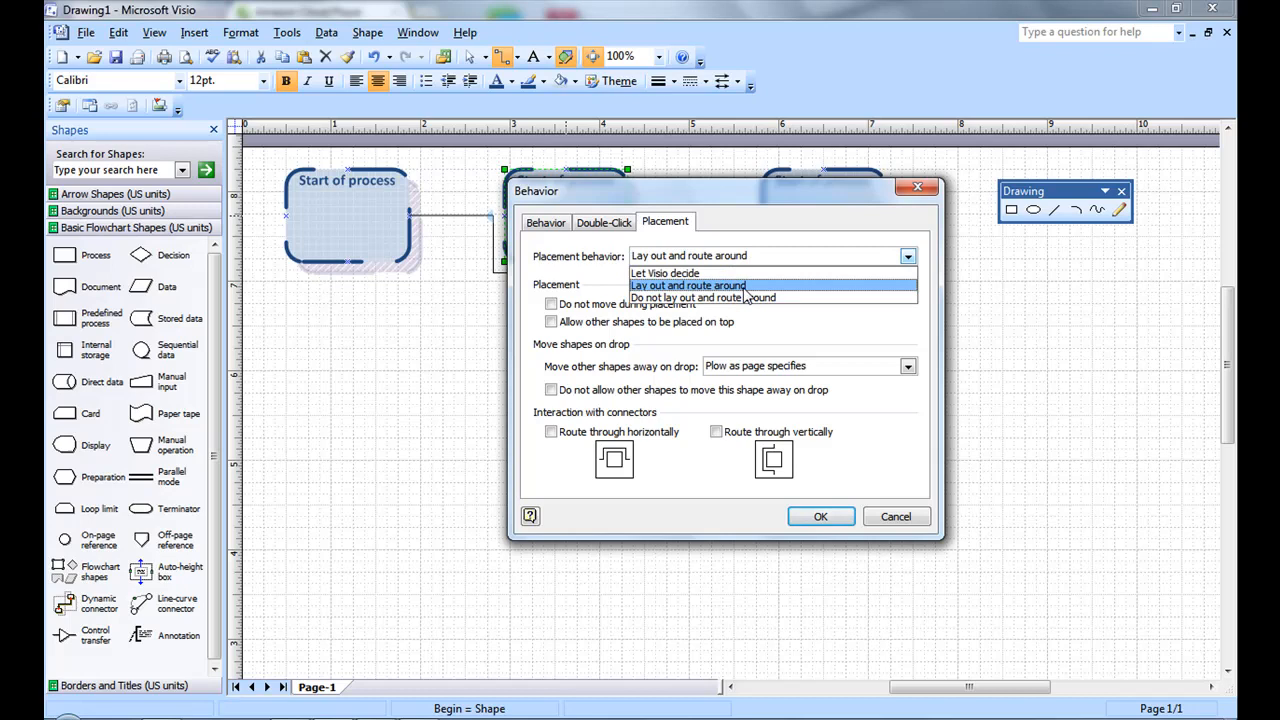
pyautogui.click(703, 297)
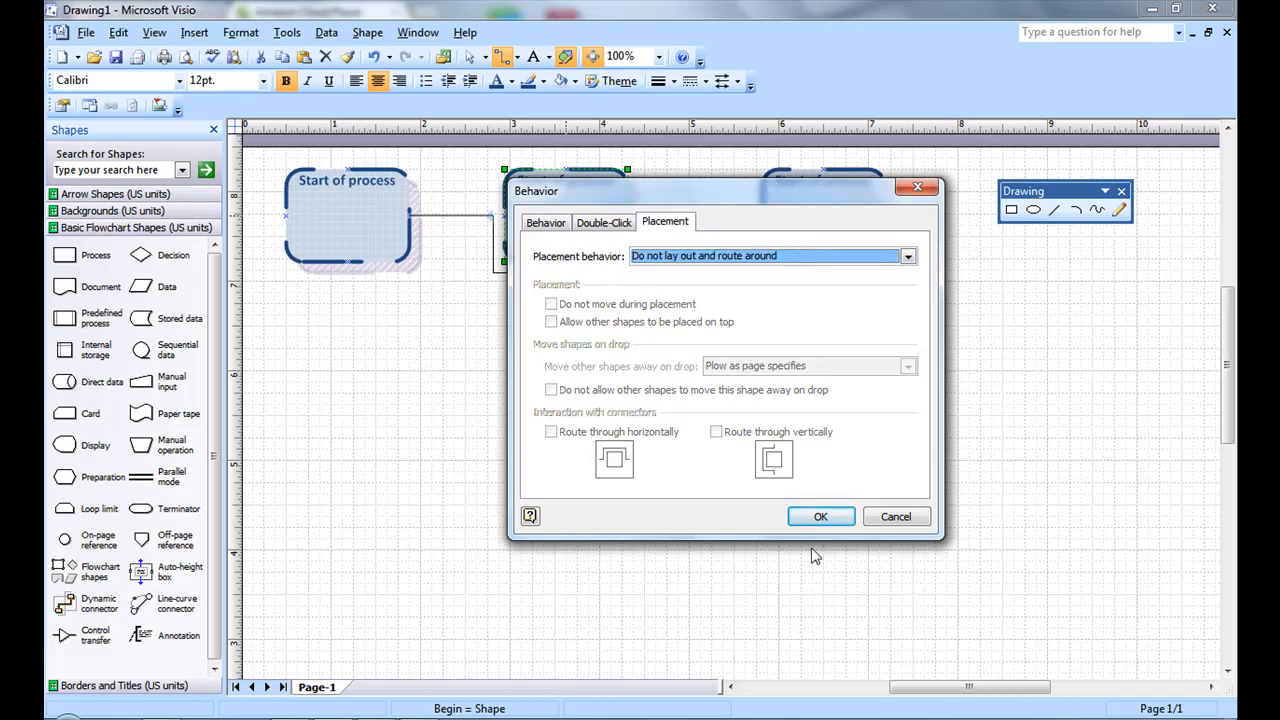
pyautogui.click(820, 516)
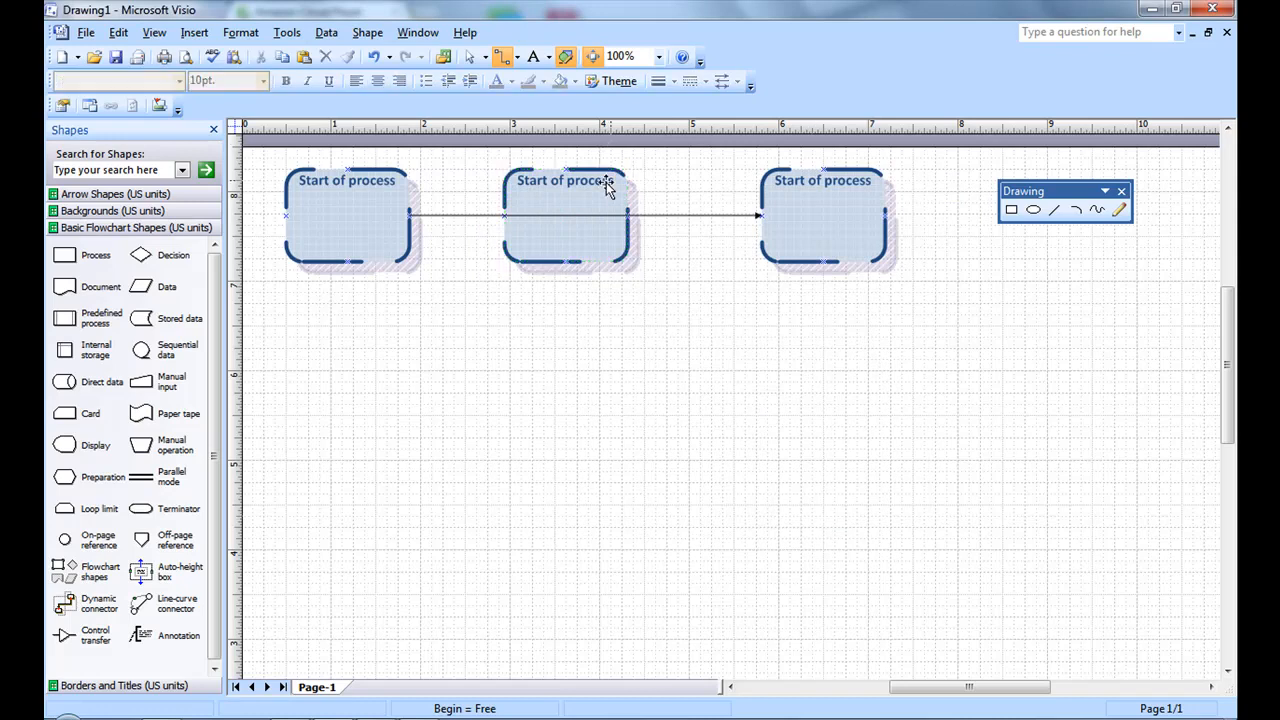
pyautogui.click(565, 215)
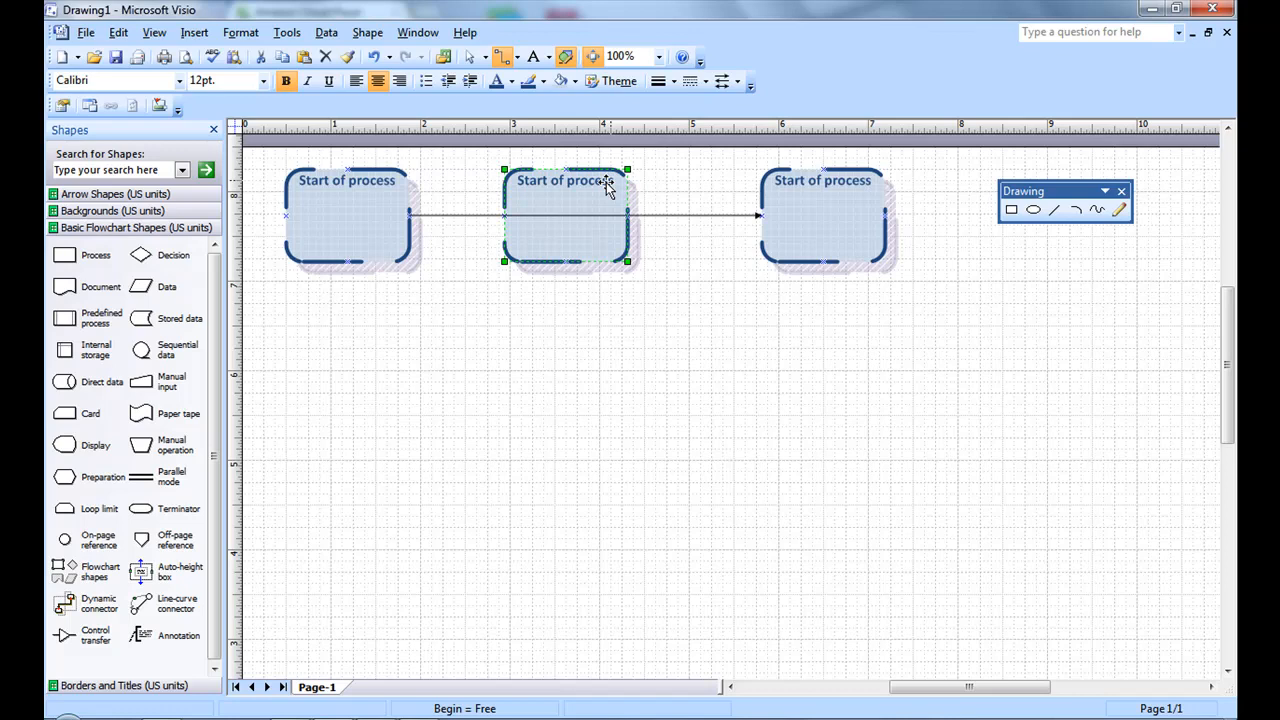
pyautogui.doubleClick(565, 181)
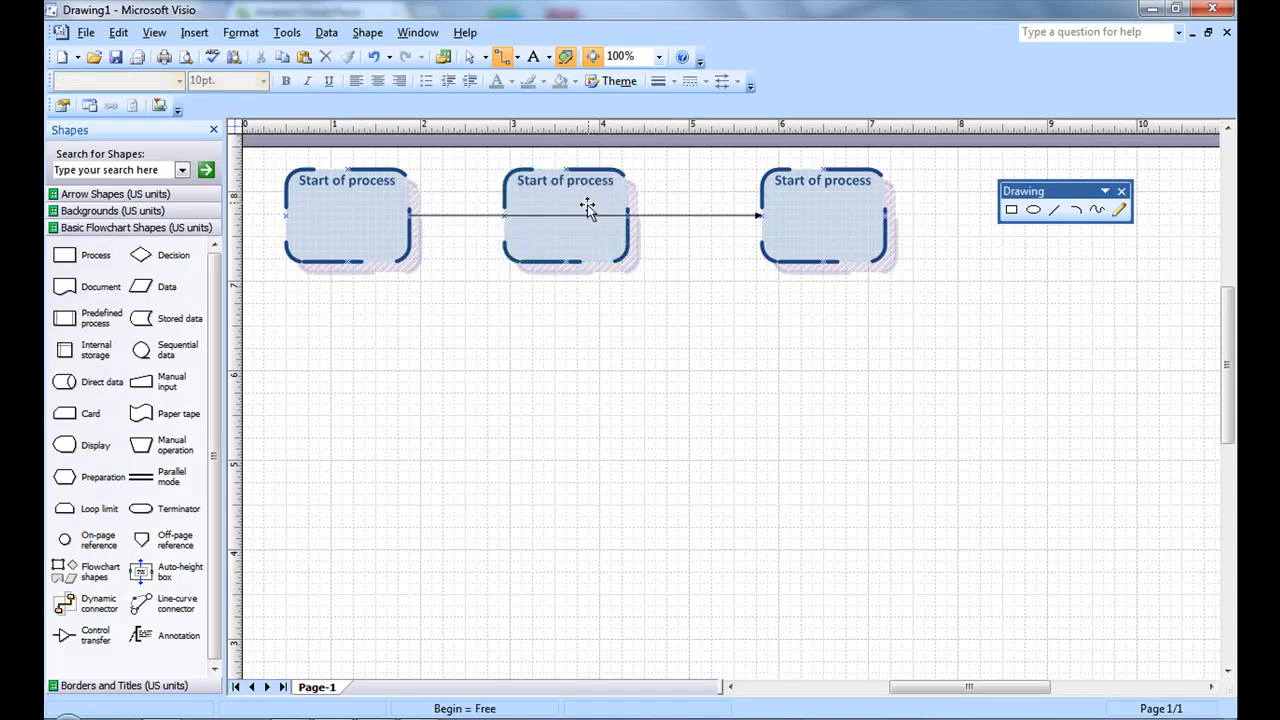
pyautogui.moveTo(476, 57)
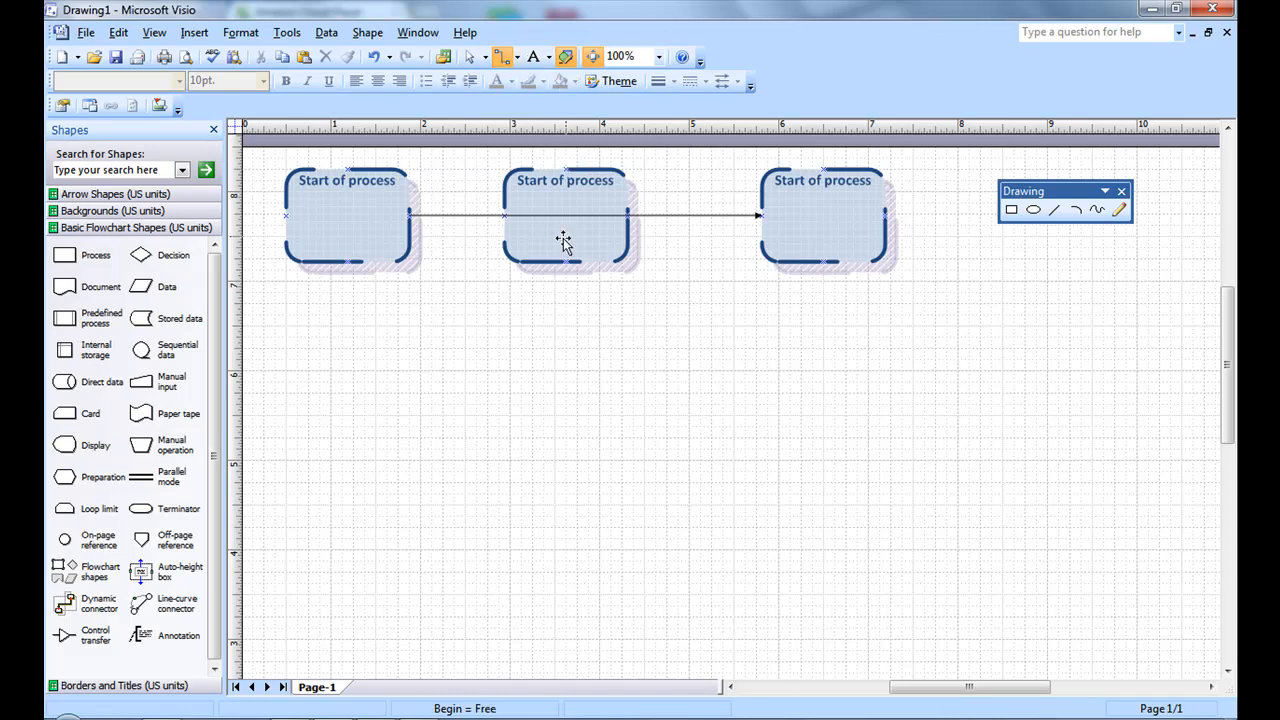
pyautogui.moveTo(518, 117)
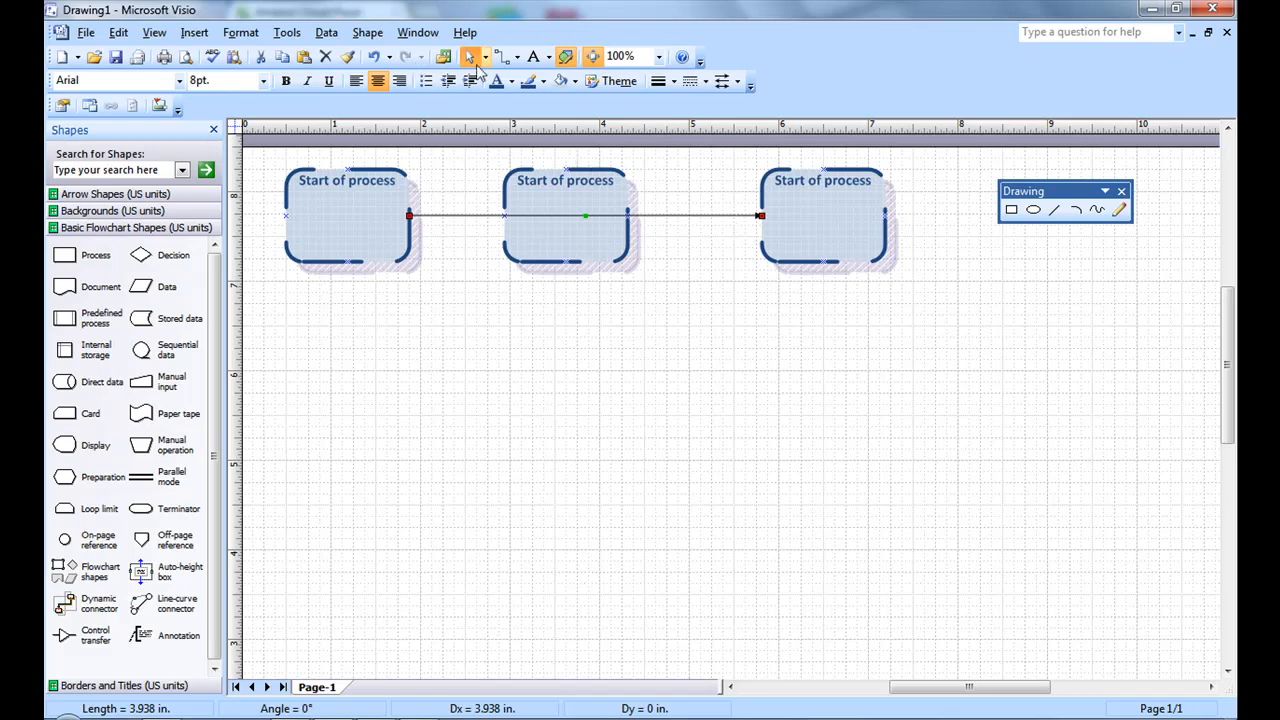
# Give the first-to-third connector a heavy line weight and an orange-red colour.
pyautogui.click(676, 81)
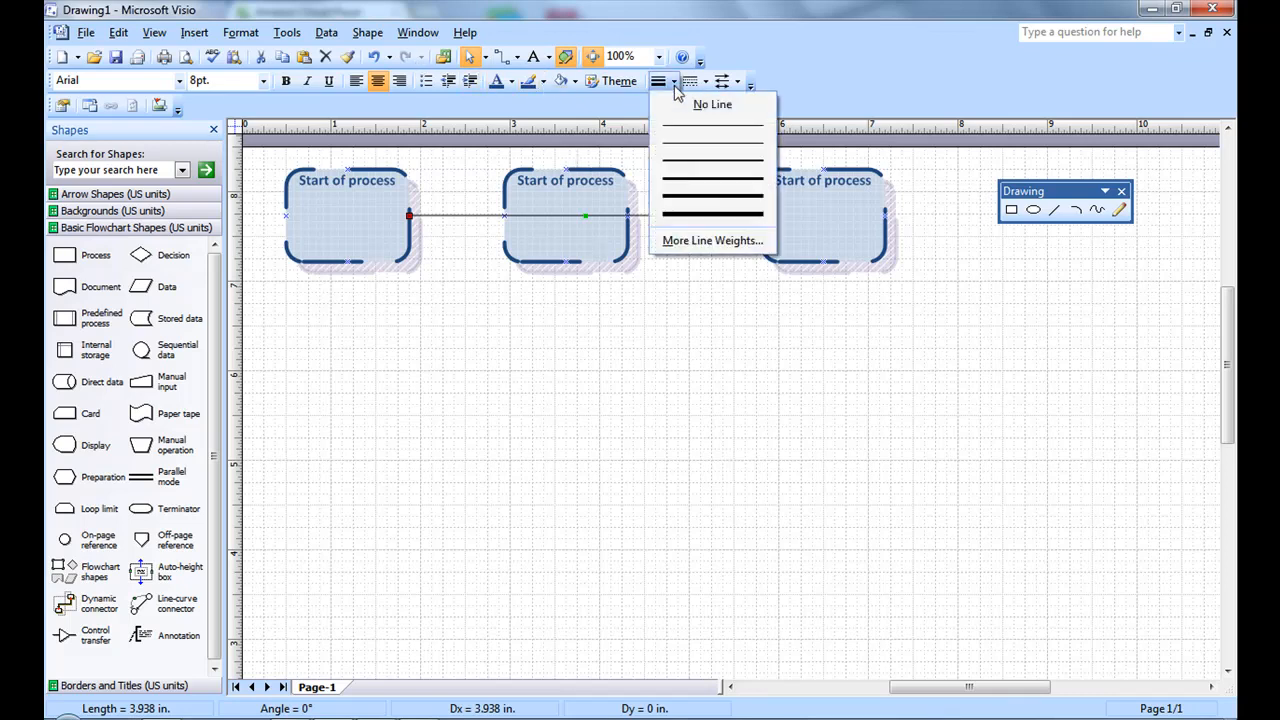
pyautogui.click(713, 213)
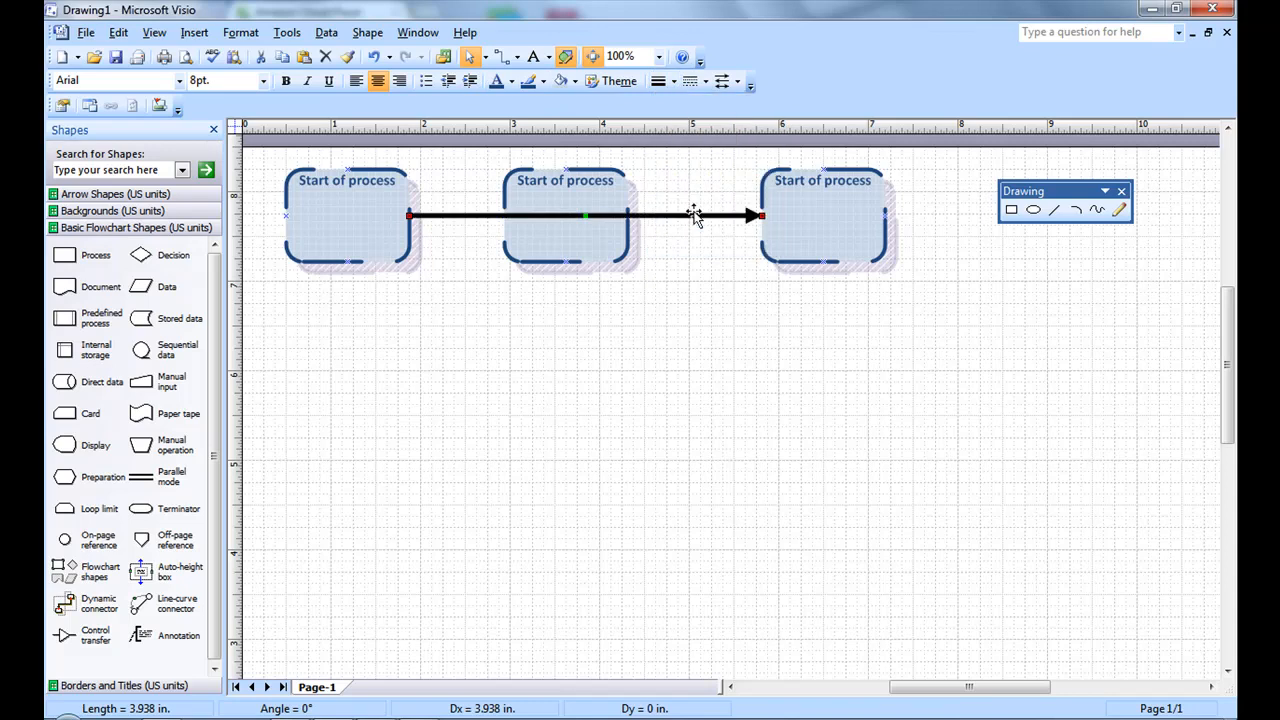
pyautogui.moveTo(525, 82)
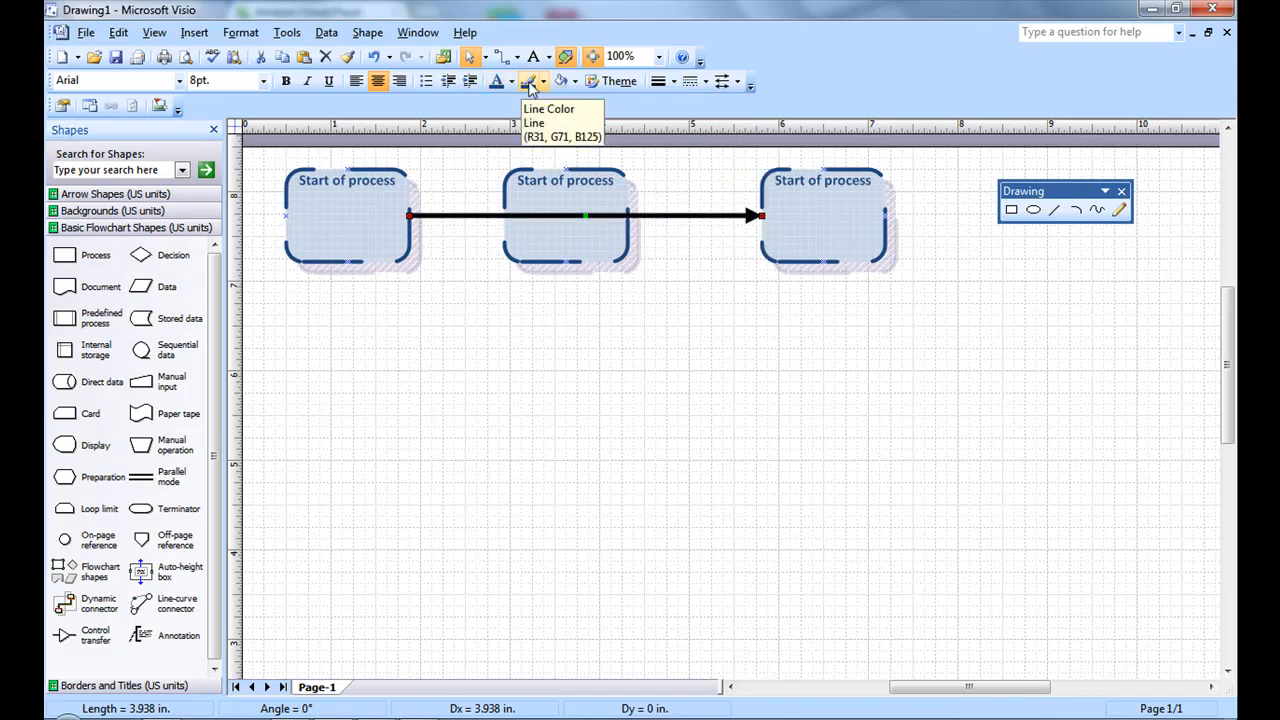
pyautogui.click(529, 81)
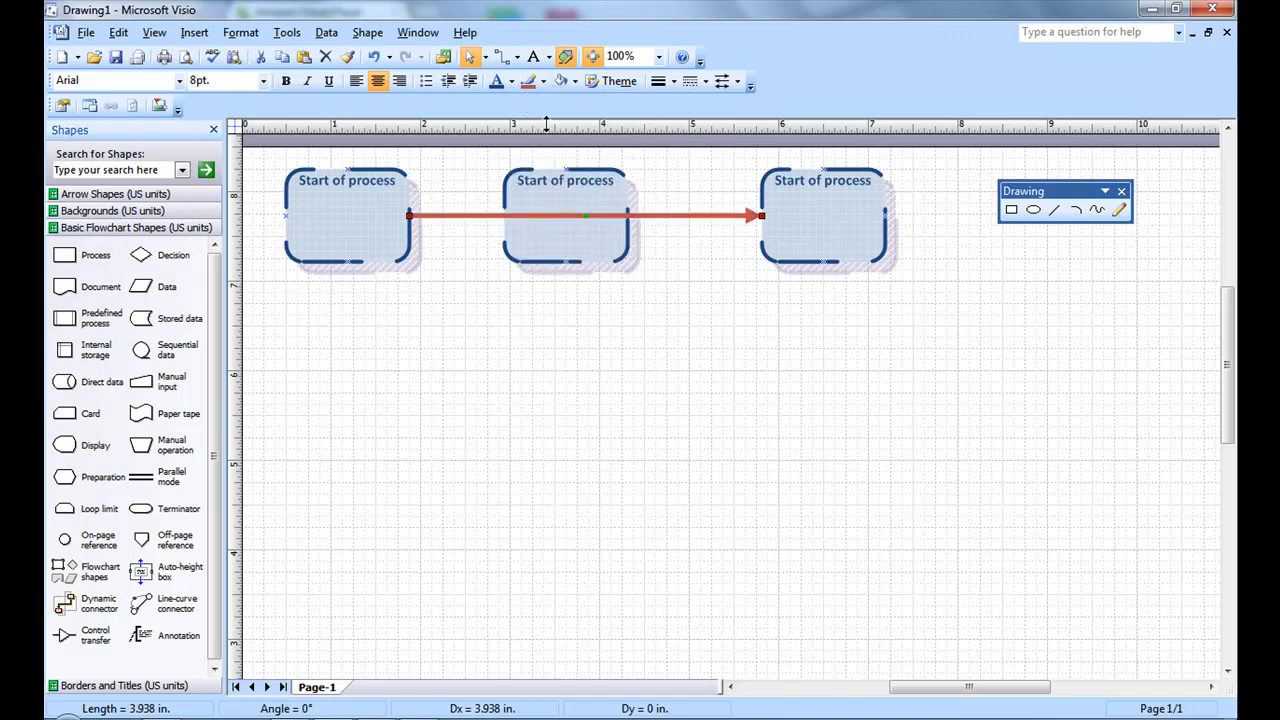
# Add the label 'Go to next process step' to the connector.
pyautogui.doubleClick(586, 216)
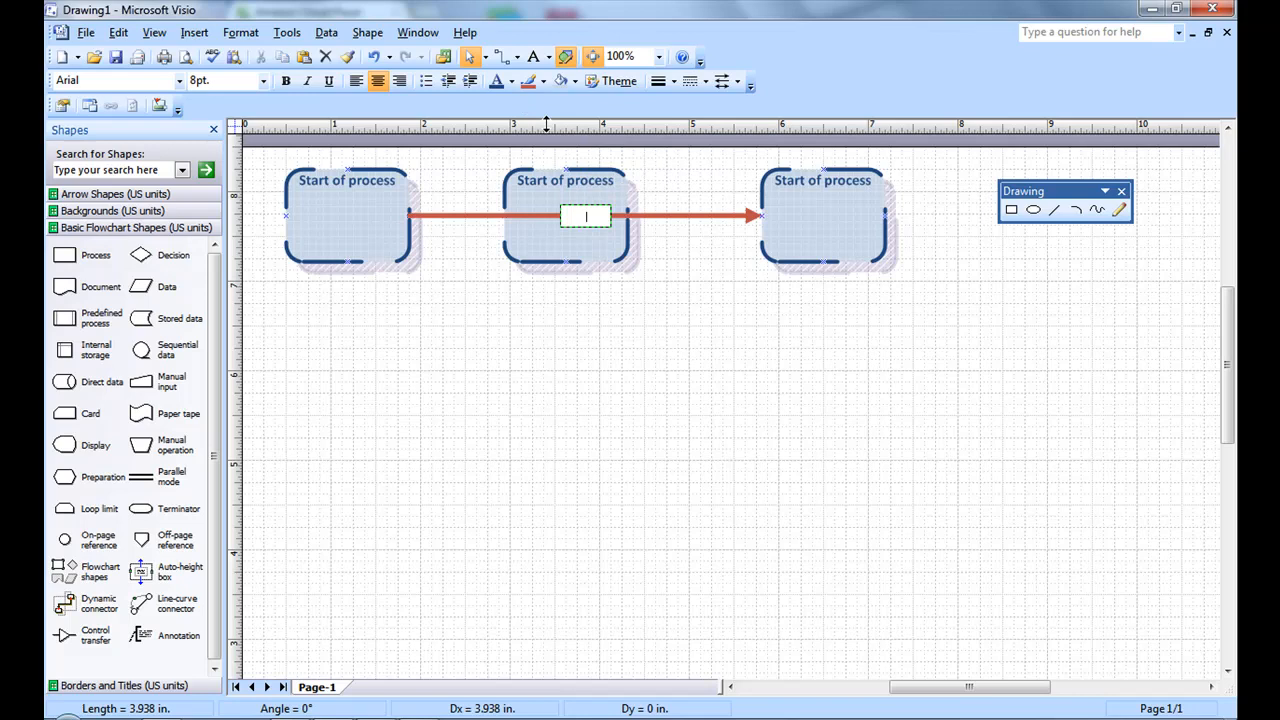
pyautogui.write('G')
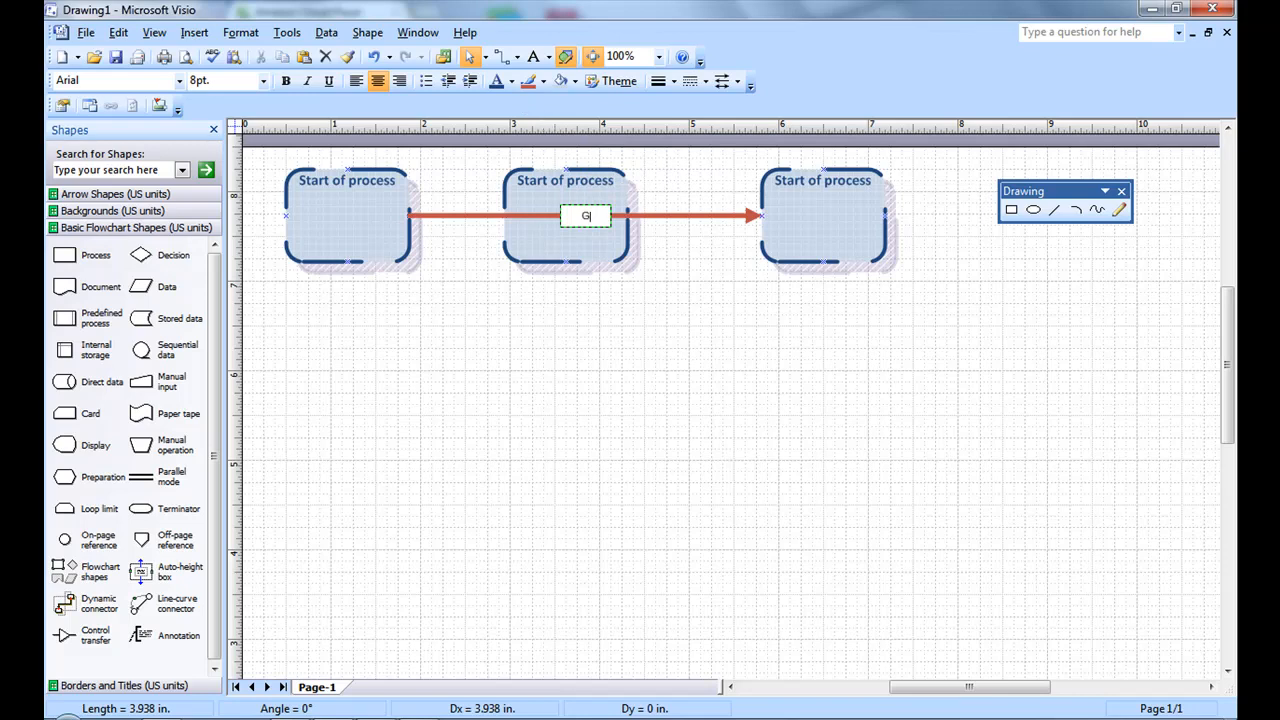
pyautogui.write('o to next')
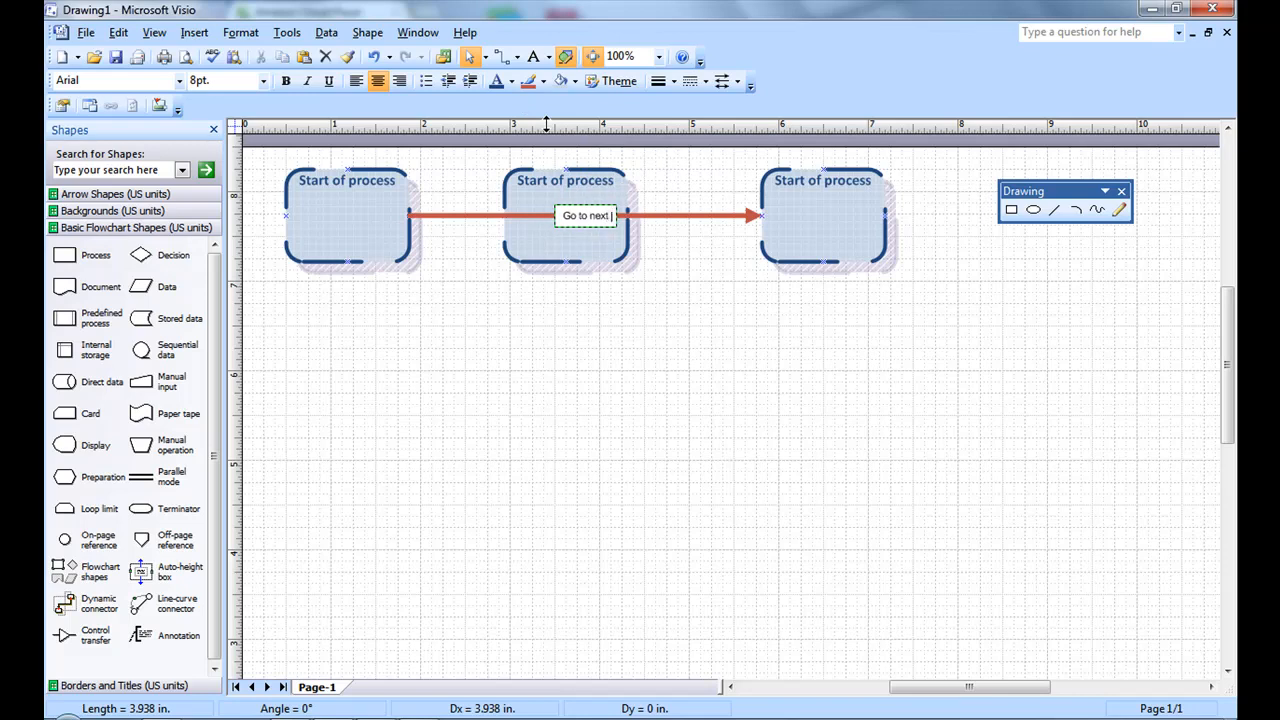
pyautogui.write('process step')
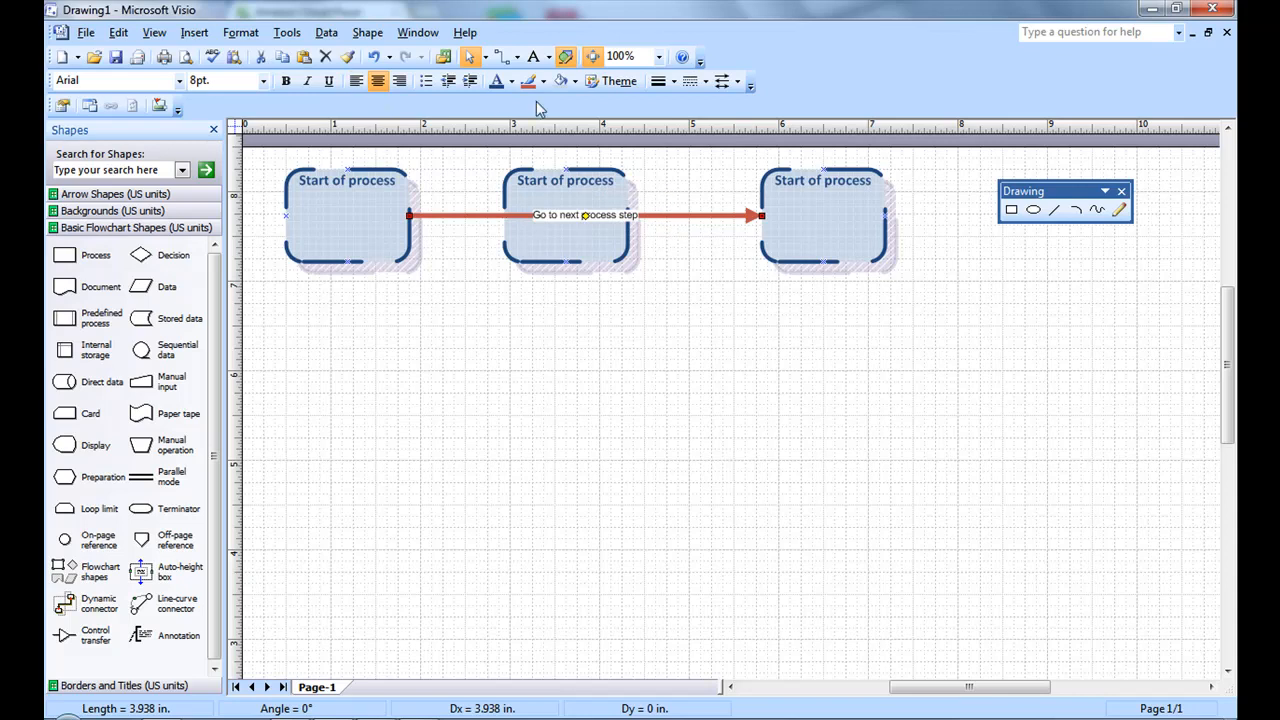
pyautogui.click(575, 81)
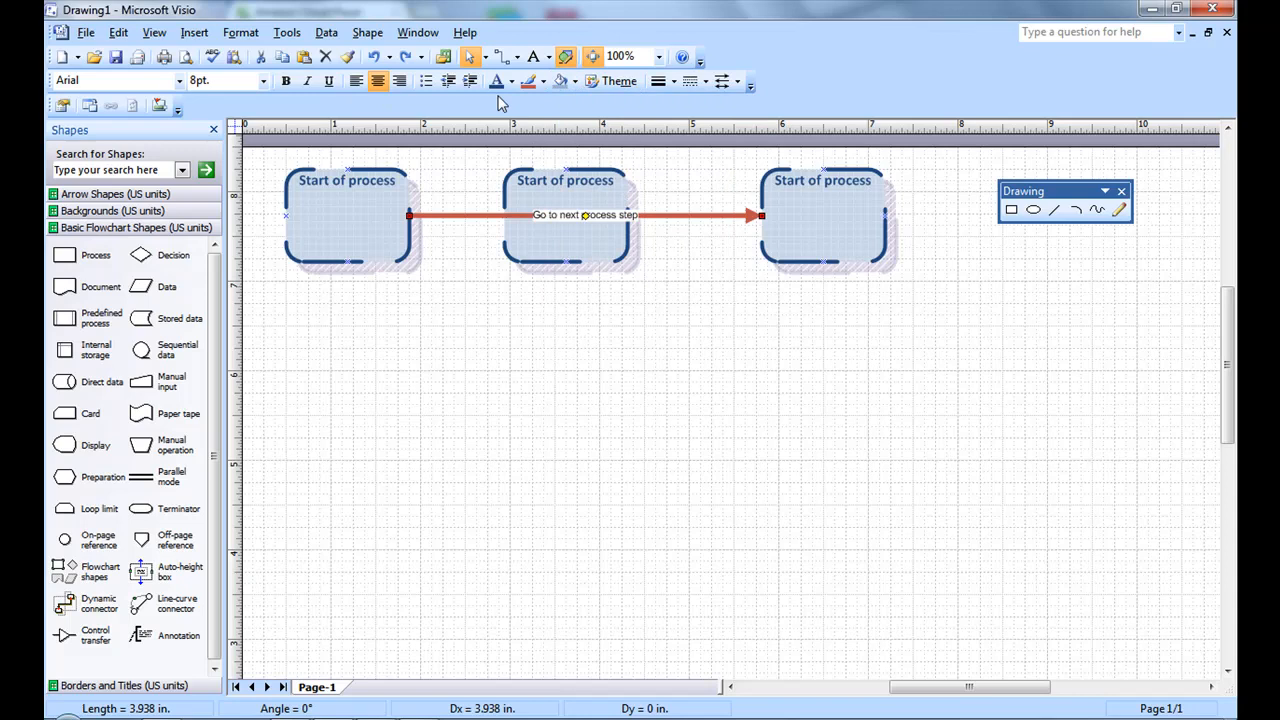
pyautogui.click(510, 81)
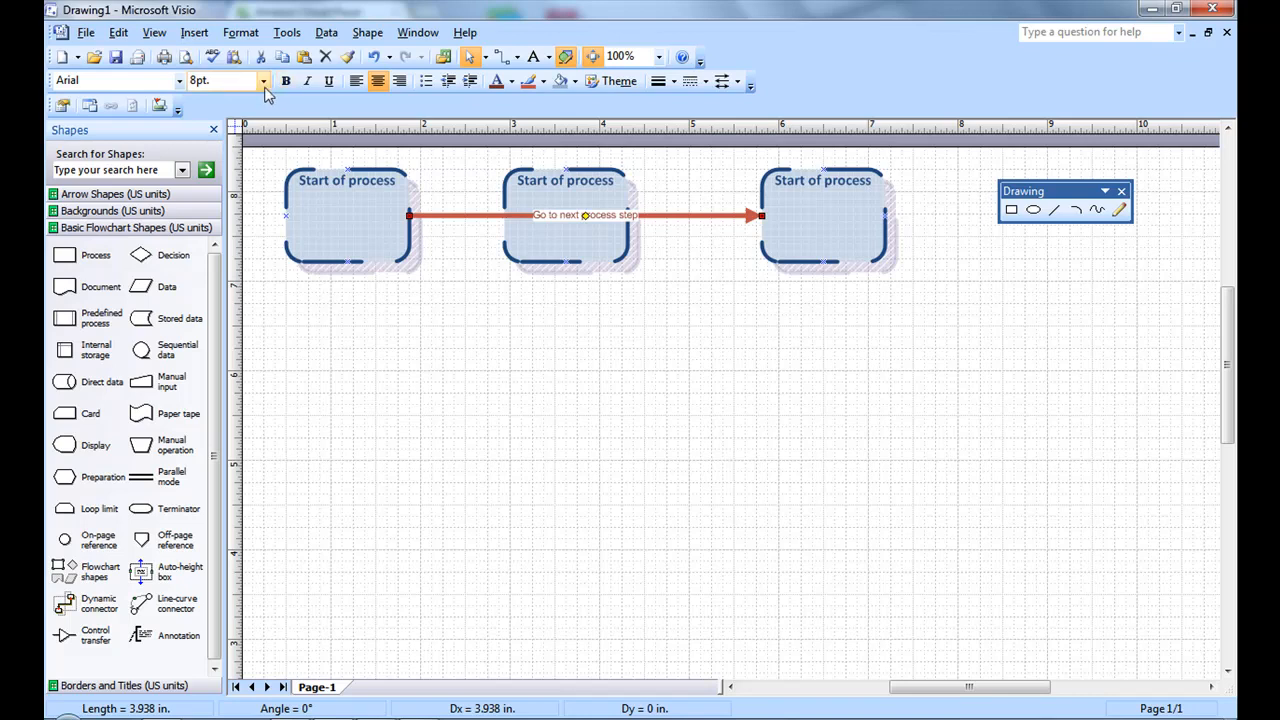
# Format the connector label as bold 18 pt Verdana.
pyautogui.click(261, 81)
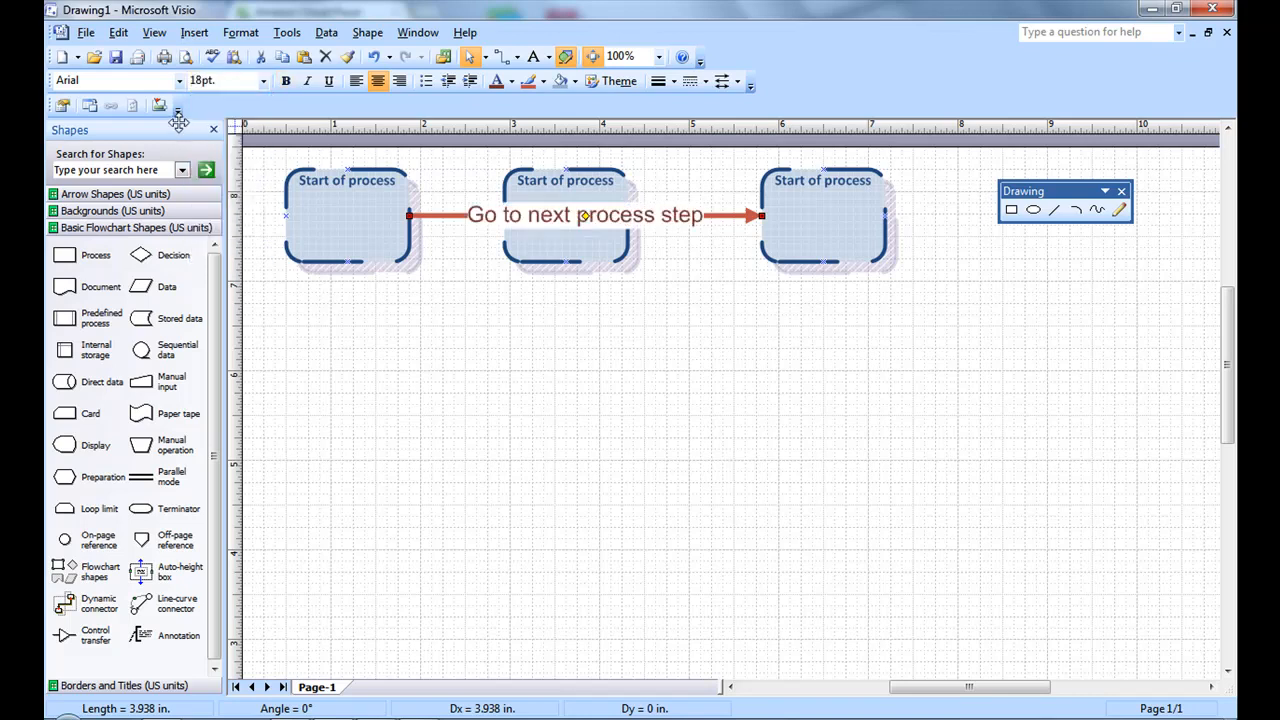
pyautogui.click(179, 80)
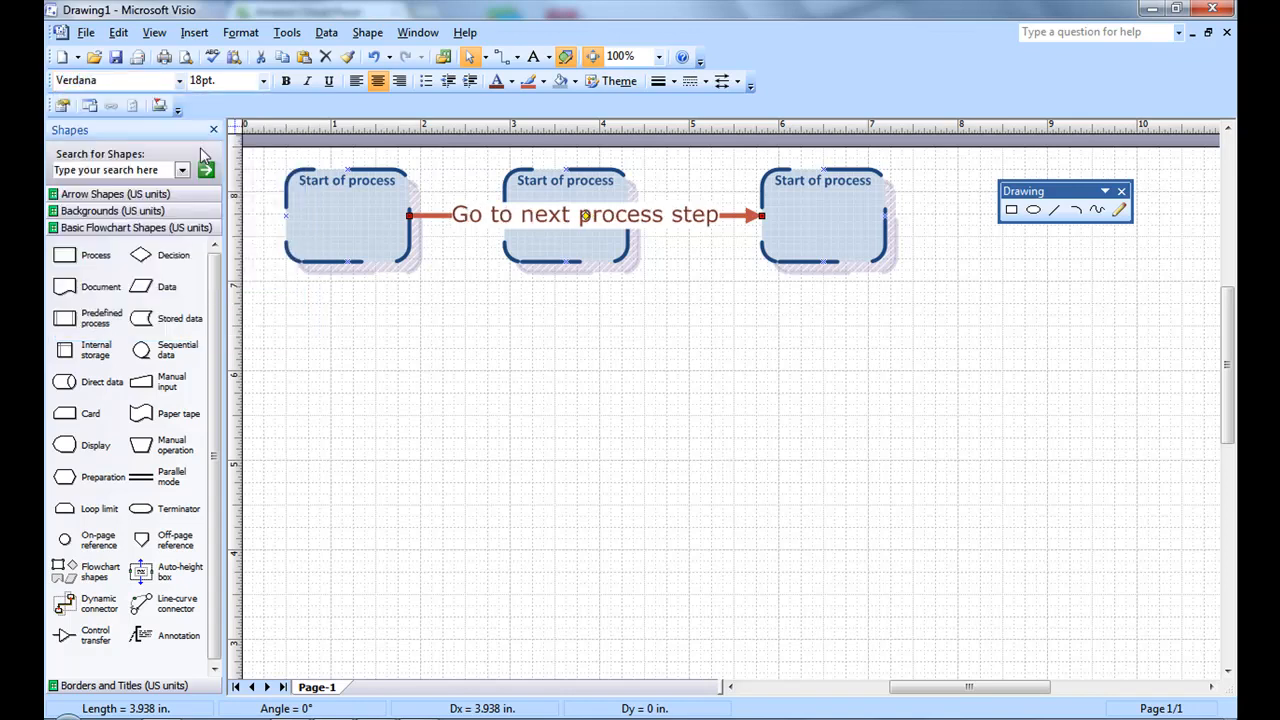
pyautogui.click(285, 81)
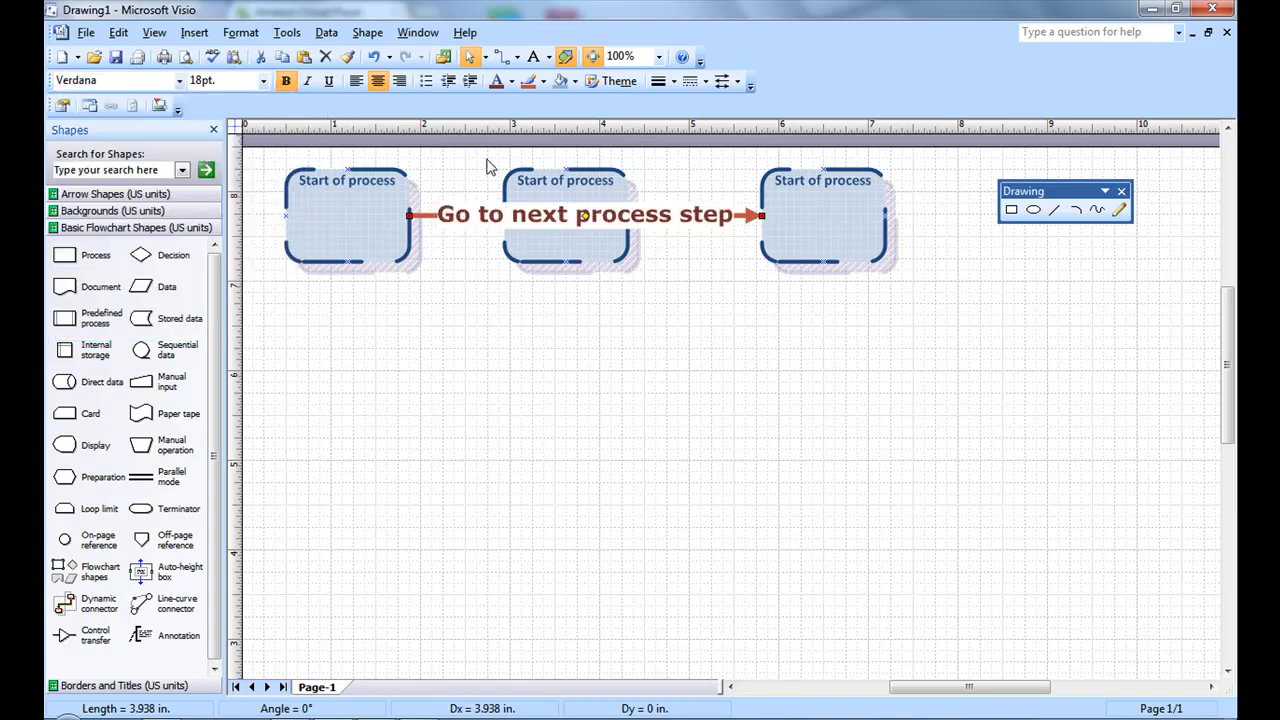
pyautogui.click(357, 81)
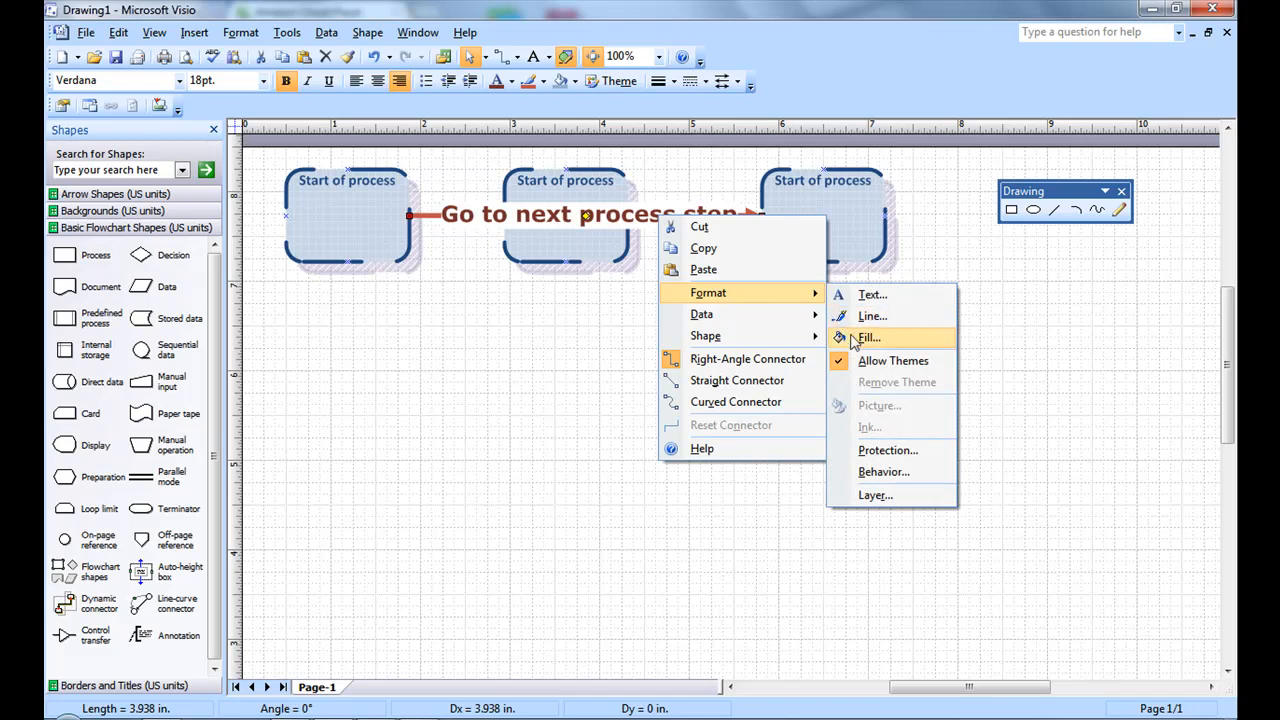
# Duplicate the labelled connector and glue the copy to the first and third boxes' bottoms.
pyautogui.click(868, 337)
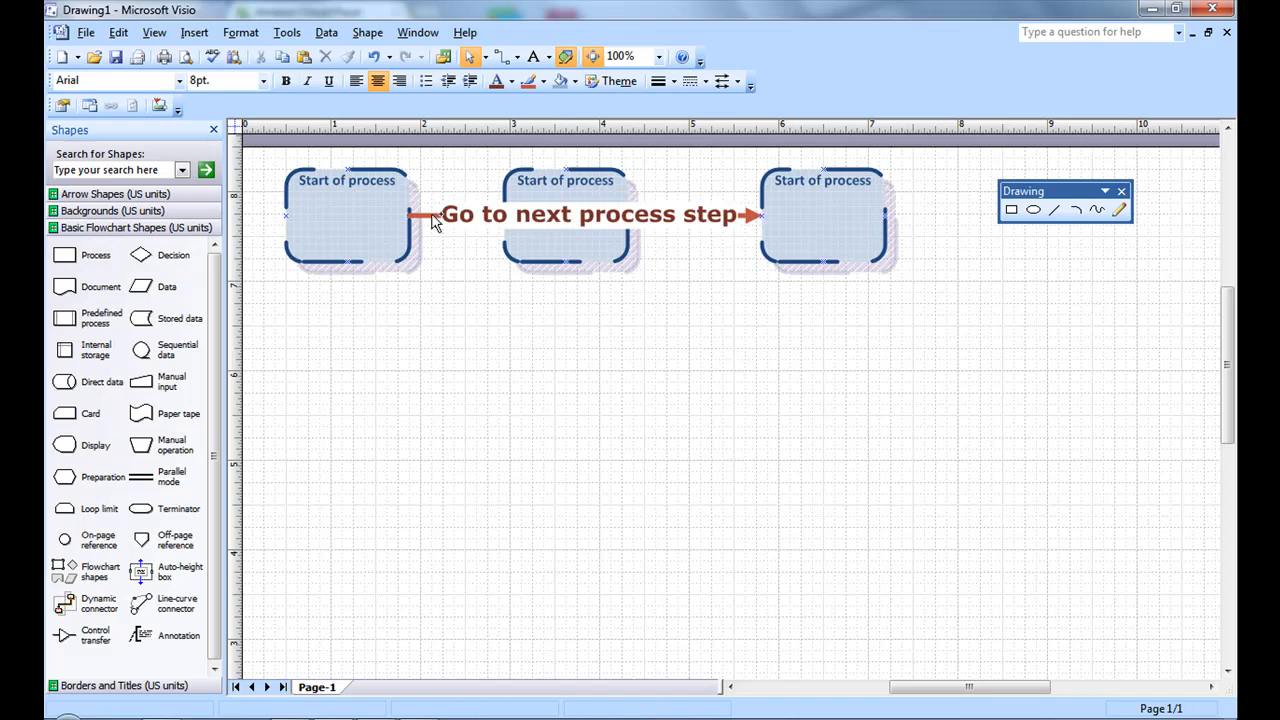
pyautogui.click(430, 216)
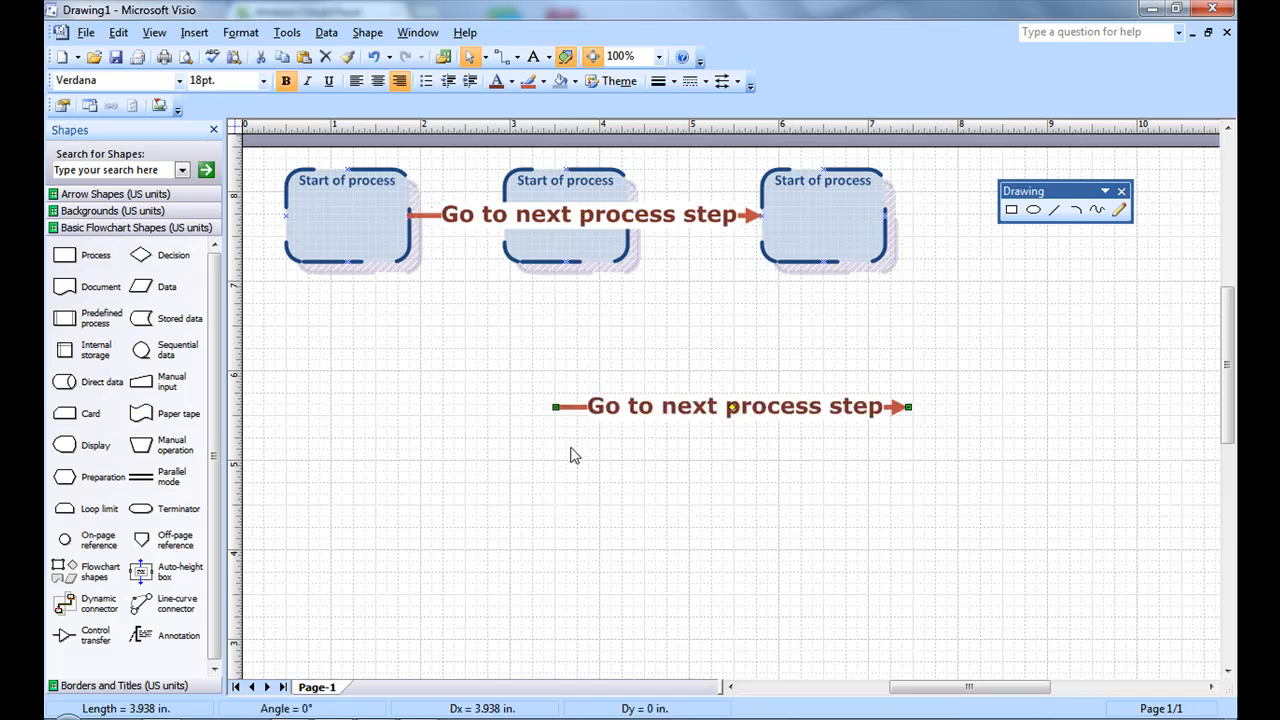
pyautogui.moveTo(408, 290); pyautogui.dragTo(908, 405)
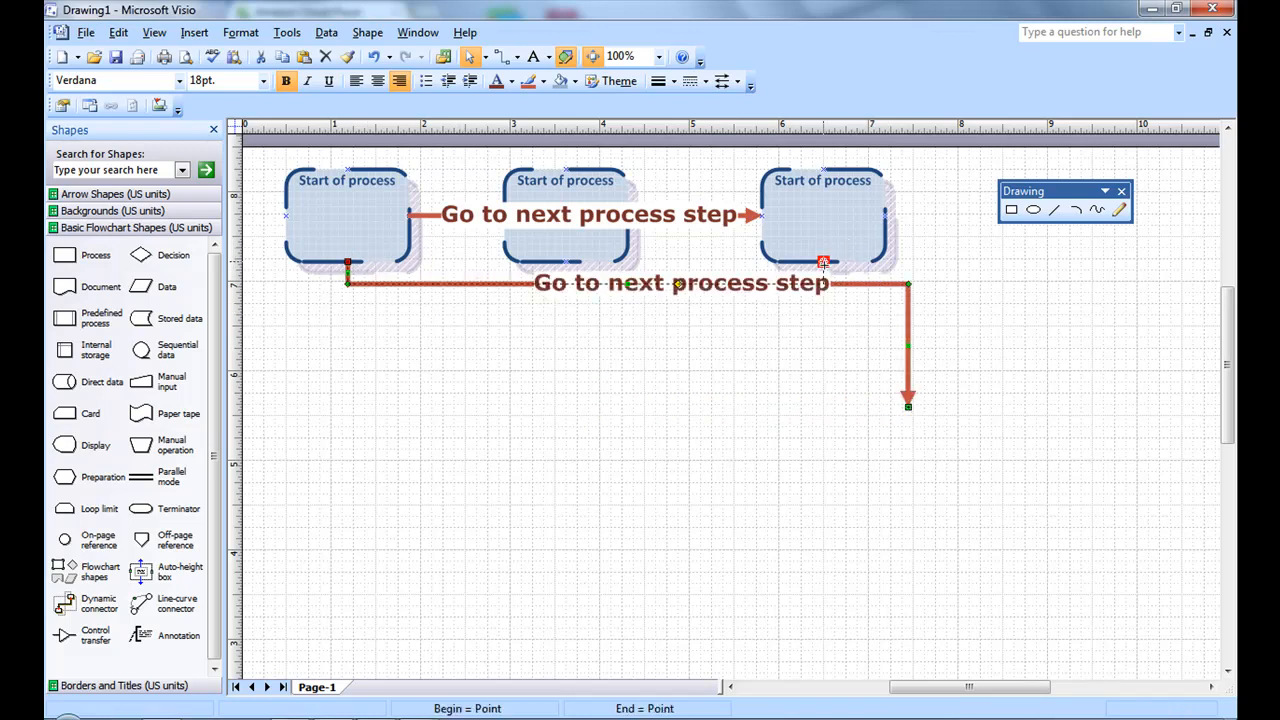
pyautogui.moveTo(908, 405); pyautogui.dragTo(820, 270)
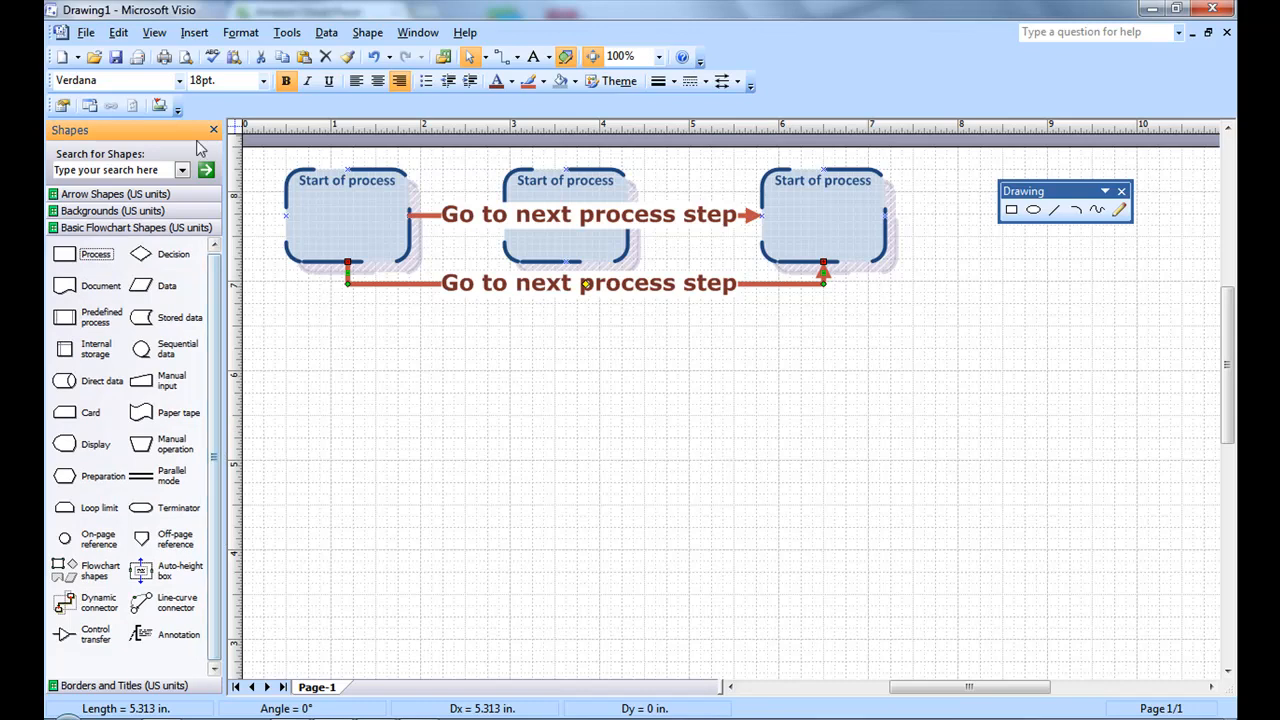
pyautogui.moveTo(194, 310)
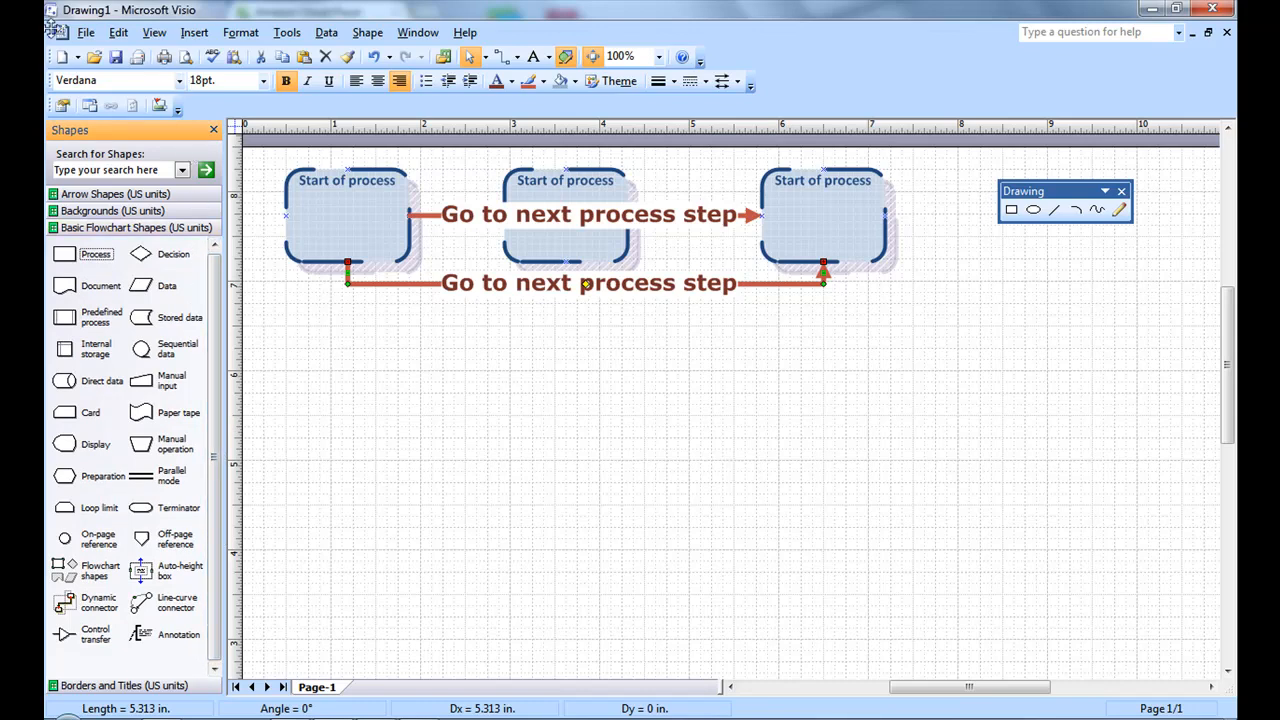
# Open the Computers and Monitors (Metric) stencil and place an iMac below the process boxes.
pyautogui.click(86, 32)
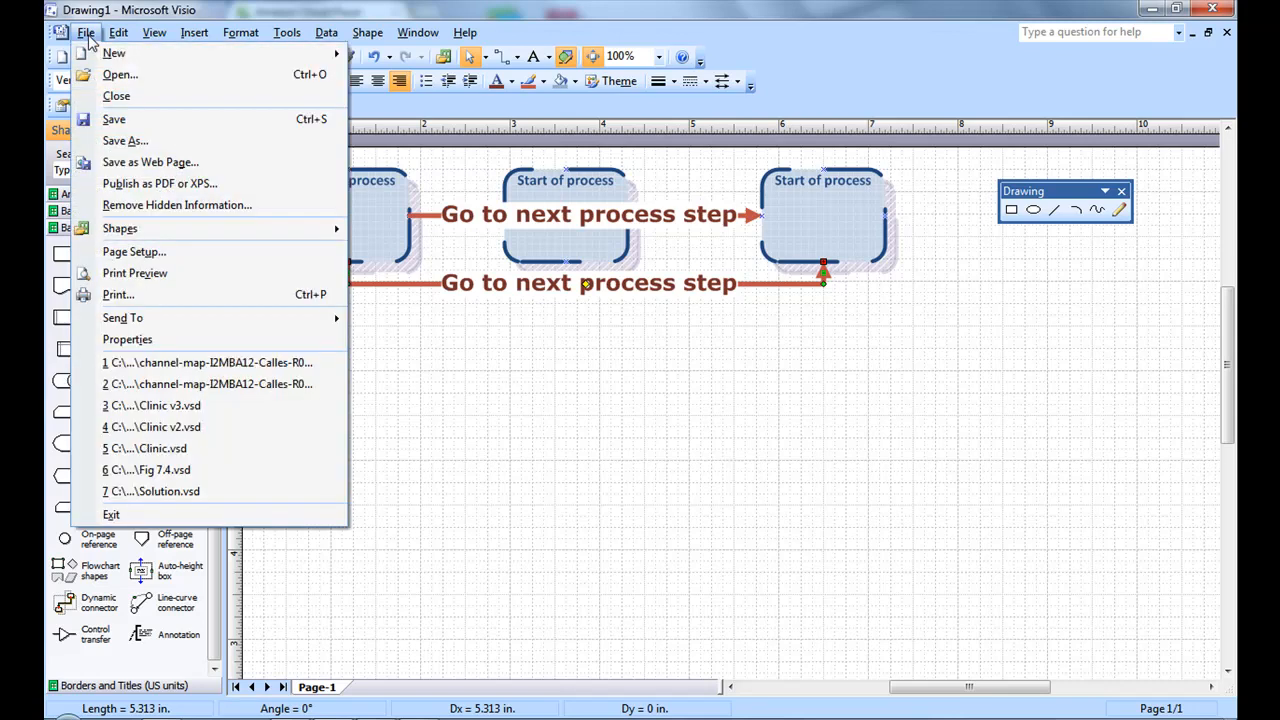
pyautogui.moveTo(119, 228)
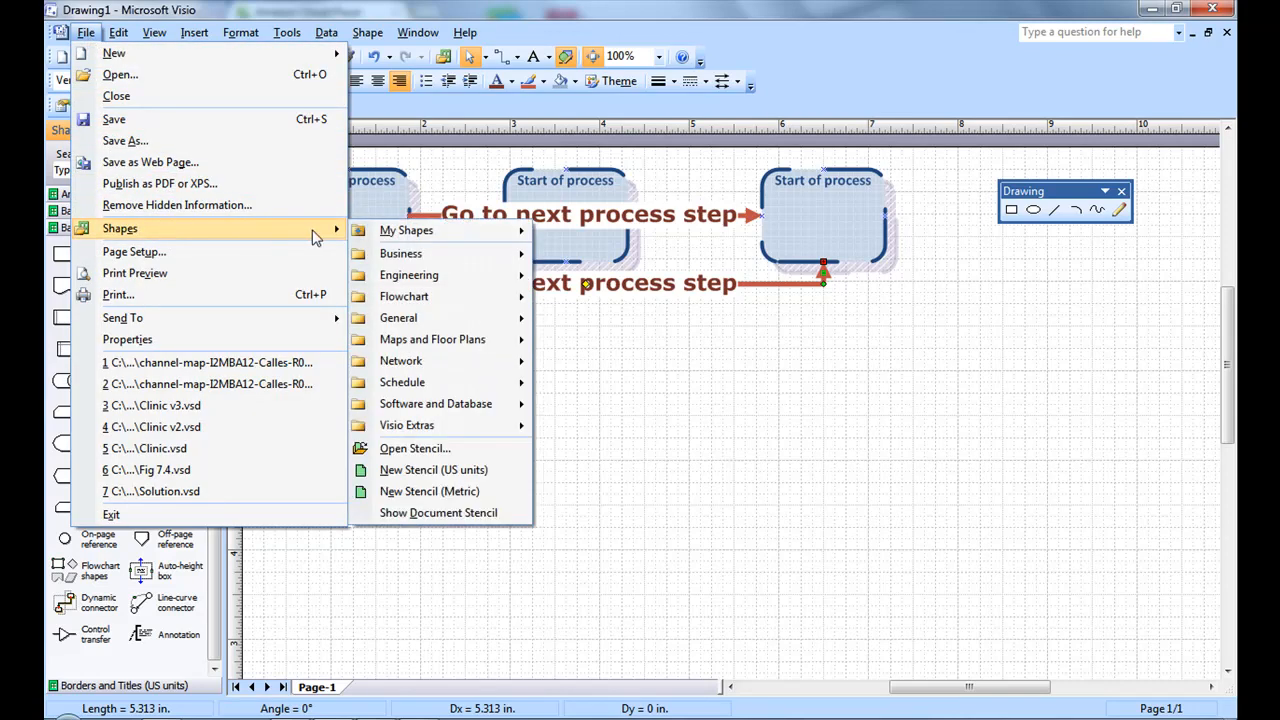
pyautogui.moveTo(400, 253)
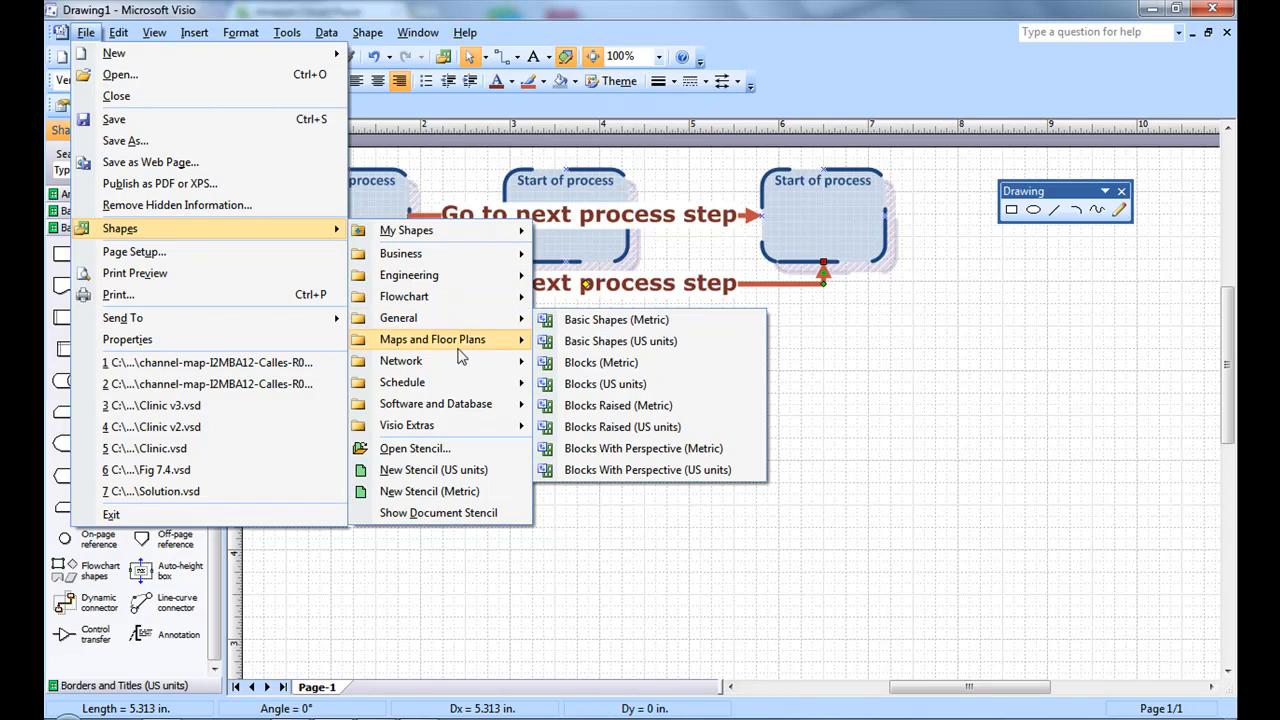
pyautogui.moveTo(400, 360)
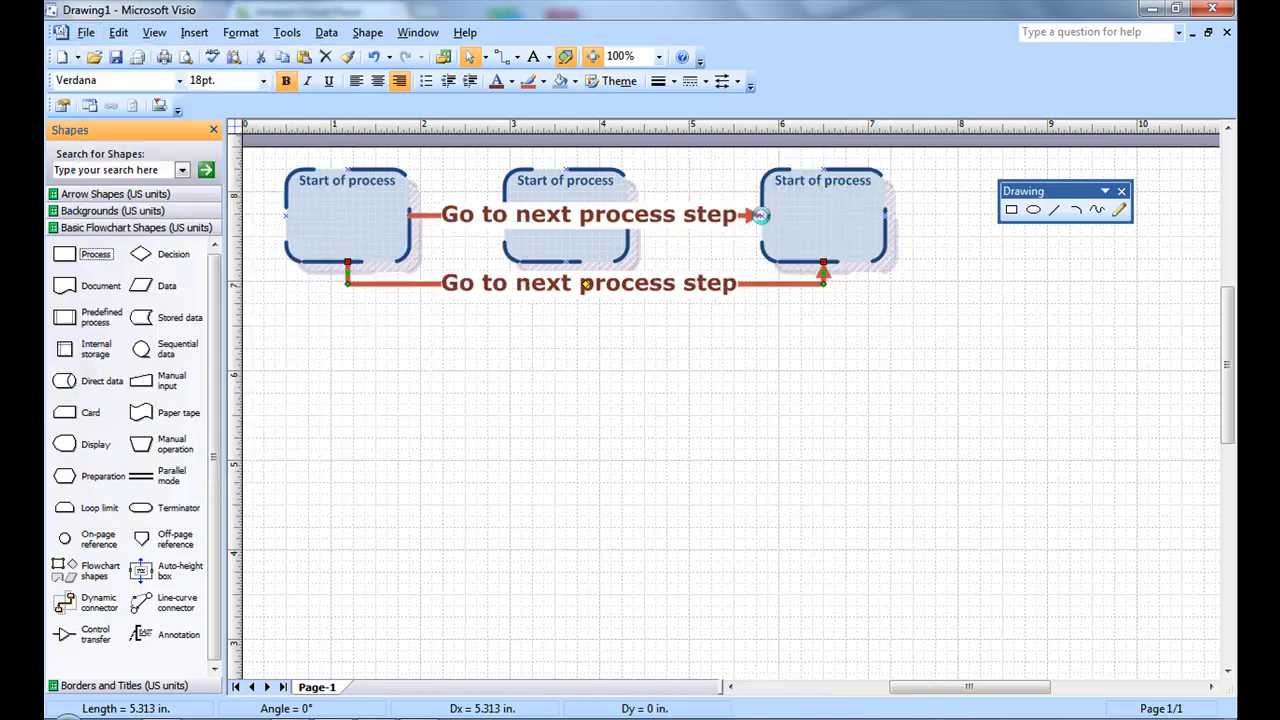
pyautogui.click(133, 261)
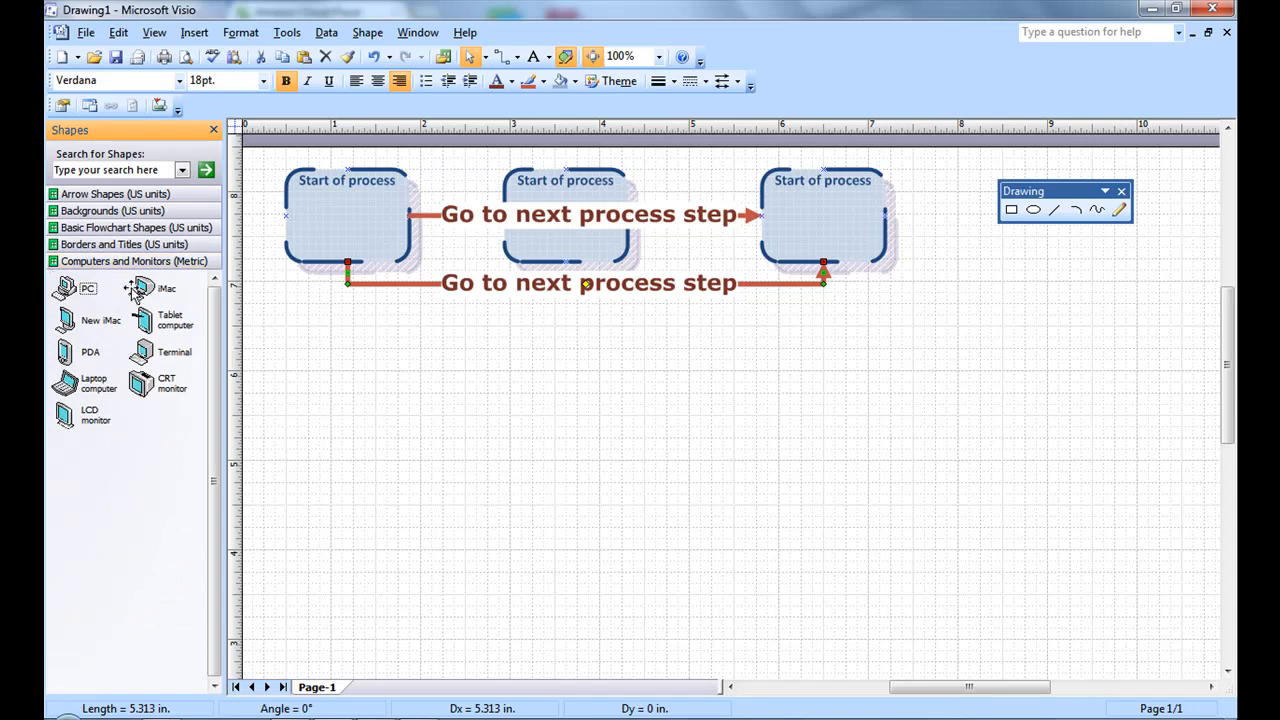
pyautogui.moveTo(88, 288); pyautogui.dragTo(622, 380)
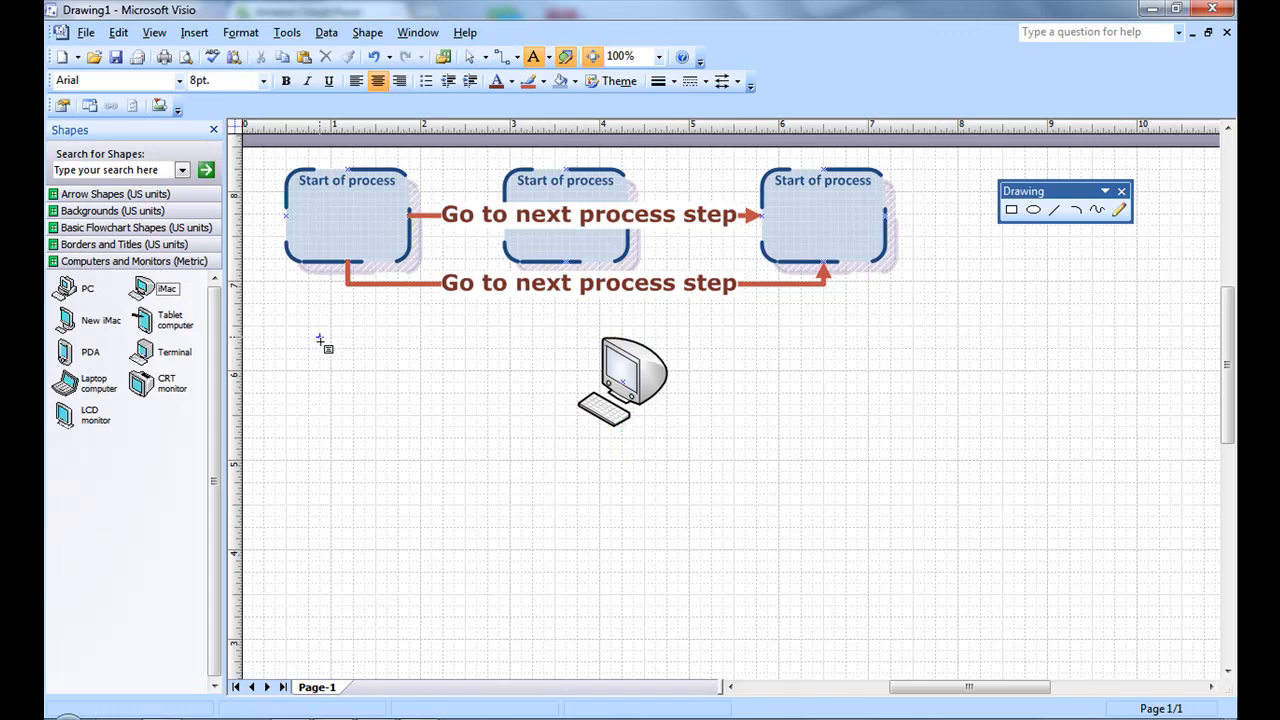
# Draw a text box left of the computer reading 'Hello world!' in bold 12 pt Georgia.
pyautogui.moveTo(318, 338); pyautogui.dragTo(465, 398)
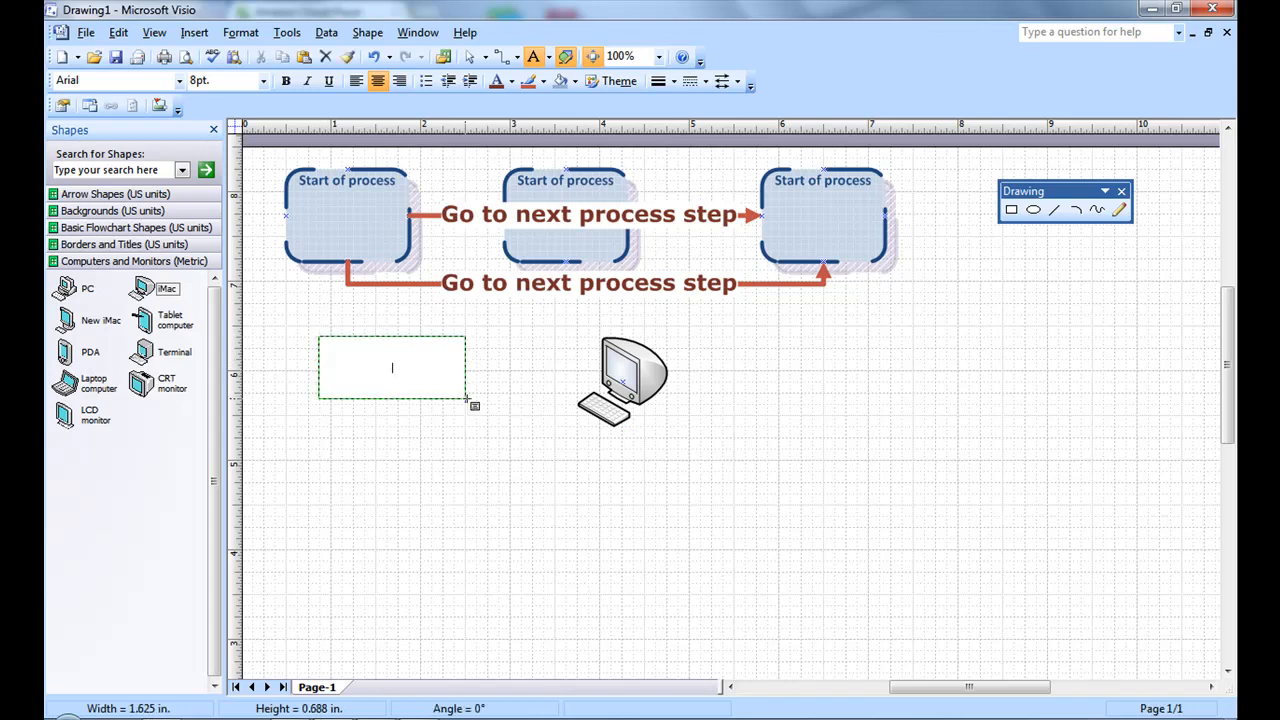
pyautogui.moveTo(262, 88)
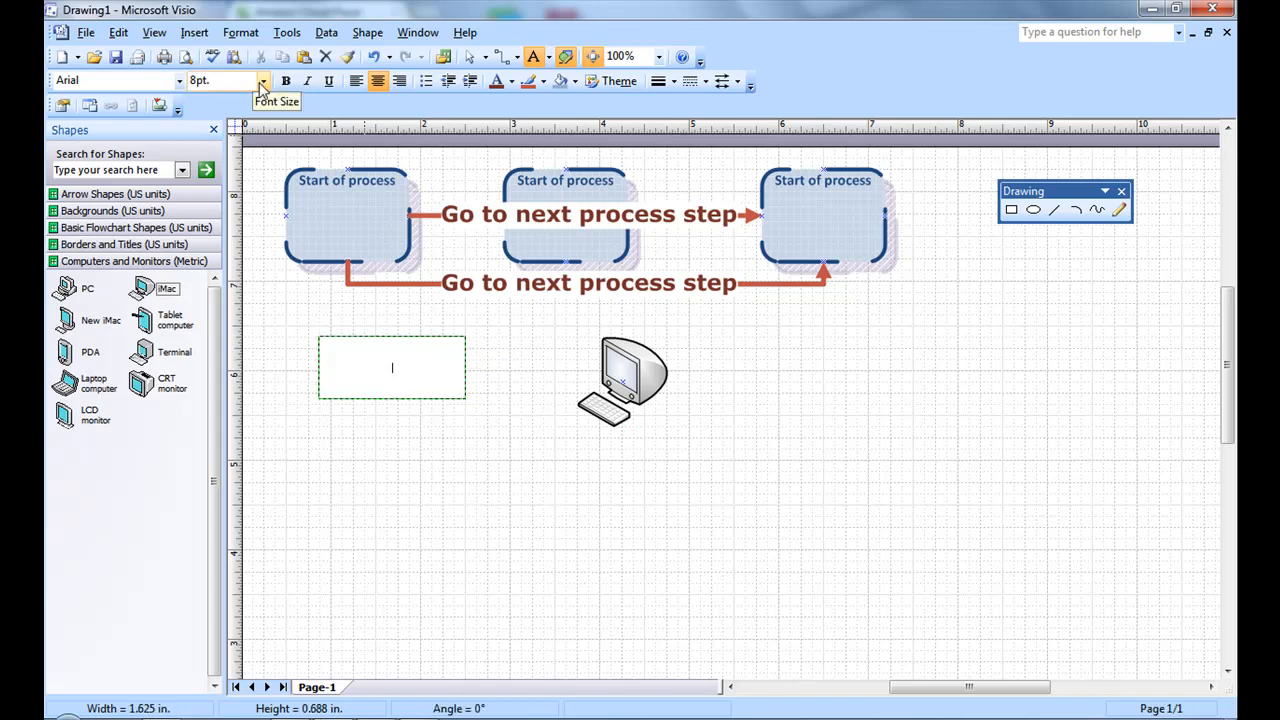
pyautogui.click(263, 80)
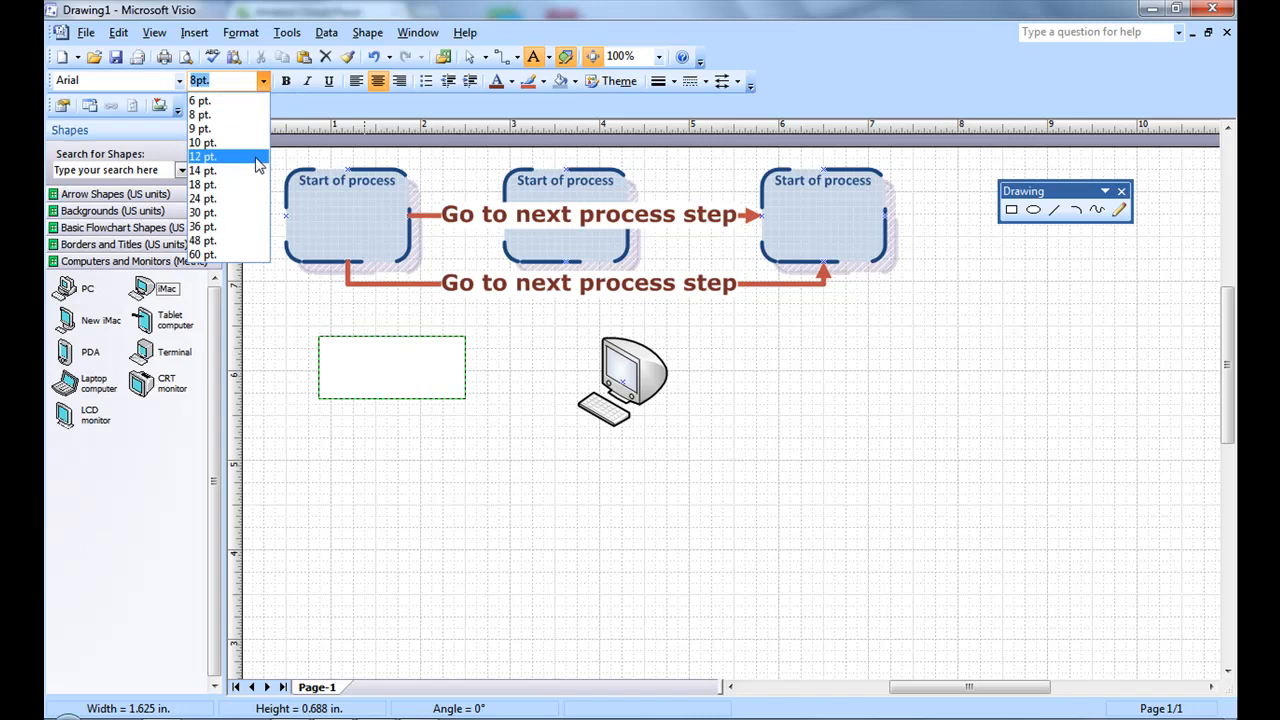
pyautogui.click(203, 156)
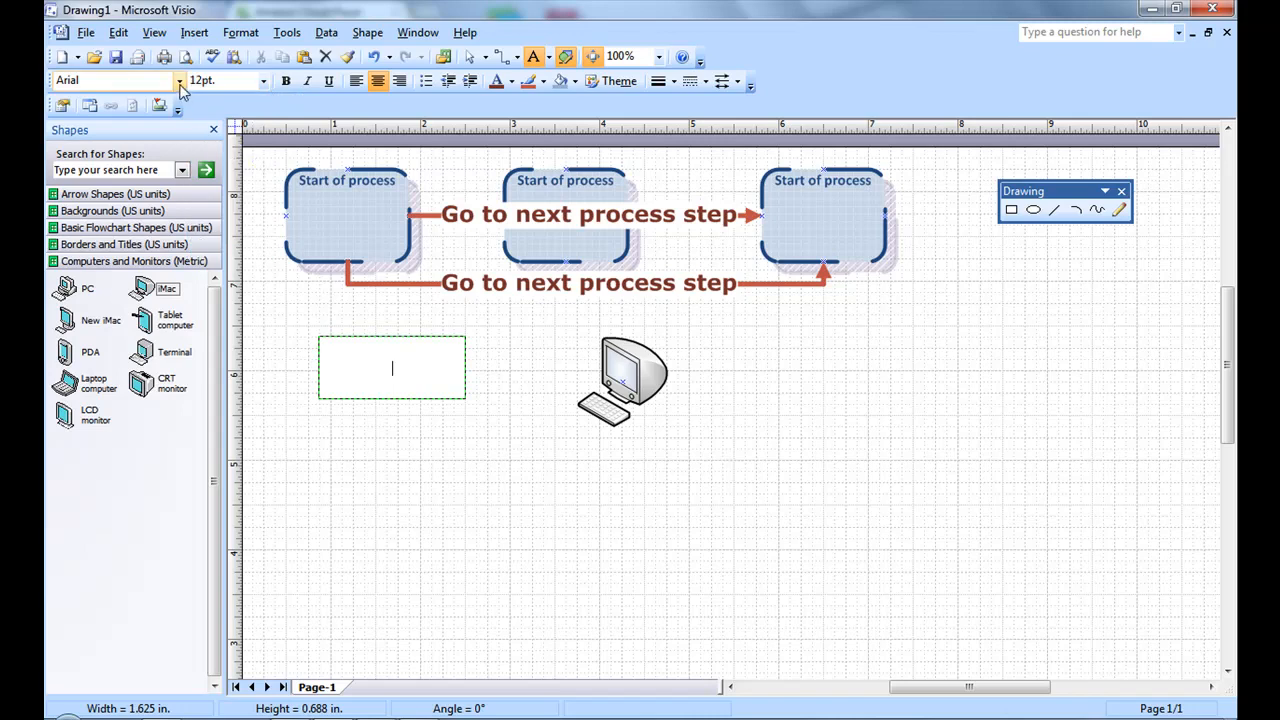
pyautogui.click(180, 80)
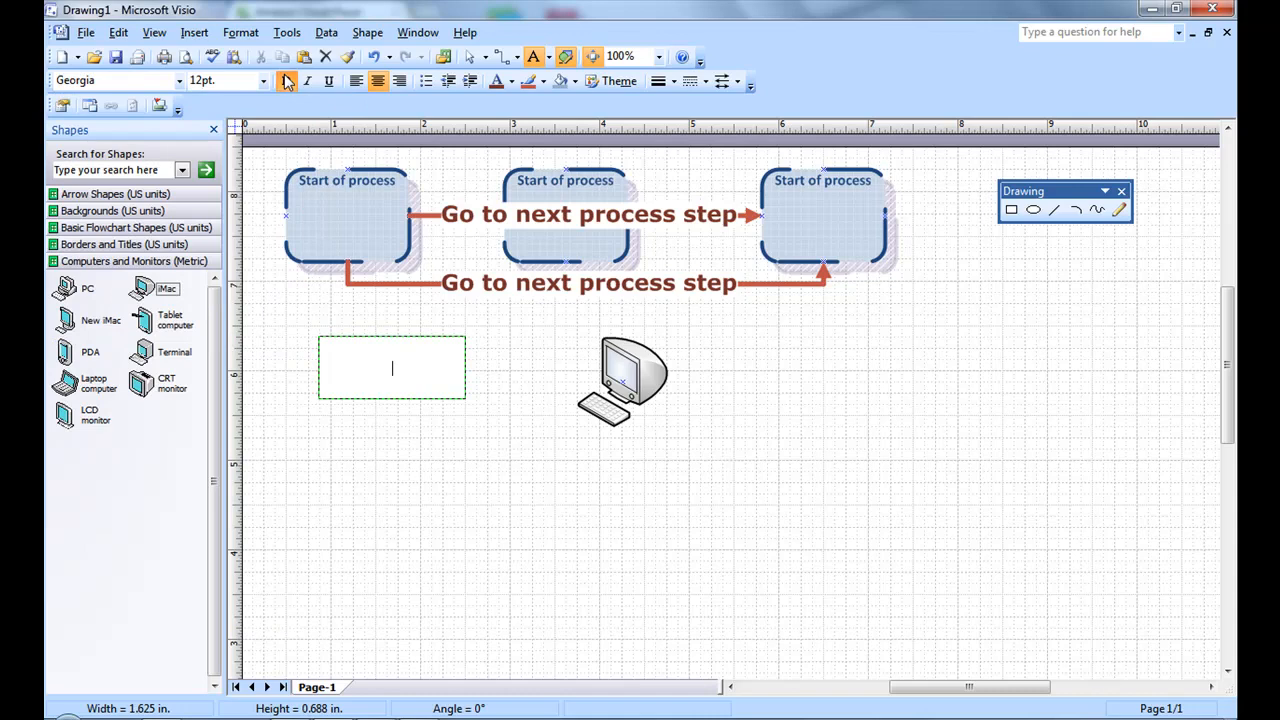
pyautogui.click(285, 81)
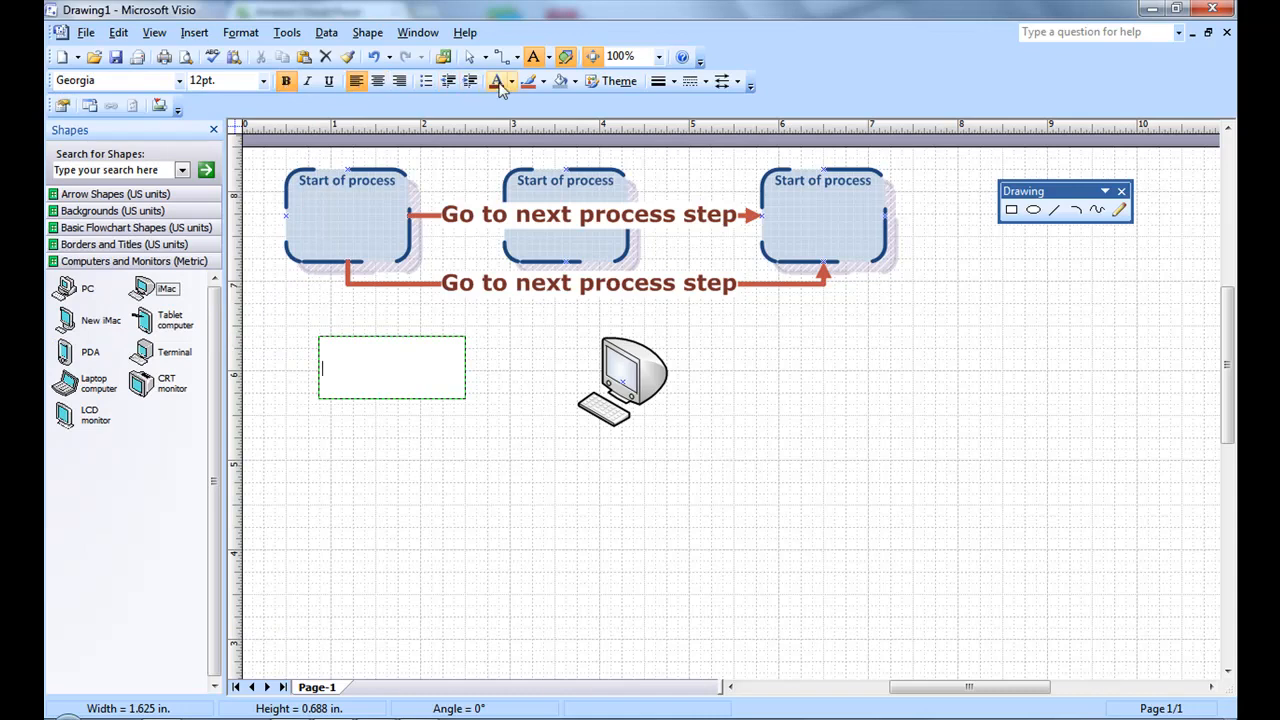
pyautogui.write('Hell')
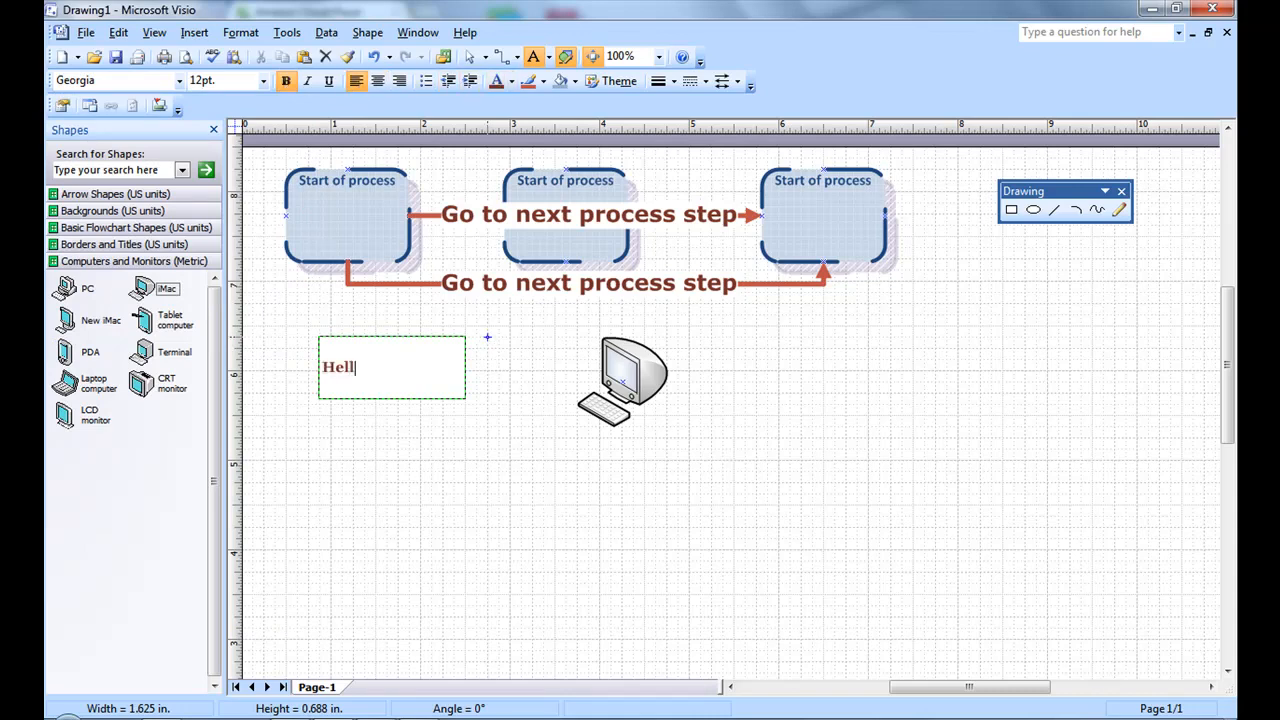
pyautogui.write('o world!')
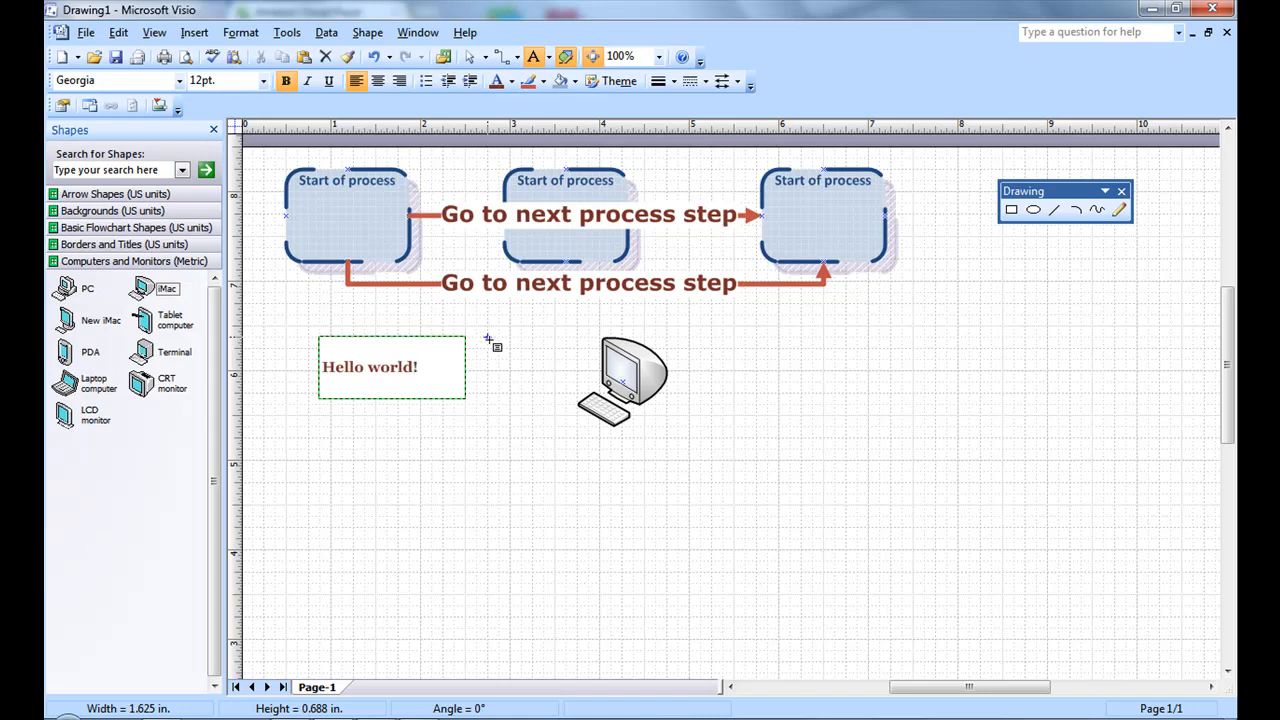
pyautogui.moveTo(603, 37)
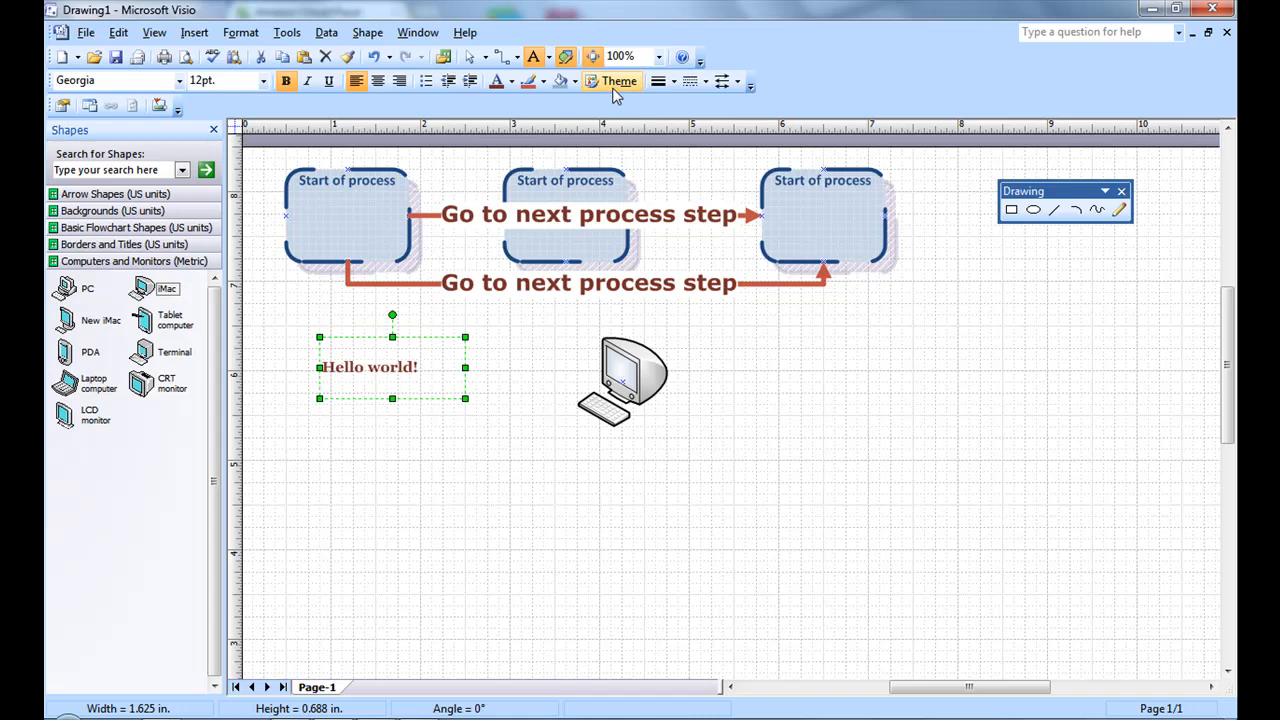
# Try a green colour theme, then apply the purple-grey built-in theme instead.
pyautogui.click(618, 81)
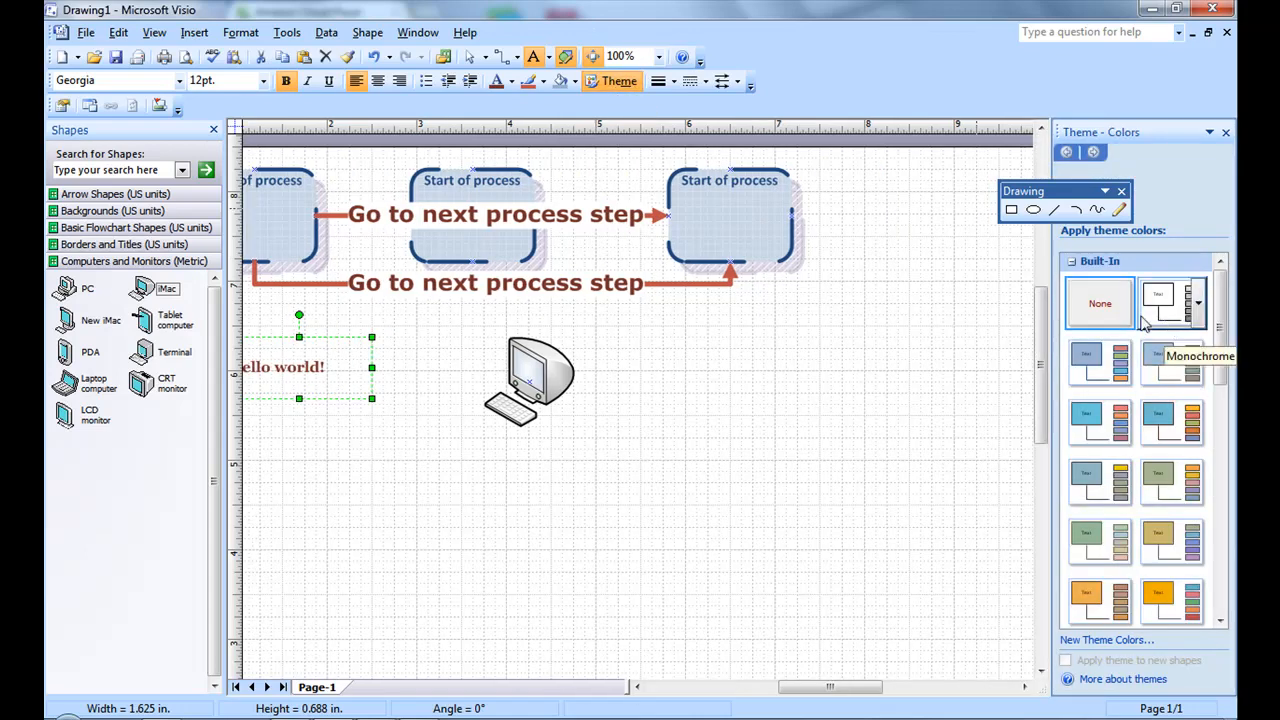
pyautogui.scroll(-3)
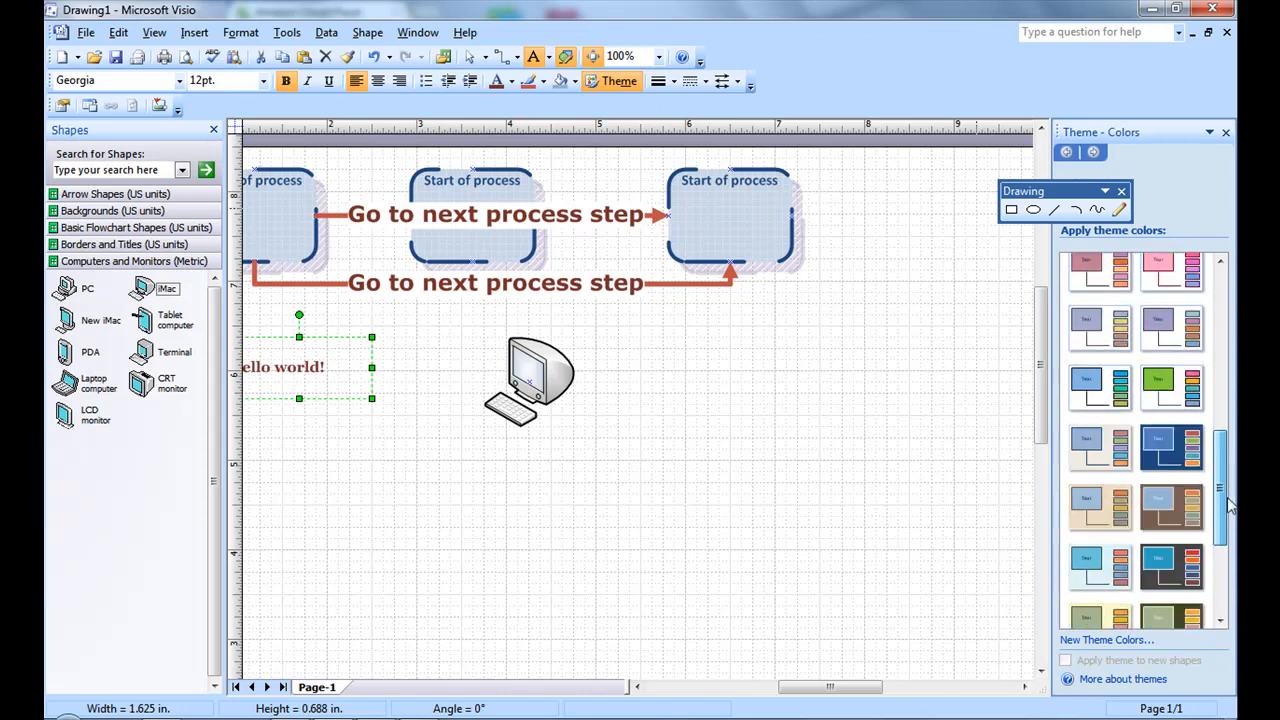
pyautogui.scroll(-3)
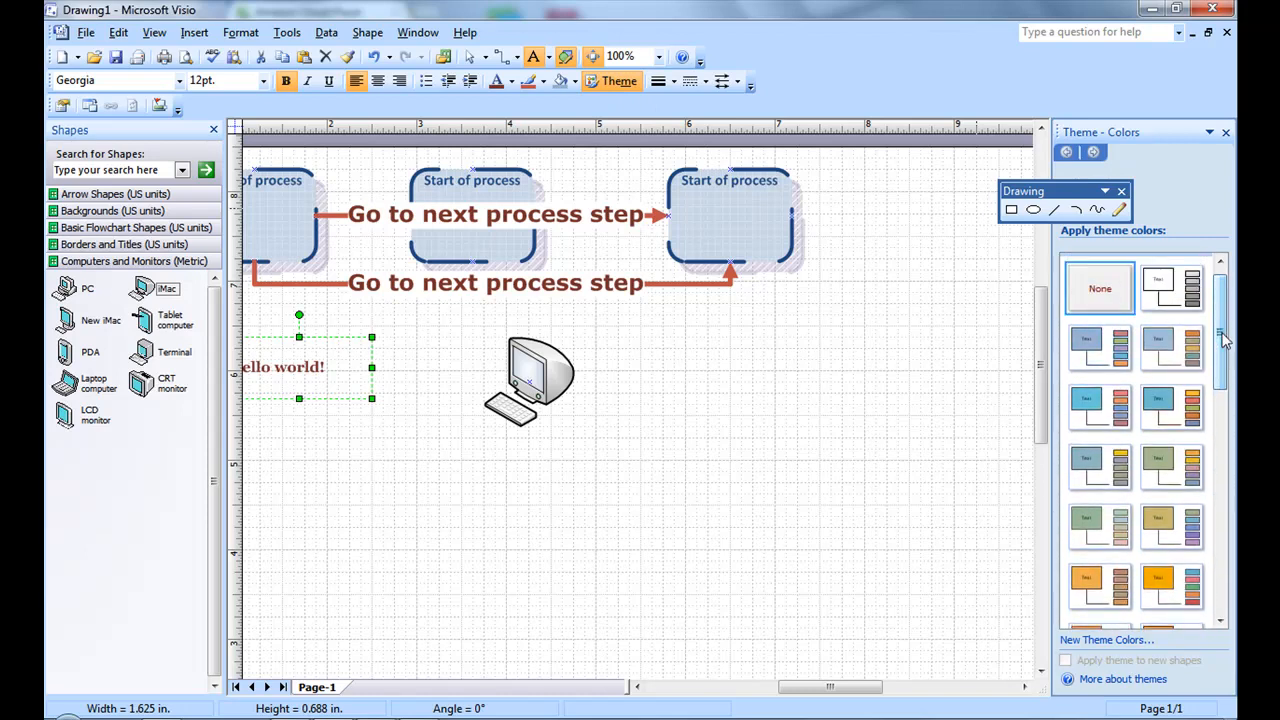
pyautogui.click(1170, 347)
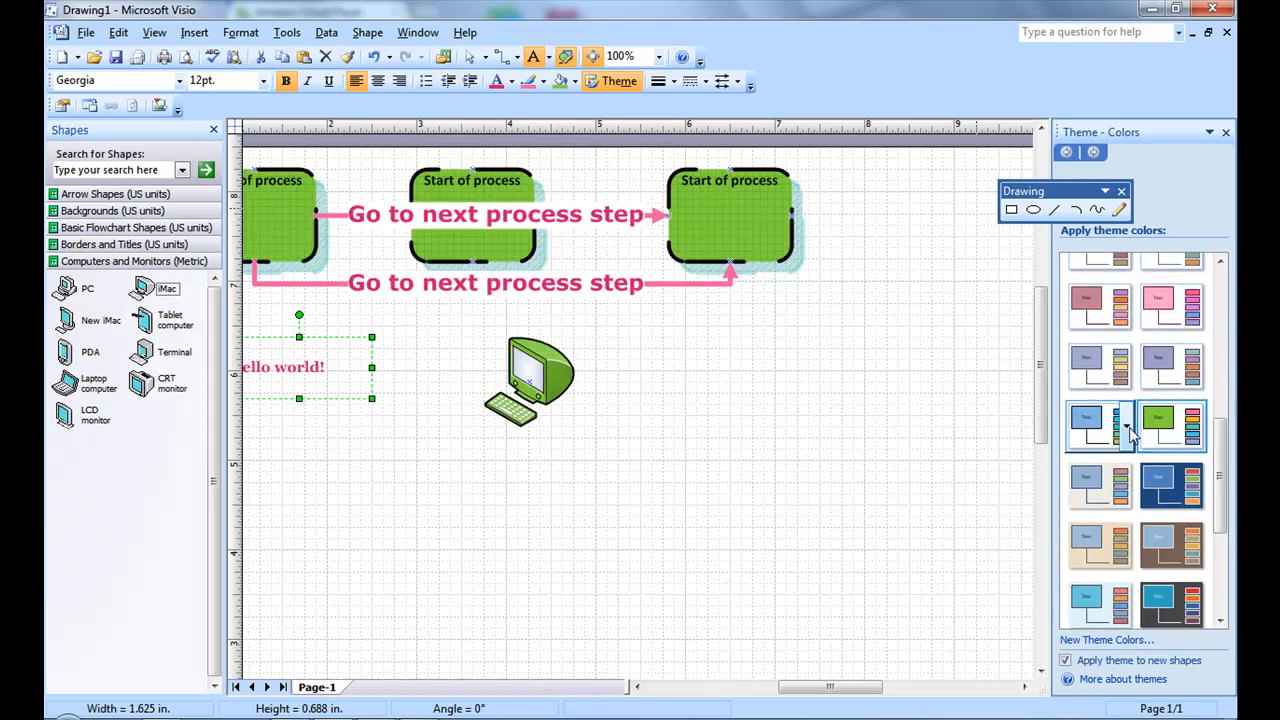
pyautogui.click(1099, 425)
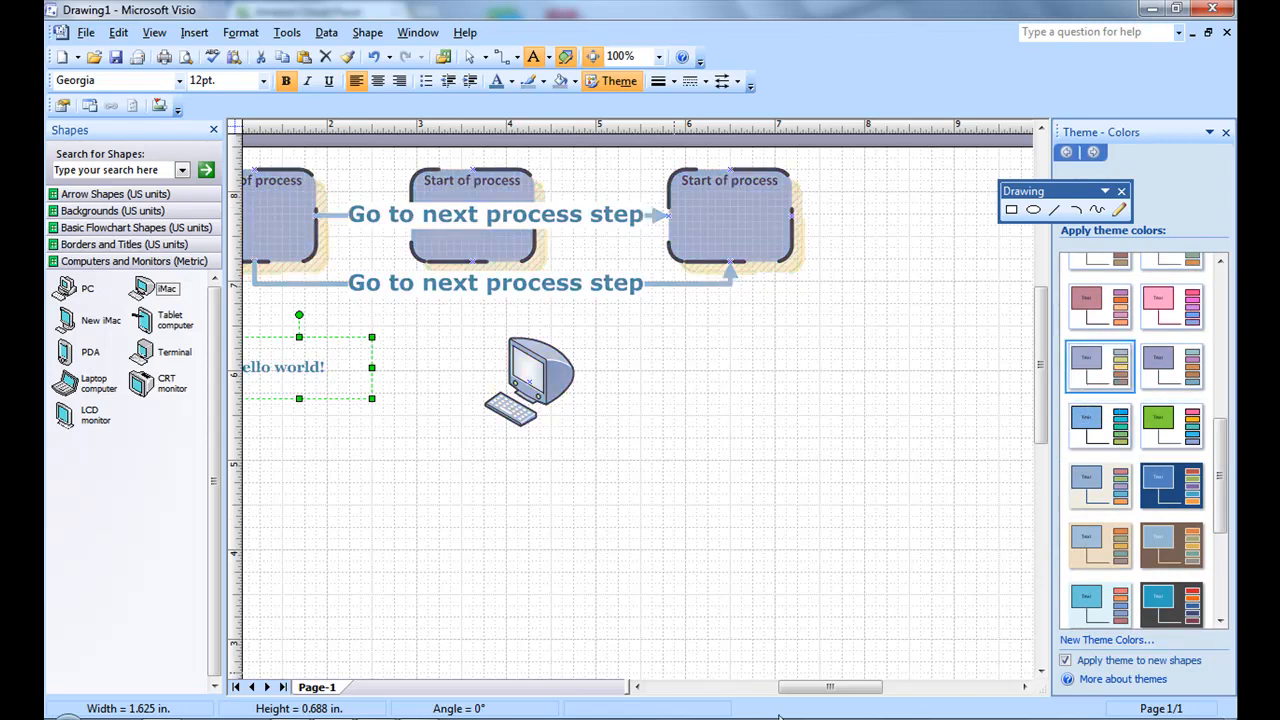
pyautogui.hscroll(3)
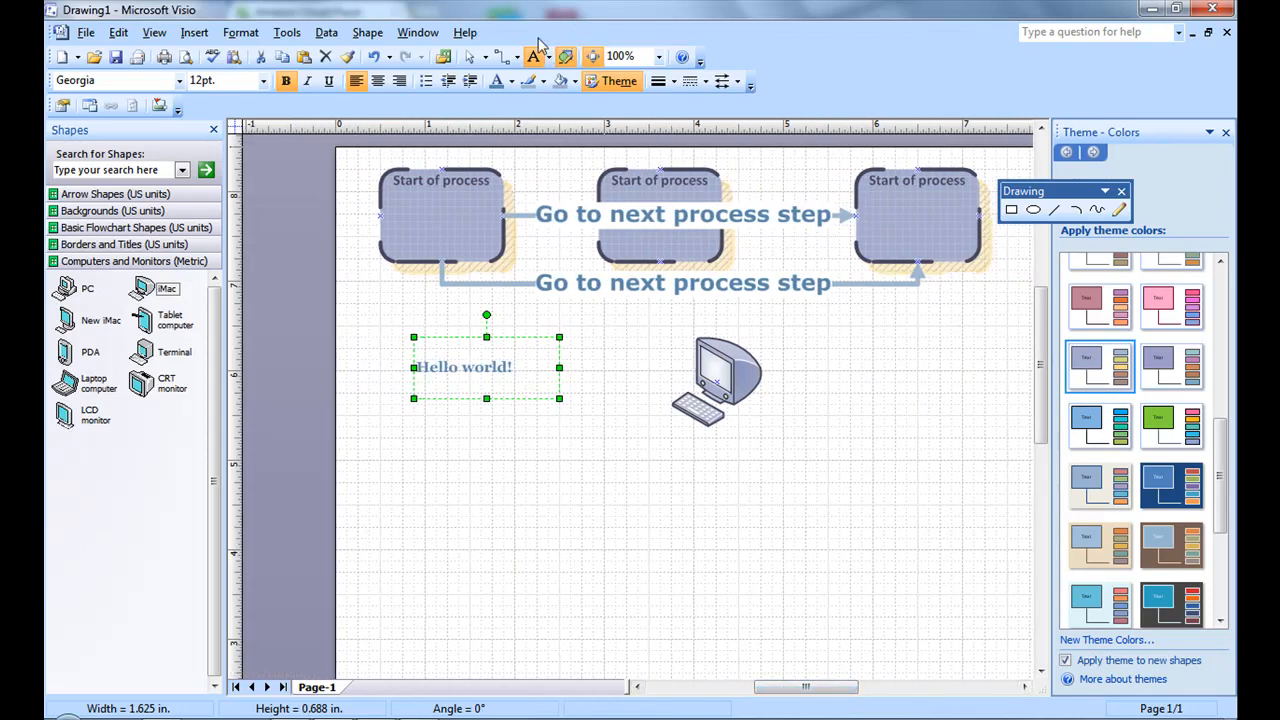
pyautogui.moveTo(620, 105)
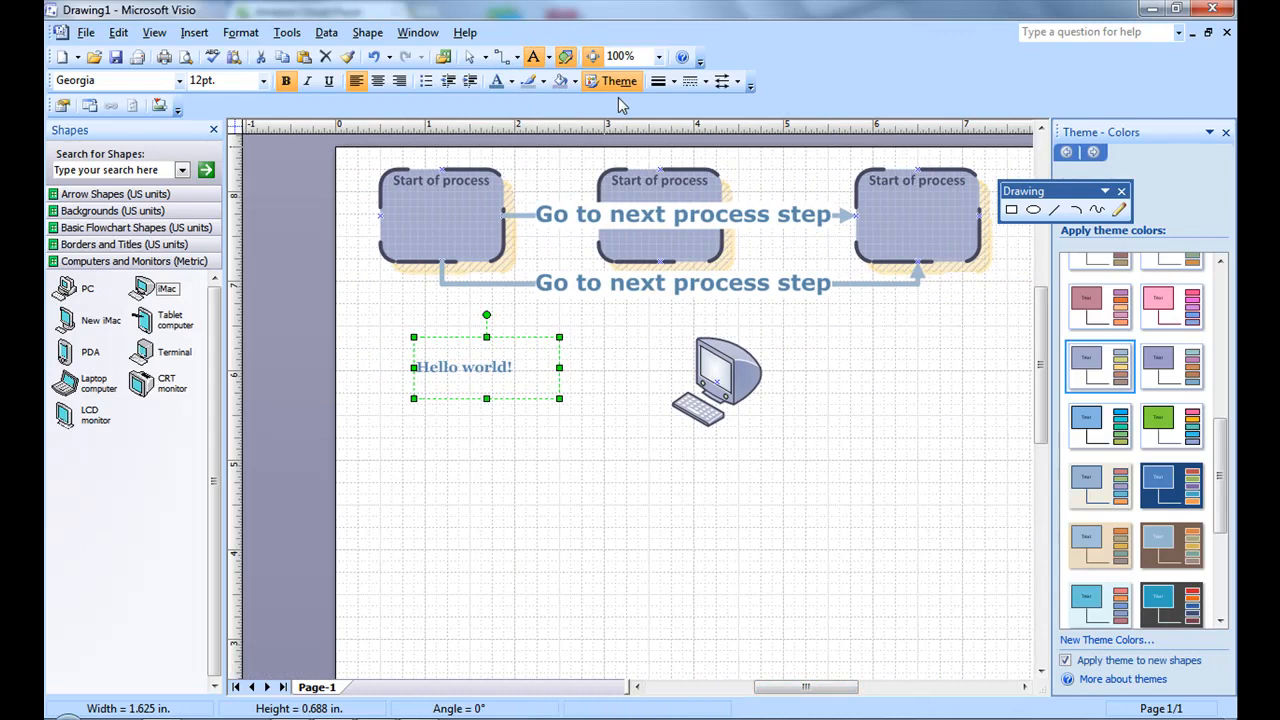
pyautogui.moveTo(659, 81)
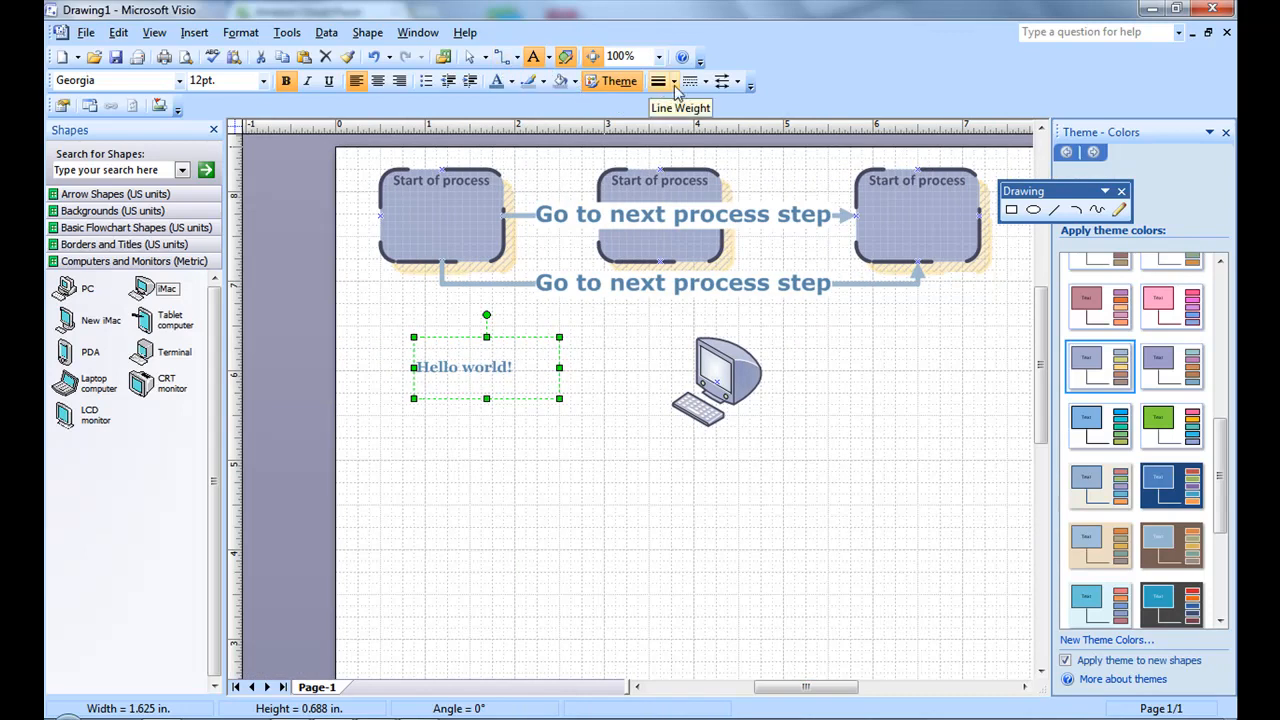
pyautogui.moveTo(560, 82)
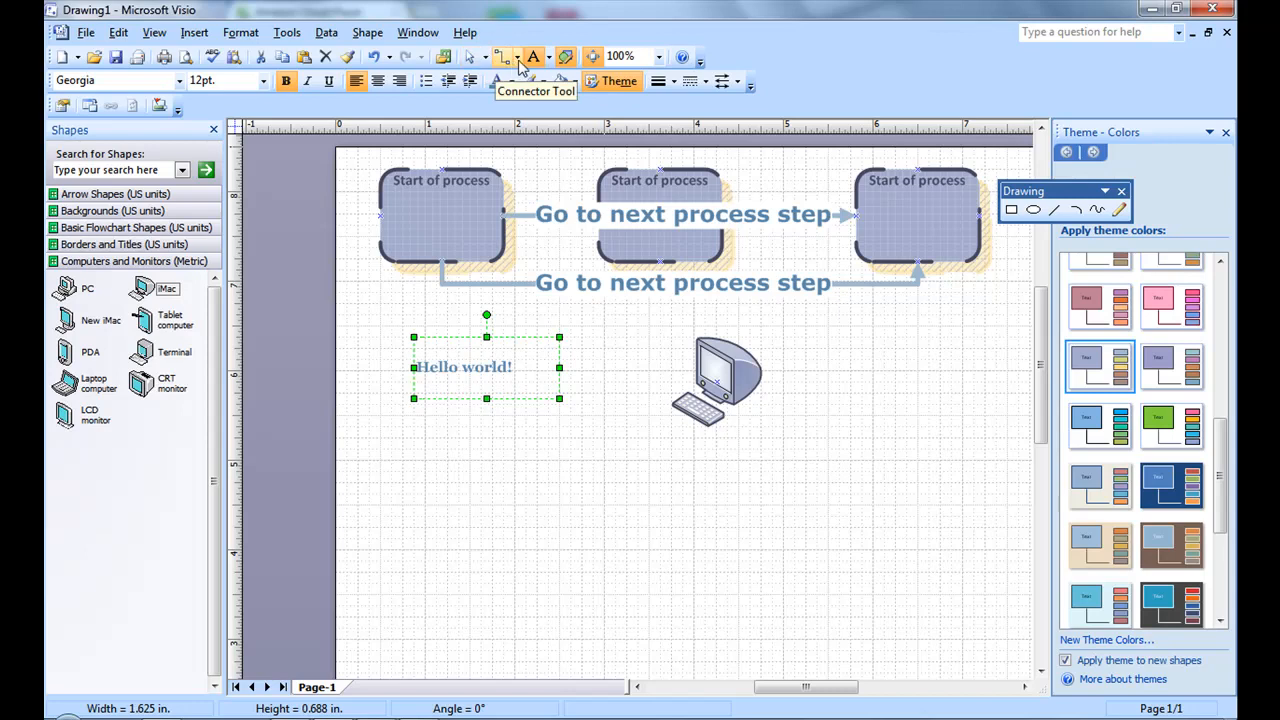
pyautogui.moveTo(722, 82)
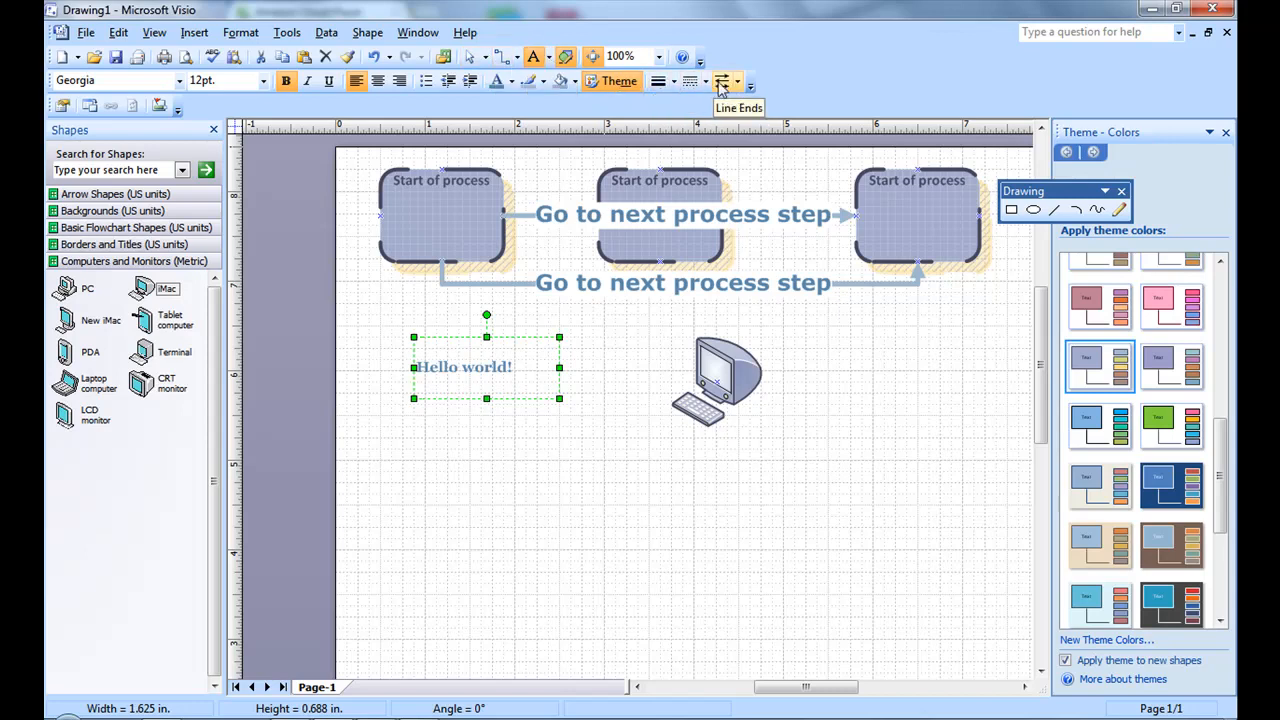
pyautogui.moveTo(222, 36)
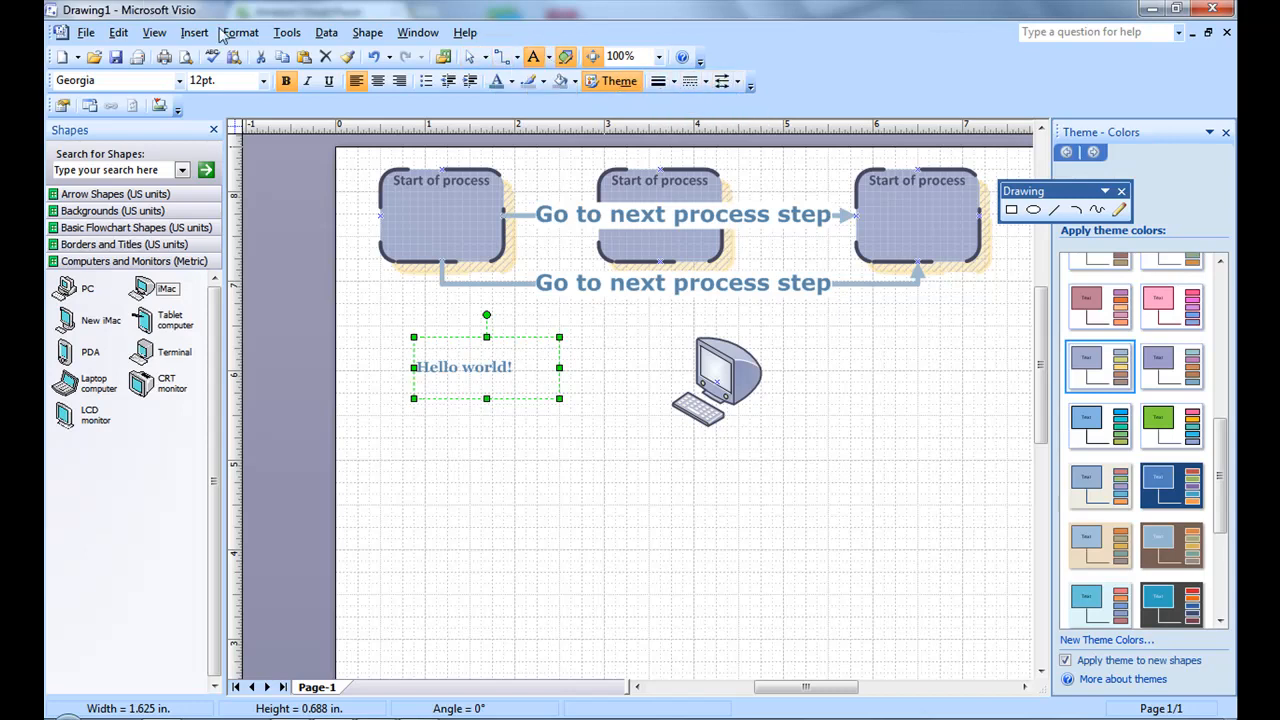
# Enable the Snap & Glue, Stencil, Layout & Routing and Format Shape toolbars.
pyautogui.click(154, 32)
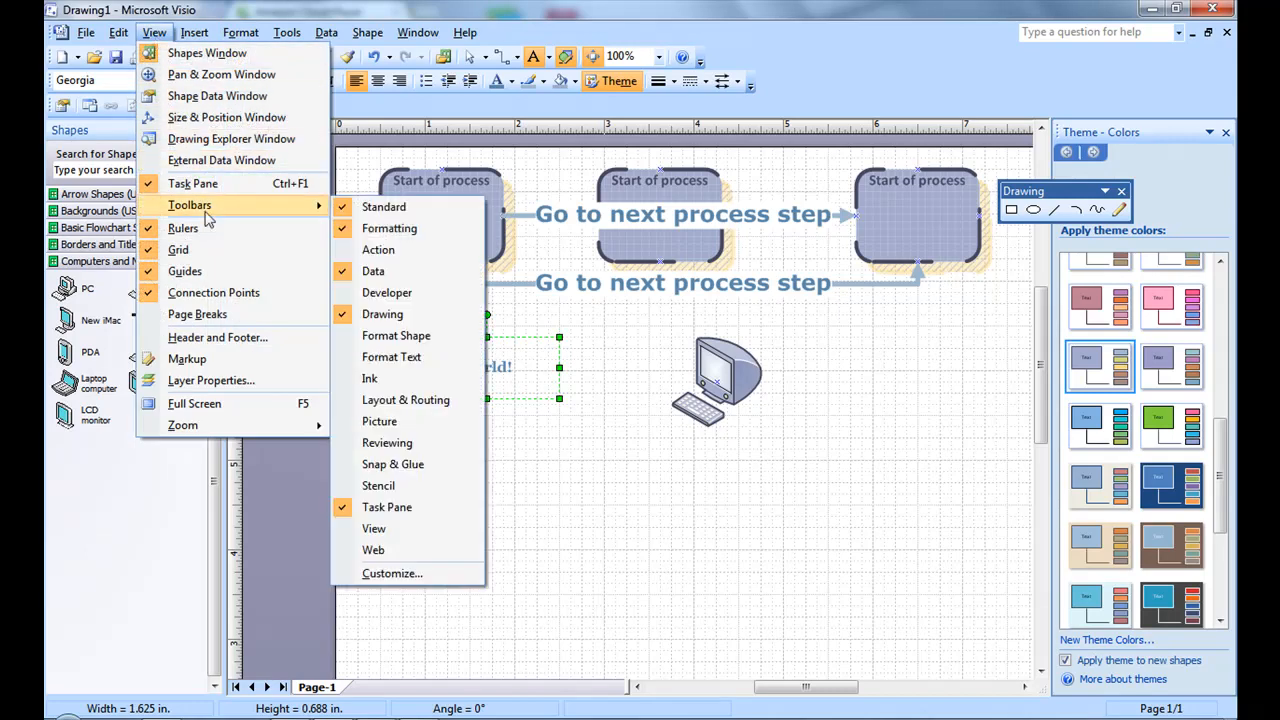
pyautogui.moveTo(228, 218)
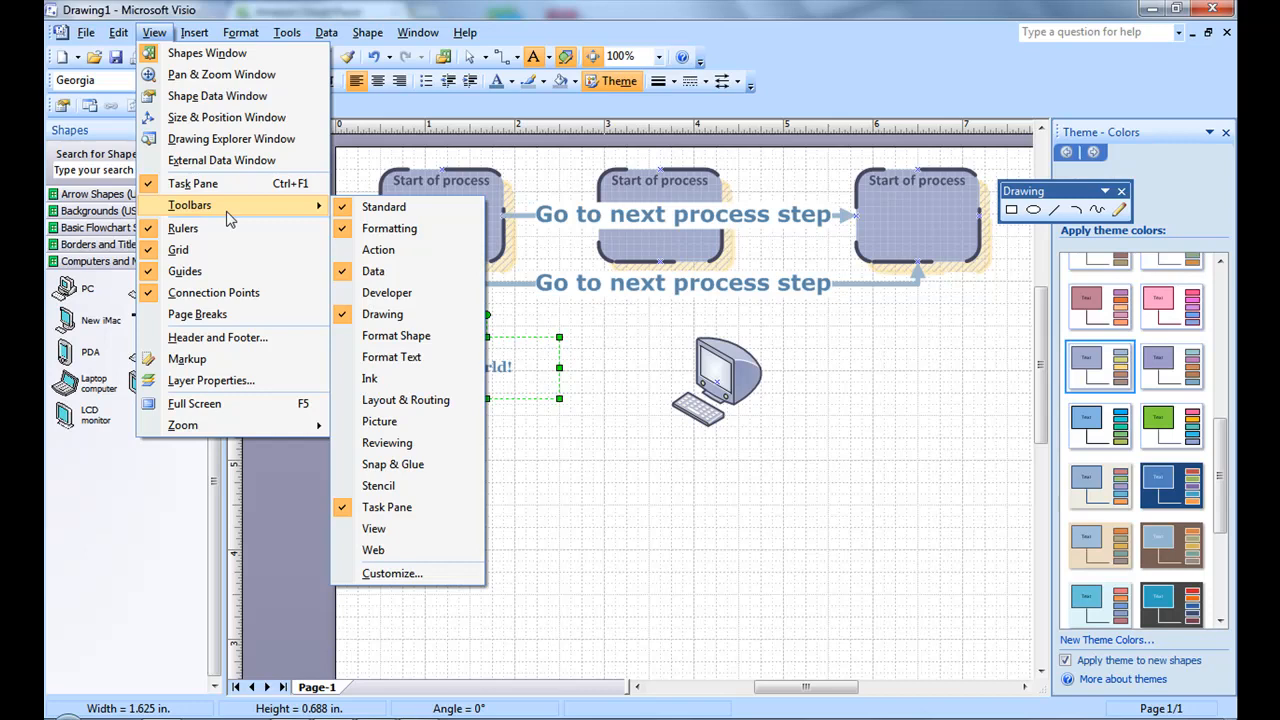
pyautogui.moveTo(421, 464)
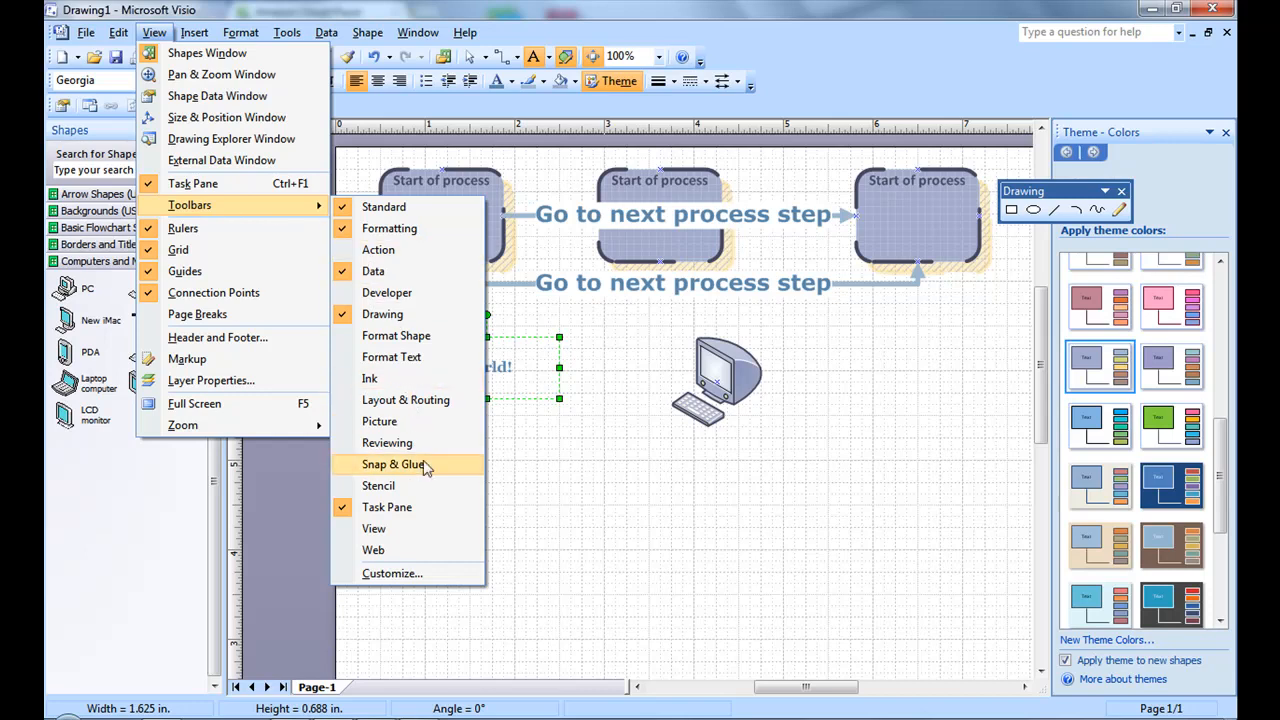
pyautogui.moveTo(420, 443)
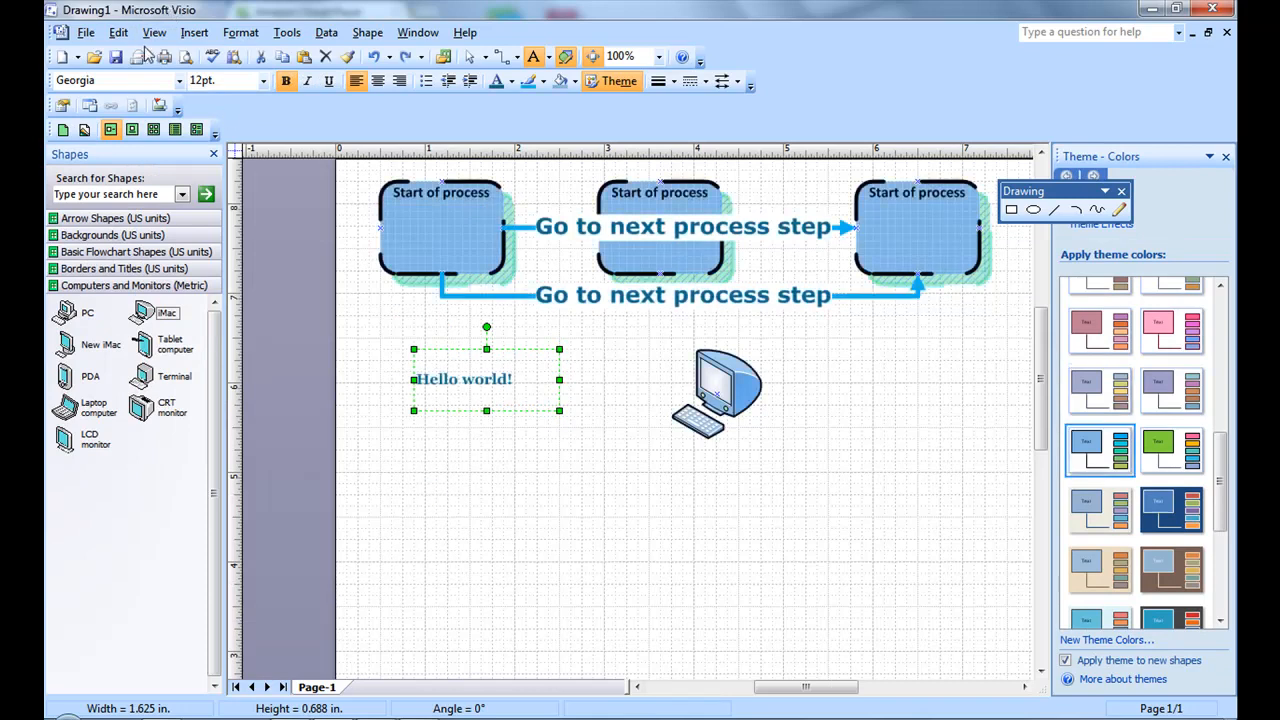
pyautogui.click(154, 32)
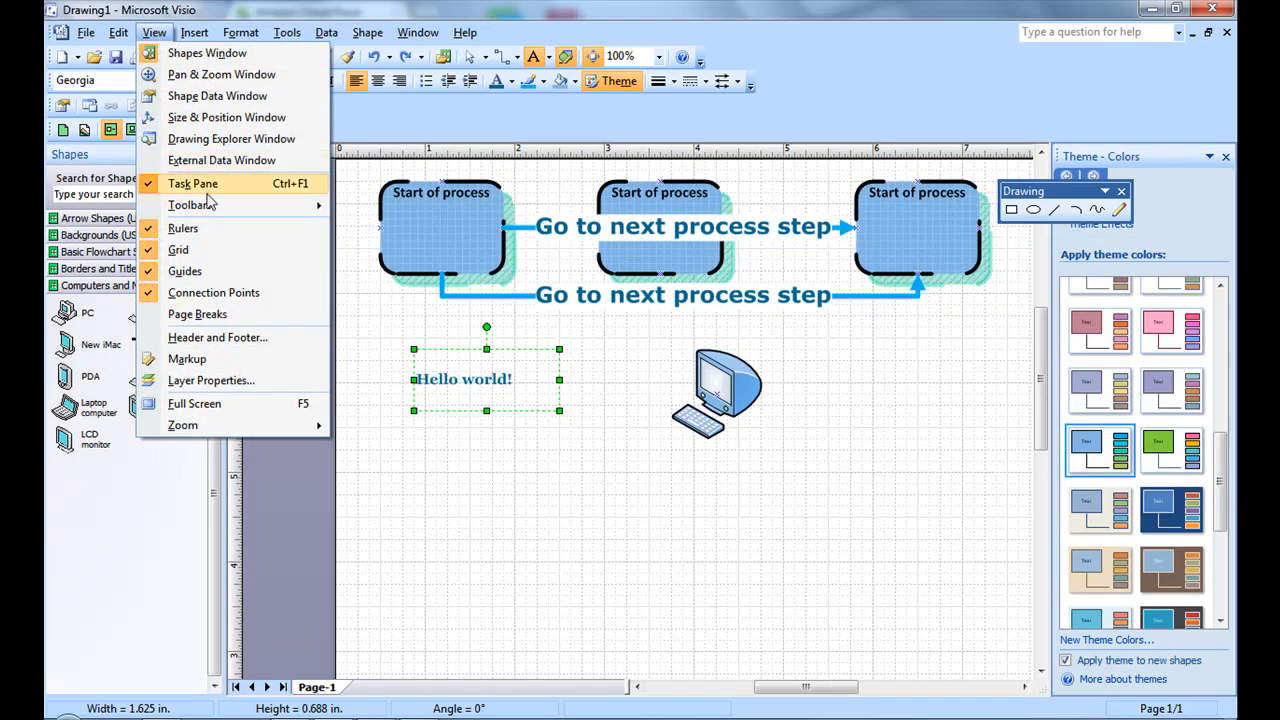
pyautogui.moveTo(197, 314)
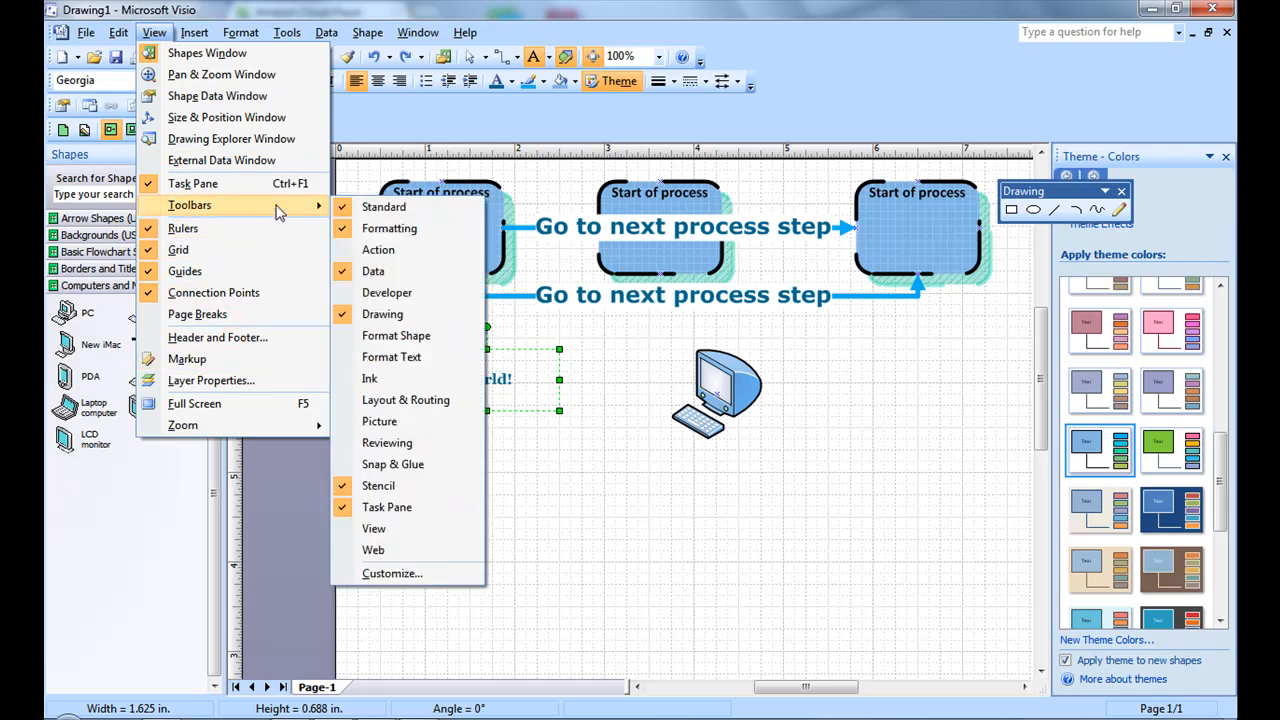
pyautogui.moveTo(405, 399)
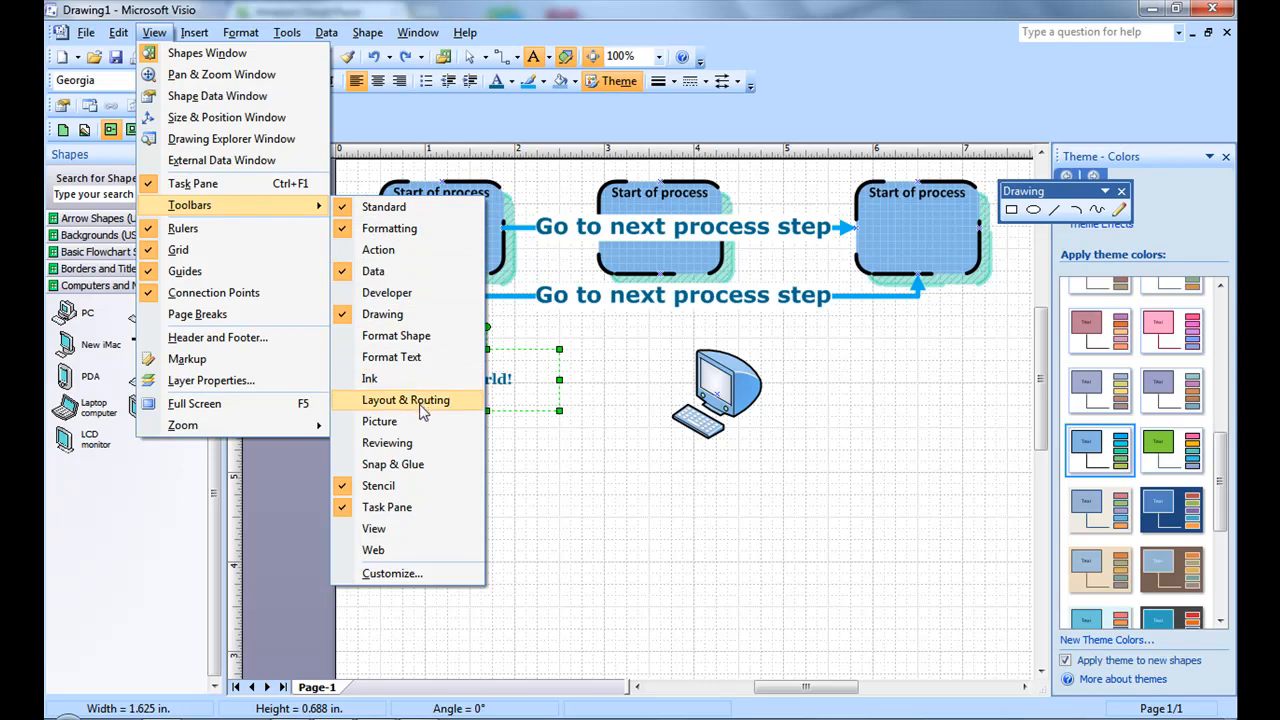
pyautogui.moveTo(410, 485)
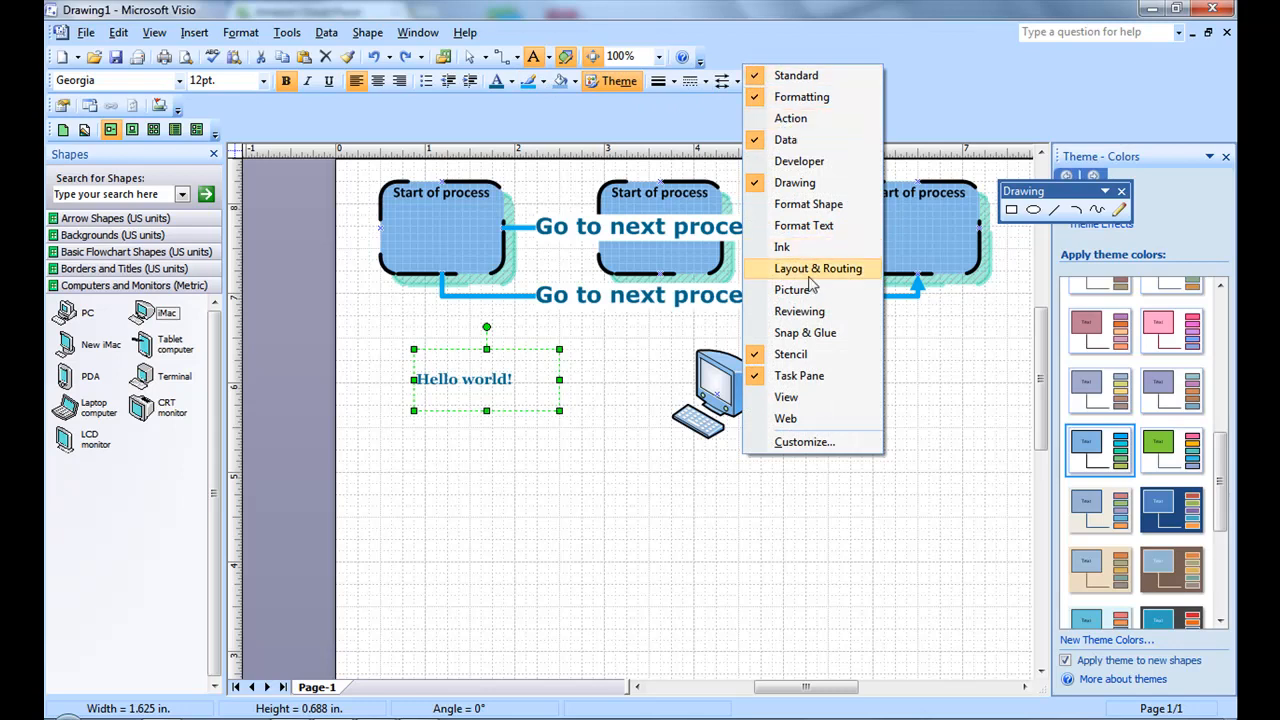
pyautogui.moveTo(803, 225)
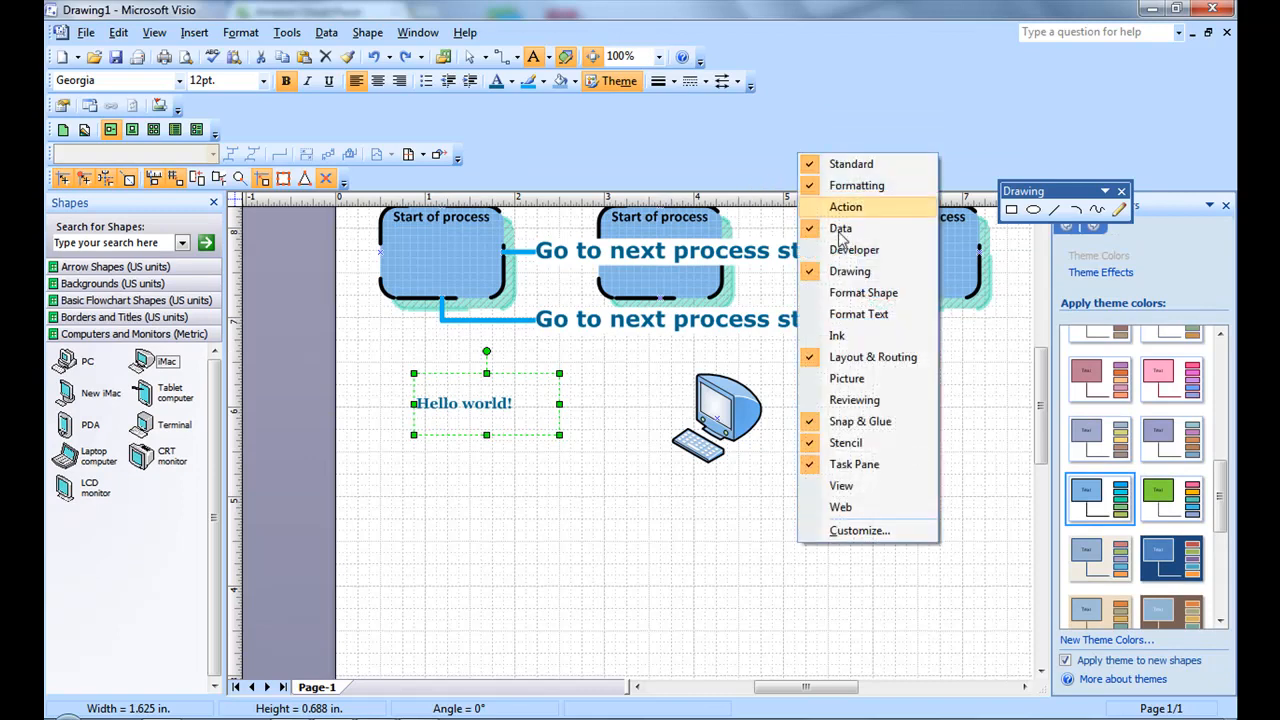
pyautogui.moveTo(854, 442)
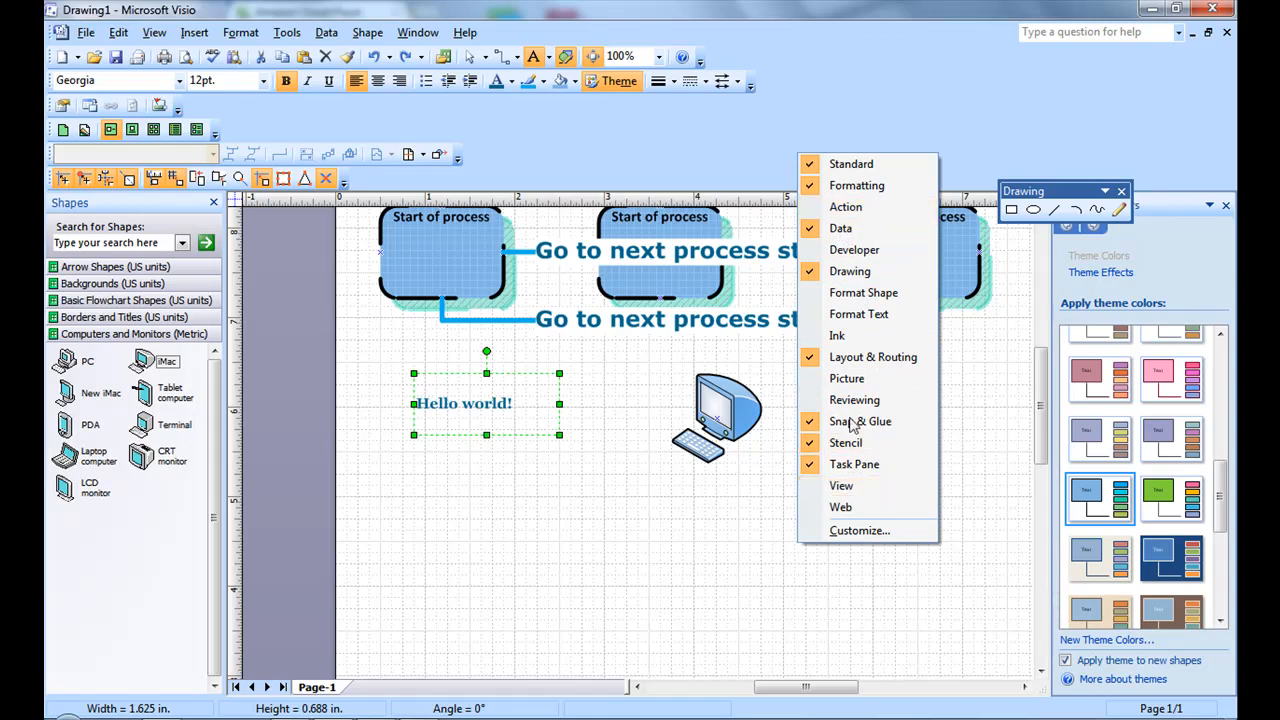
pyautogui.moveTo(858, 314)
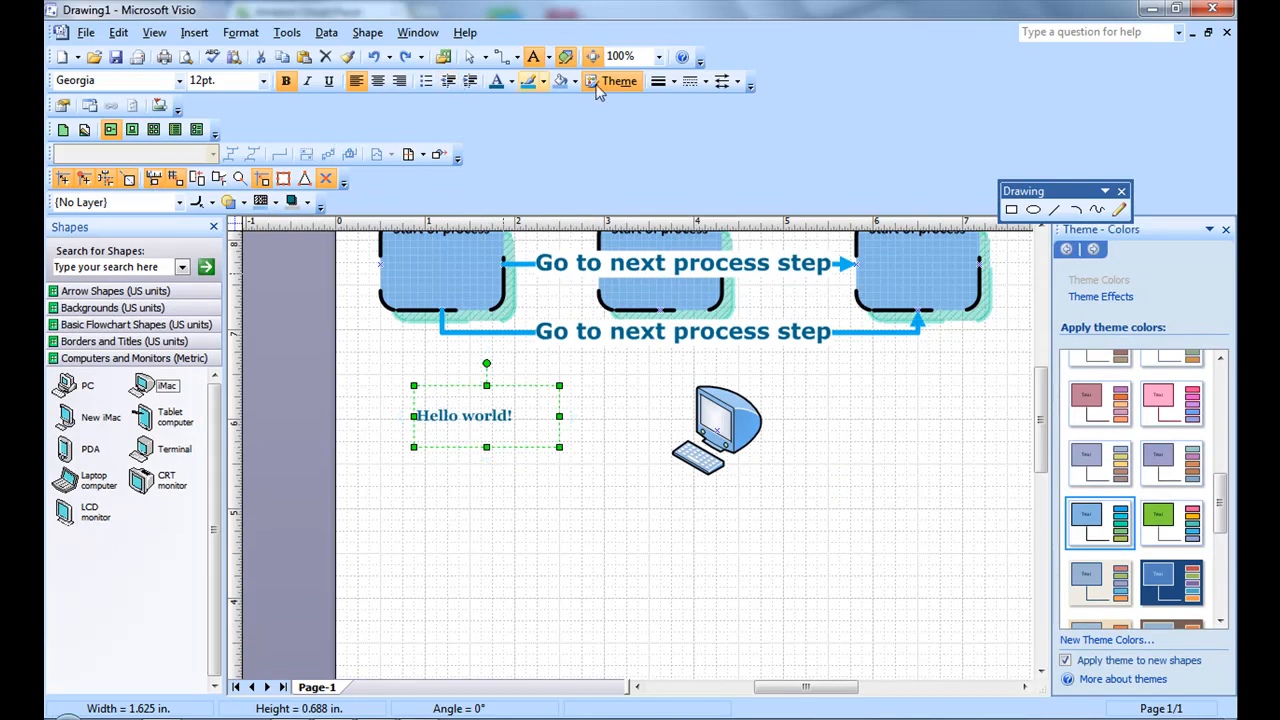
pyautogui.moveTo(497, 81)
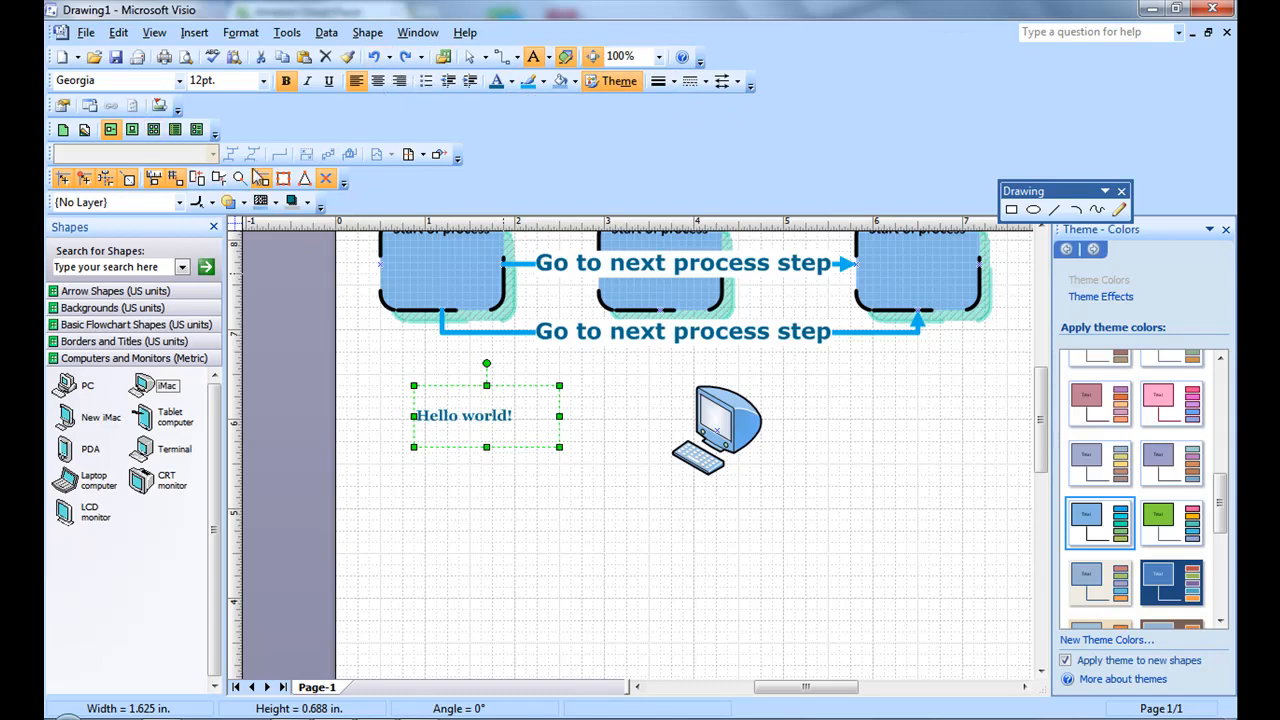
pyautogui.moveTo(990, 513)
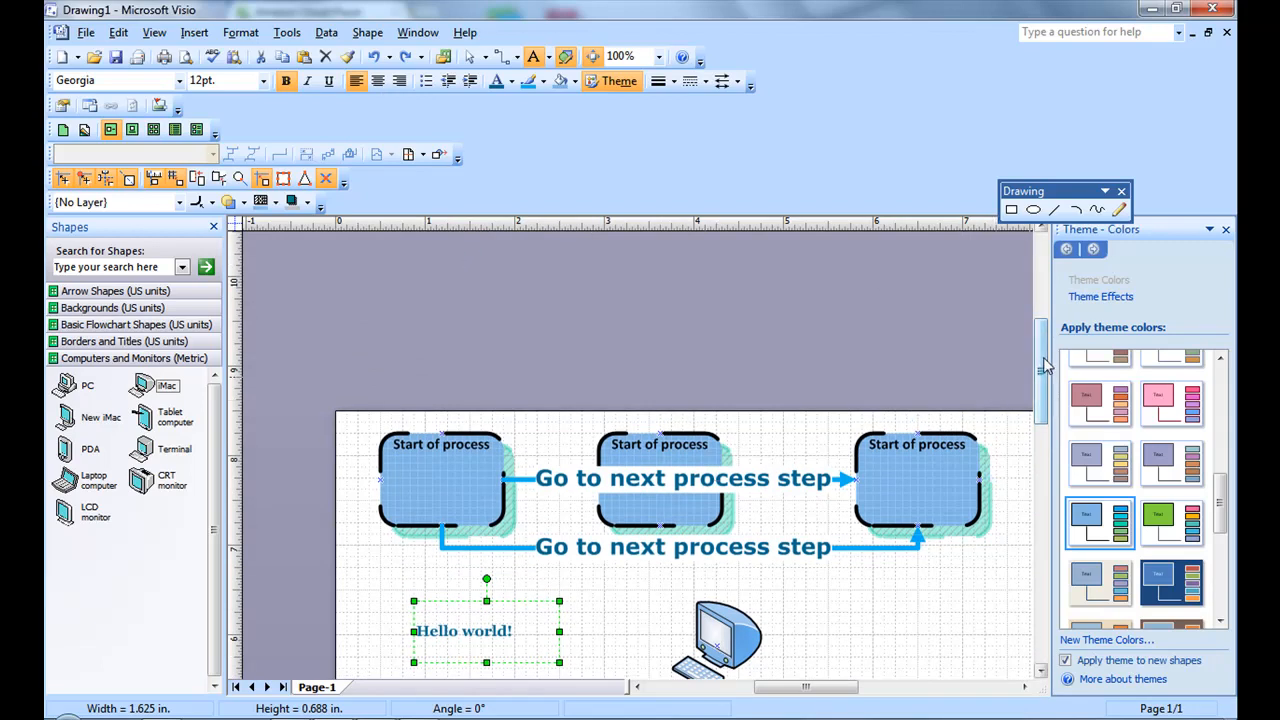
# Select the Line drawing tool for a line across the first to third box tops.
pyautogui.scroll(-3)
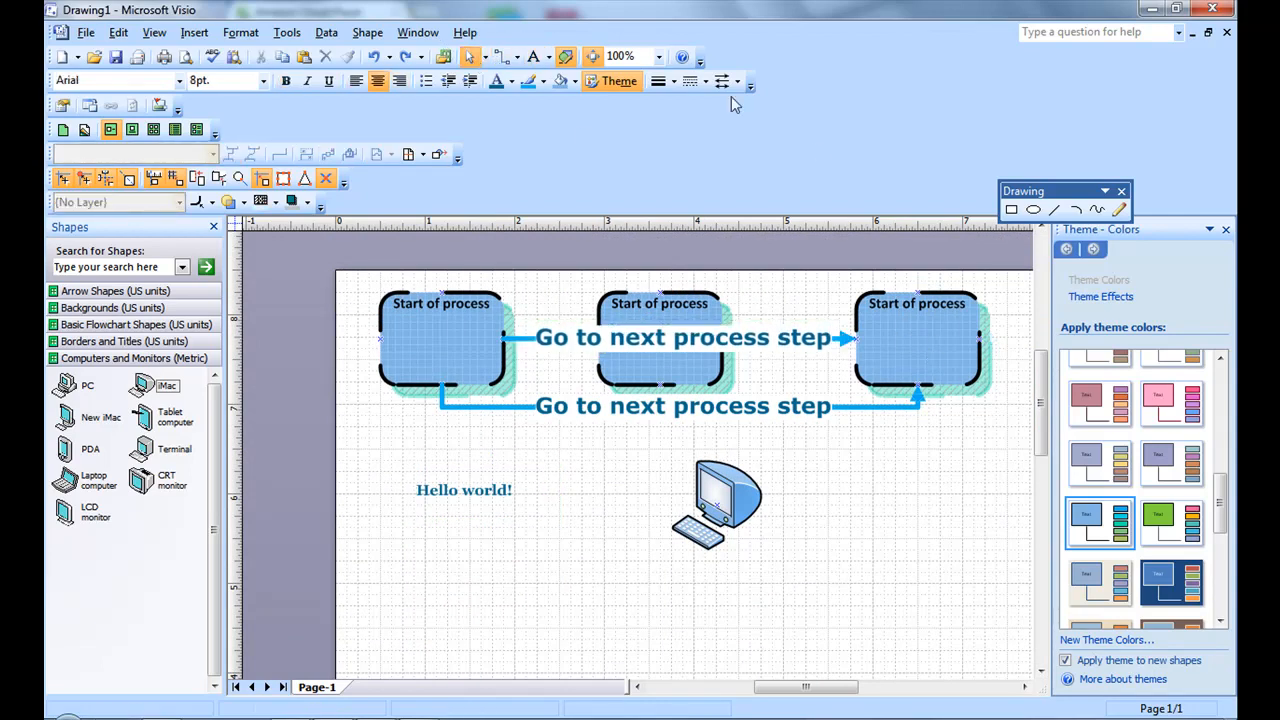
pyautogui.moveTo(567, 57)
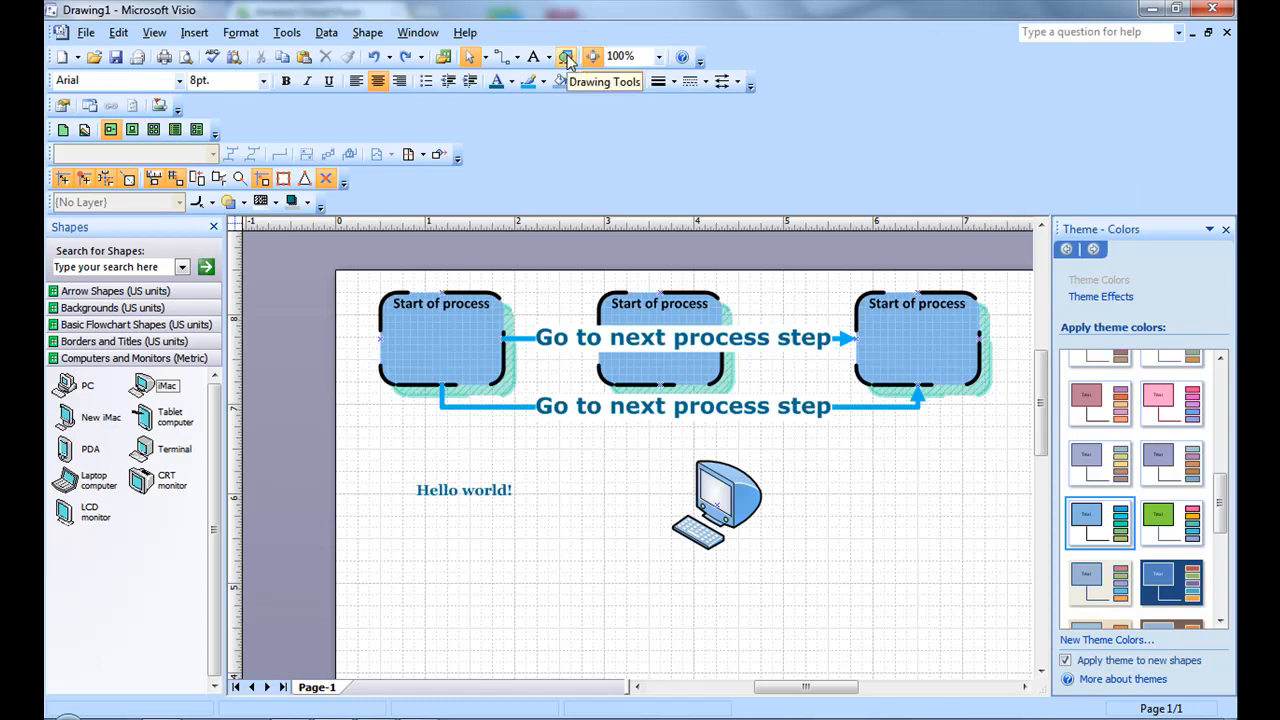
pyautogui.click(566, 57)
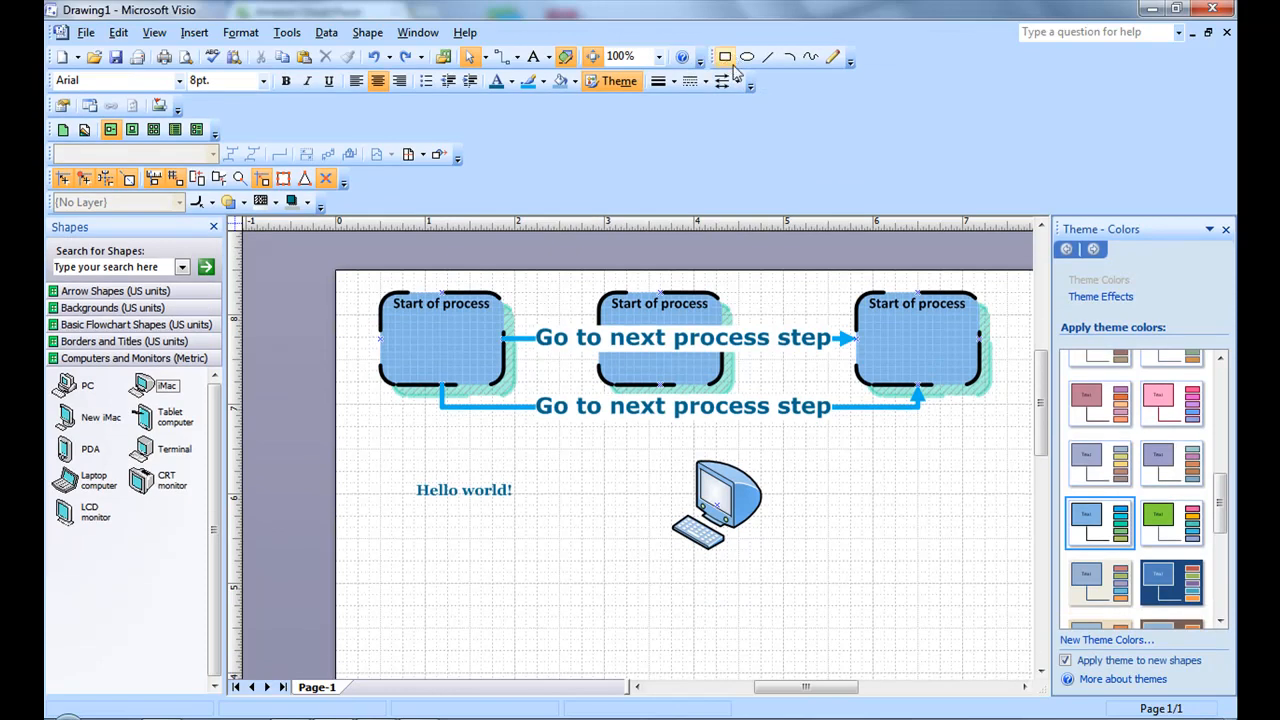
pyautogui.click(767, 57)
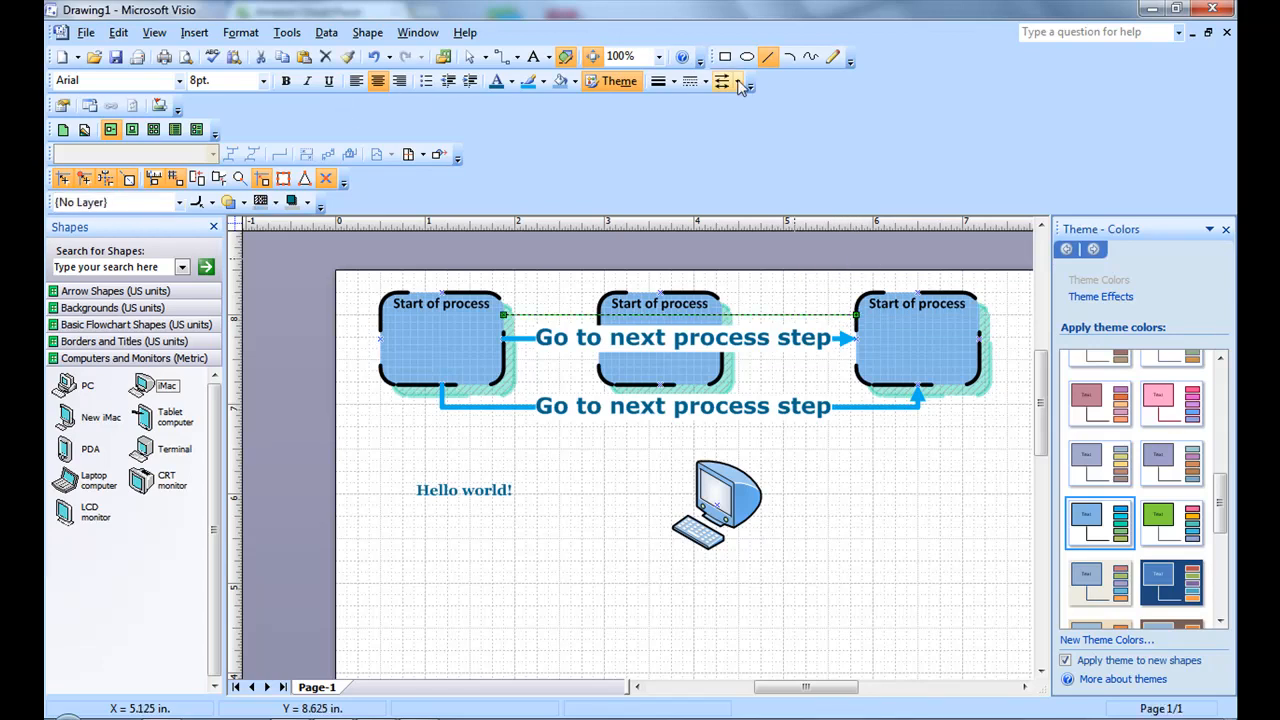
# Give the top line a double-arrow line end and a thicker line weight.
pyautogui.click(736, 82)
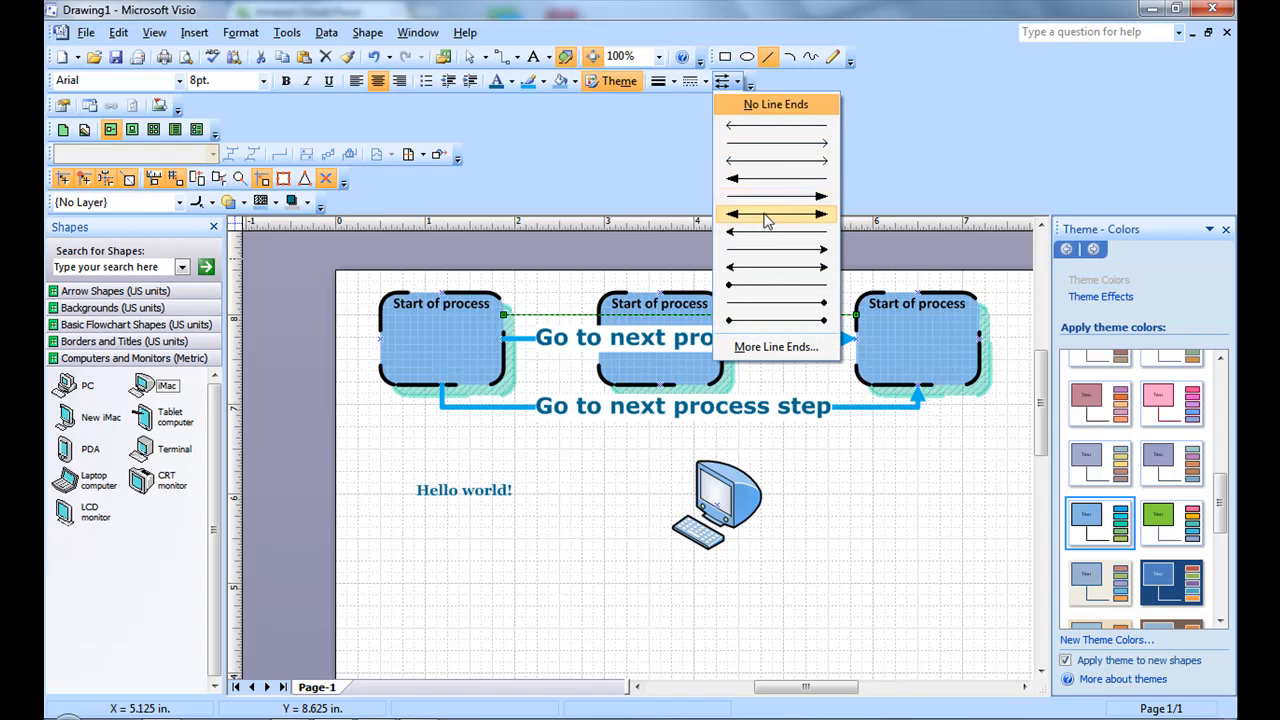
pyautogui.click(776, 213)
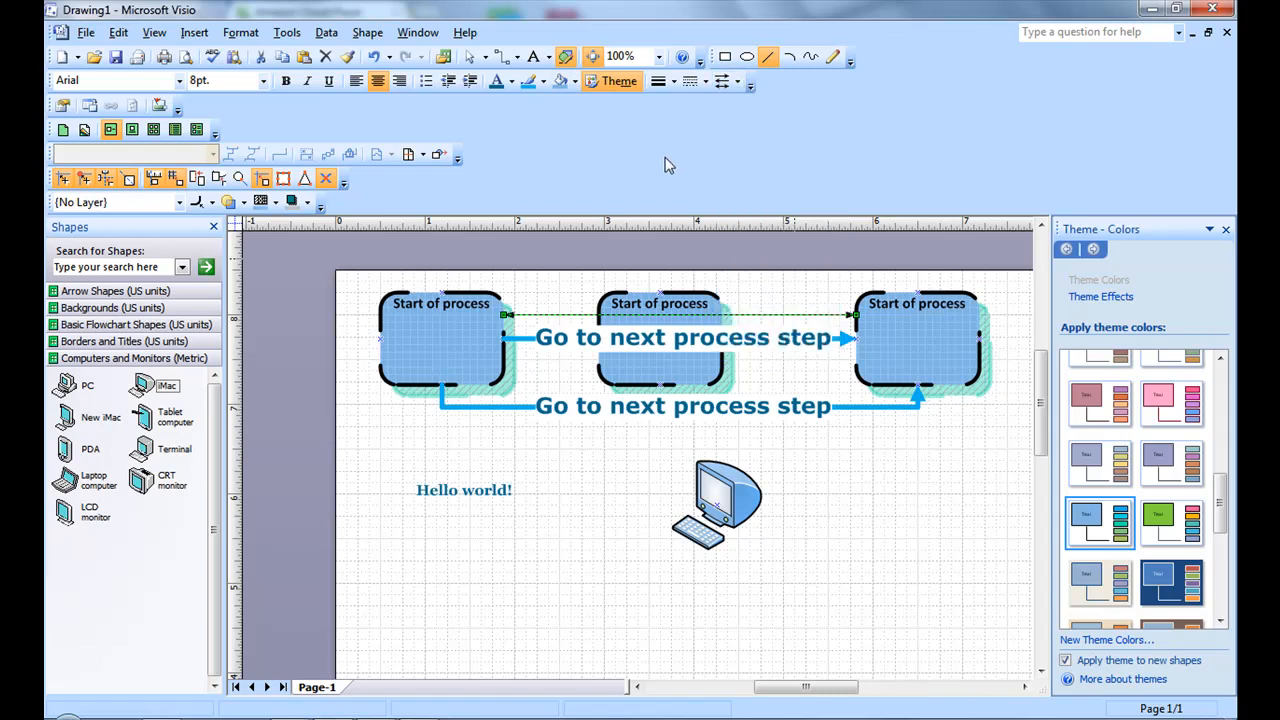
pyautogui.click(673, 82)
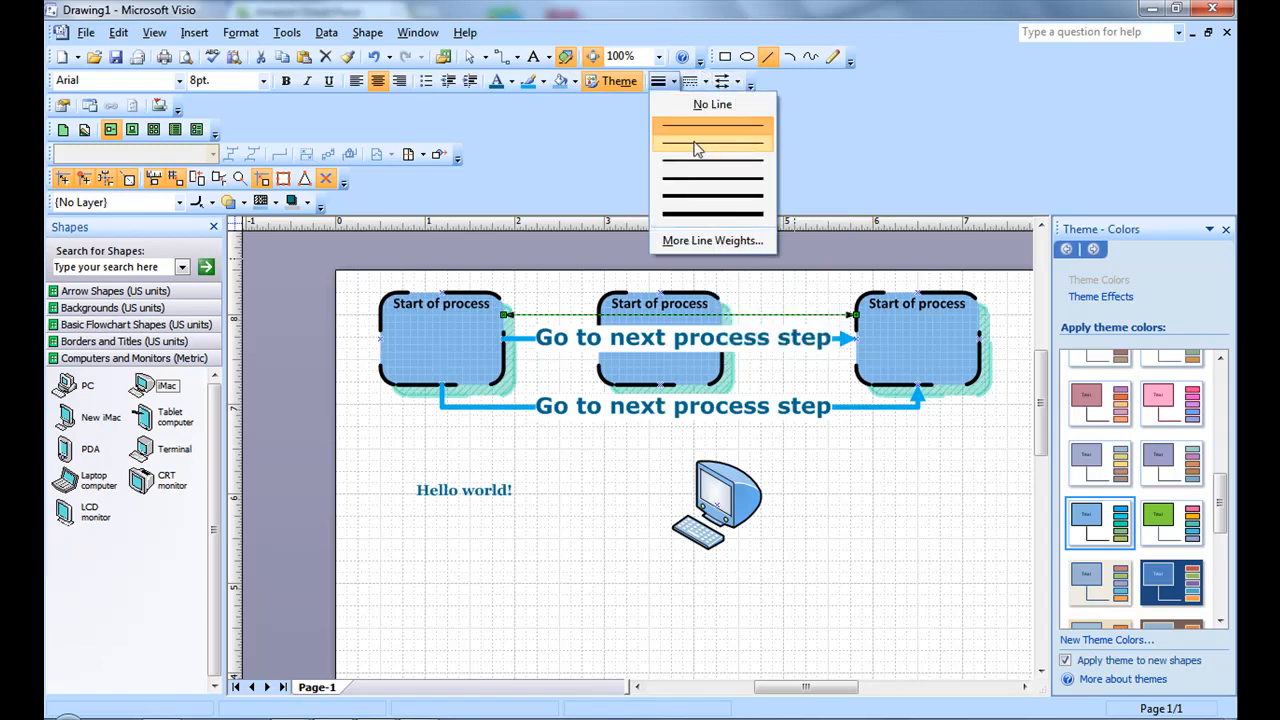
pyautogui.click(712, 128)
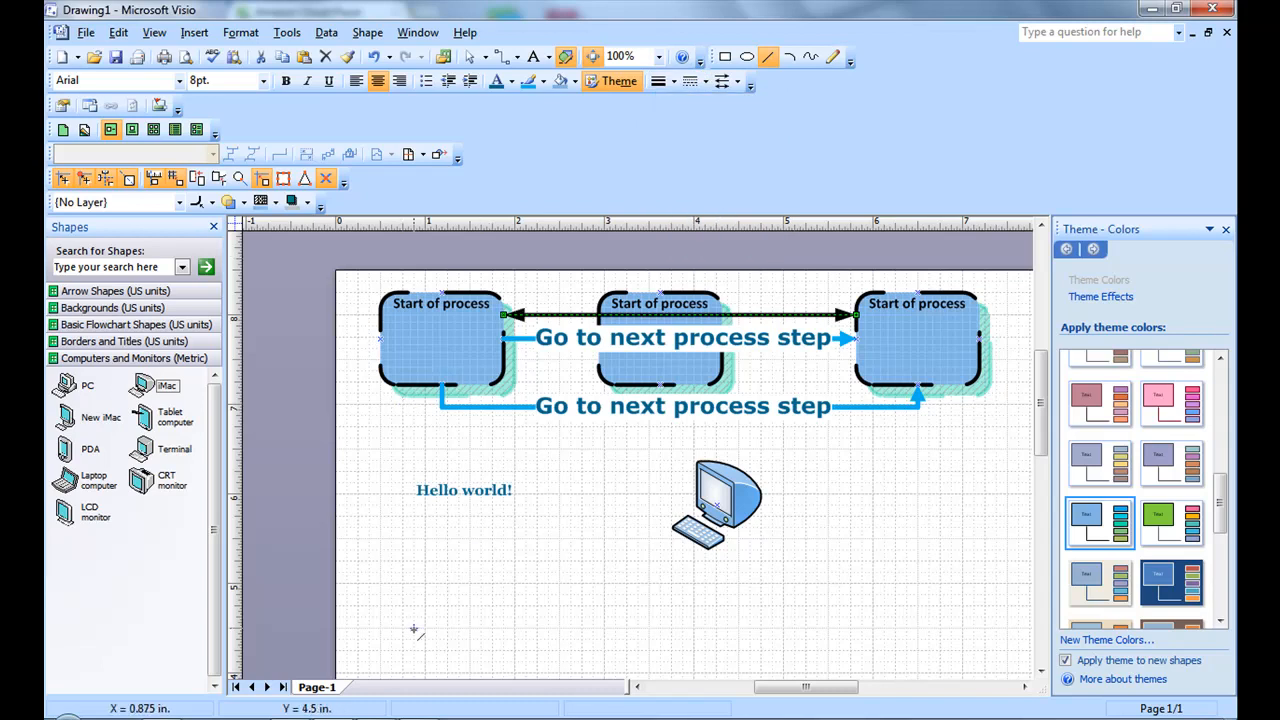
pyautogui.moveTo(230, 100)
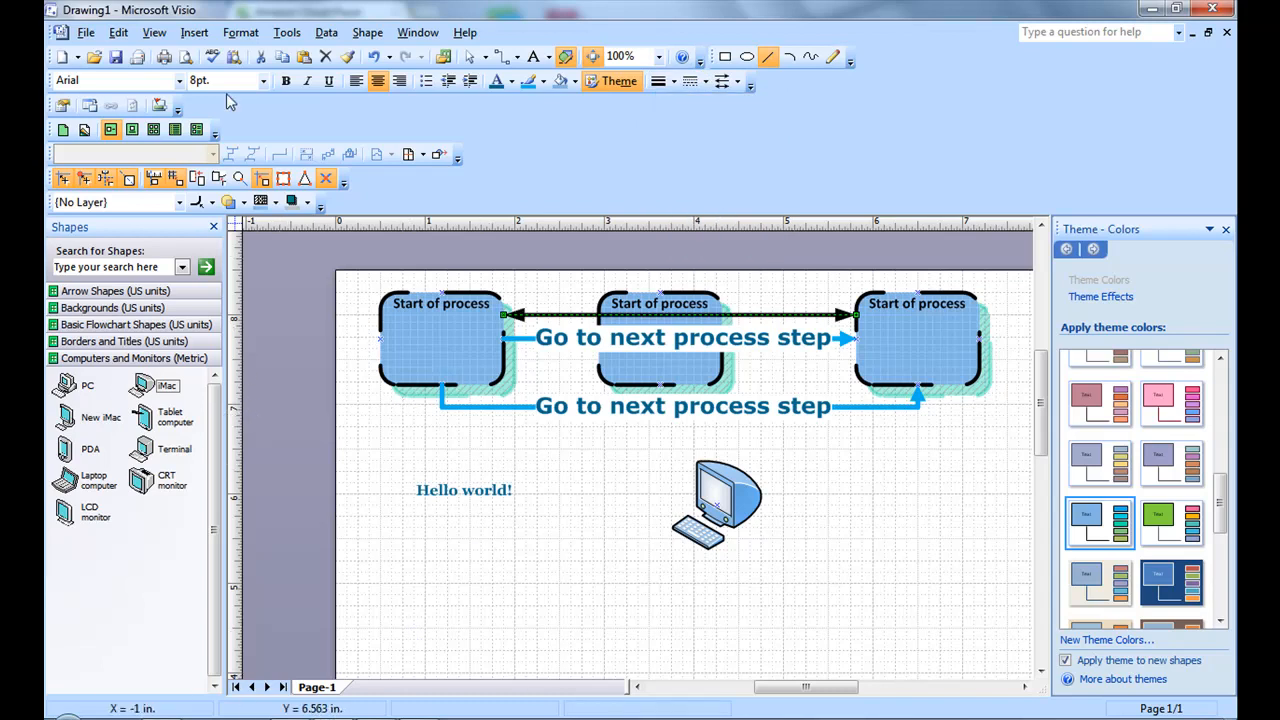
# Set the double-arrow line's length to 3.5 in. and edit its angle.
pyautogui.click(154, 32)
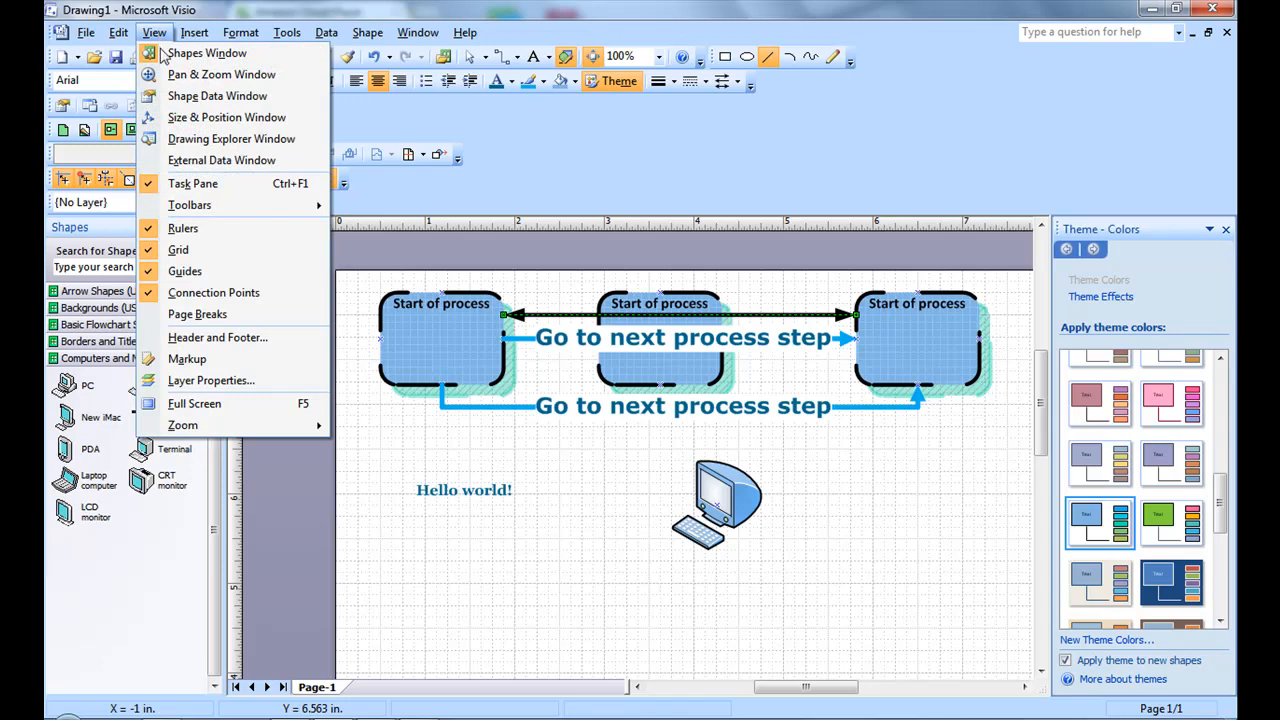
pyautogui.moveTo(226, 117)
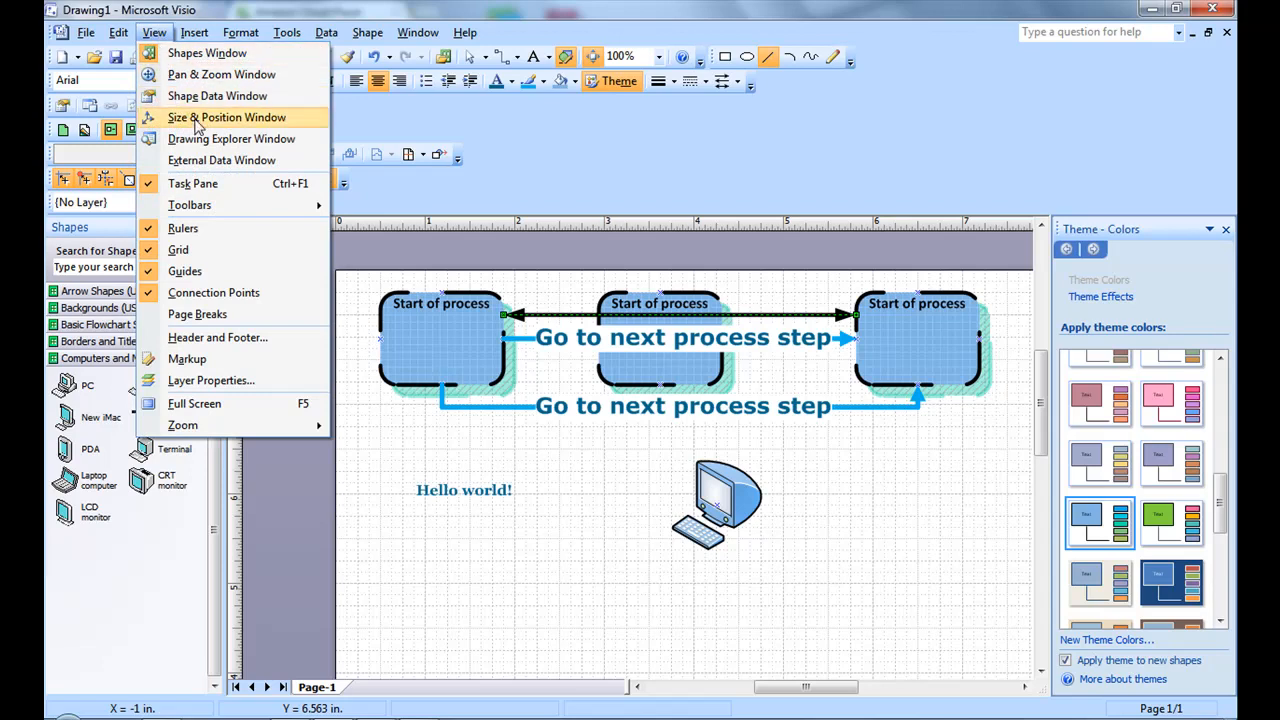
pyautogui.click(226, 117)
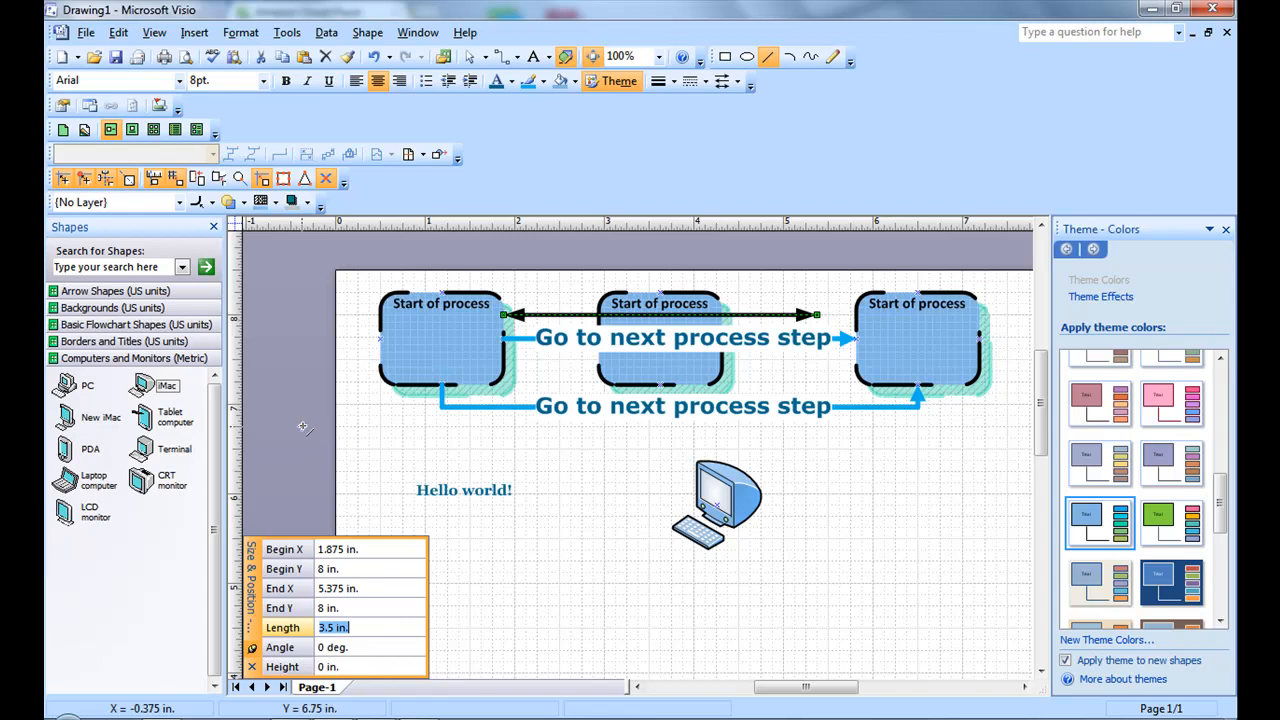
pyautogui.click(350, 647)
pyautogui.write('-')
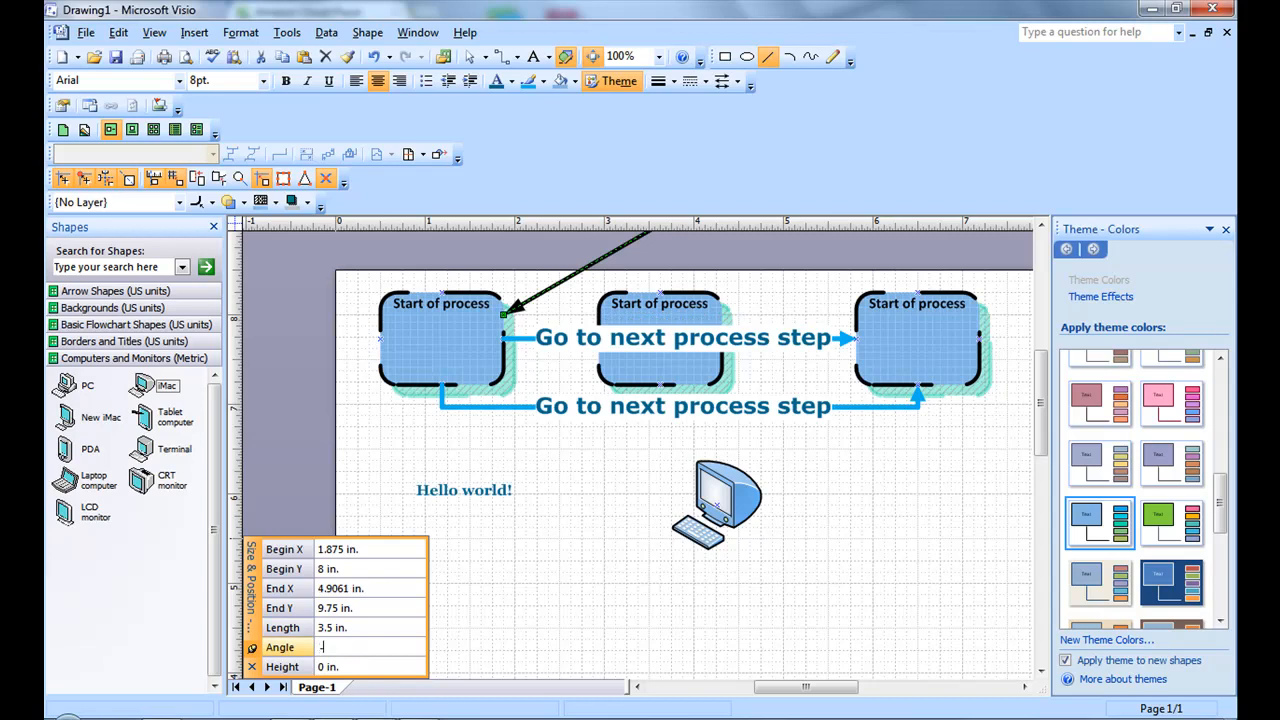
pyautogui.moveTo(650, 240); pyautogui.dragTo(775, 470)
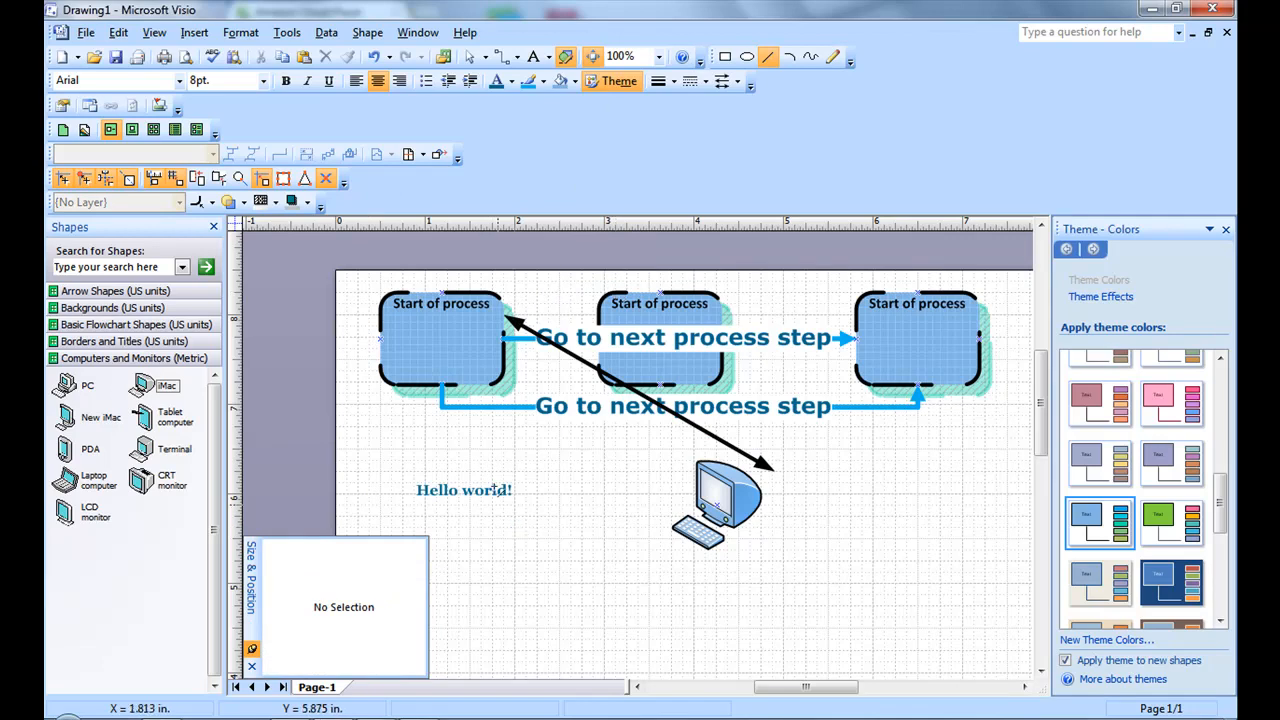
pyautogui.moveTo(515, 445)
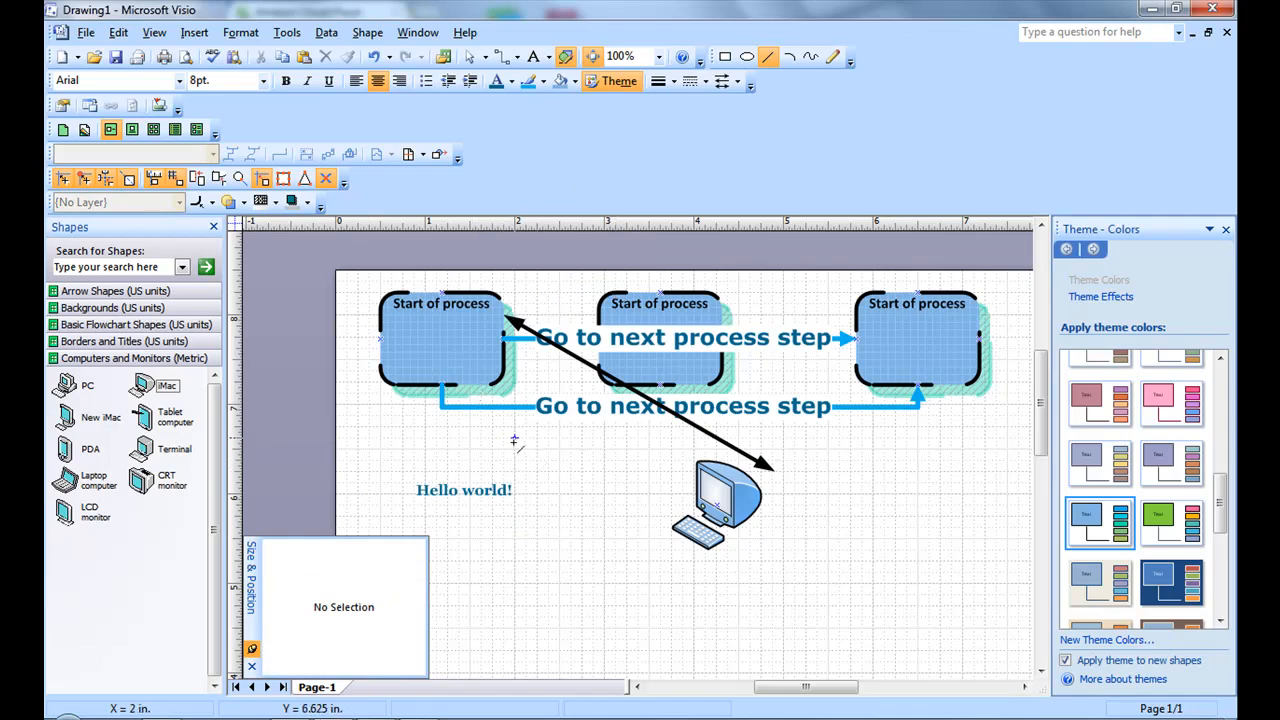
pyautogui.moveTo(505, 303)
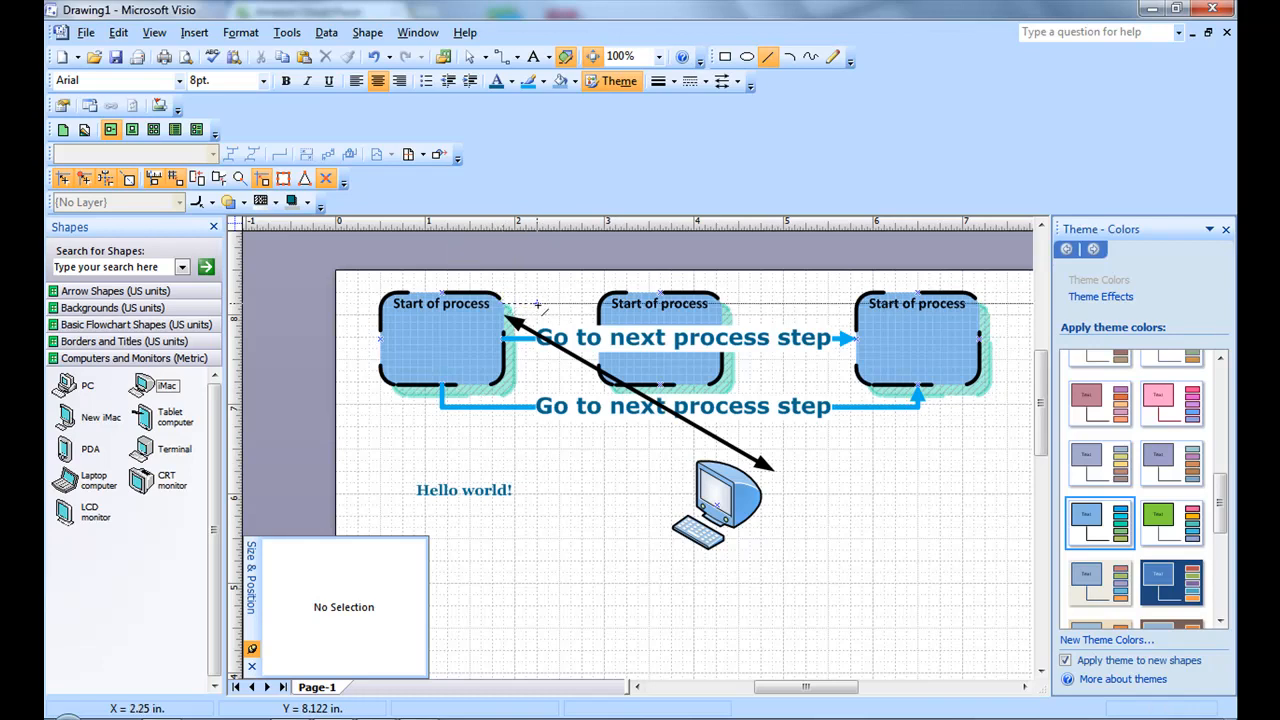
# Start the routed polyline at the first process box's top.
pyautogui.click(530, 303)
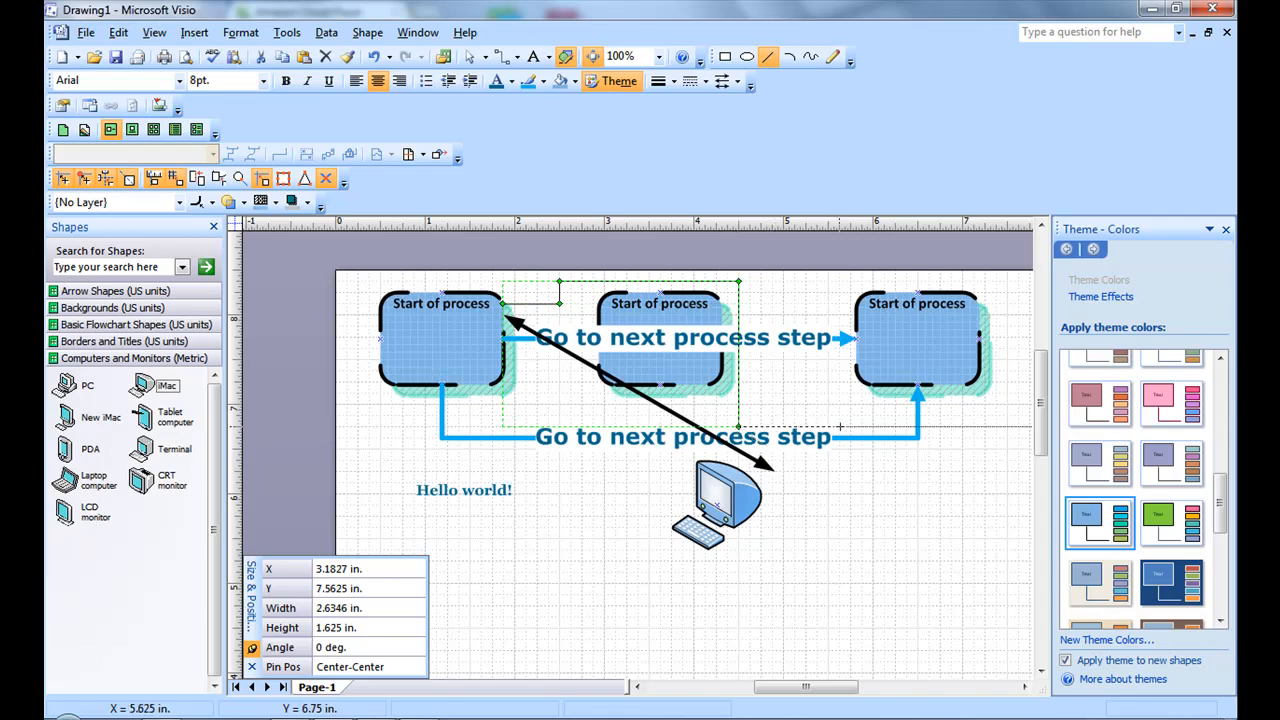
pyautogui.moveTo(1007, 423)
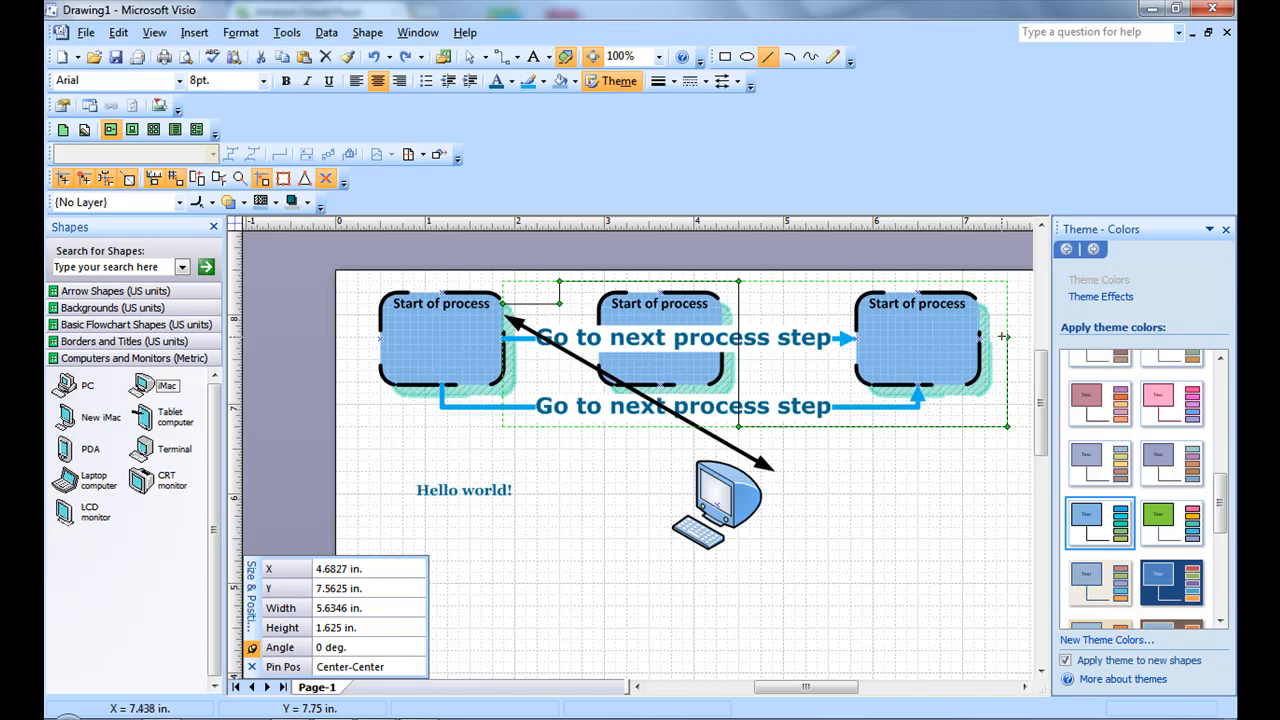
pyautogui.moveTo(980, 337)
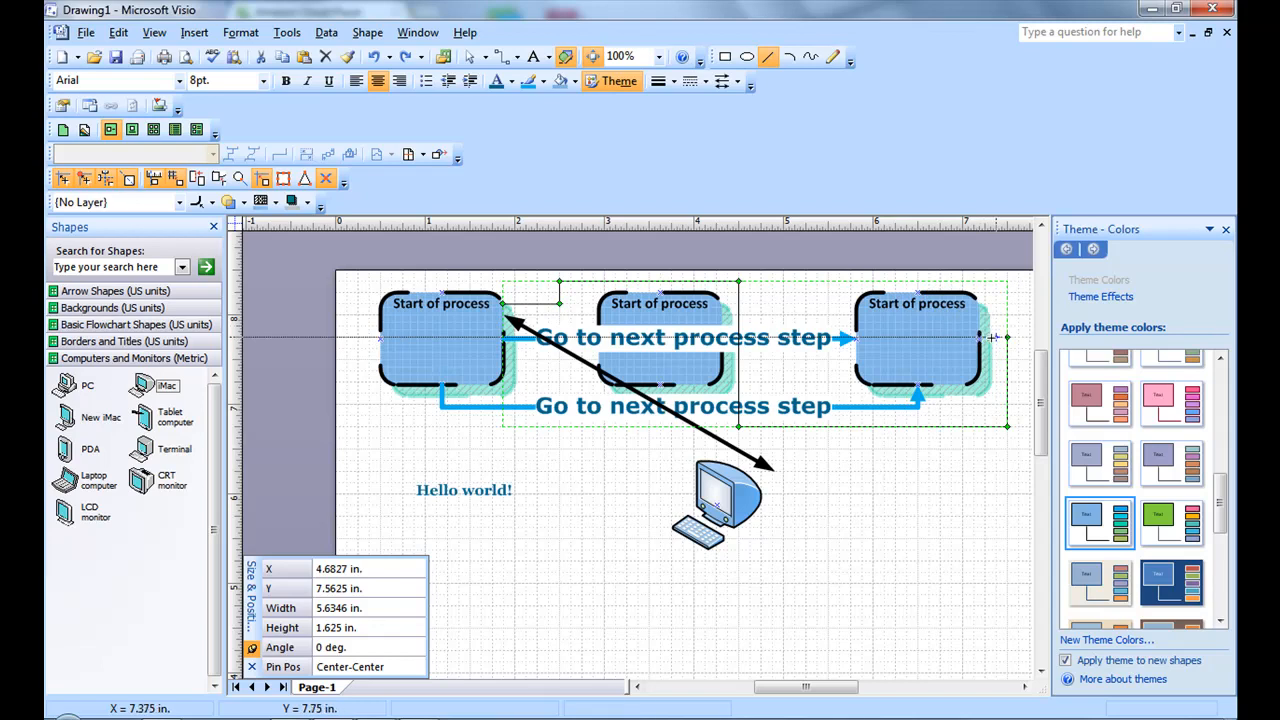
pyautogui.moveTo(985, 335)
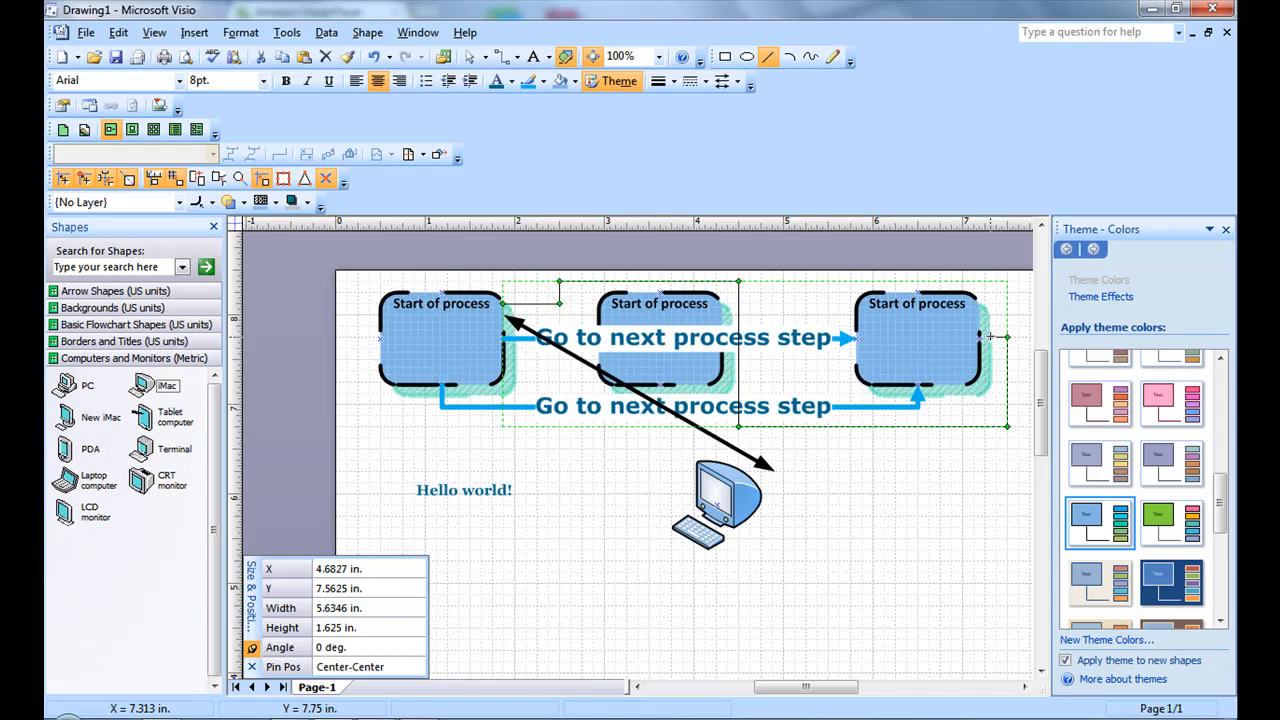
pyautogui.moveTo(355, 655)
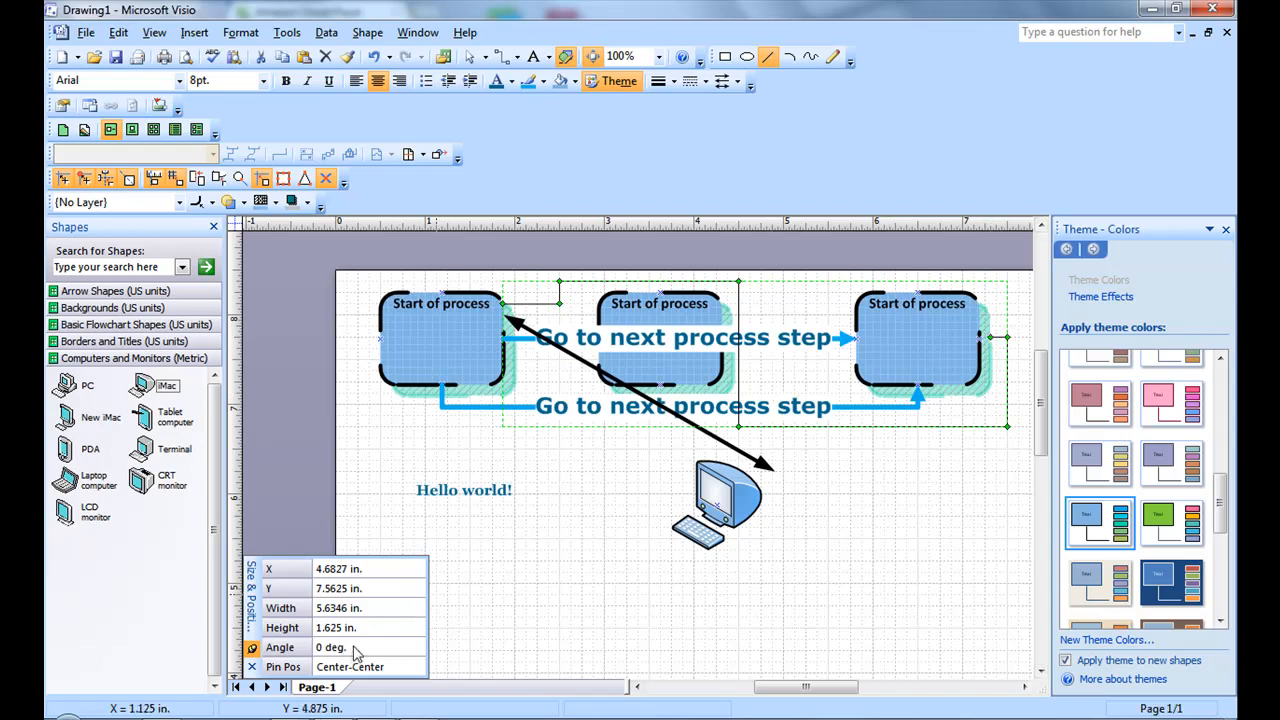
pyautogui.moveTo(335, 682)
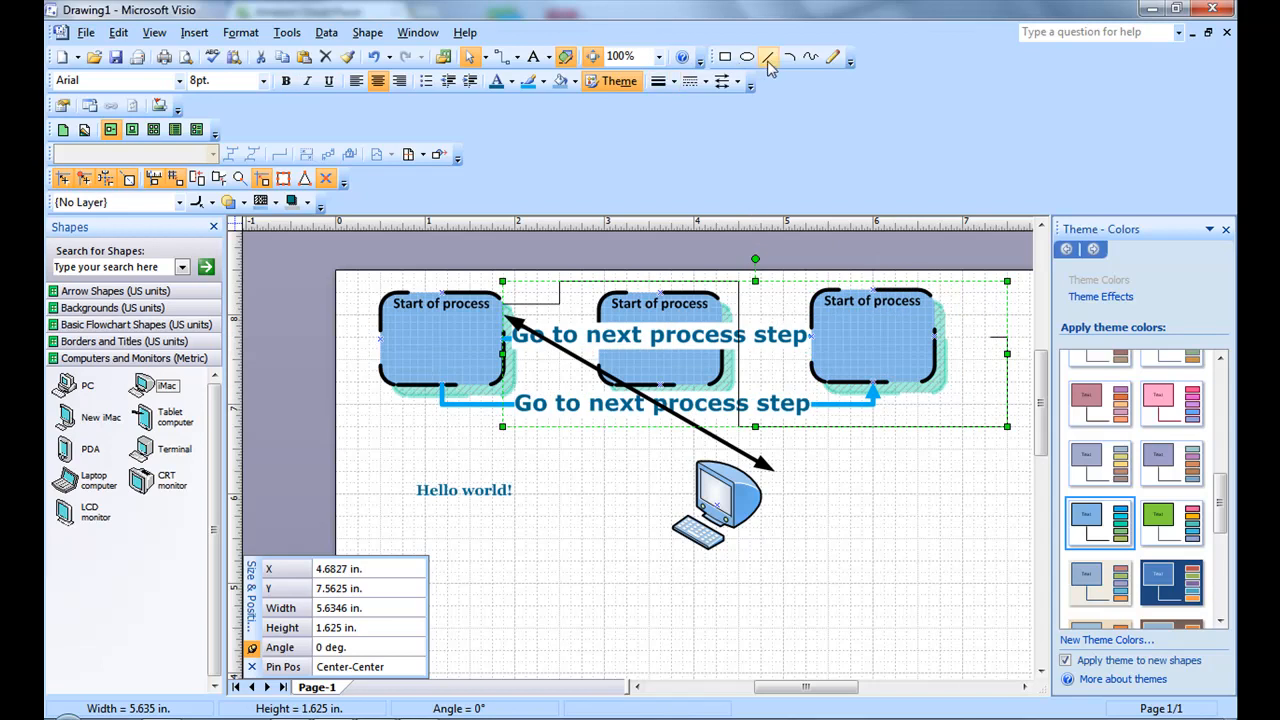
# Return to the Pointer tool to select shapes.
pyautogui.click(768, 57)
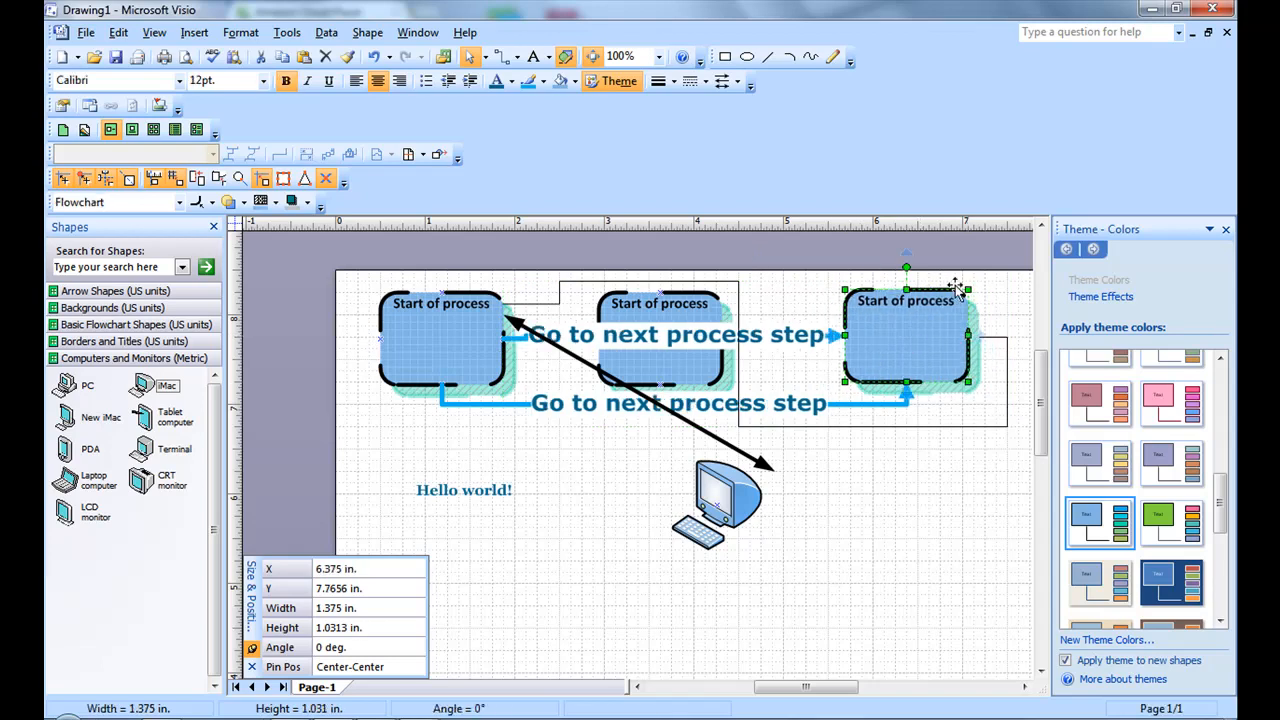
pyautogui.moveTo(950, 348)
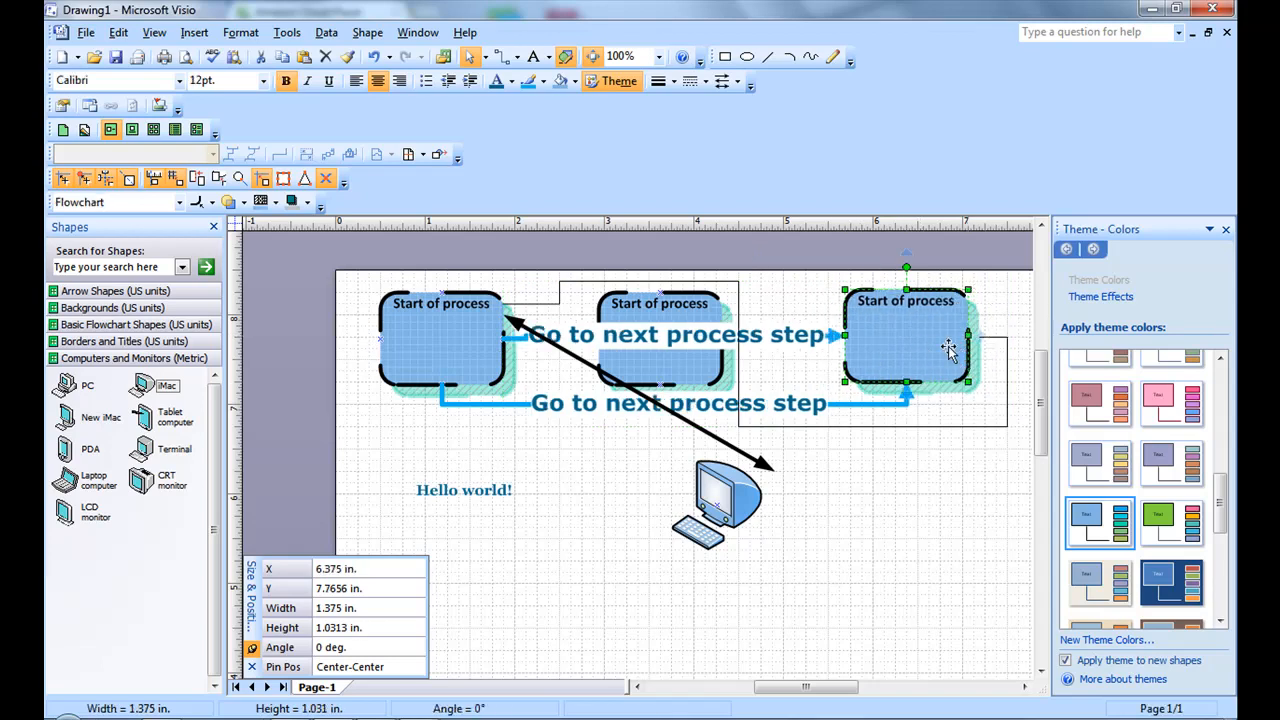
pyautogui.moveTo(925, 330)
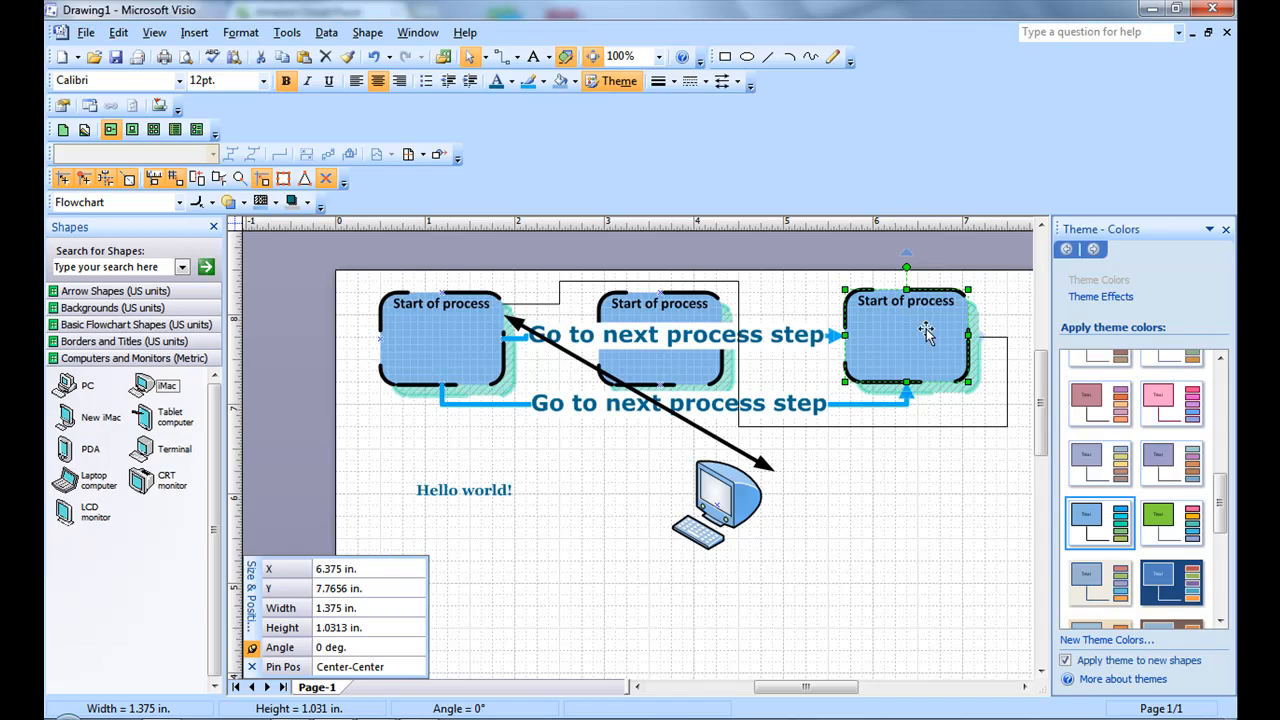
# Send the third box to back and bring the routed line forward.
pyautogui.rightClick(925, 330)
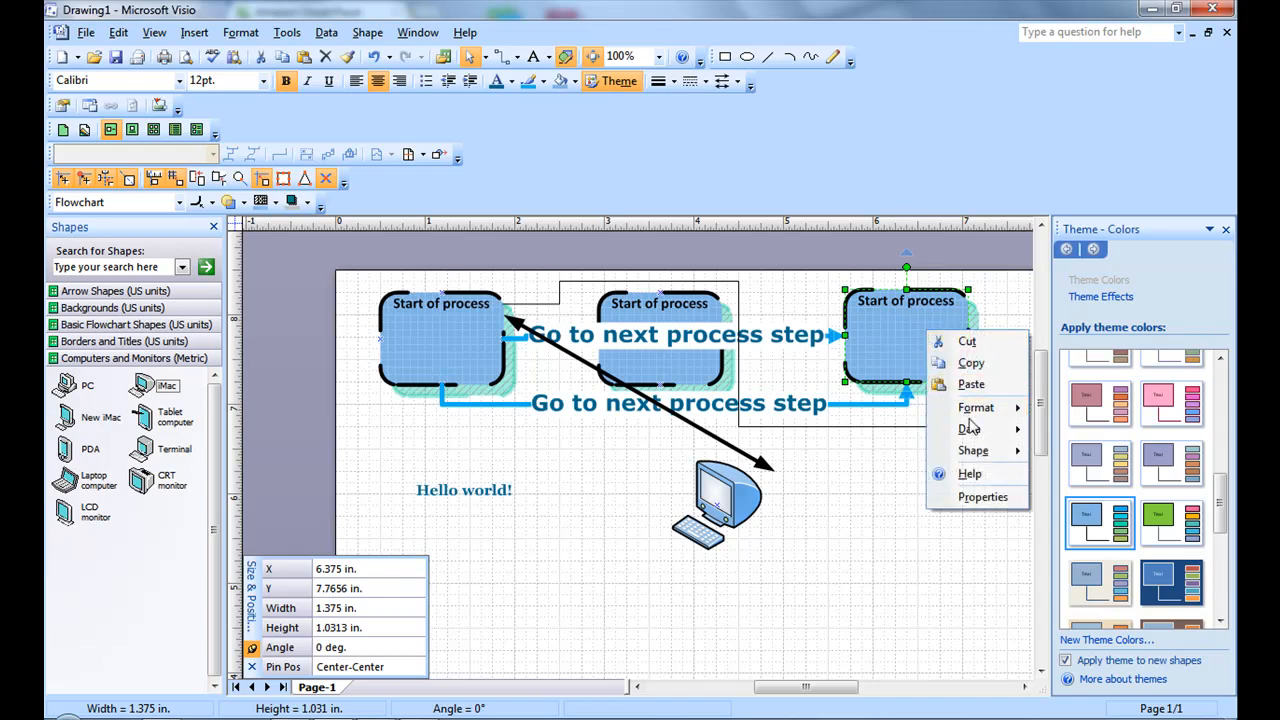
pyautogui.moveTo(973, 450)
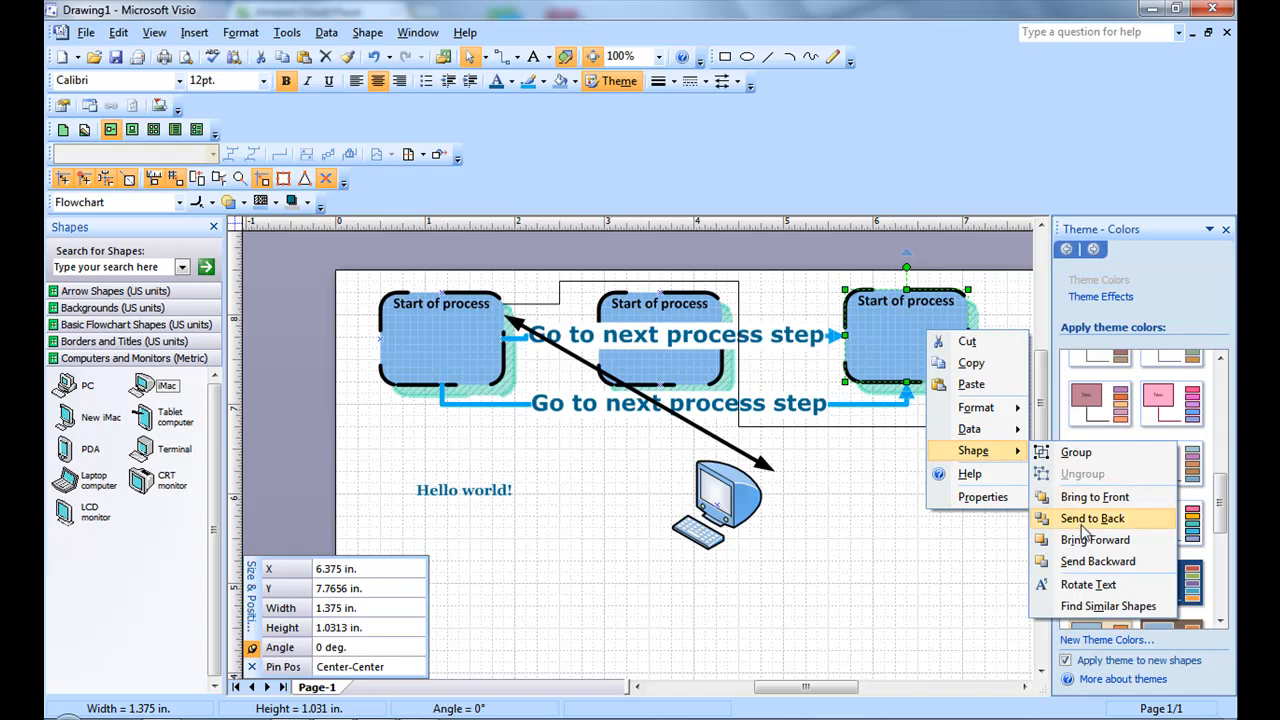
pyautogui.click(1092, 518)
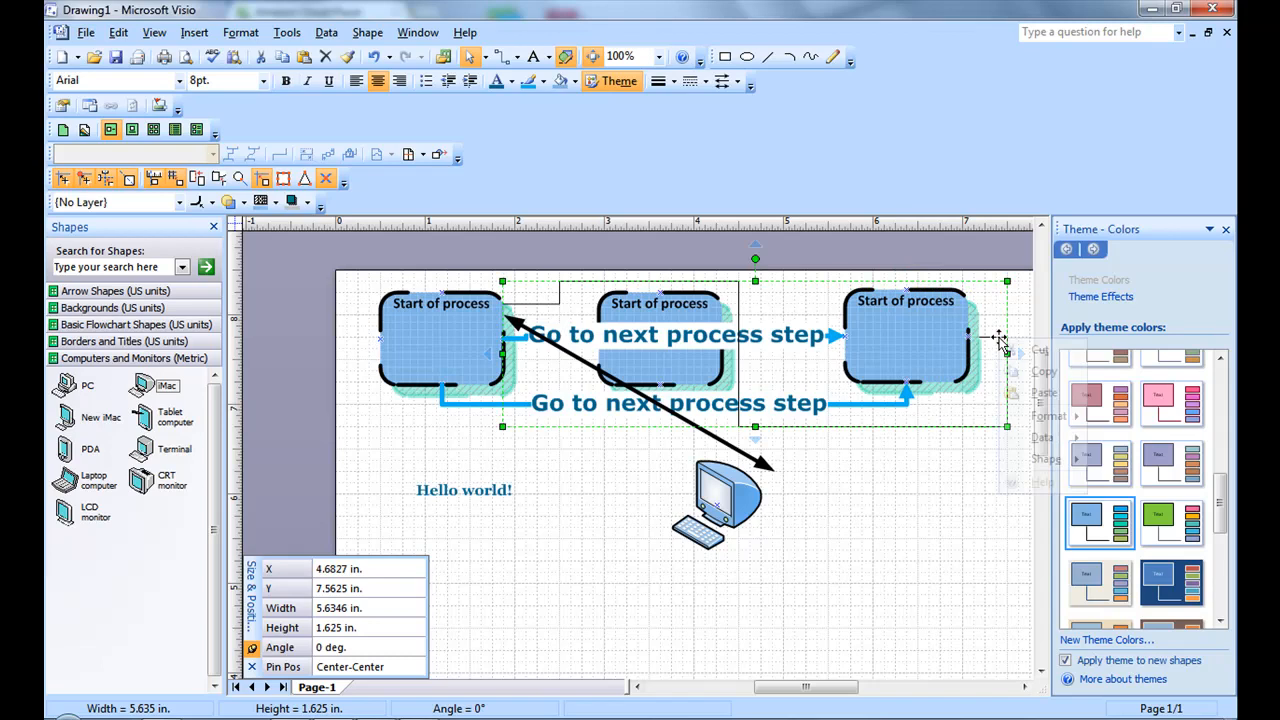
pyautogui.rightClick(1000, 345)
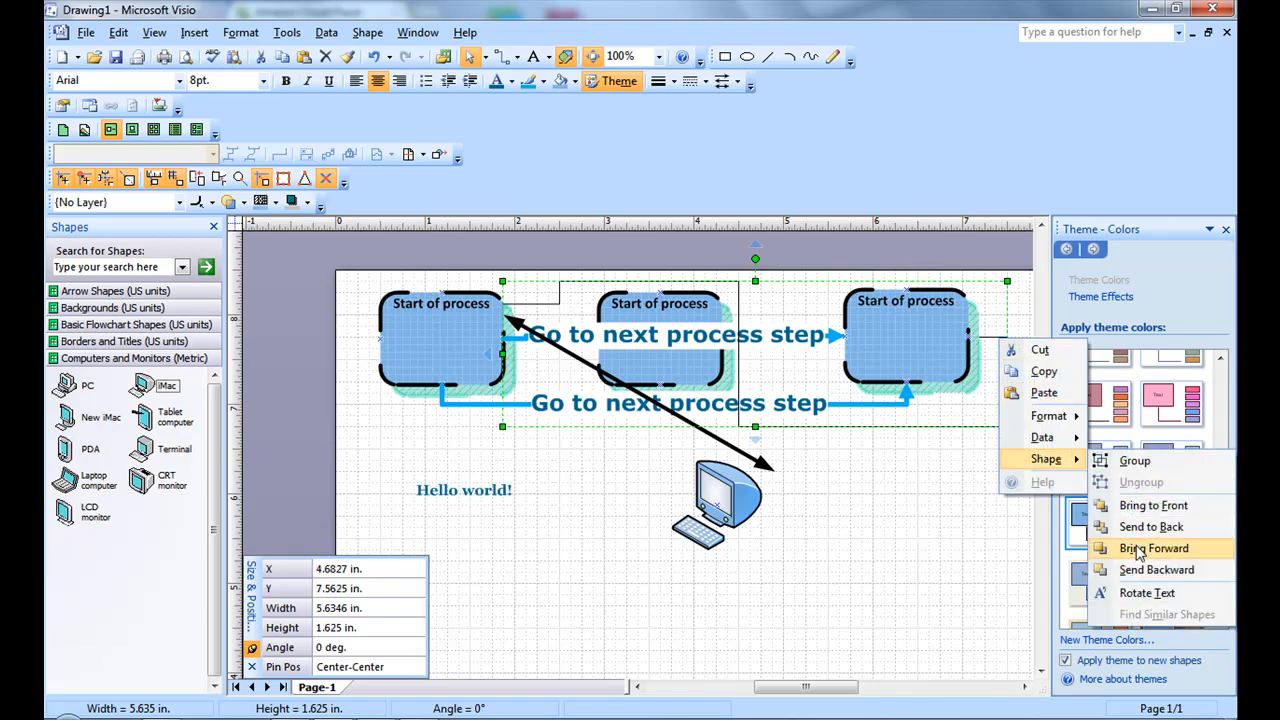
pyautogui.click(1154, 548)
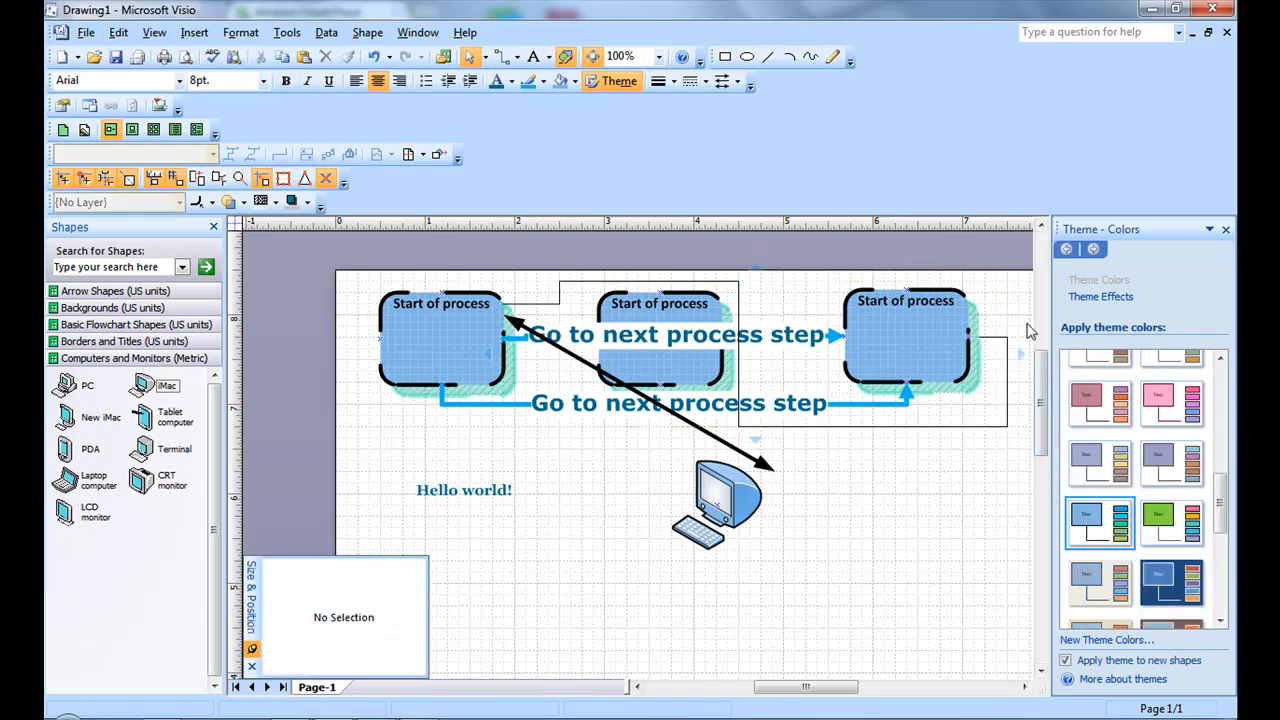
pyautogui.click(905, 340)
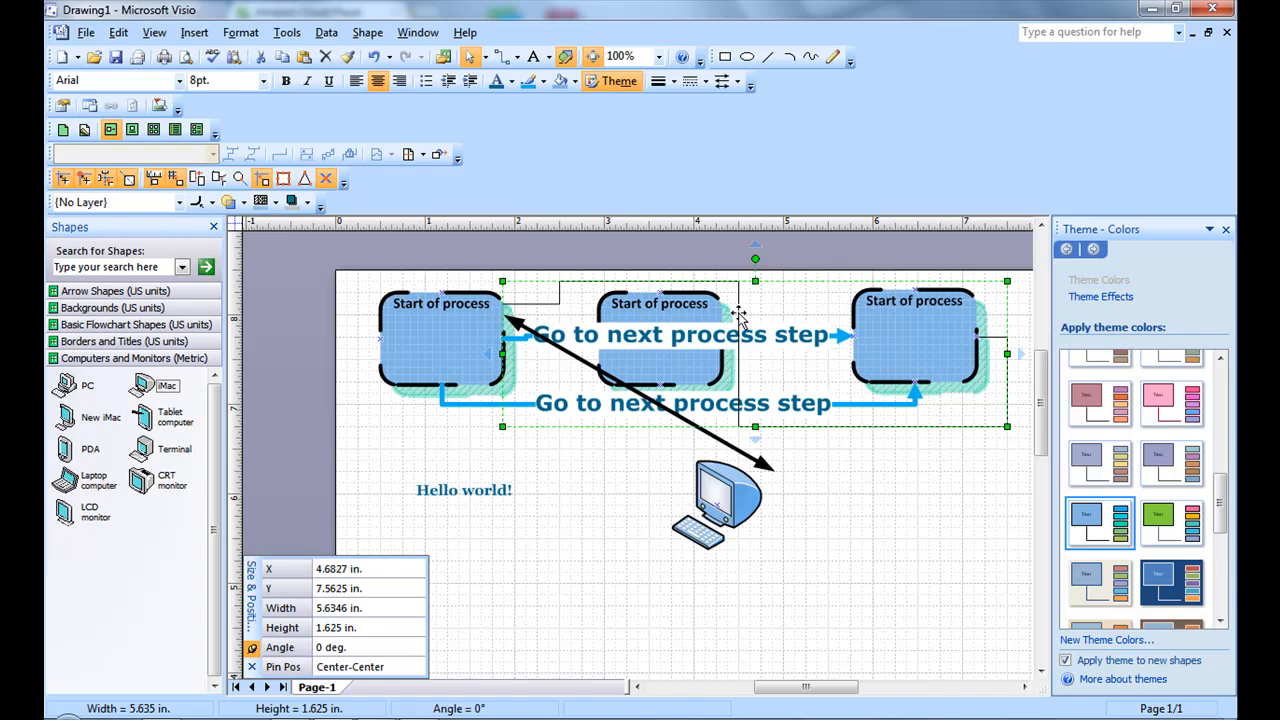
# Format the routed polyline with arrowheads at both ends, a heavy weight and a dashed pattern.
pyautogui.click(740, 81)
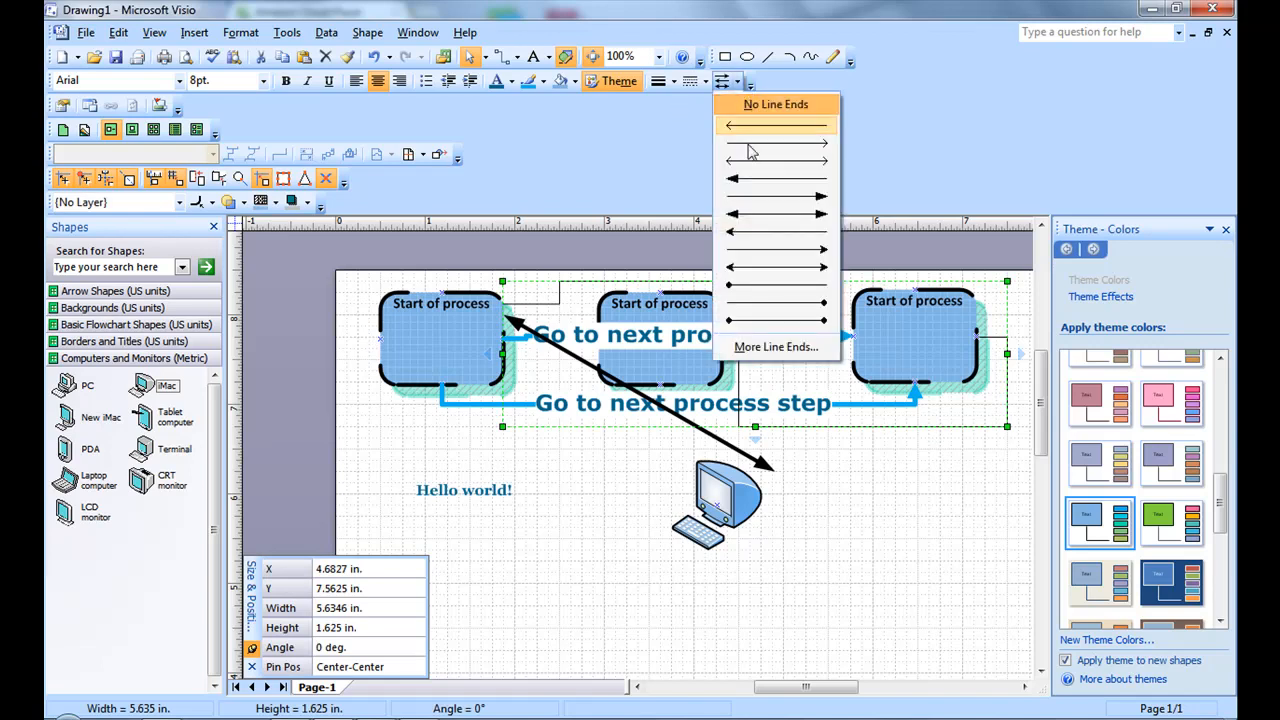
pyautogui.moveTo(776, 178)
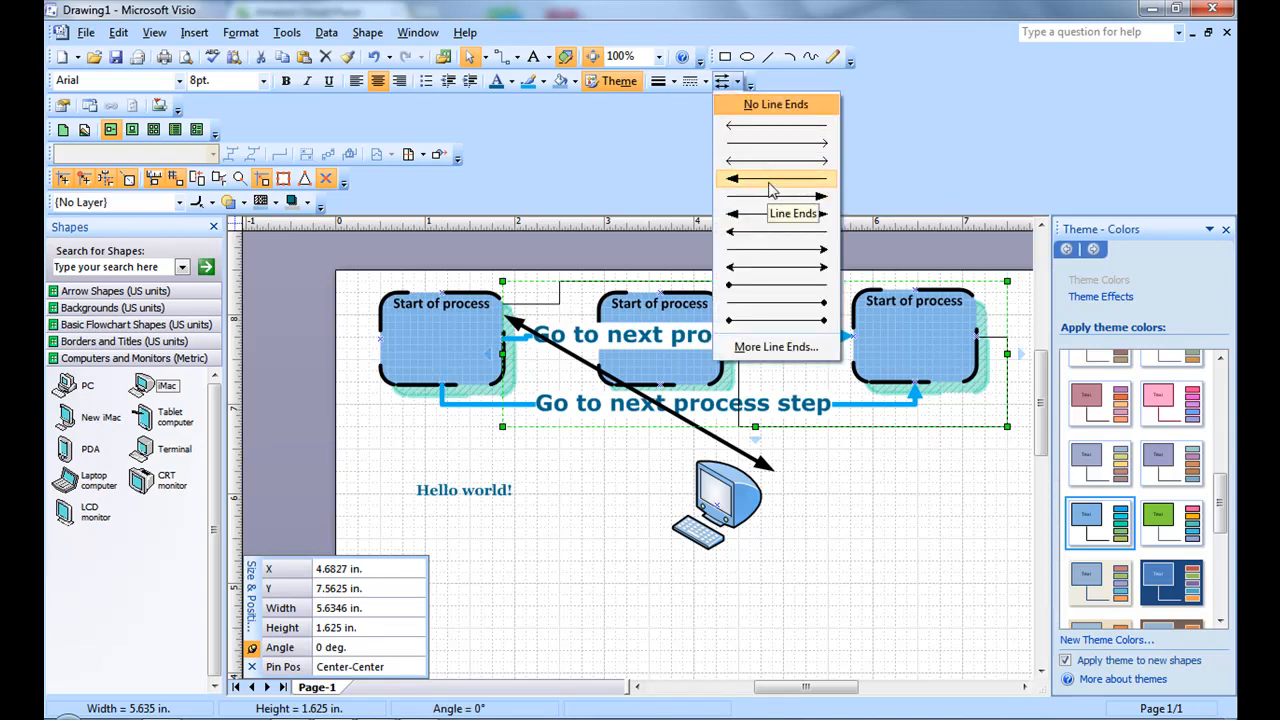
pyautogui.click(776, 178)
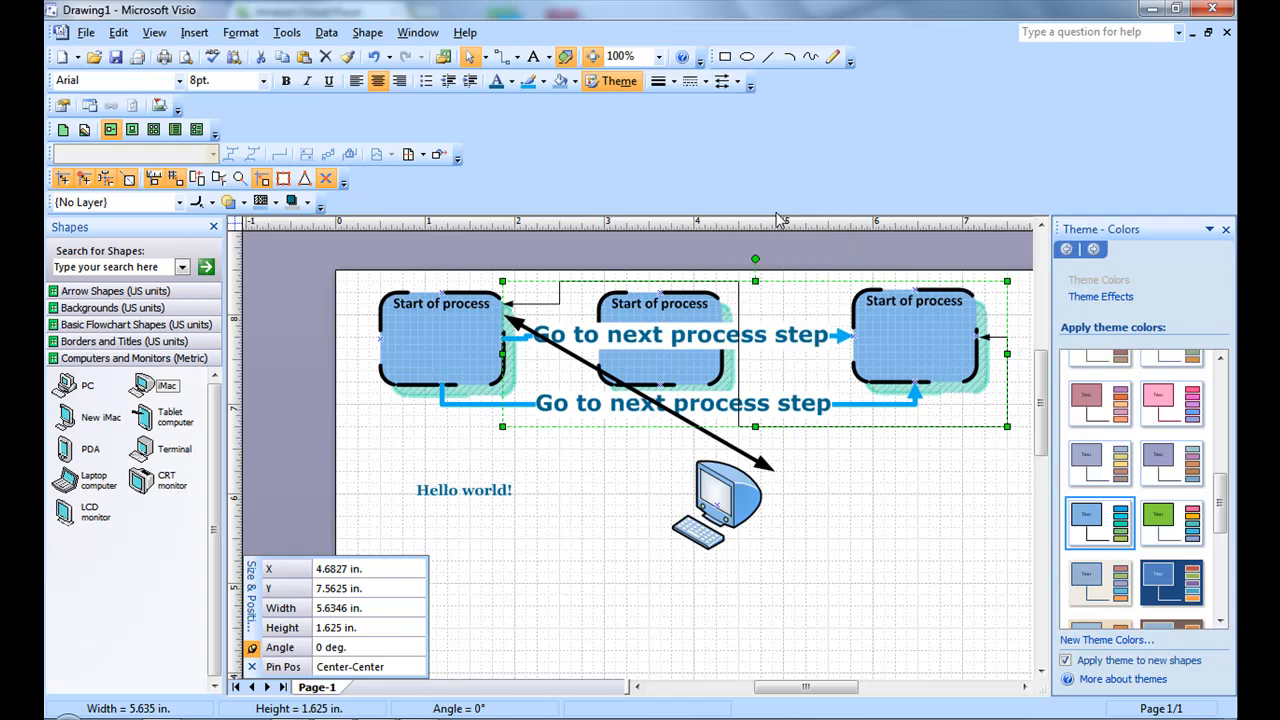
pyautogui.click(672, 81)
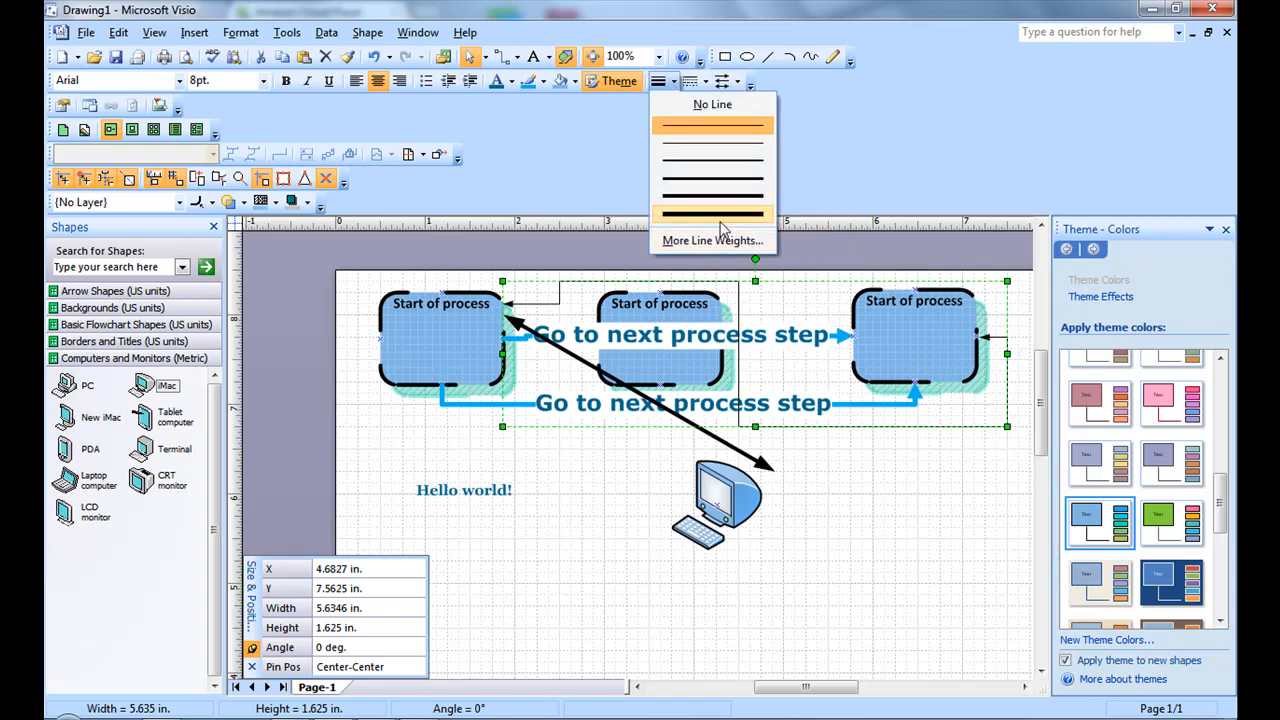
pyautogui.click(712, 214)
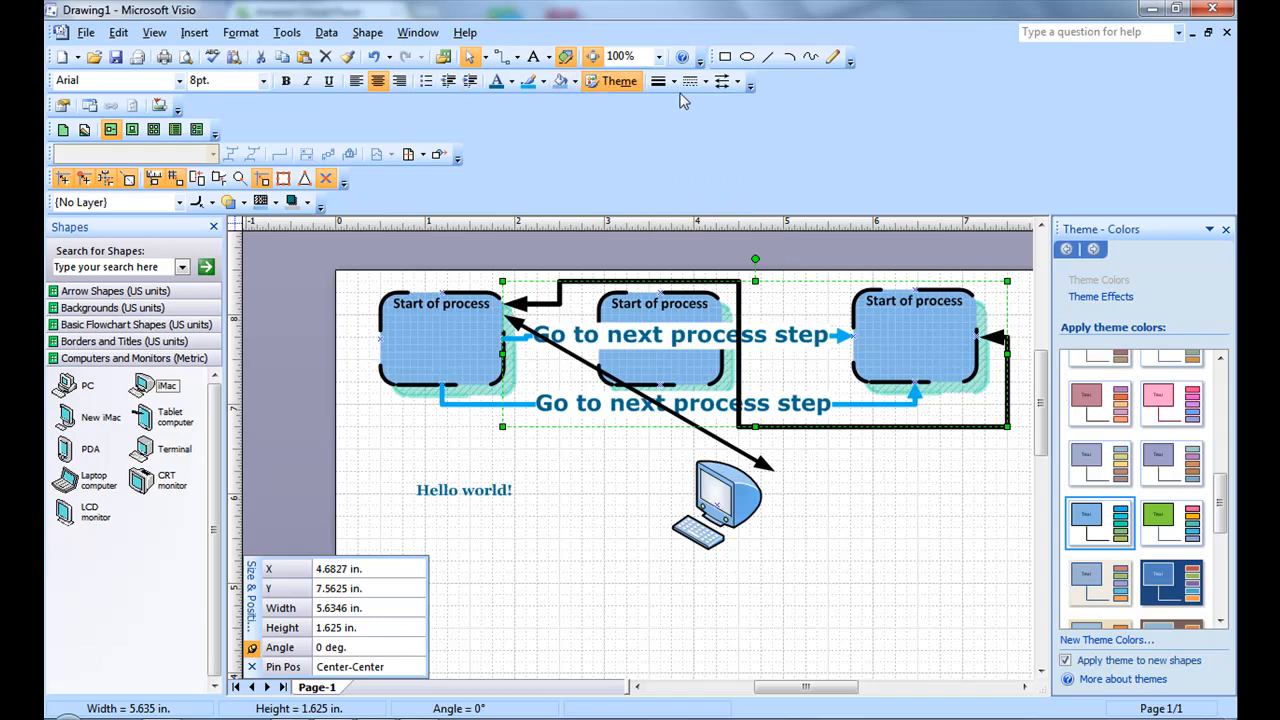
pyautogui.click(707, 81)
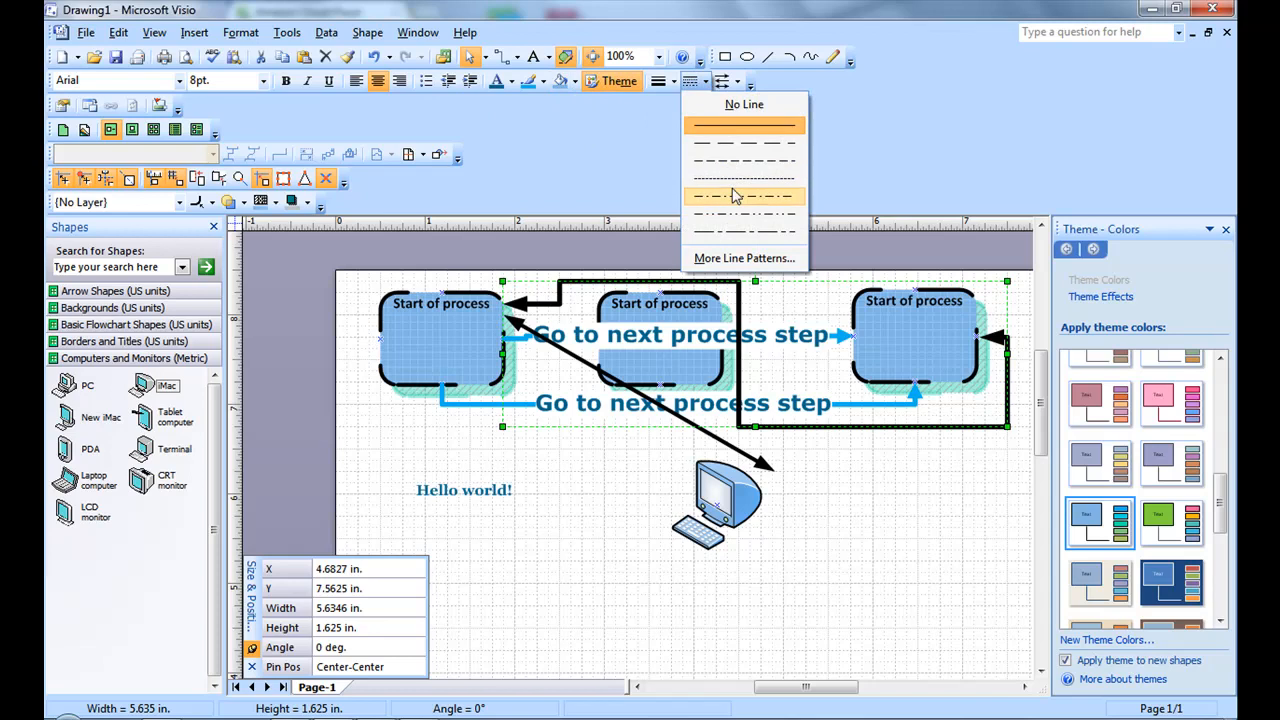
pyautogui.click(744, 195)
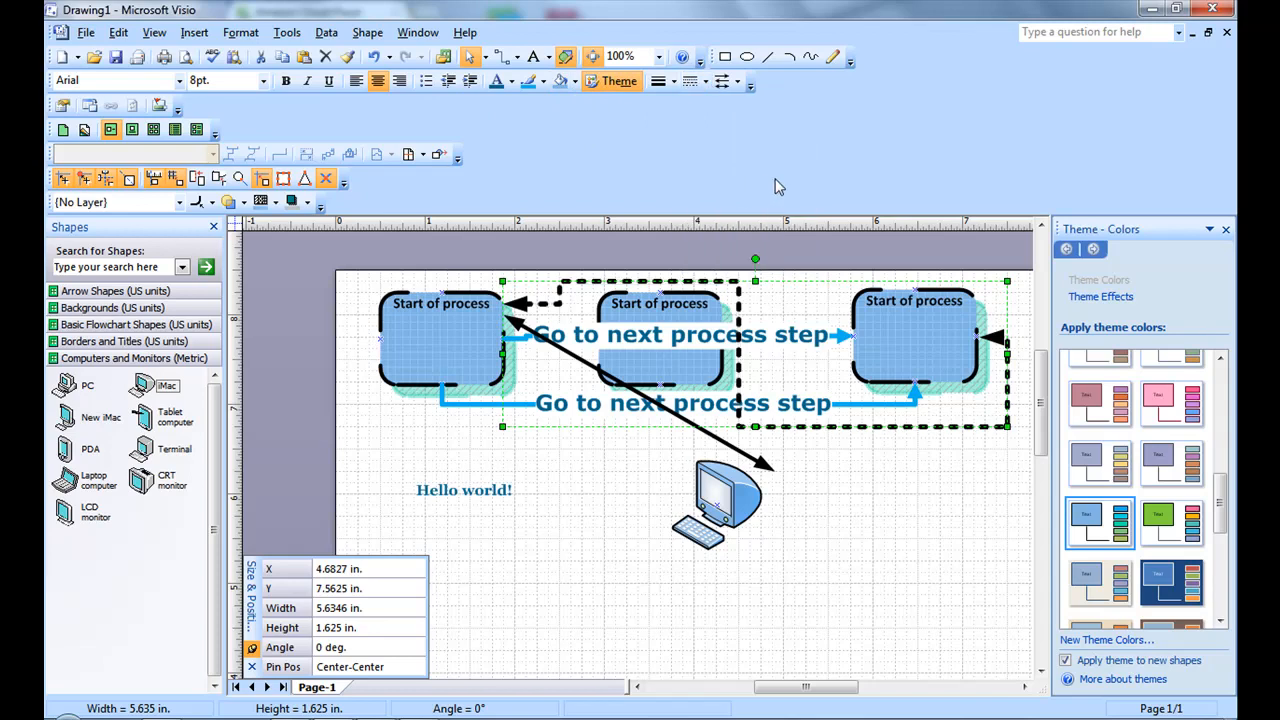